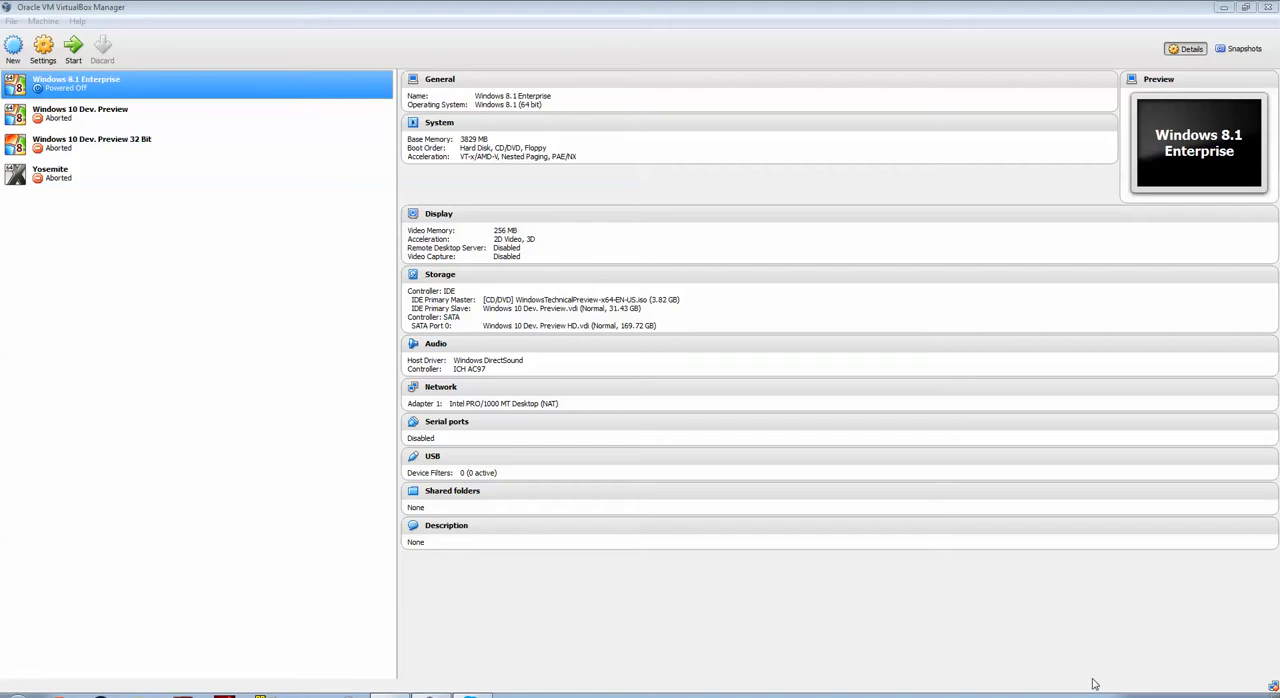
pyautogui.moveTo(964, 452)
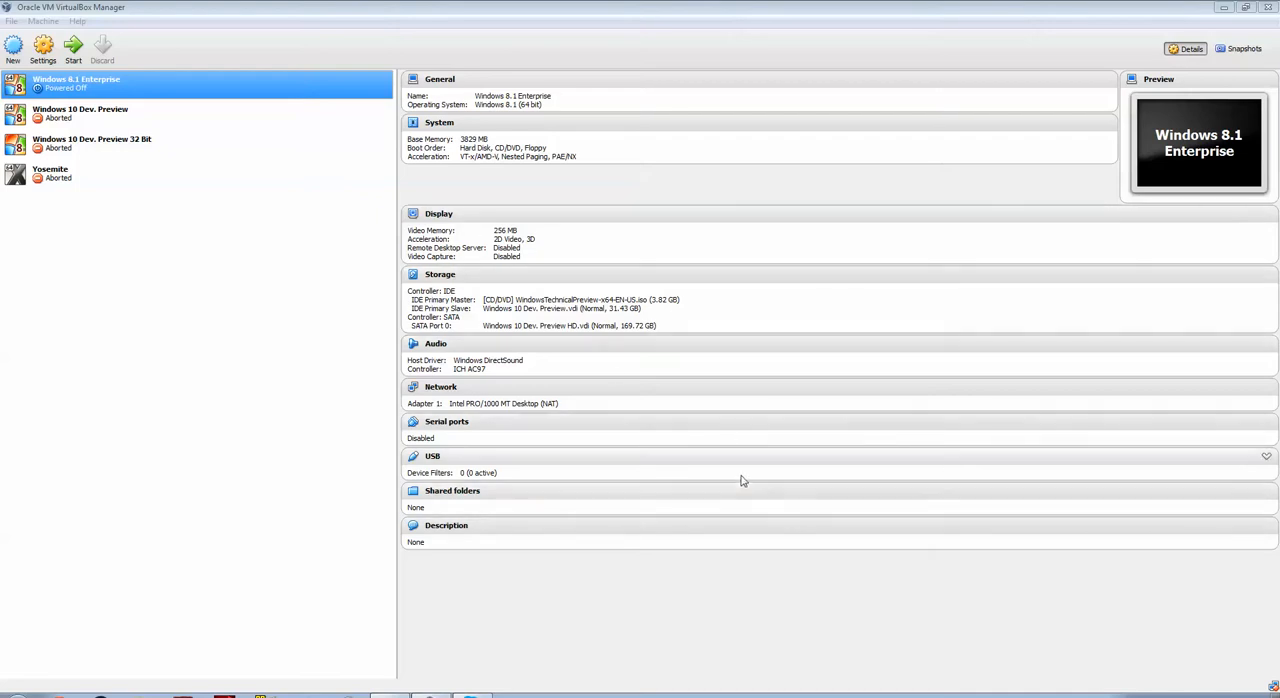
pyautogui.moveTo(750, 508)
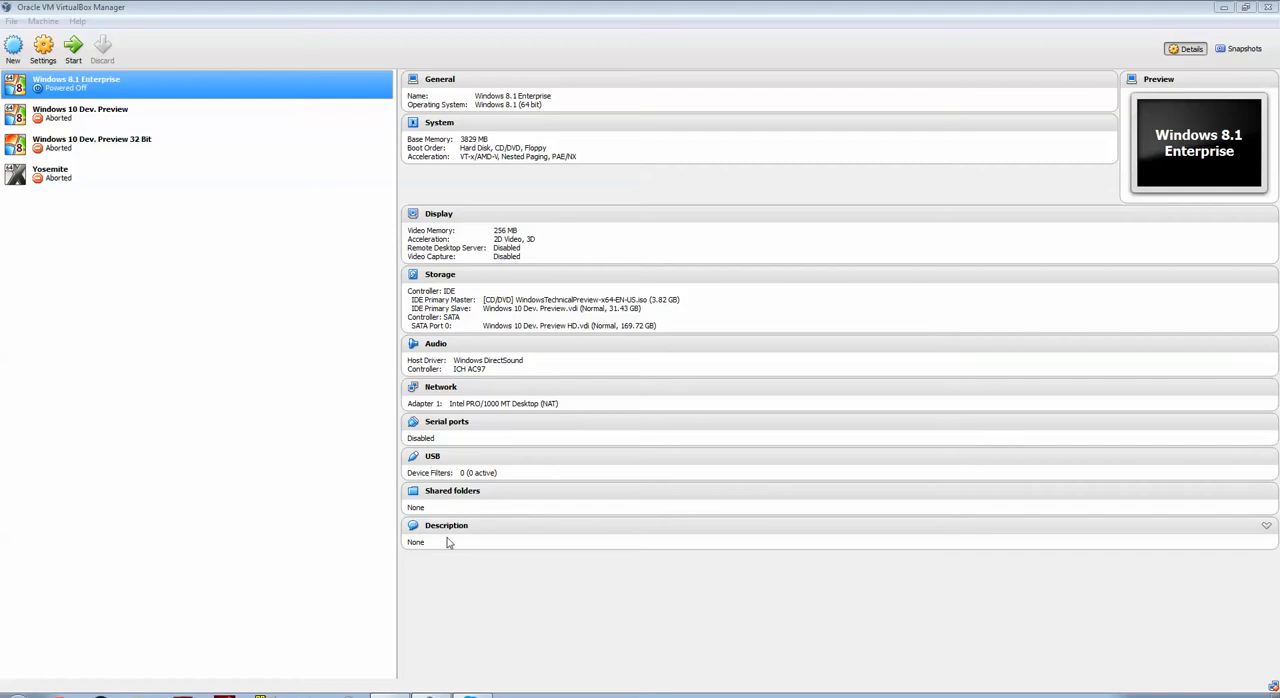
pyautogui.moveTo(220, 342)
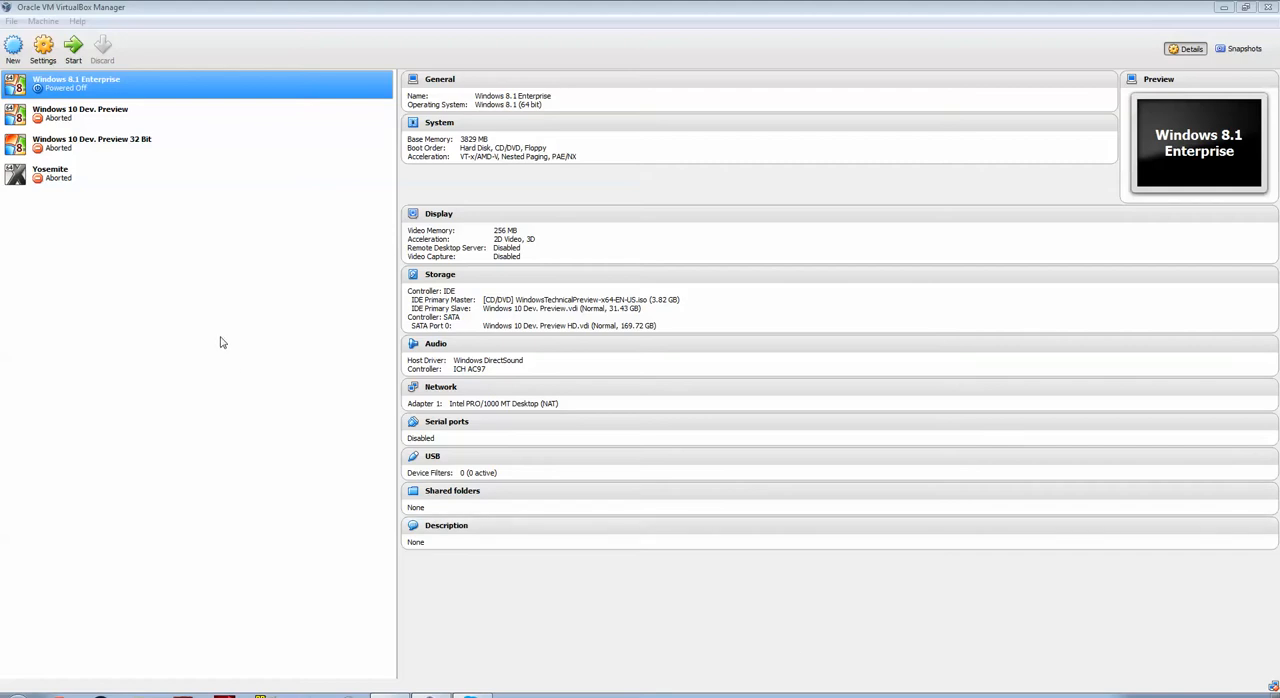
pyautogui.moveTo(40, 14)
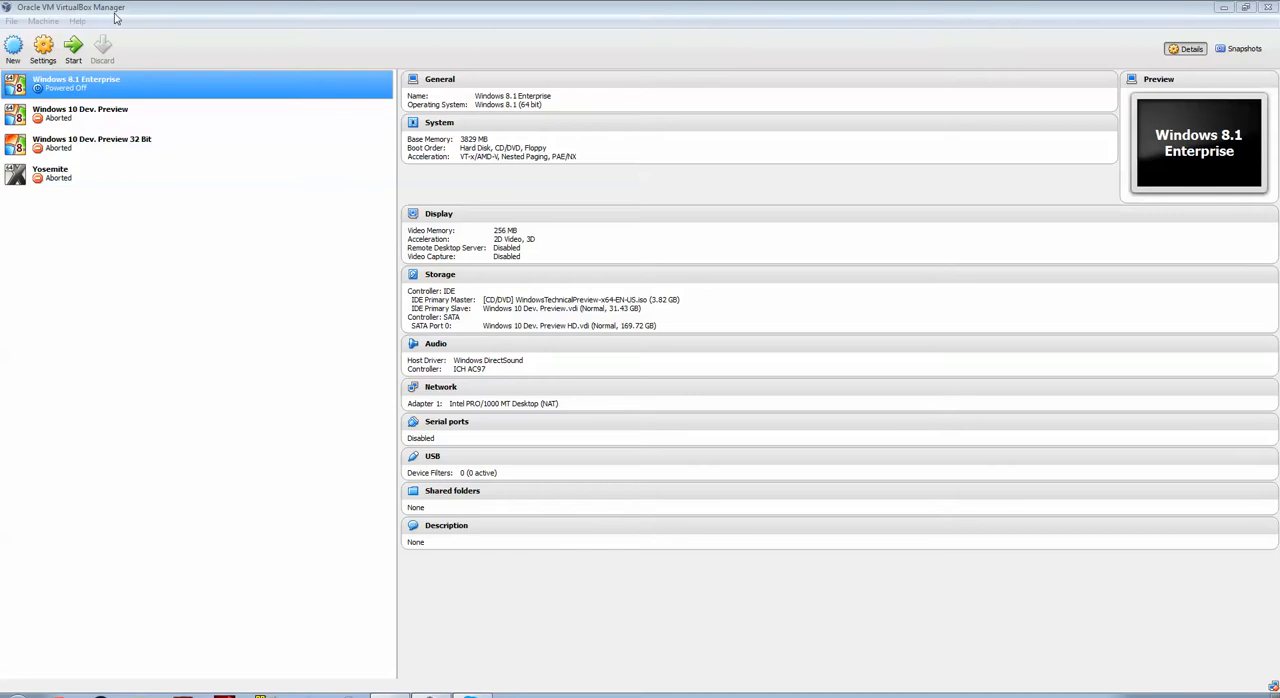
pyautogui.moveTo(228, 8)
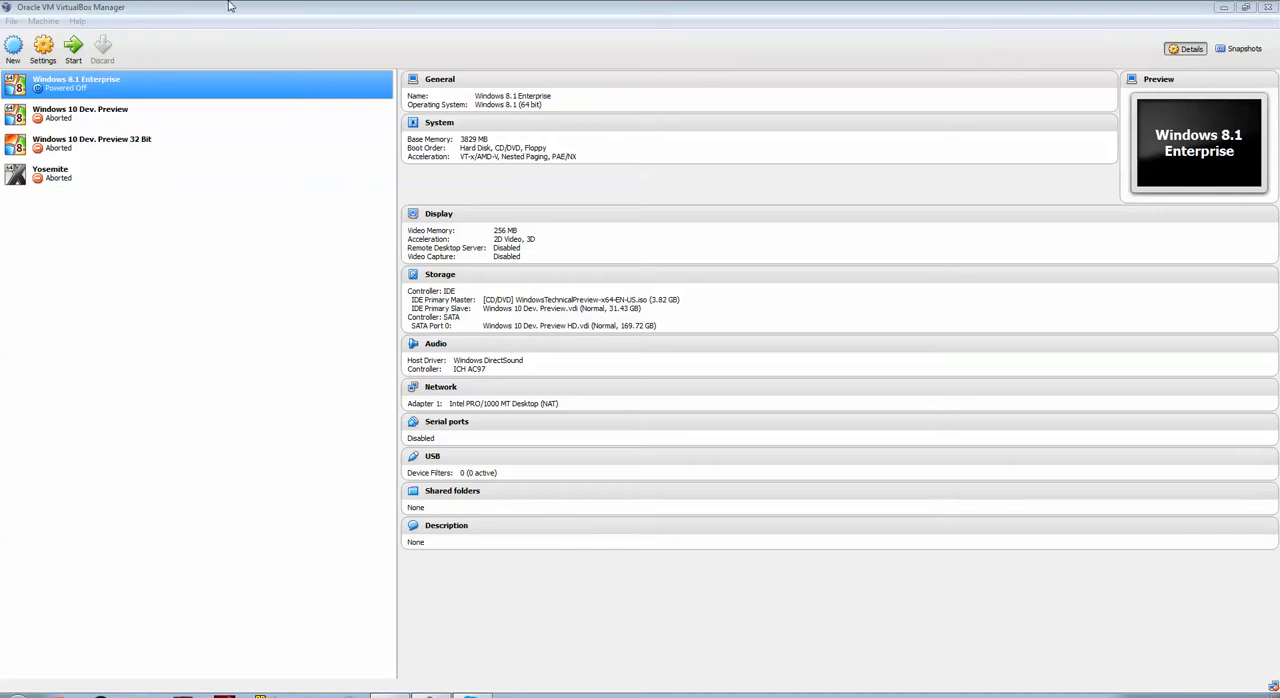
pyautogui.moveTo(214, 8)
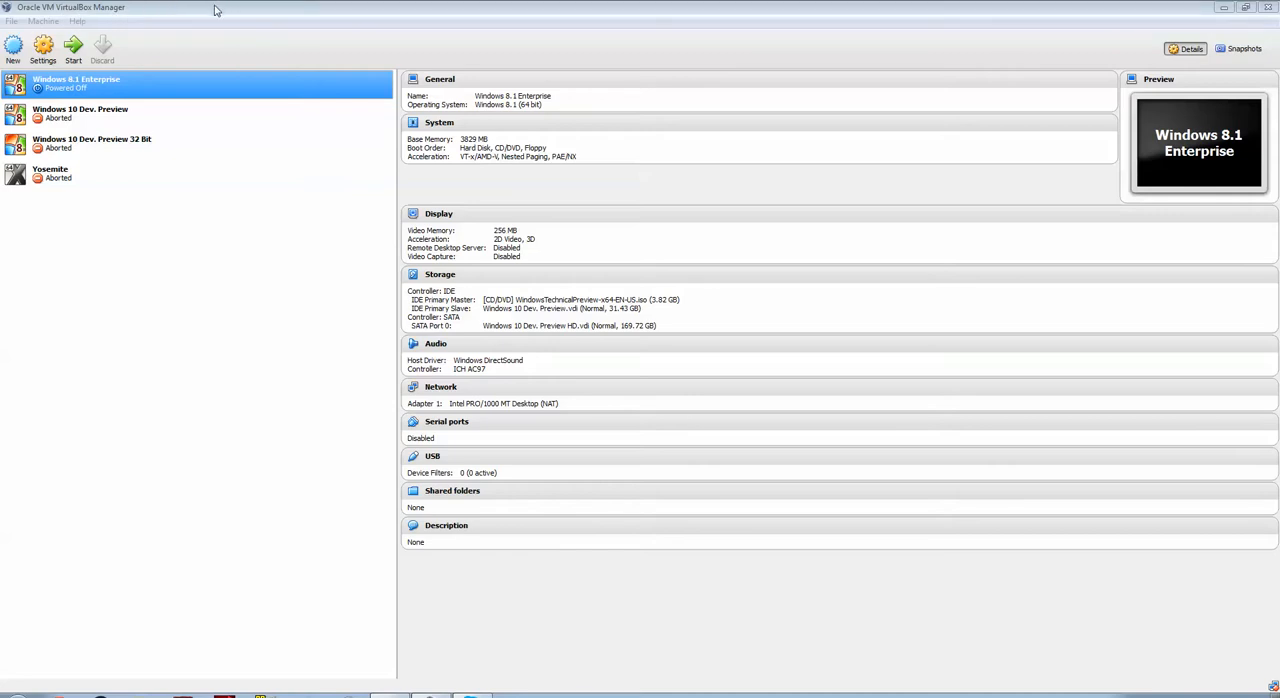
pyautogui.moveTo(140, 208)
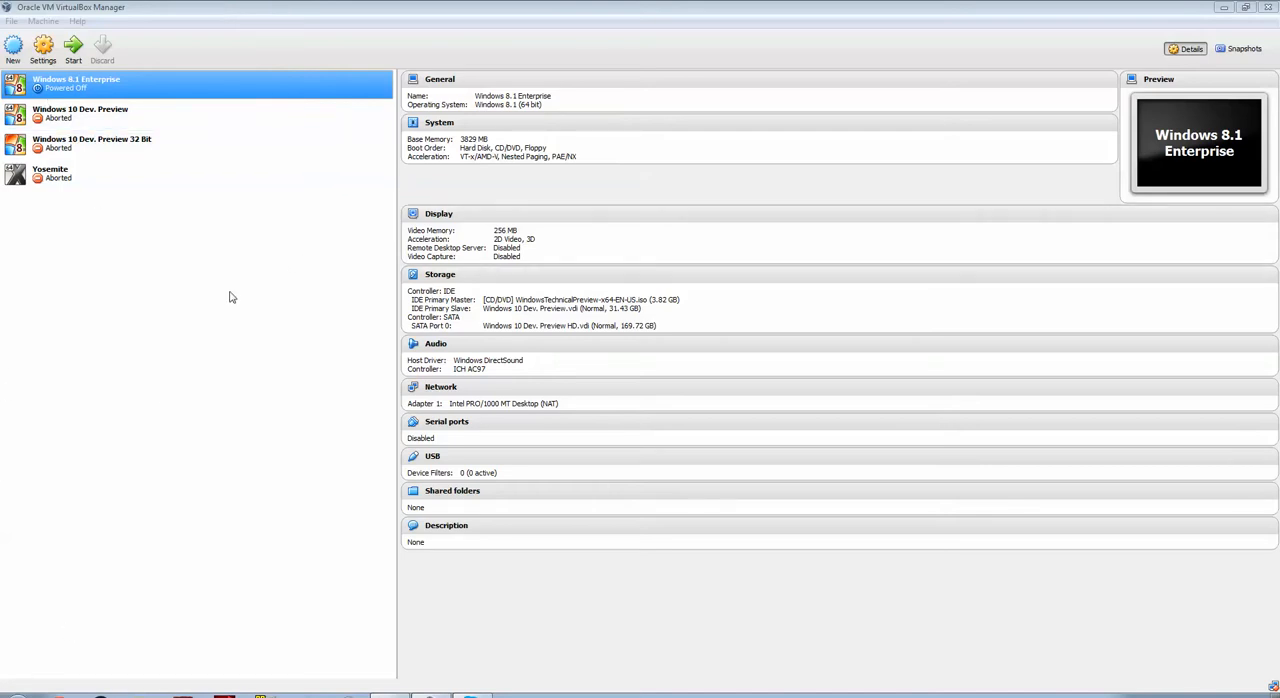
pyautogui.moveTo(42, 48)
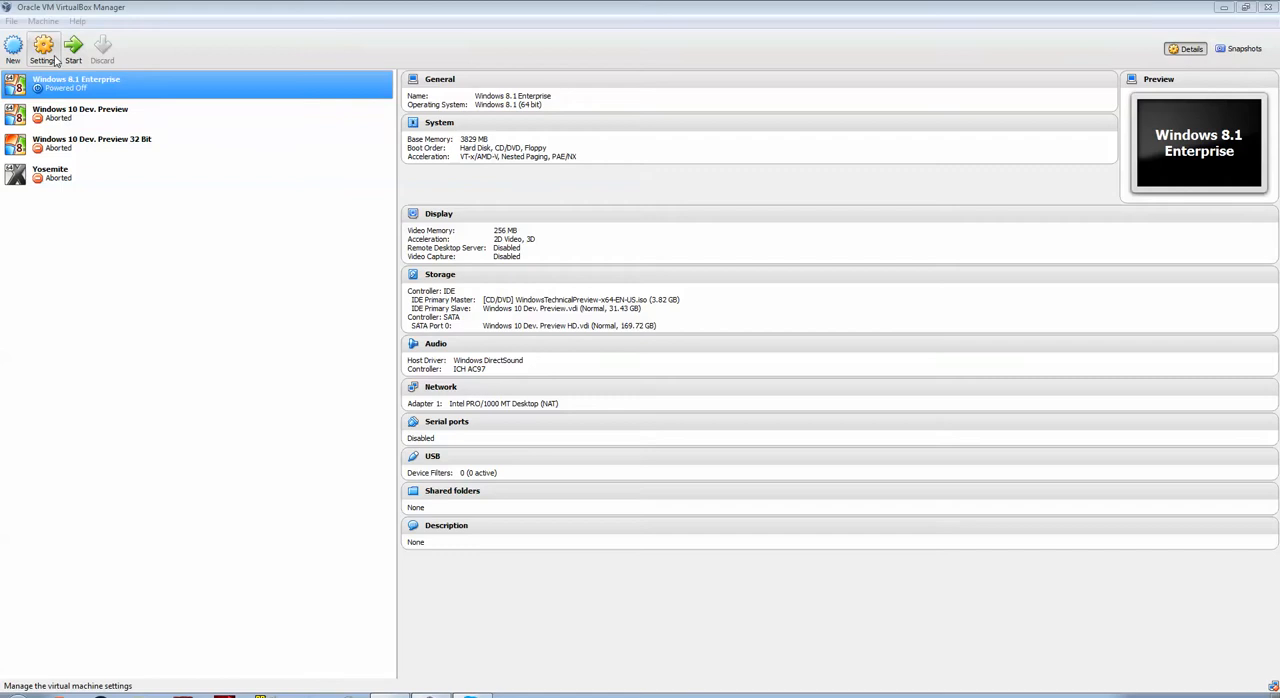
pyautogui.moveTo(12, 48)
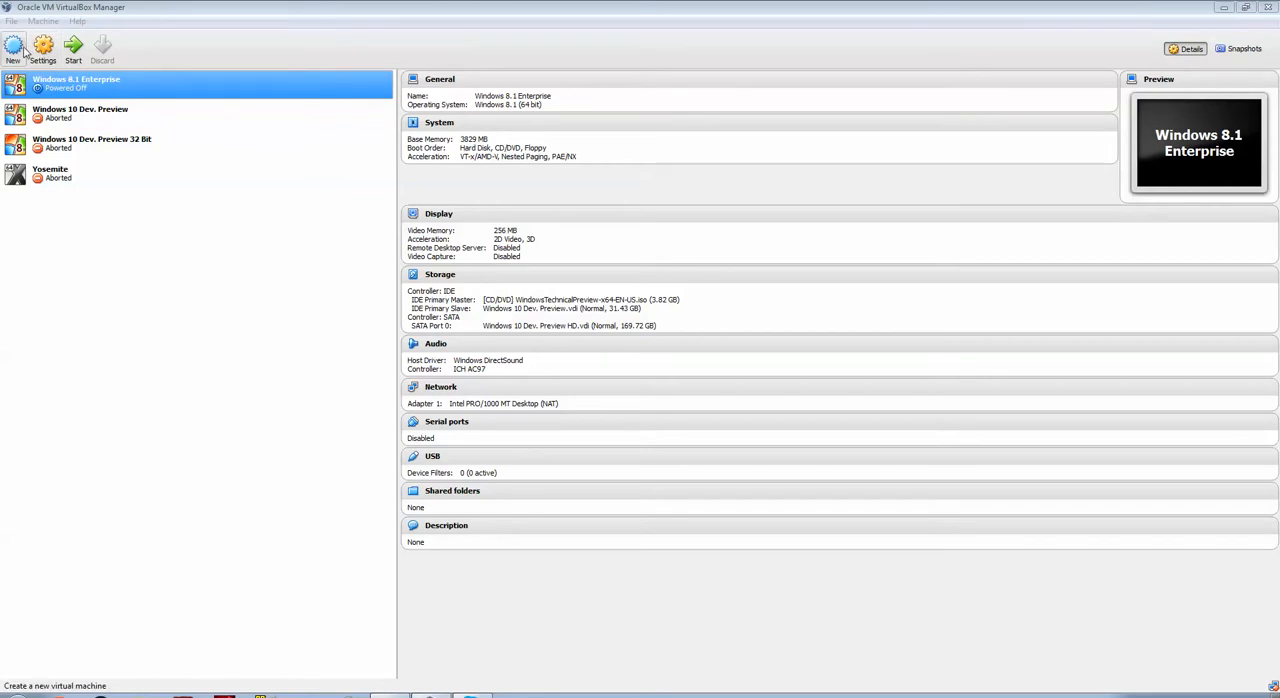
# - Start a new virtual machine named Mavericks with type Mac OS X 10.9
pyautogui.click(12, 50)
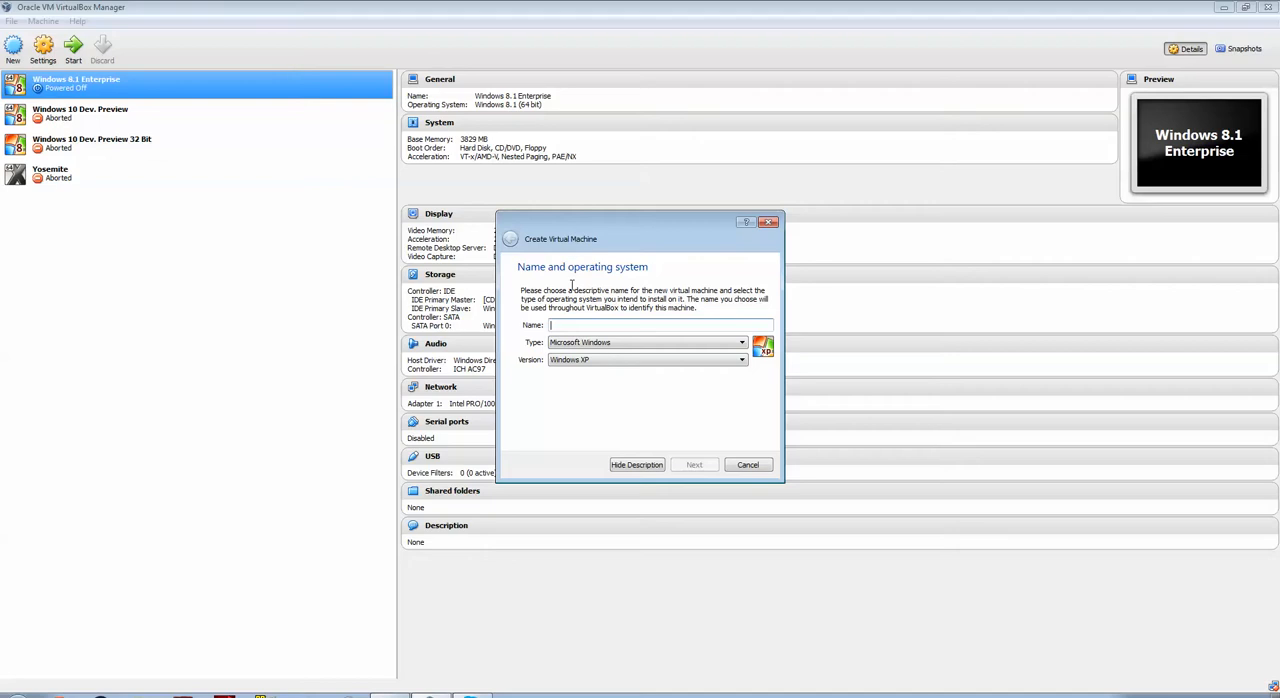
pyautogui.write('Ma')
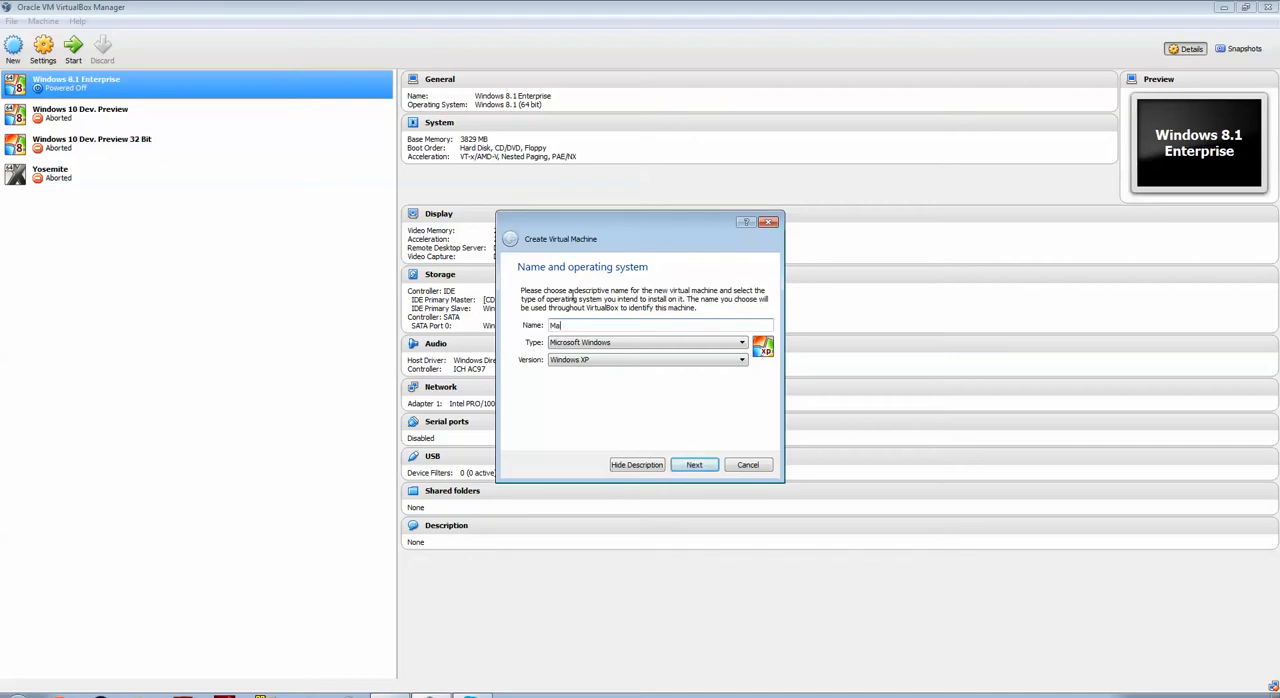
pyautogui.write('Mavericks')
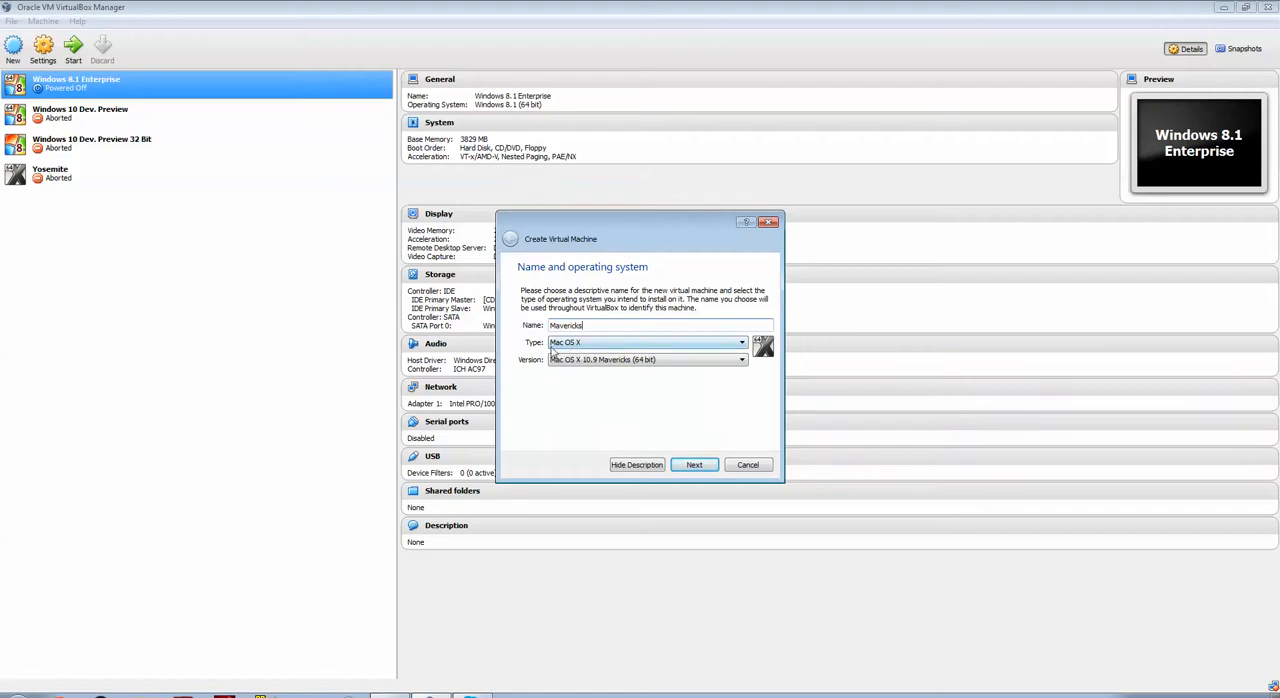
pyautogui.moveTo(604, 372)
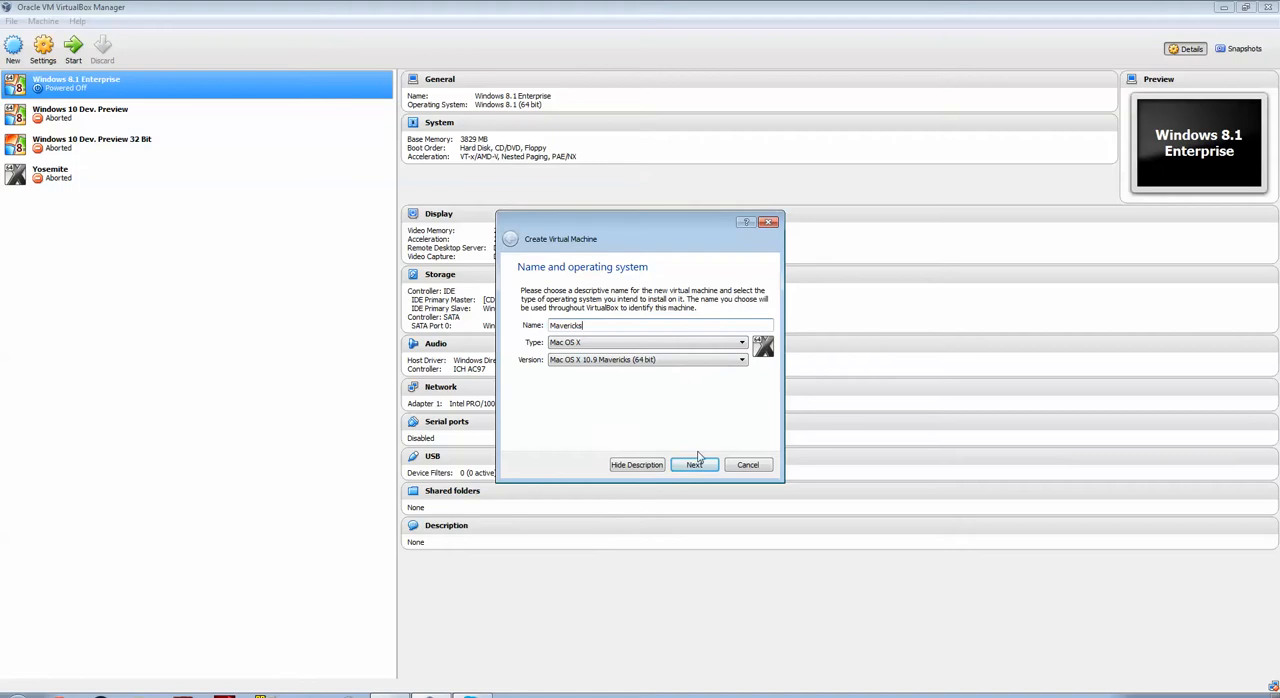
pyautogui.click(694, 464)
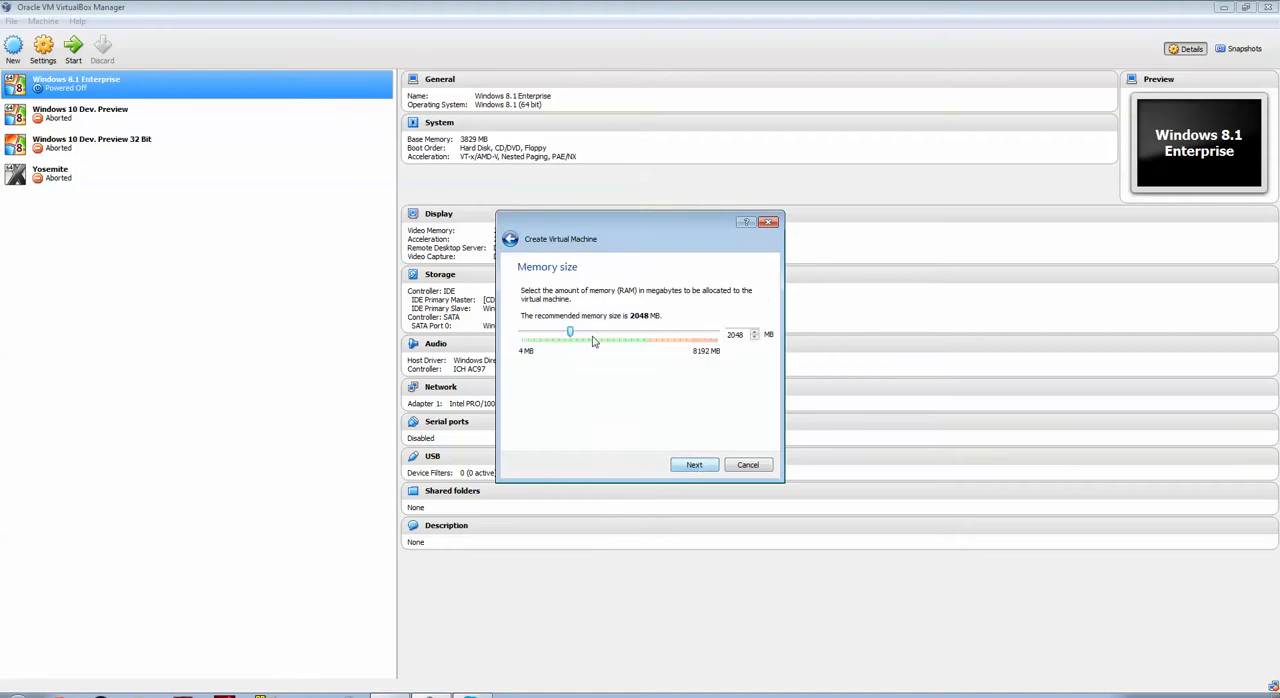
# - Allocate 4096 MB of memory and choose a new dynamically allocated VDI hard drive
pyautogui.moveTo(570, 332); pyautogui.dragTo(618, 332)
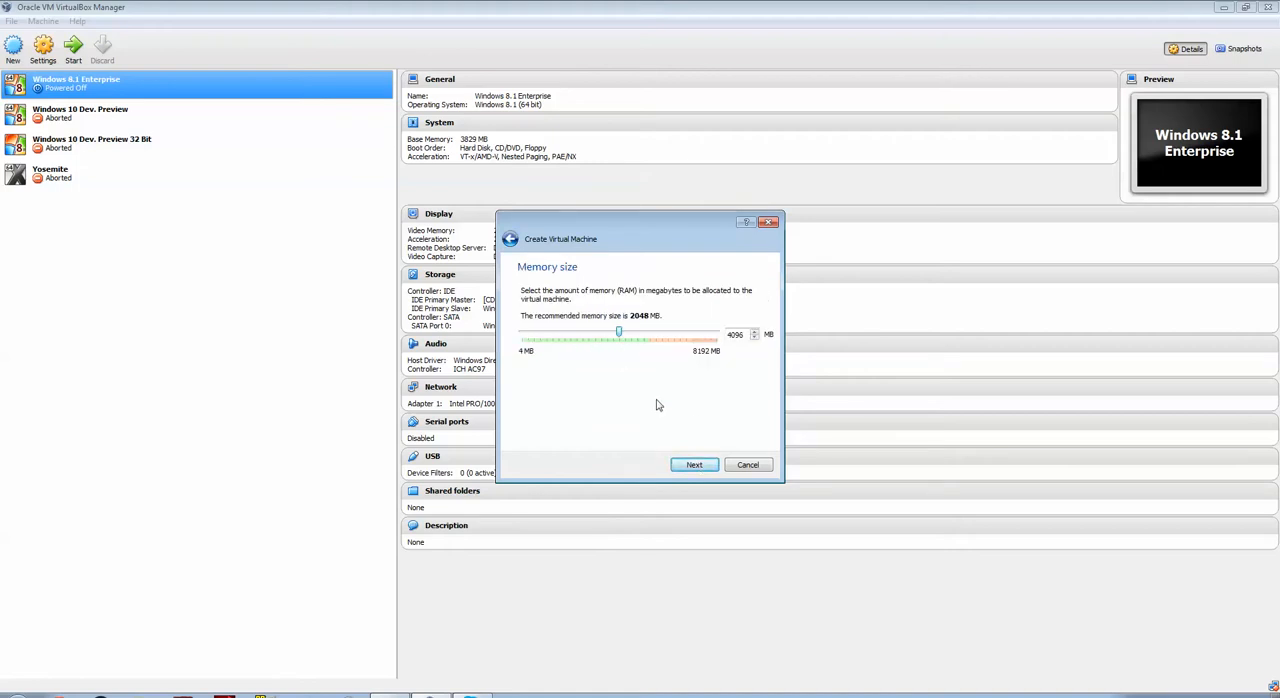
pyautogui.moveTo(576, 342)
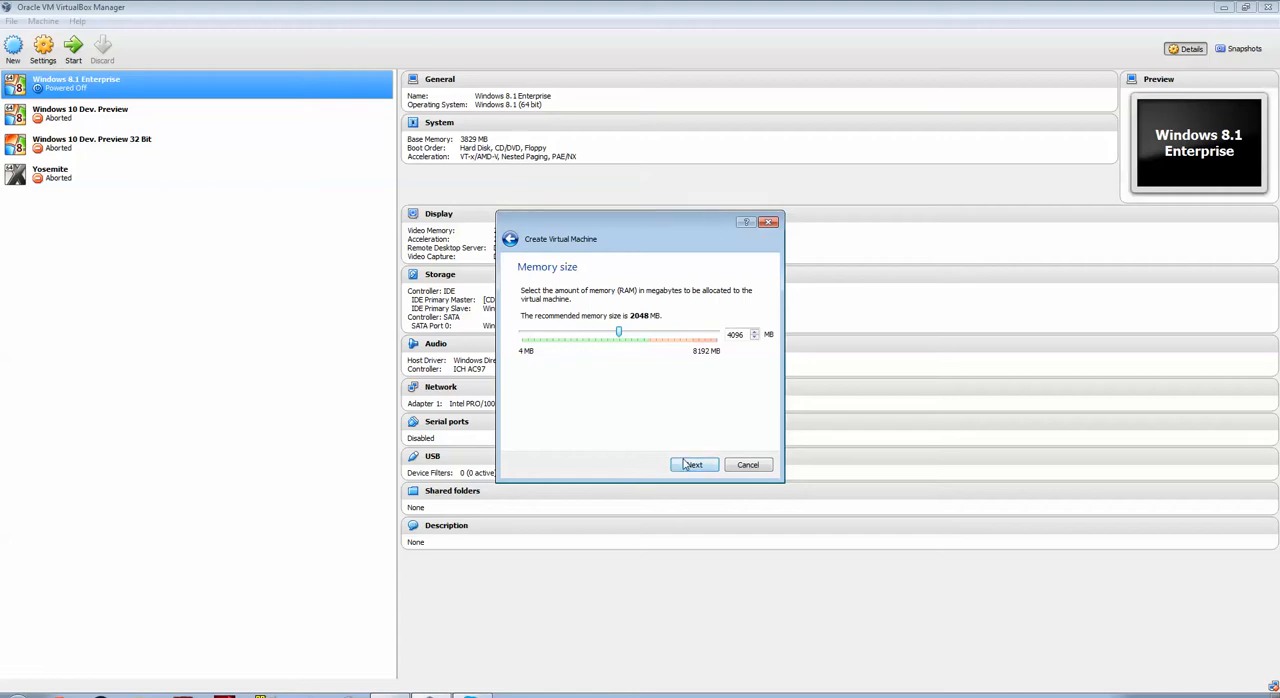
pyautogui.click(692, 464)
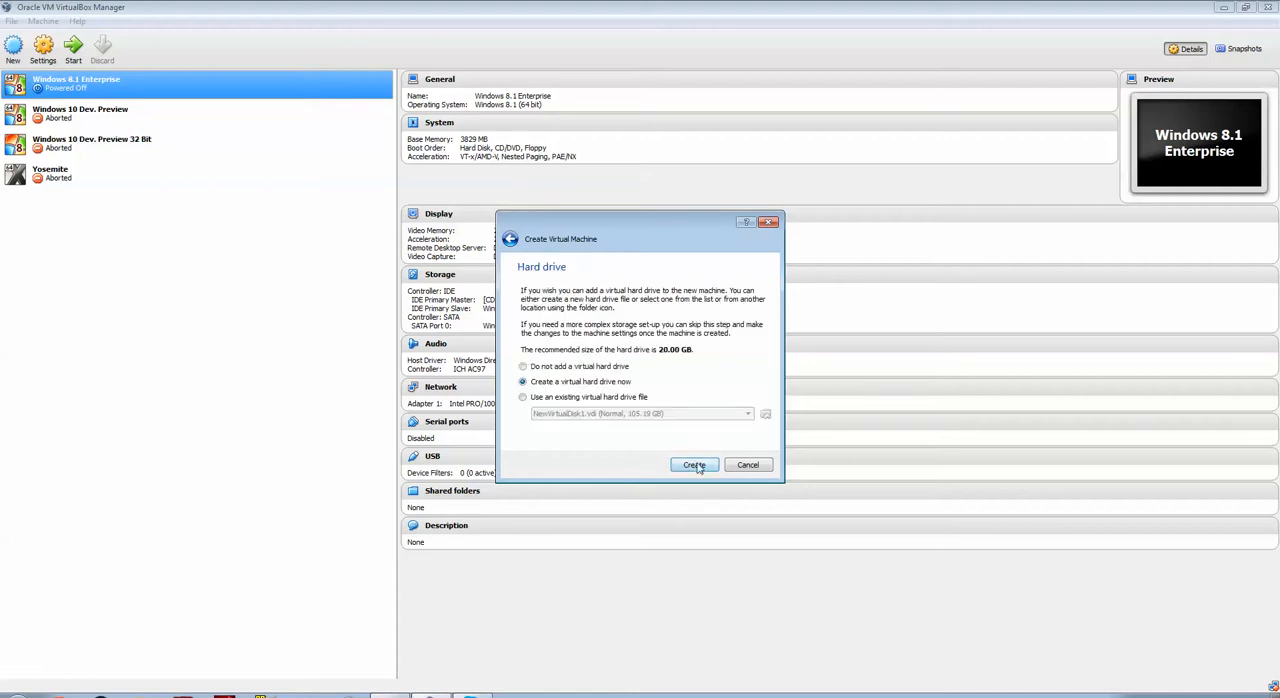
pyautogui.click(692, 464)
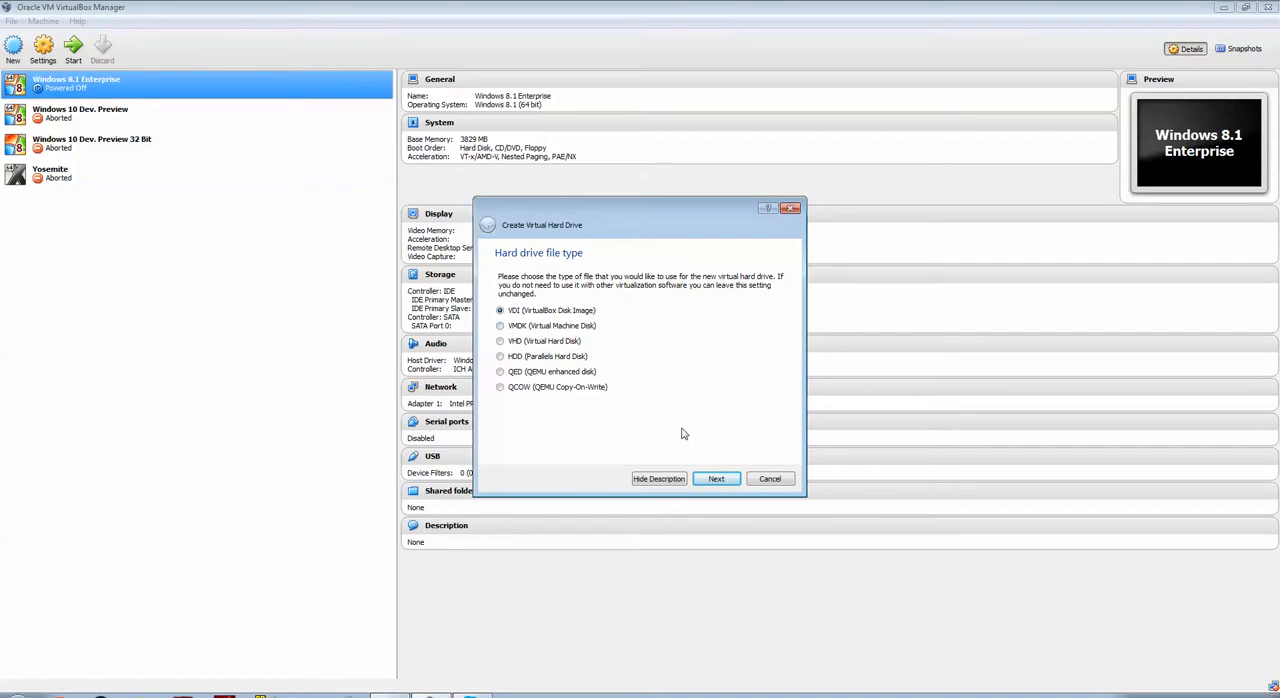
pyautogui.click(716, 478)
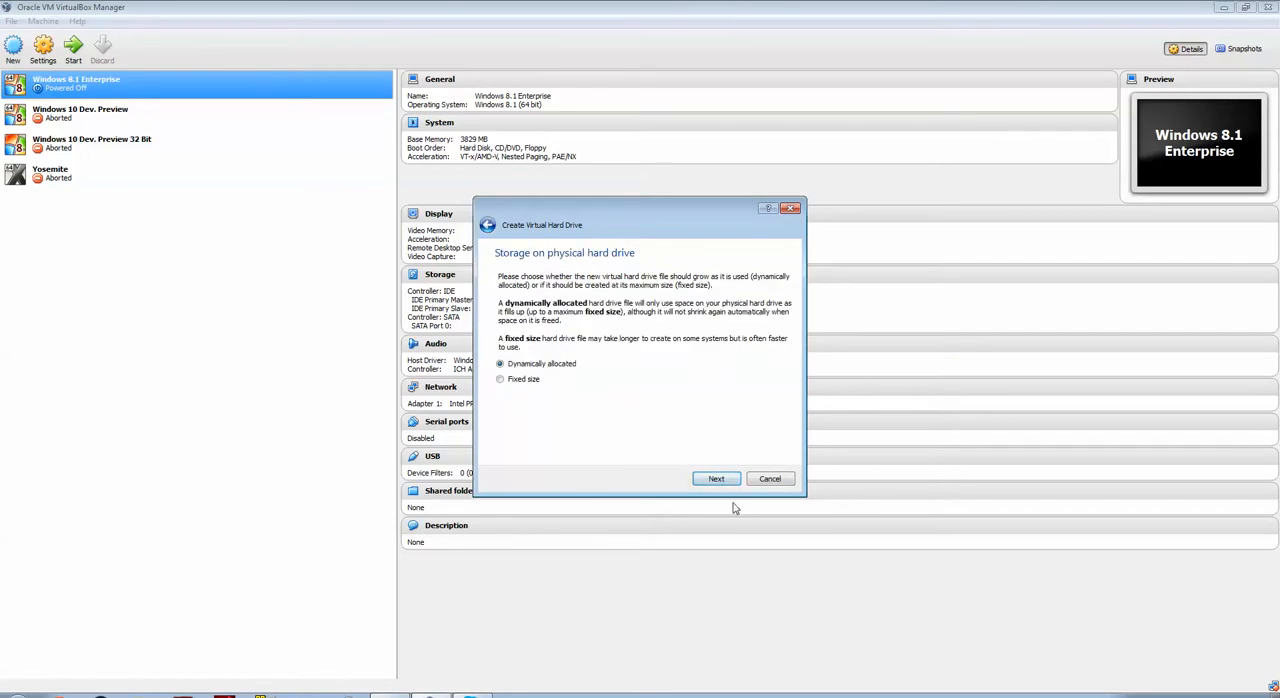
pyautogui.click(716, 478)
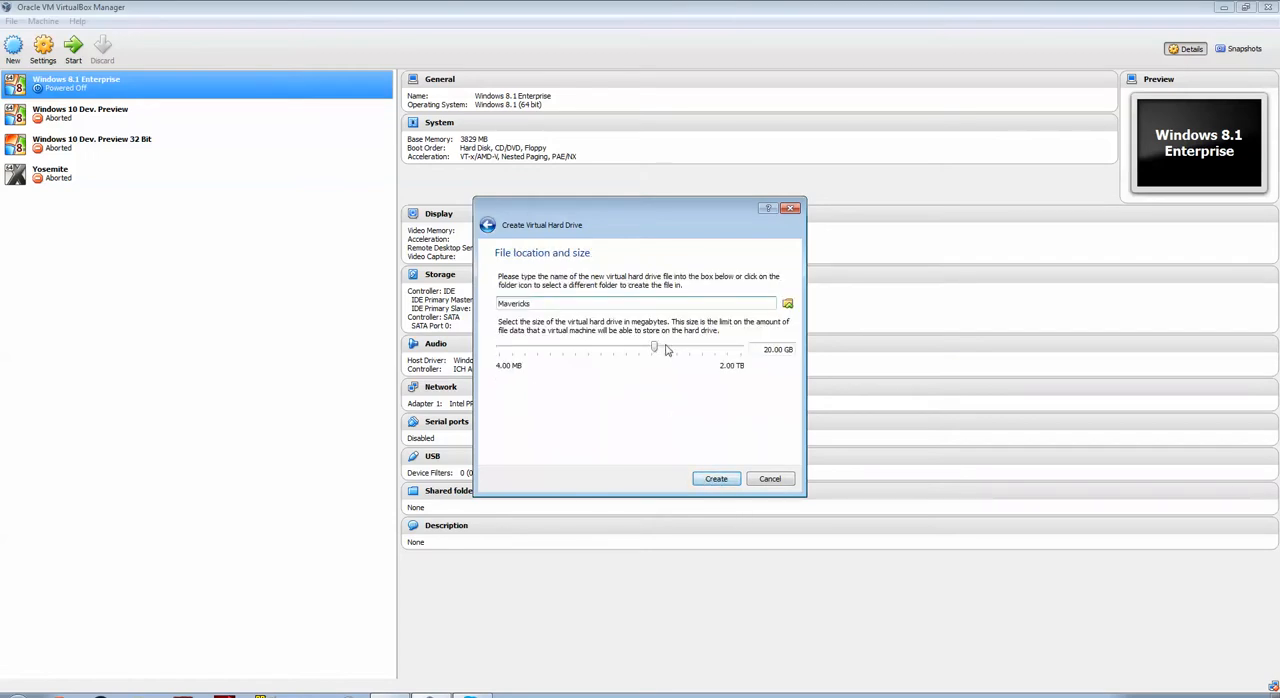
# - Size the virtual disk to about 105 GB and finish creating the Mavericks machine
pyautogui.moveTo(654, 348); pyautogui.dragTo(678, 348)
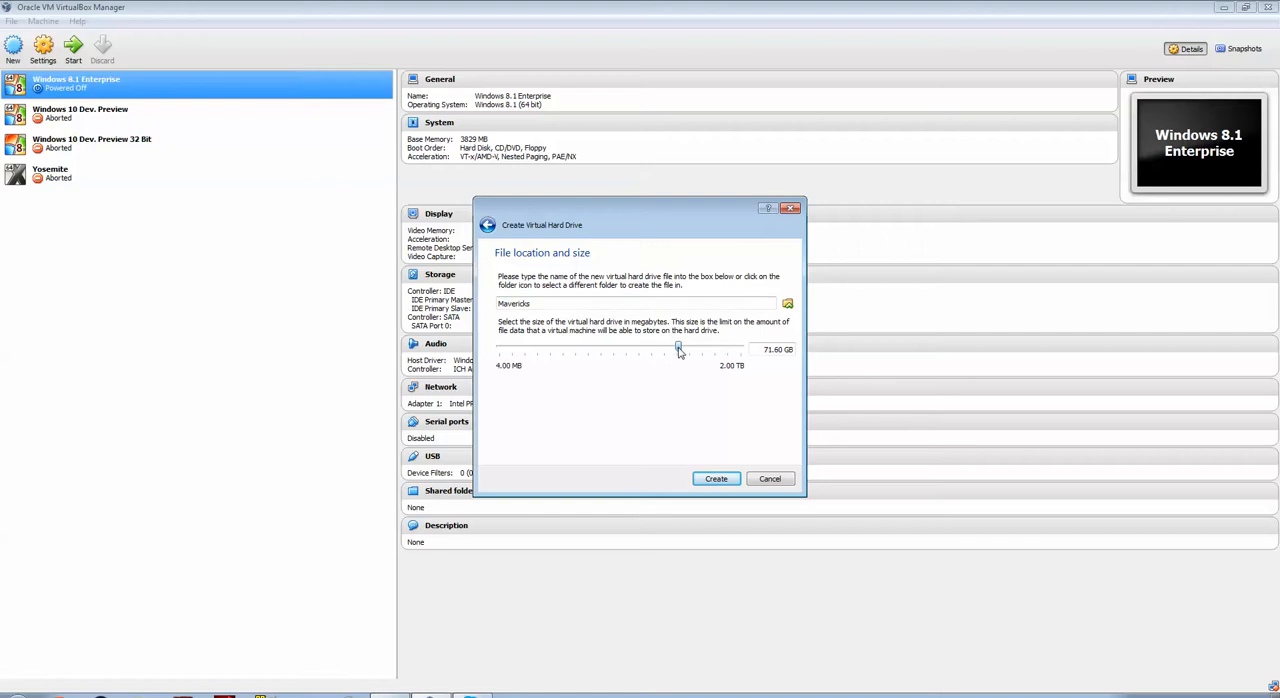
pyautogui.moveTo(678, 348); pyautogui.dragTo(684, 348)
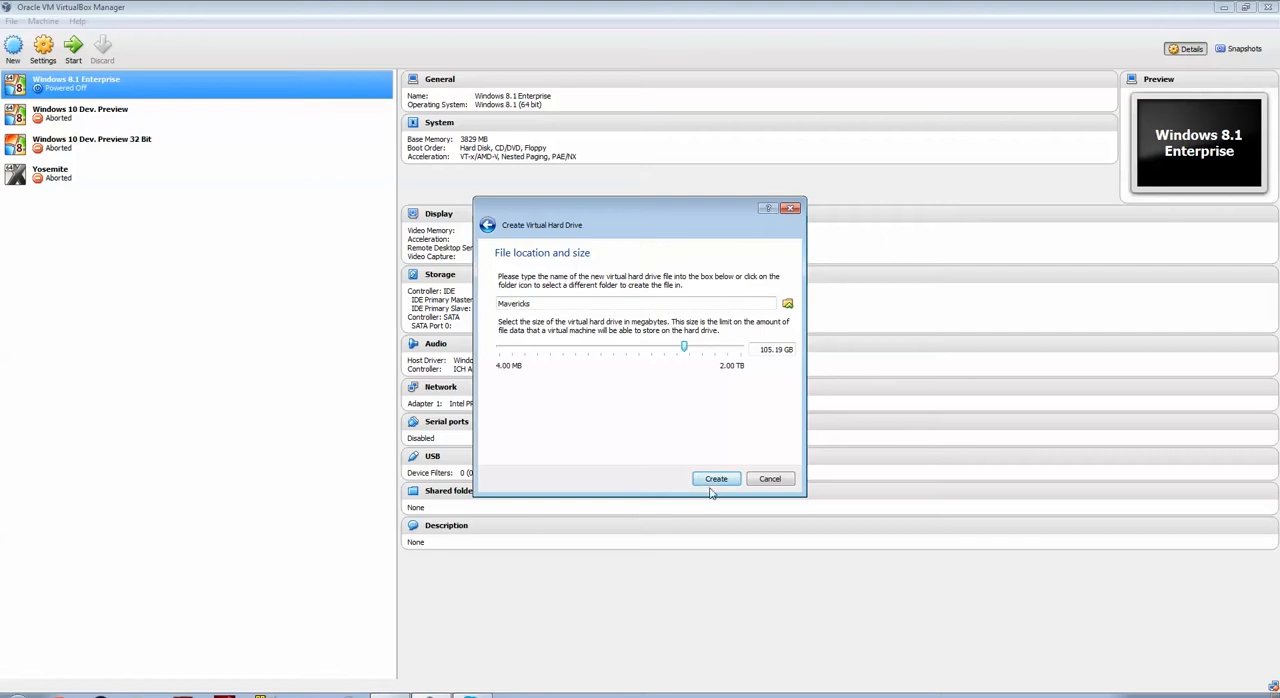
pyautogui.click(716, 480)
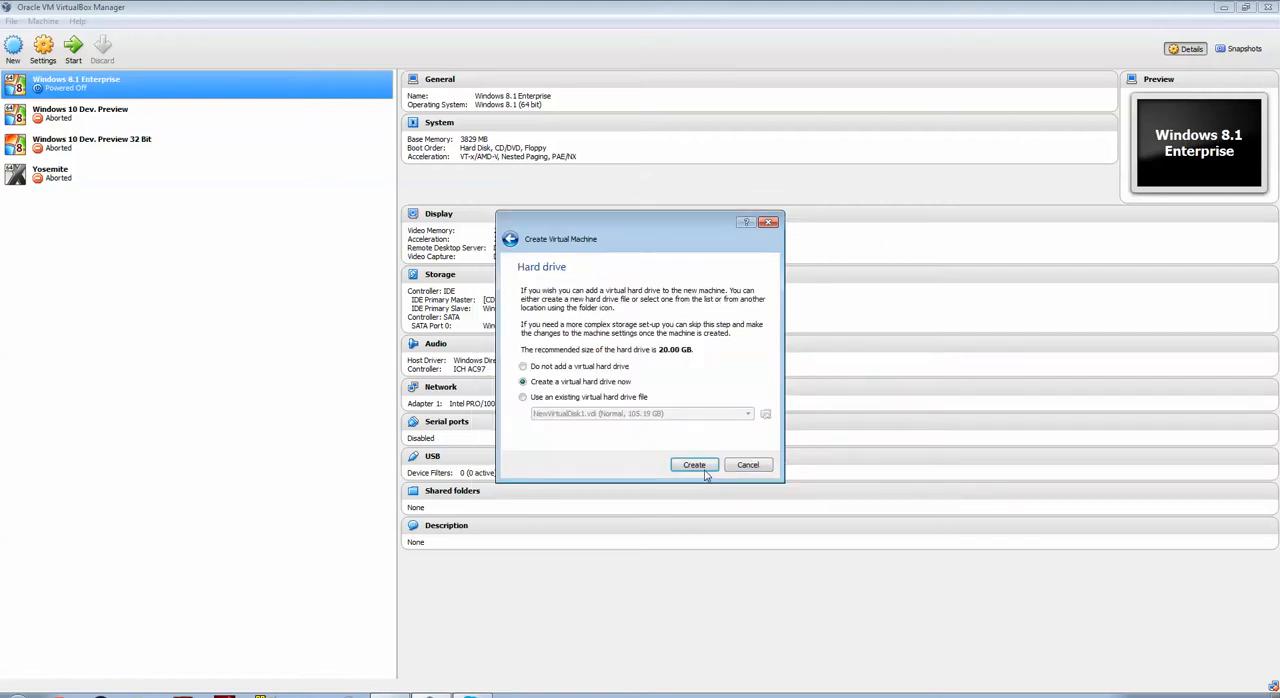
pyautogui.click(694, 464)
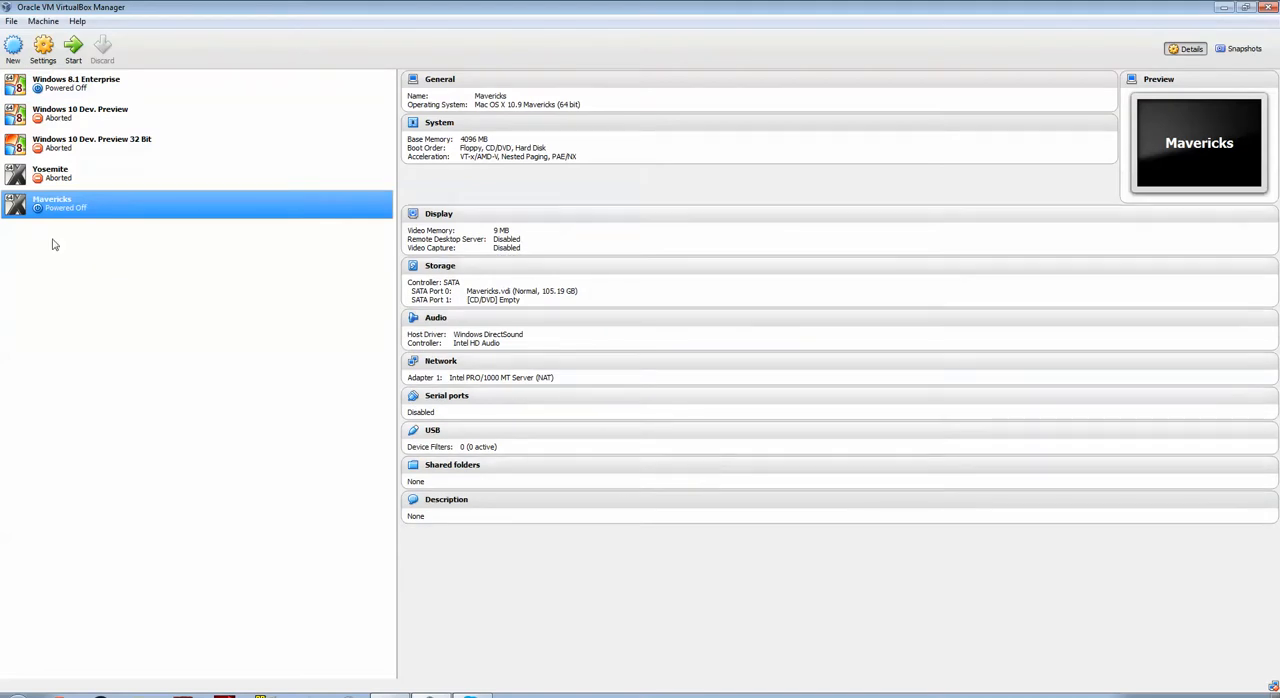
pyautogui.moveTo(72, 48)
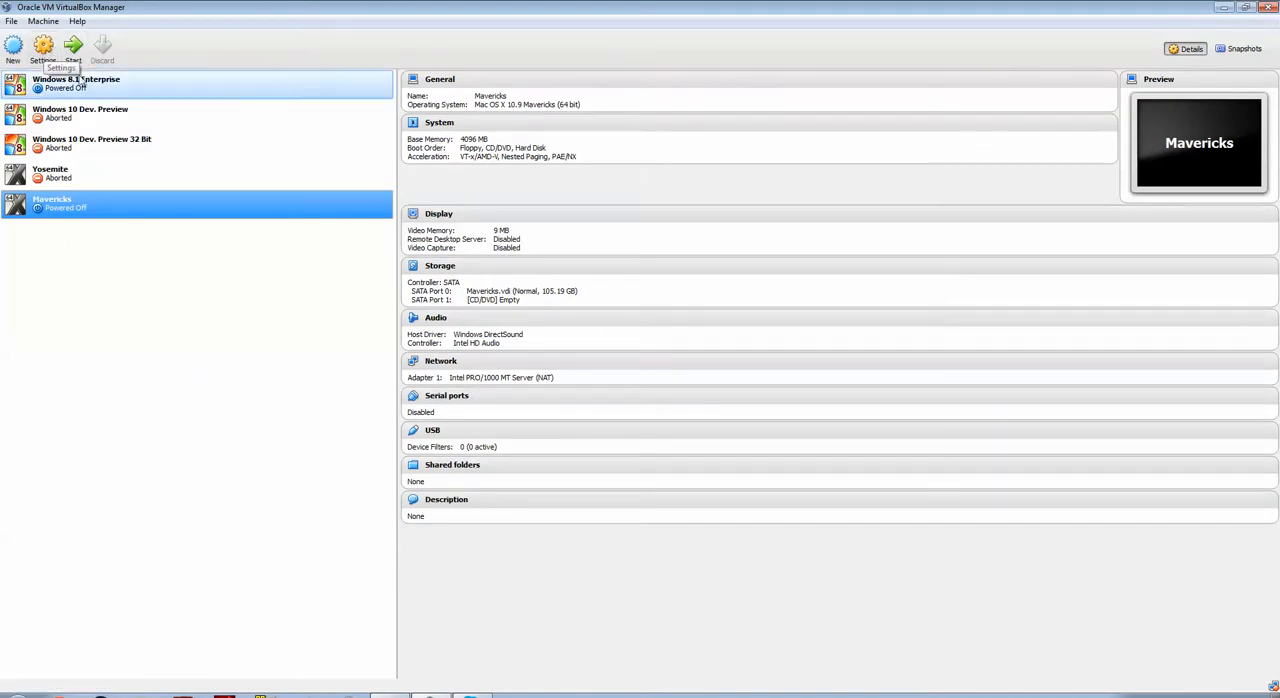
pyautogui.moveTo(44, 48)
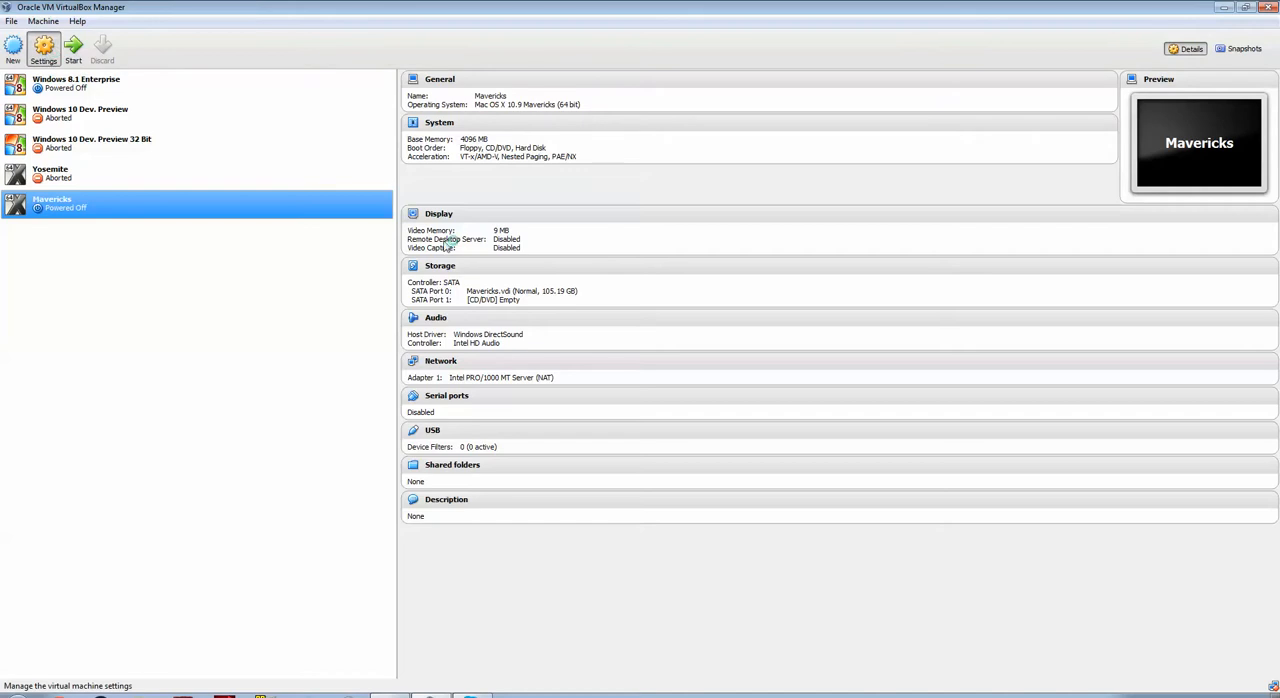
# - Enable EFI and Hardware Clock in UTC Time on the Mavericks motherboard settings
pyautogui.click(42, 48)
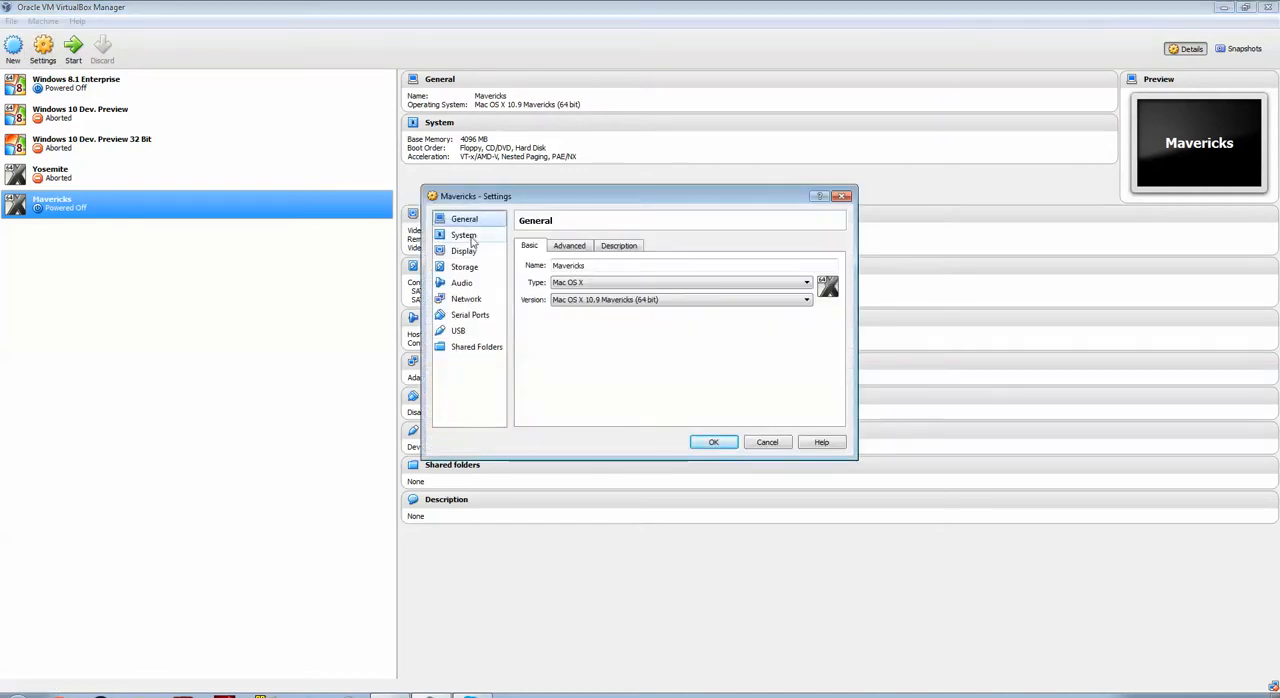
pyautogui.click(464, 236)
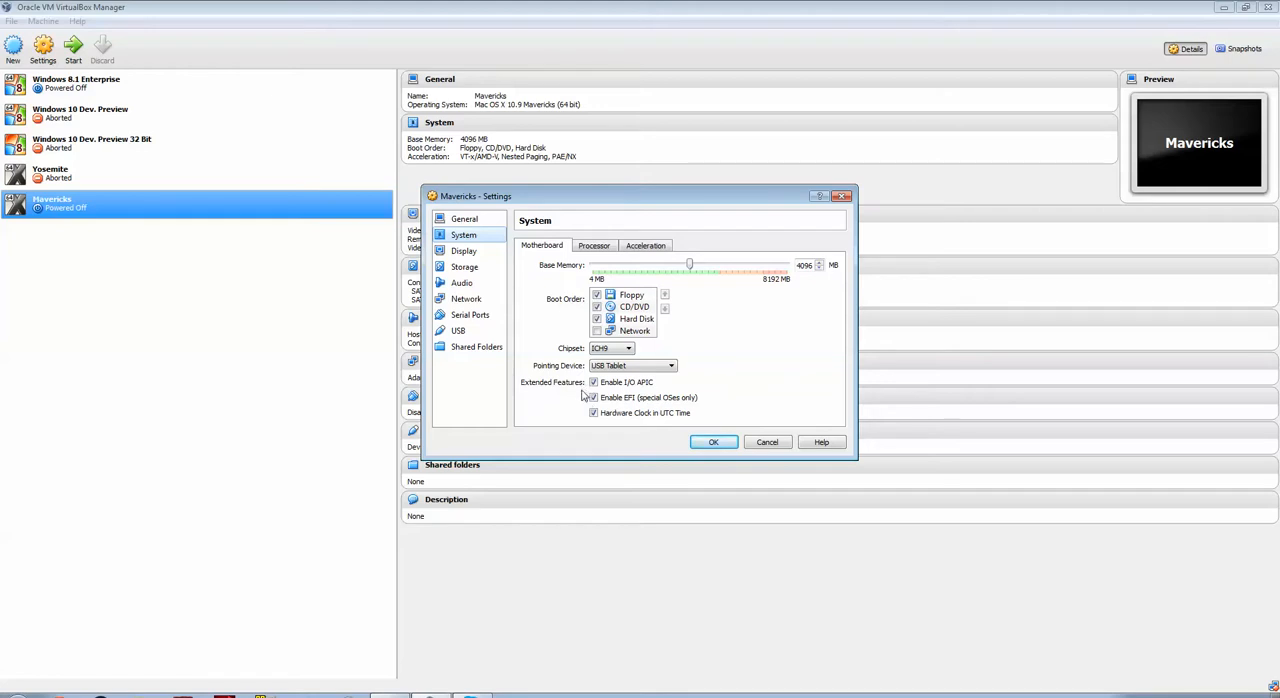
pyautogui.click(594, 396)
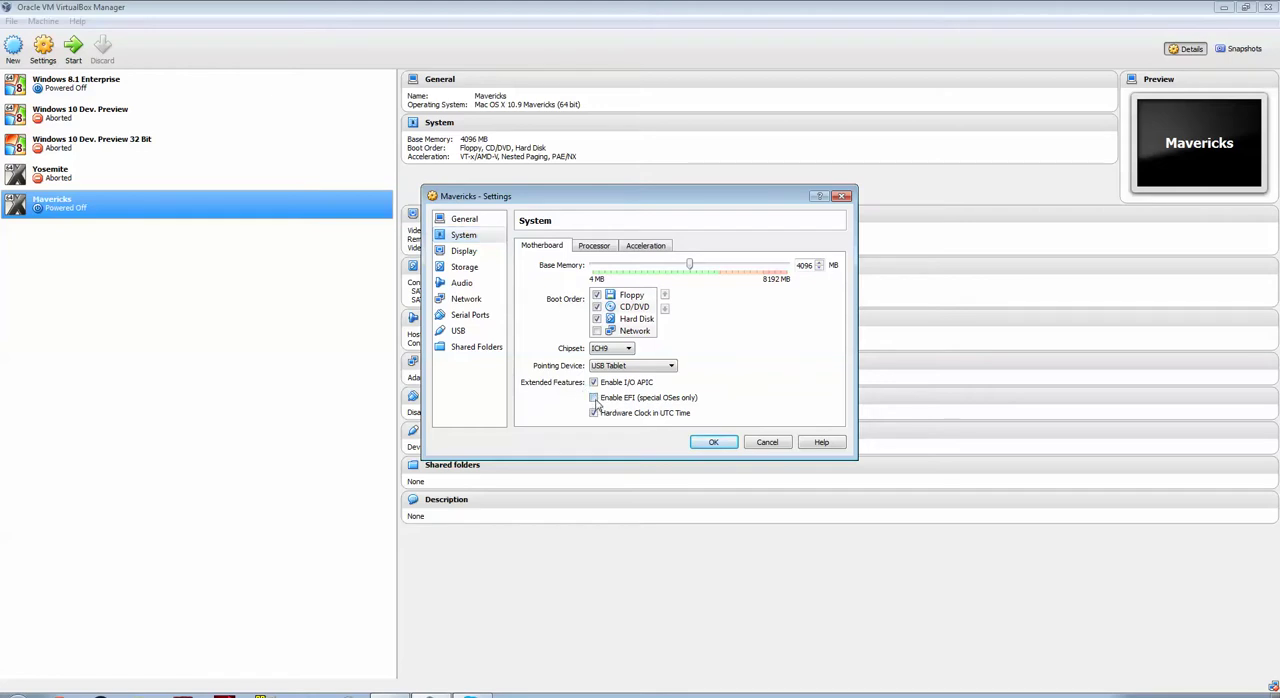
pyautogui.click(594, 412)
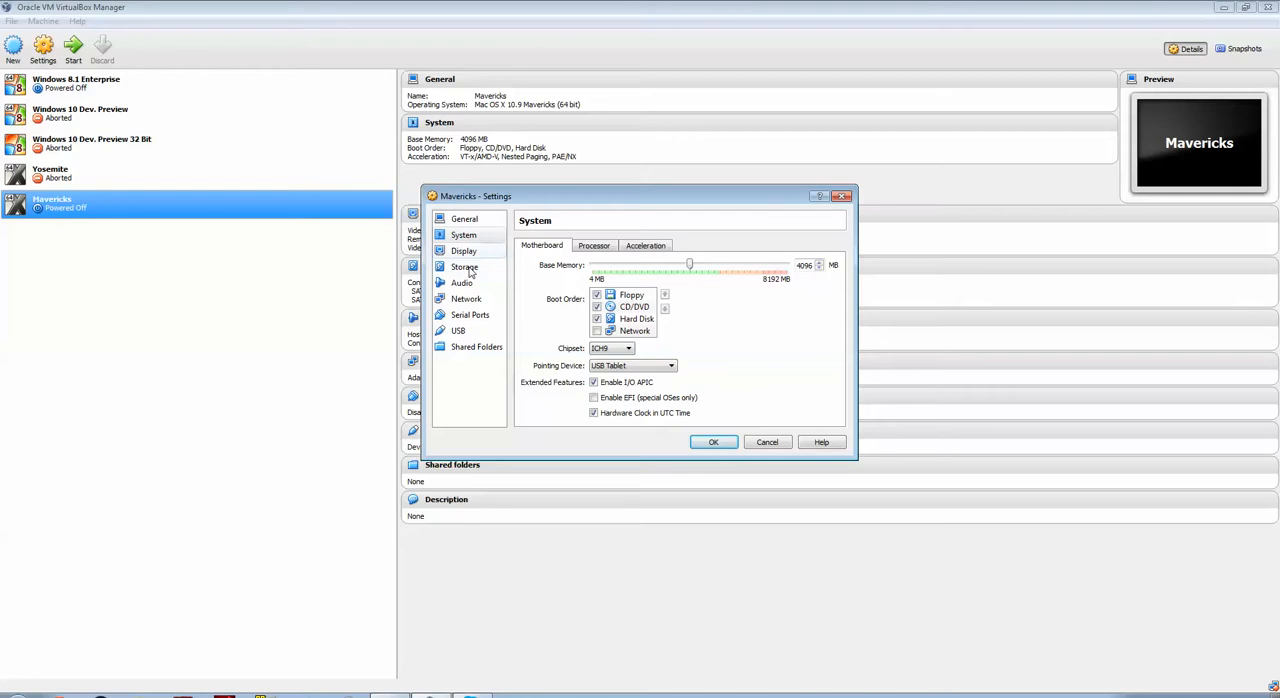
# - Mount OSX-Mavericks (1).iso in the empty optical drive as a live CD and save the settings
pyautogui.click(464, 268)
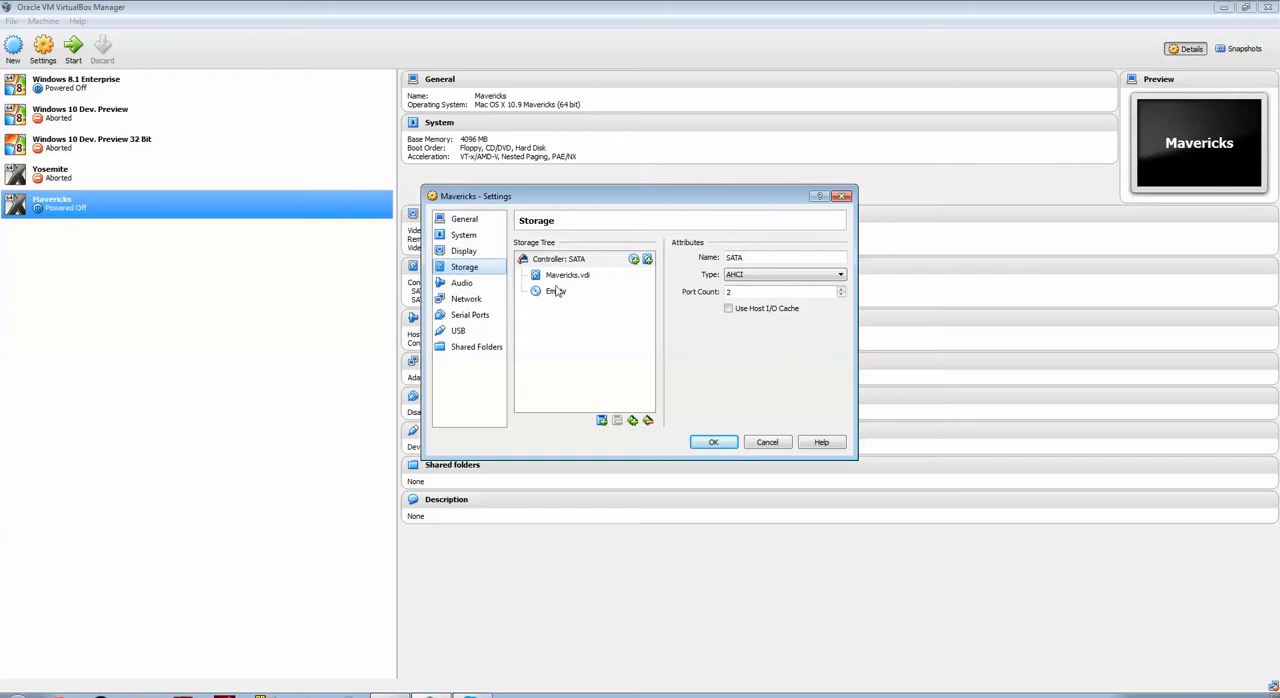
pyautogui.click(556, 292)
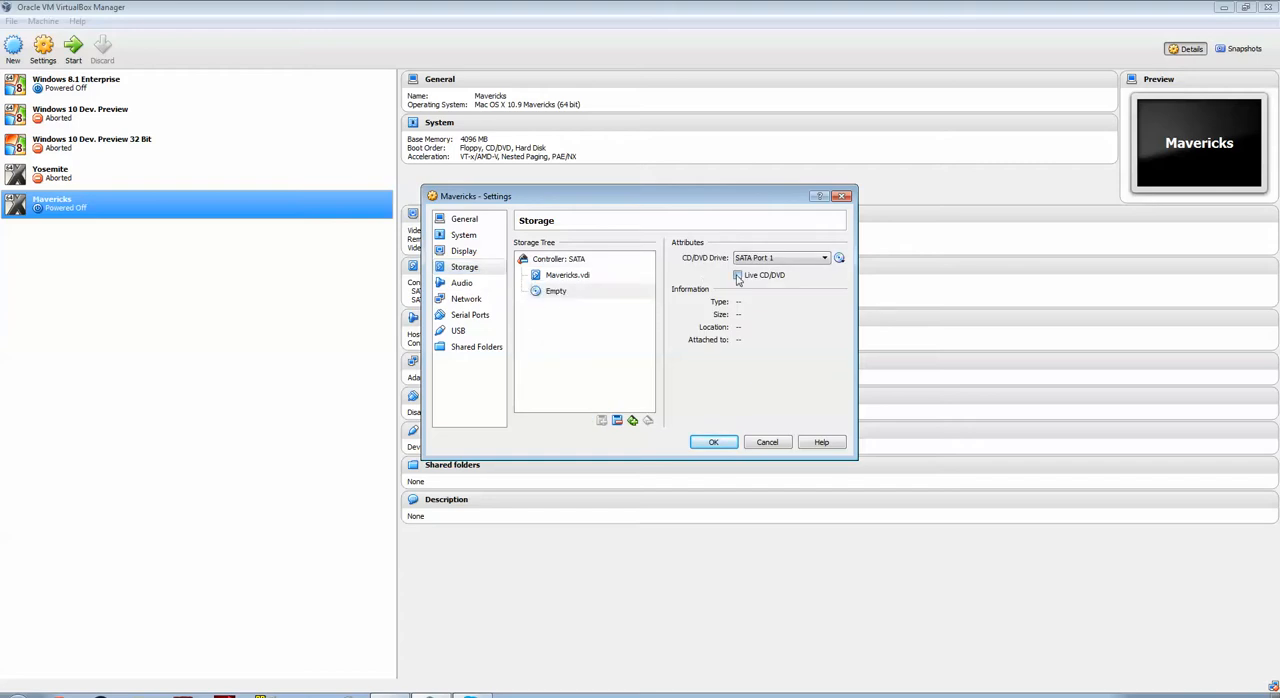
pyautogui.click(736, 276)
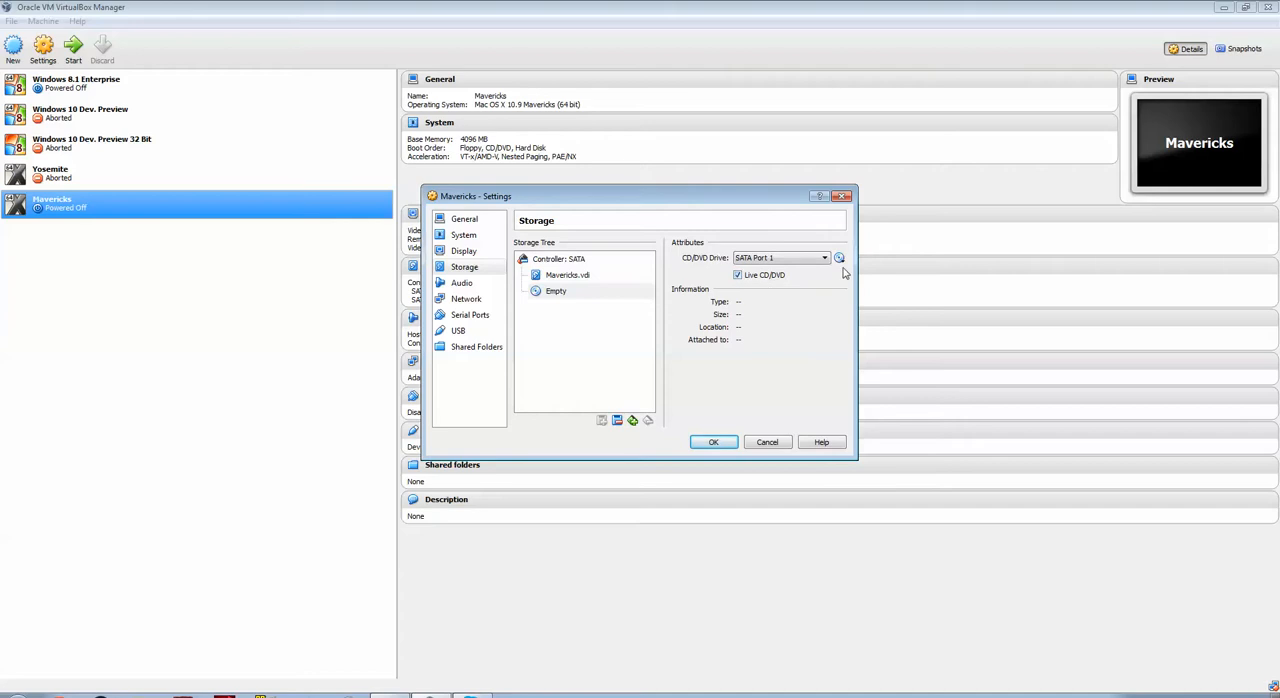
pyautogui.click(840, 258)
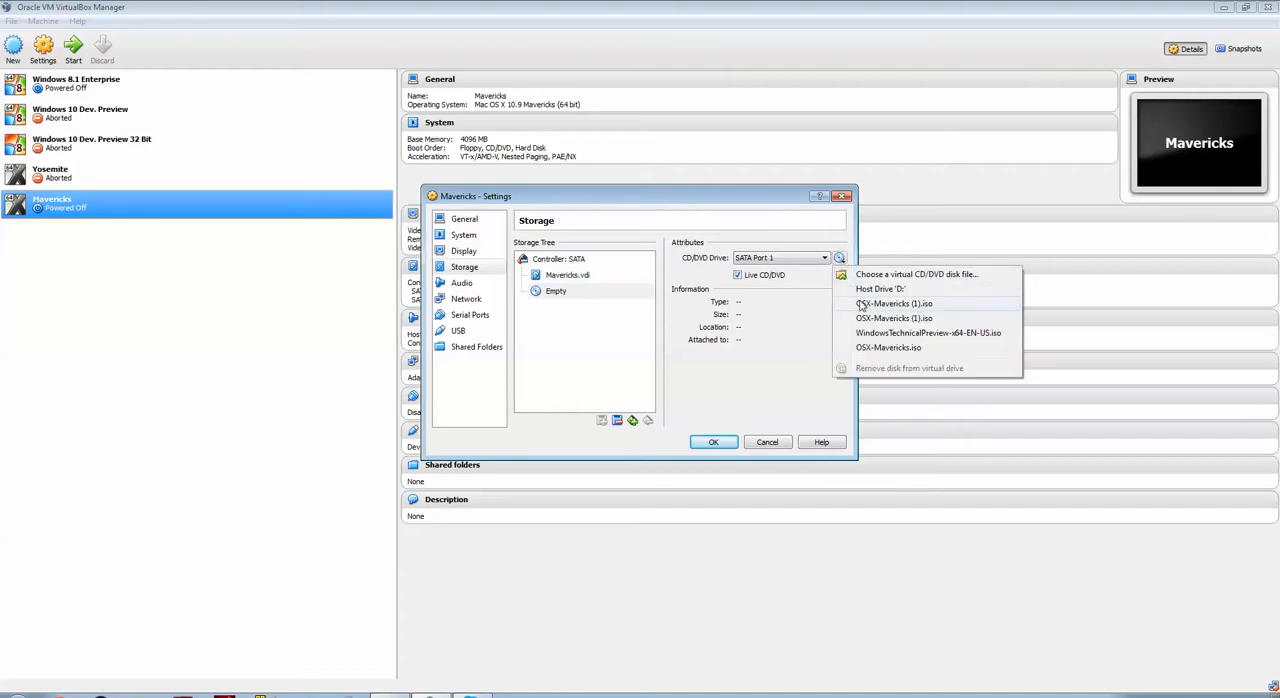
pyautogui.click(892, 304)
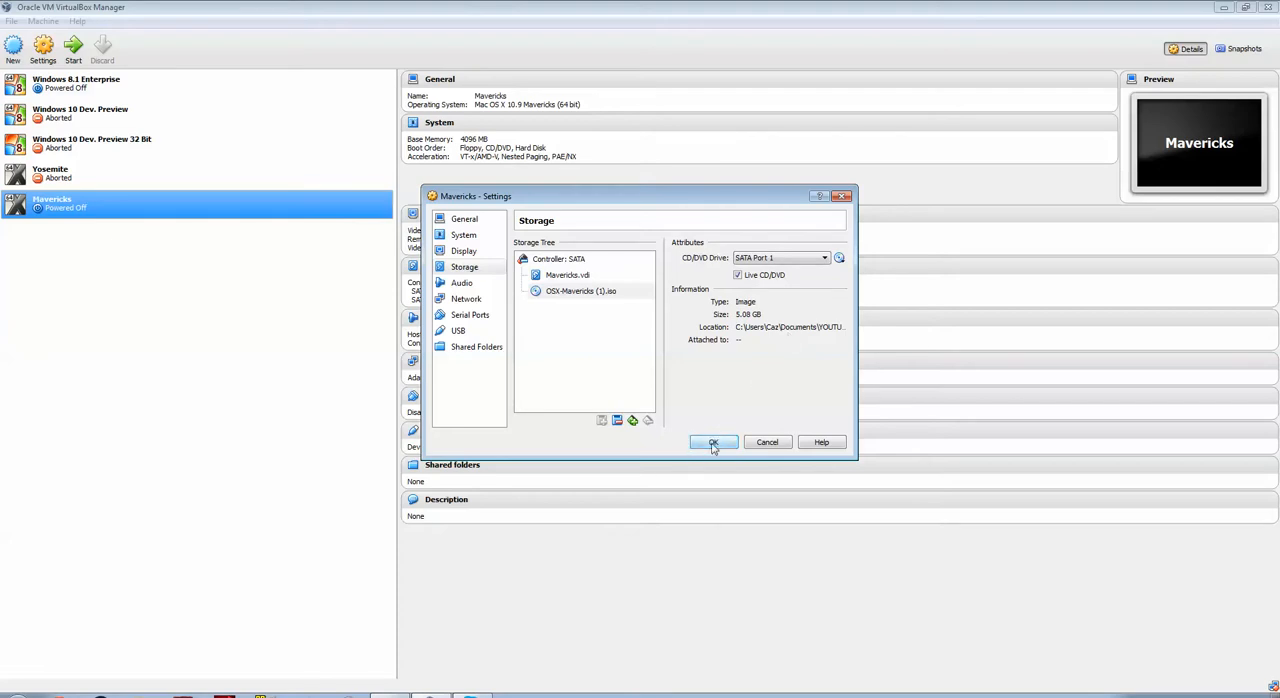
pyautogui.click(712, 442)
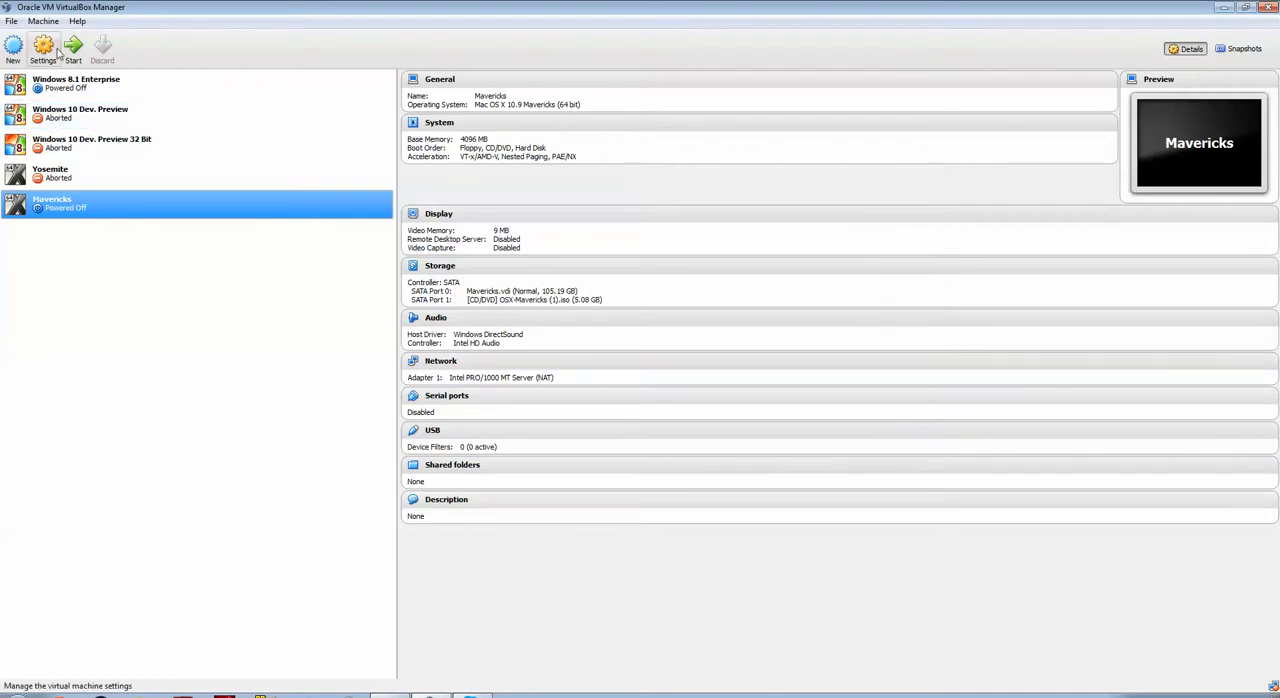
# - Start the Mavericks VM and enter -v at the boot prompt for verbose startup
pyautogui.click(72, 48)
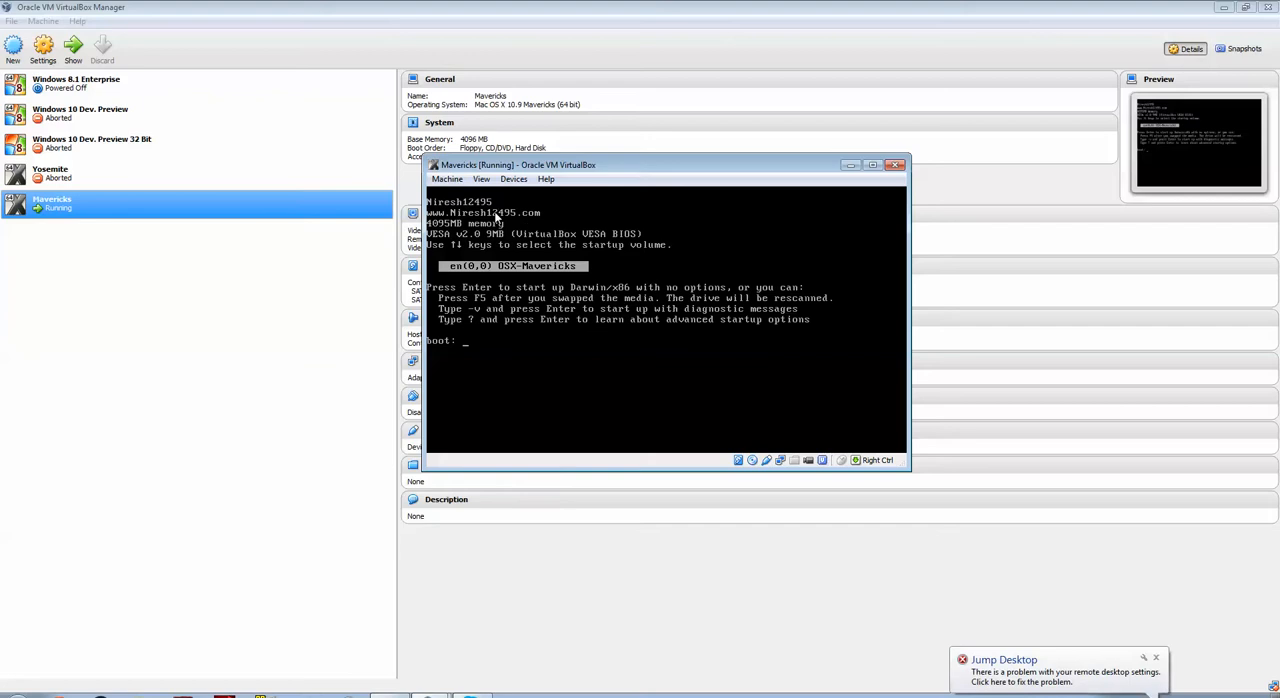
pyautogui.moveTo(516, 232)
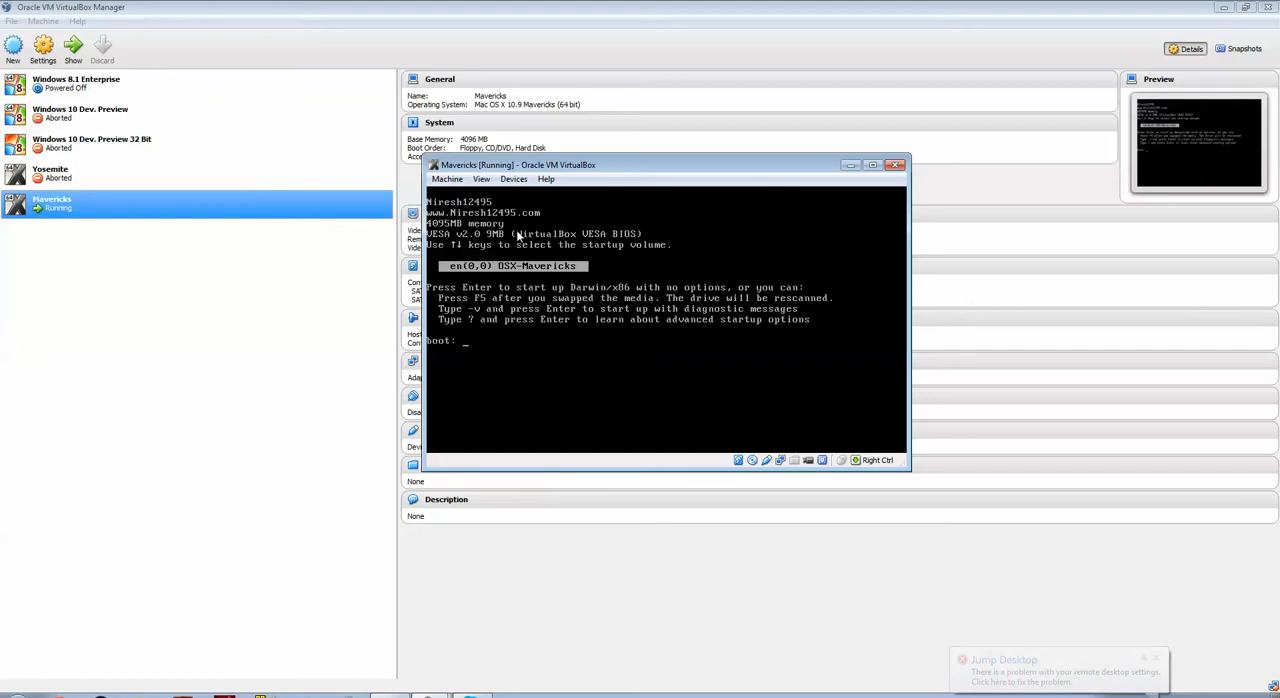
pyautogui.write('-v')
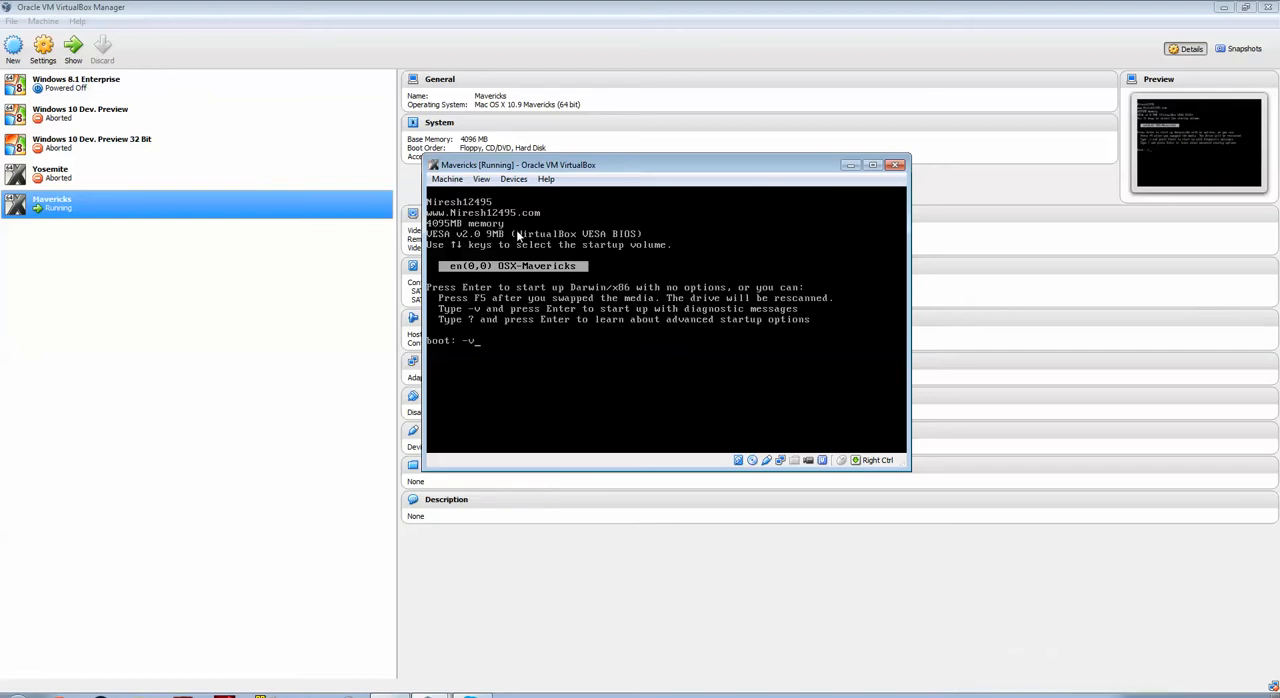
pyautogui.moveTo(764, 332)
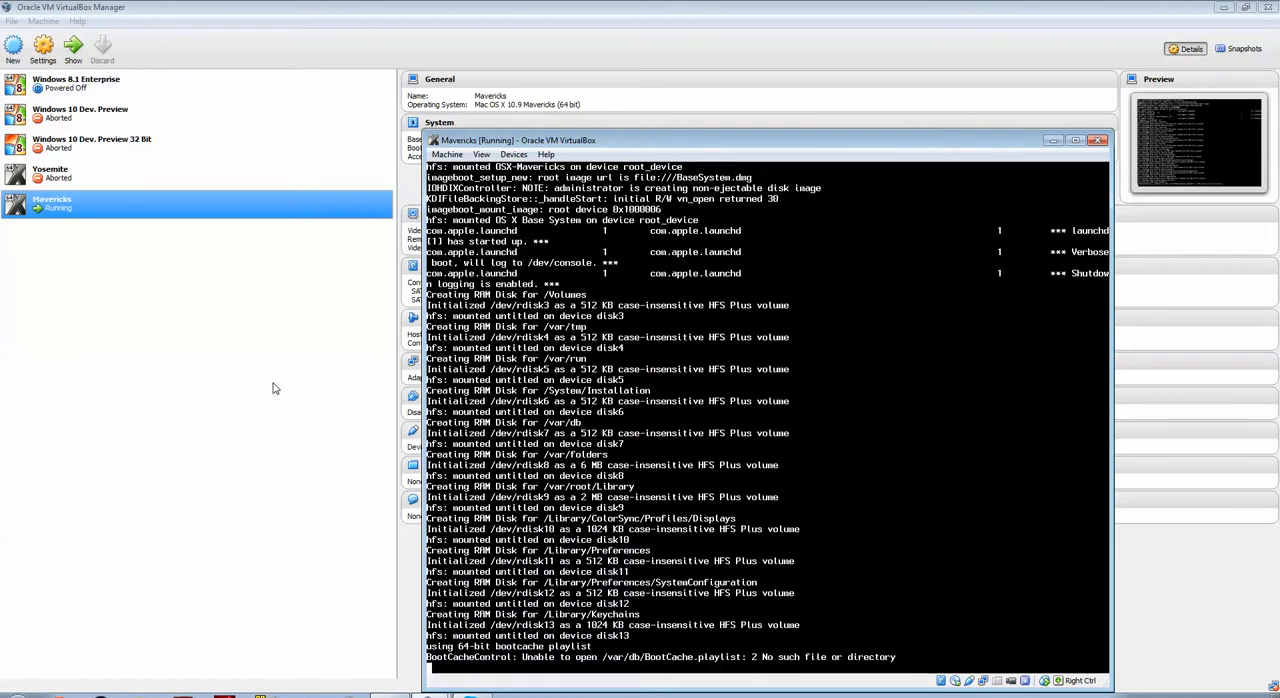
pyautogui.moveTo(436, 680)
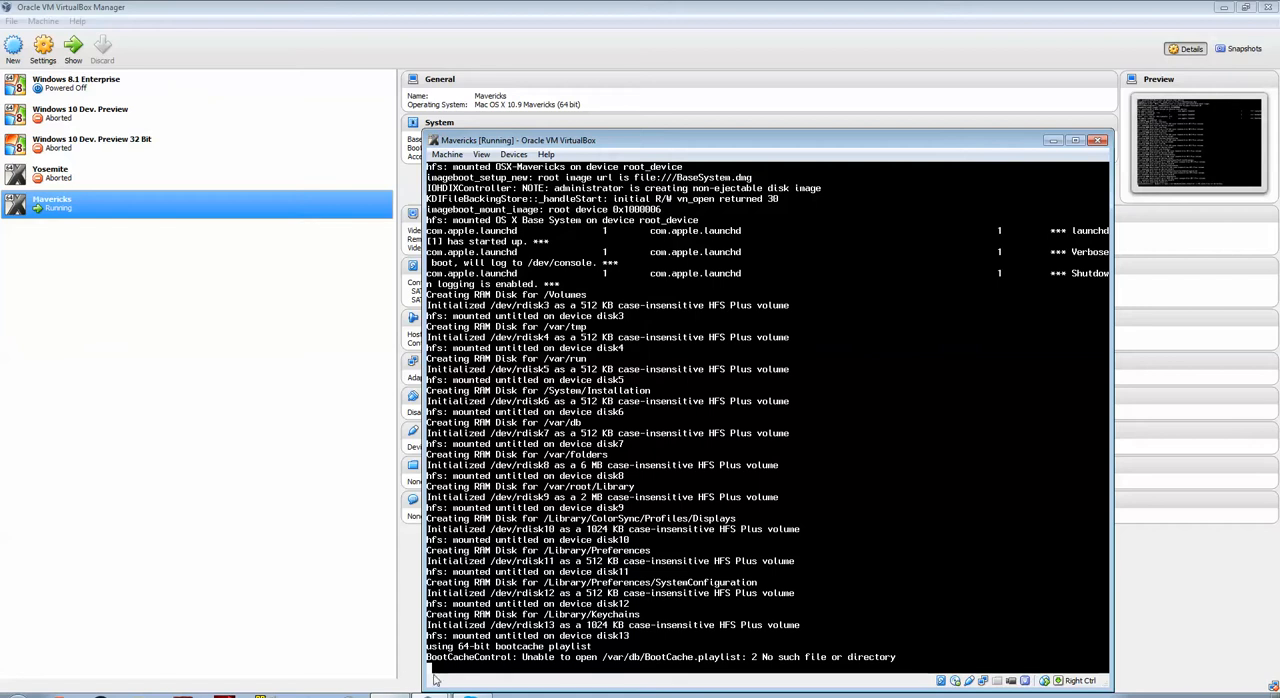
pyautogui.moveTo(584, 686)
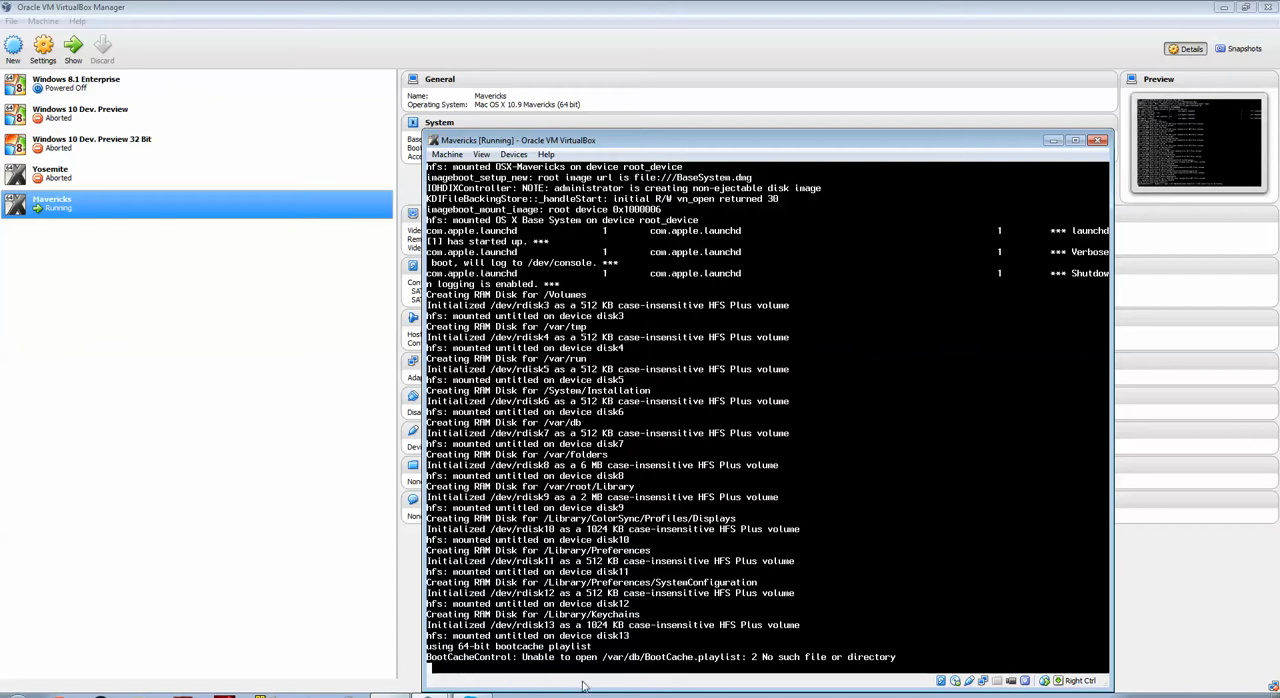
pyautogui.moveTo(616, 680)
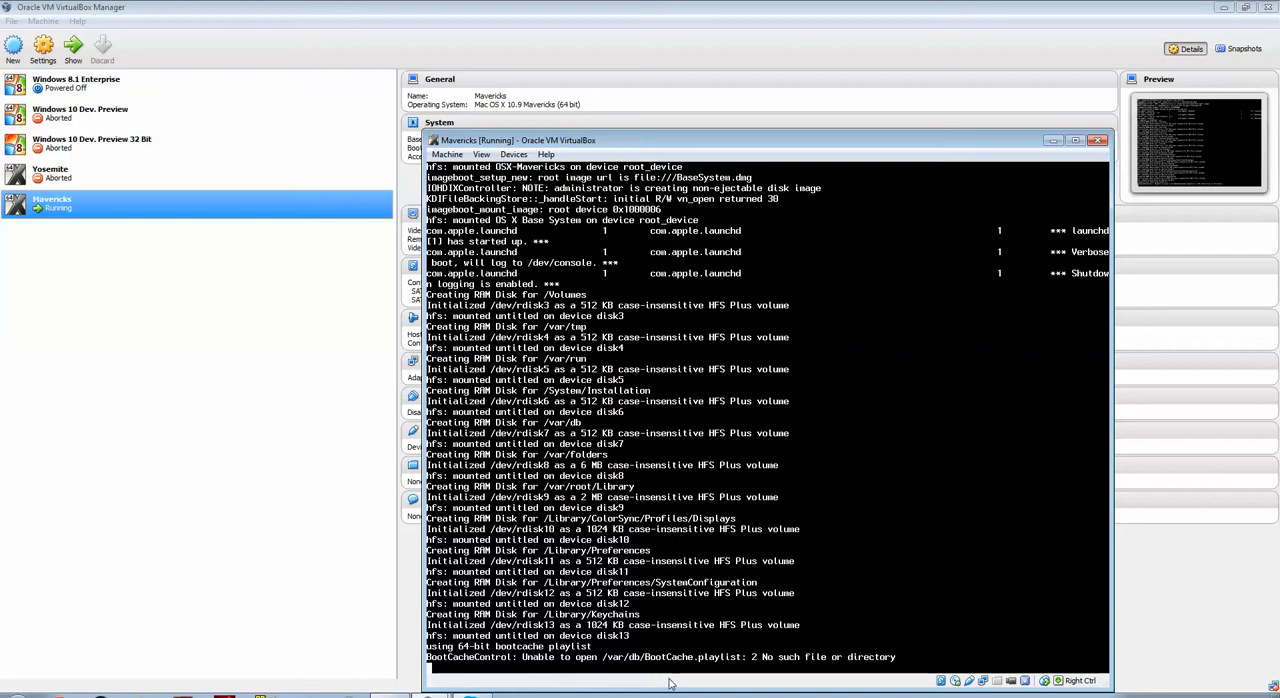
pyautogui.moveTo(764, 680)
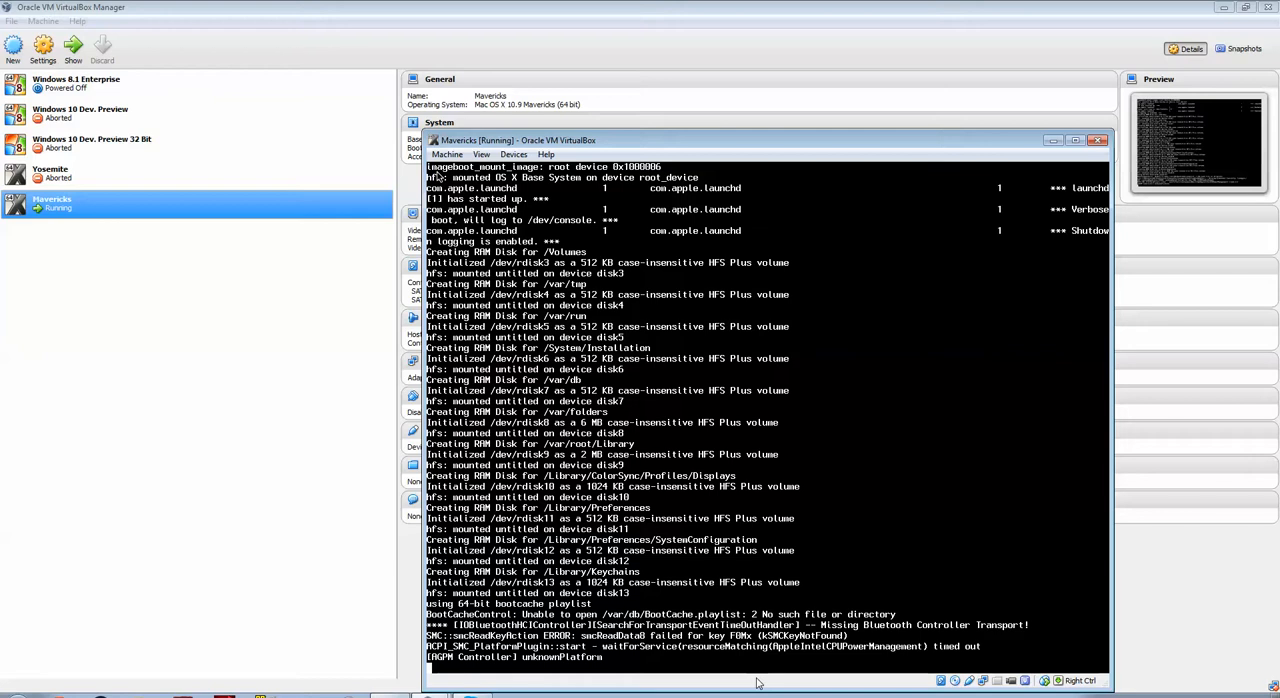
pyautogui.moveTo(384, 676)
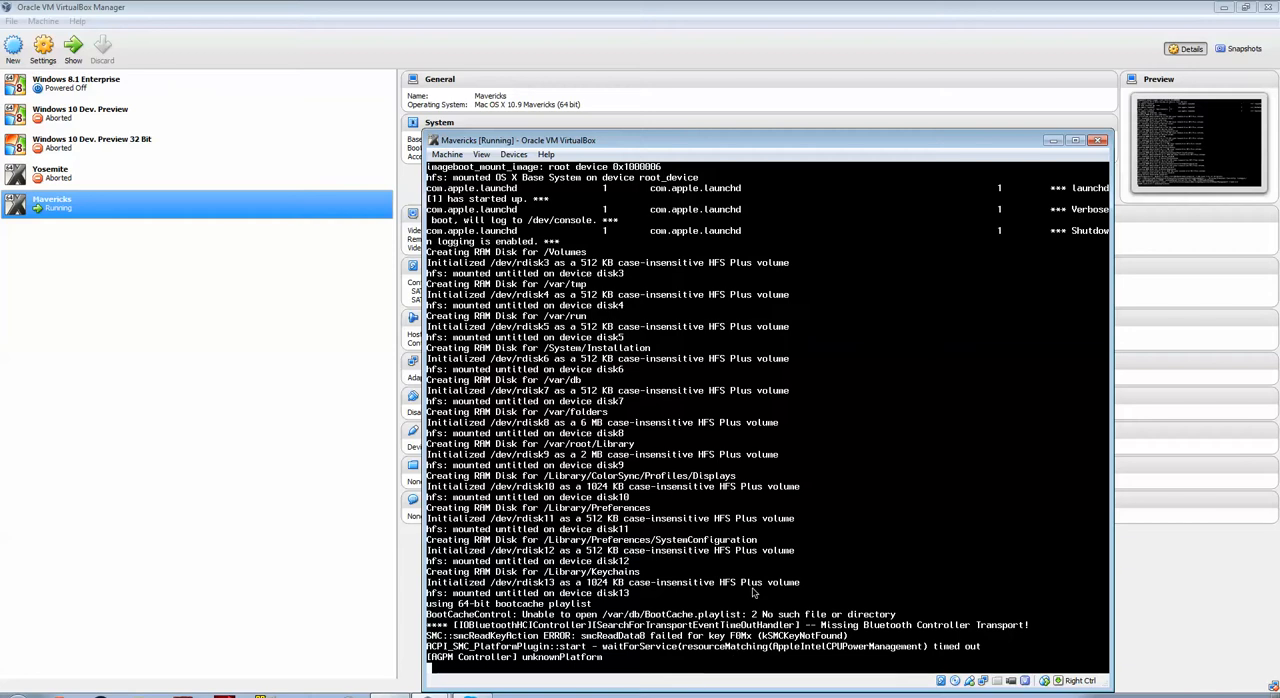
pyautogui.moveTo(850, 684)
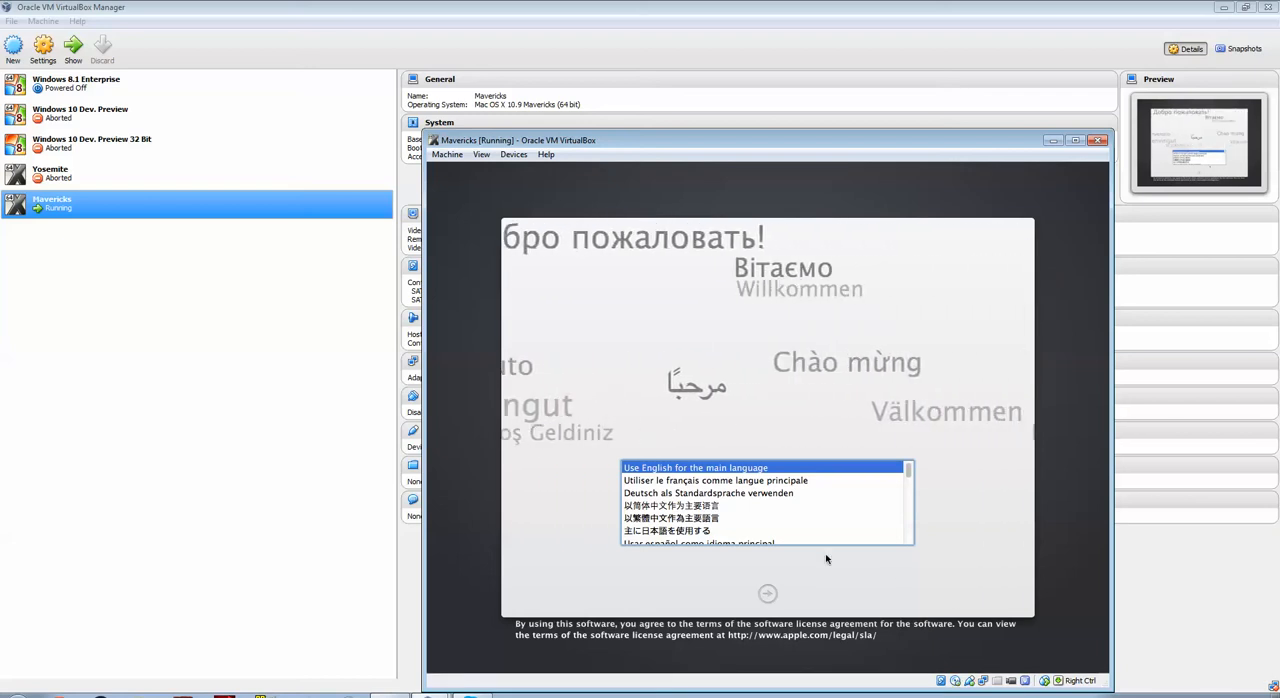
# - Choose English as the main language and launch Disk Utility from the Utilities menu
pyautogui.click(768, 592)
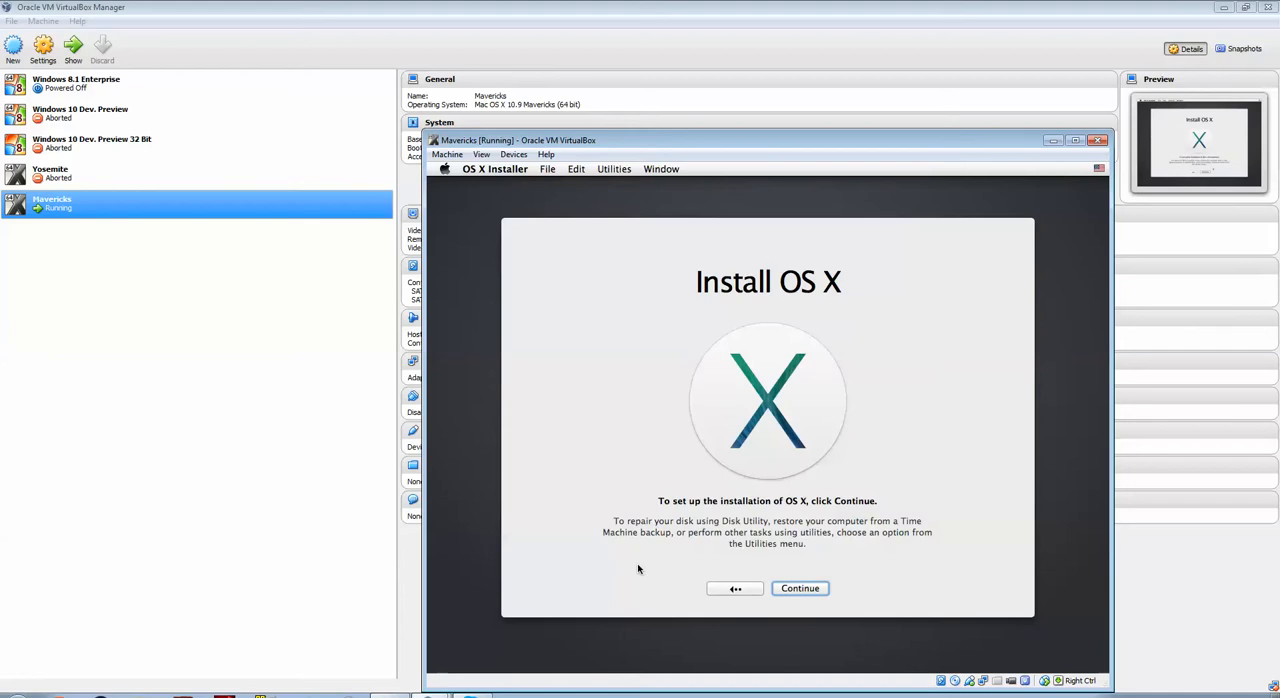
pyautogui.moveTo(776, 488)
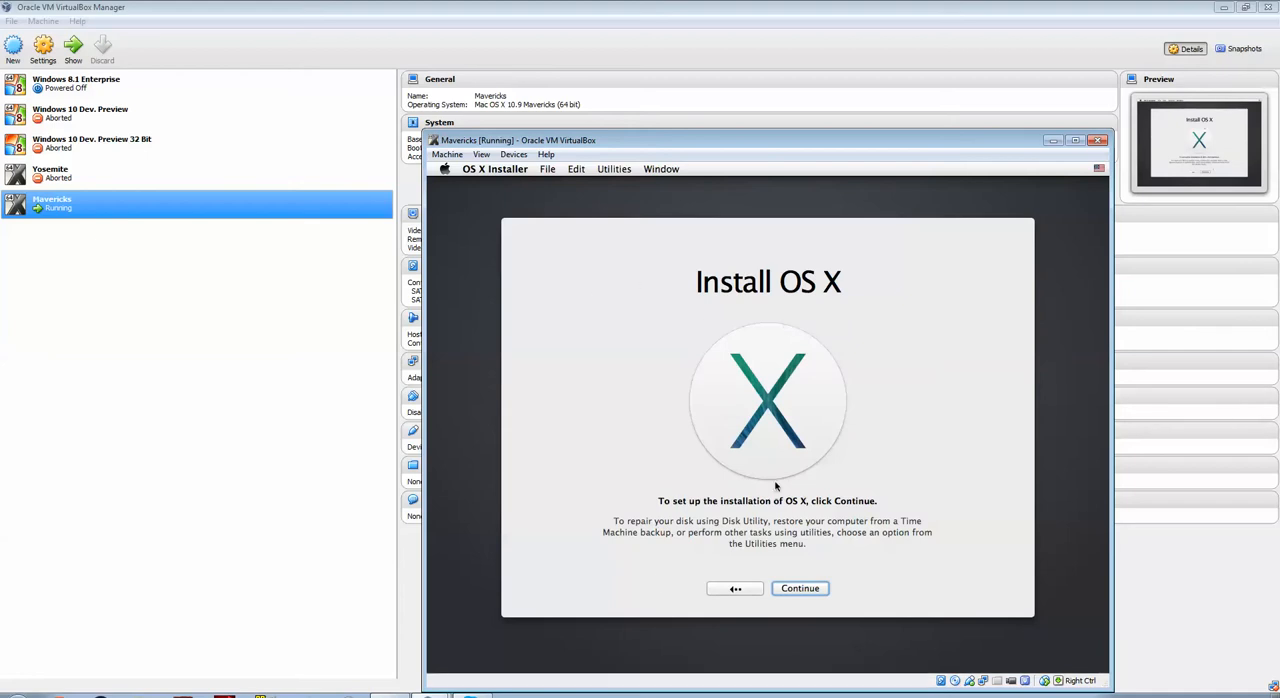
pyautogui.moveTo(772, 554)
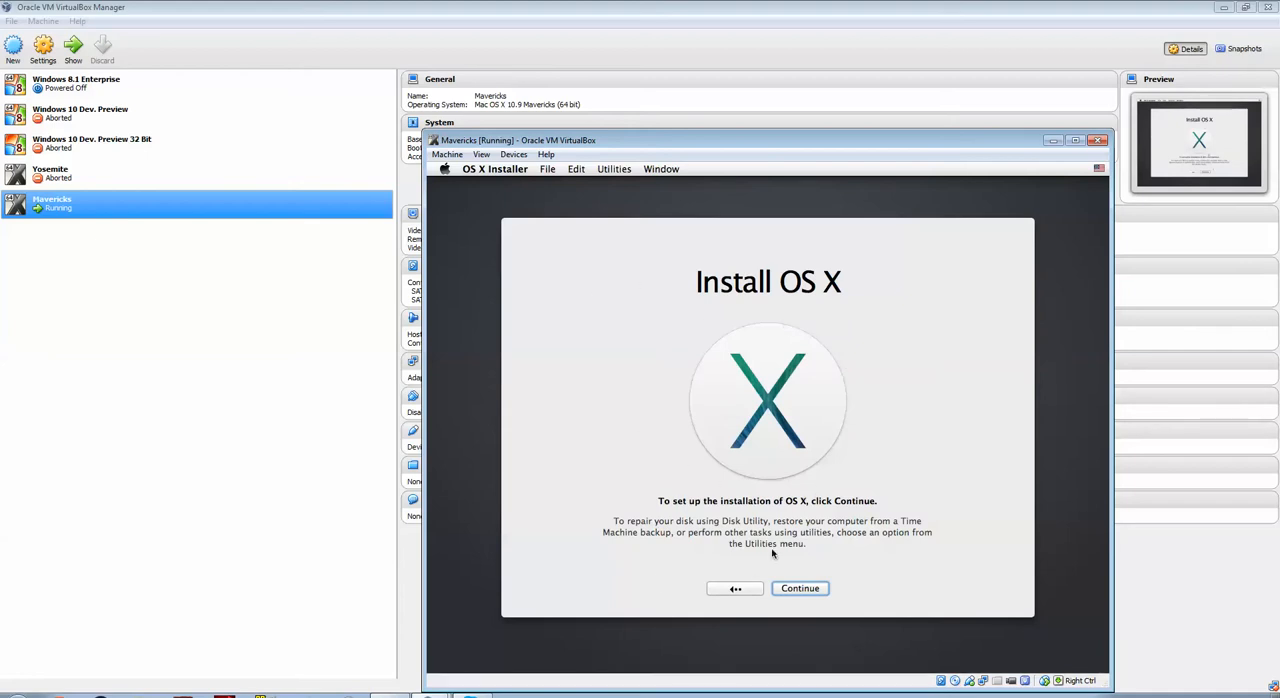
pyautogui.moveTo(794, 604)
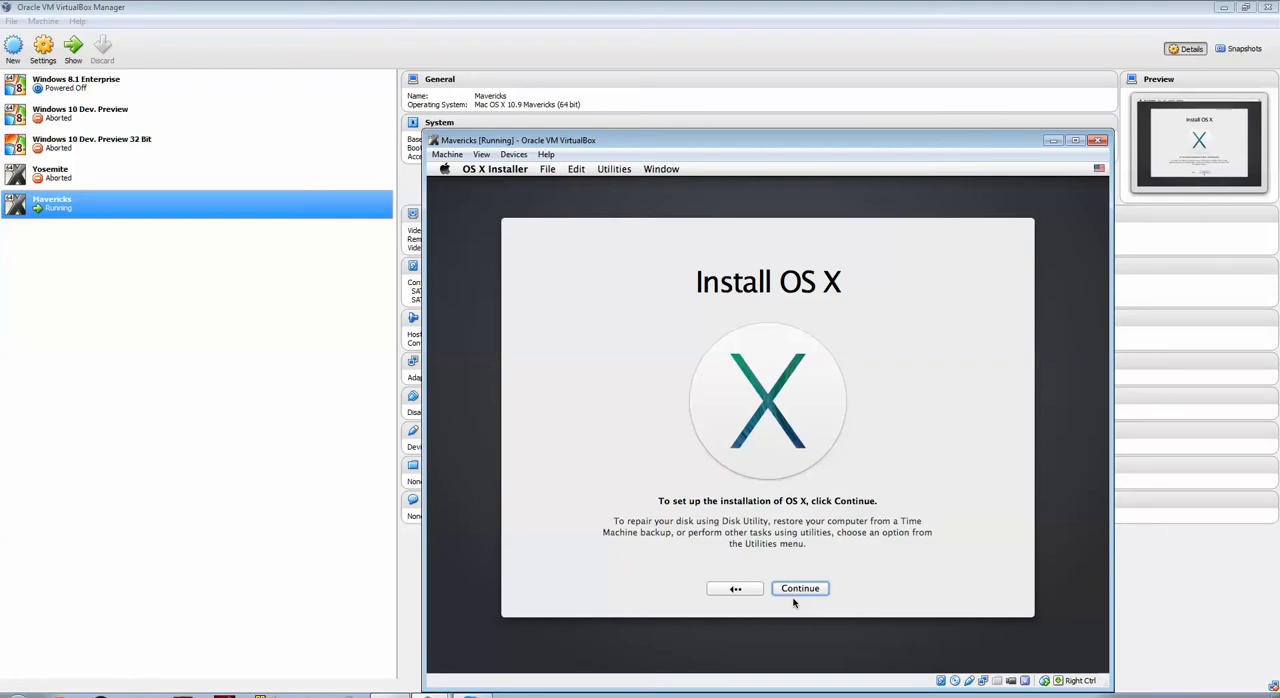
pyautogui.click(614, 168)
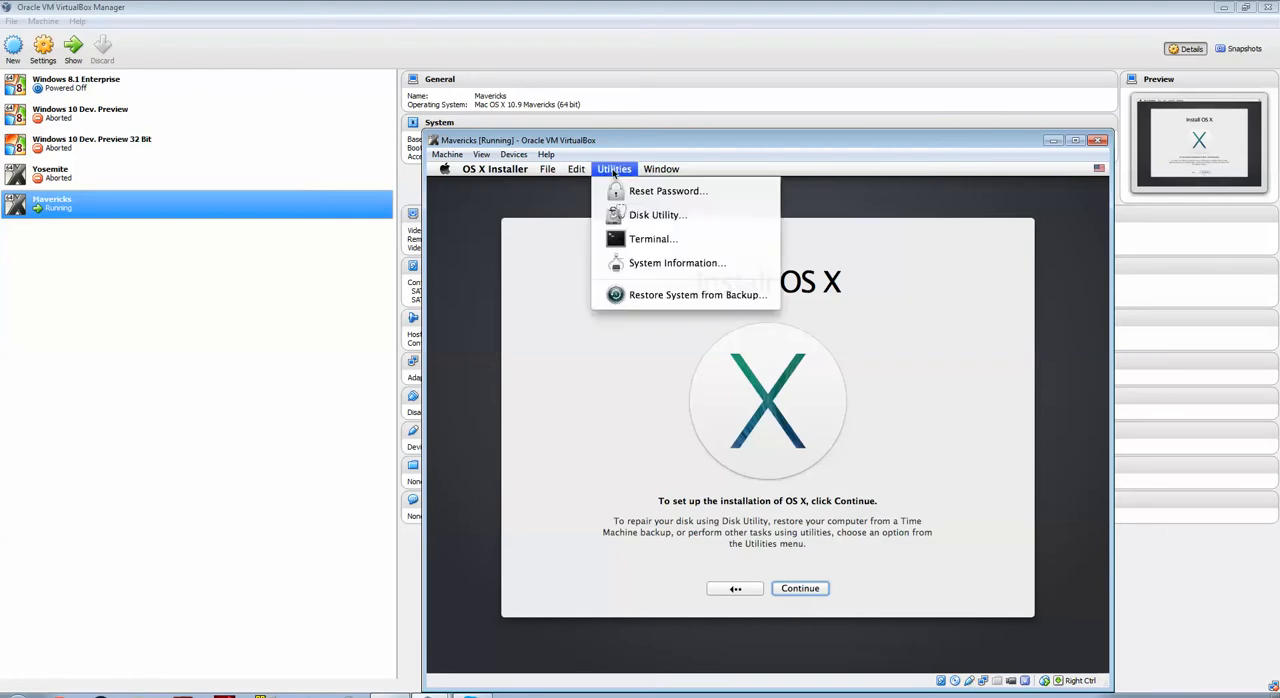
pyautogui.click(614, 168)
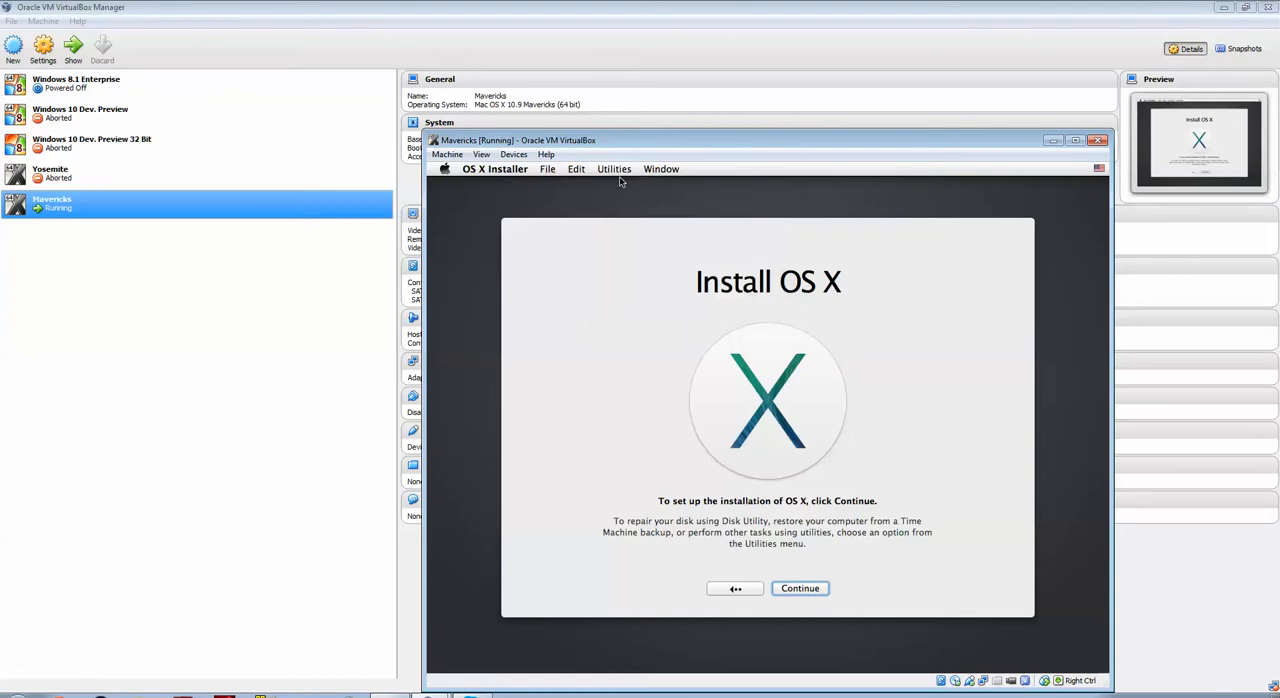
pyautogui.click(614, 168)
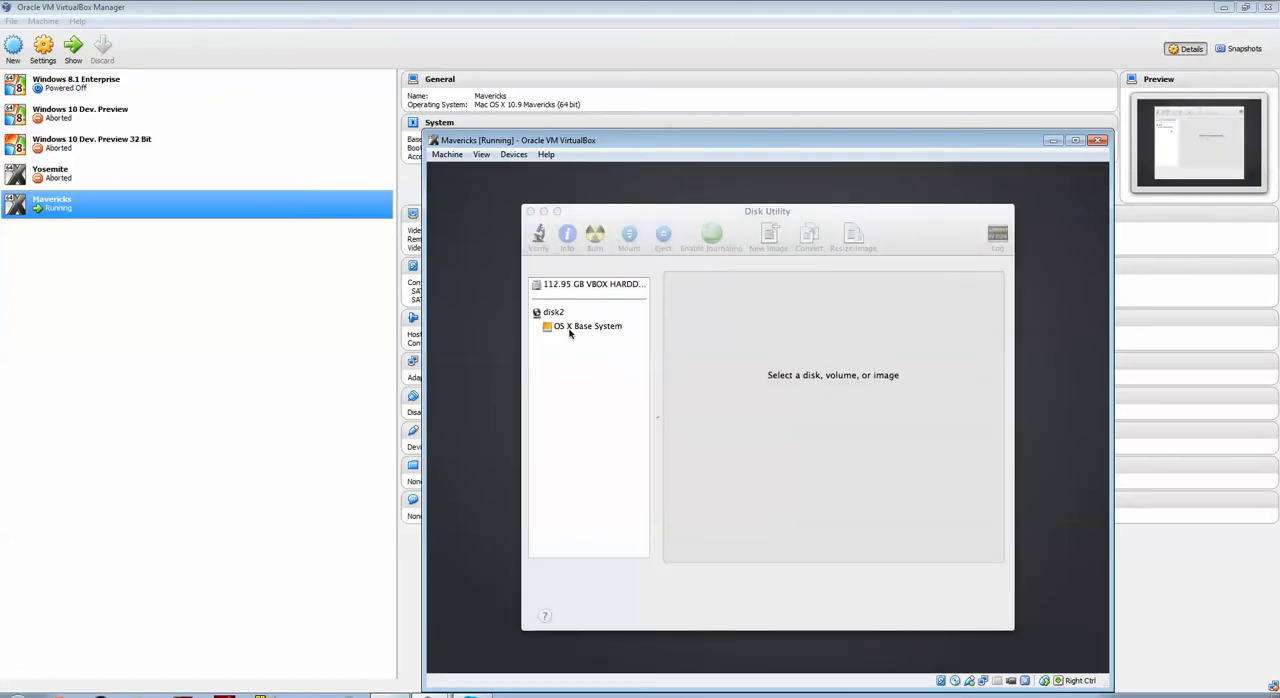
# - Give the 112.95 GB VBOX HARDDISK a 1 Partition layout named Macintosh HD
pyautogui.click(592, 284)
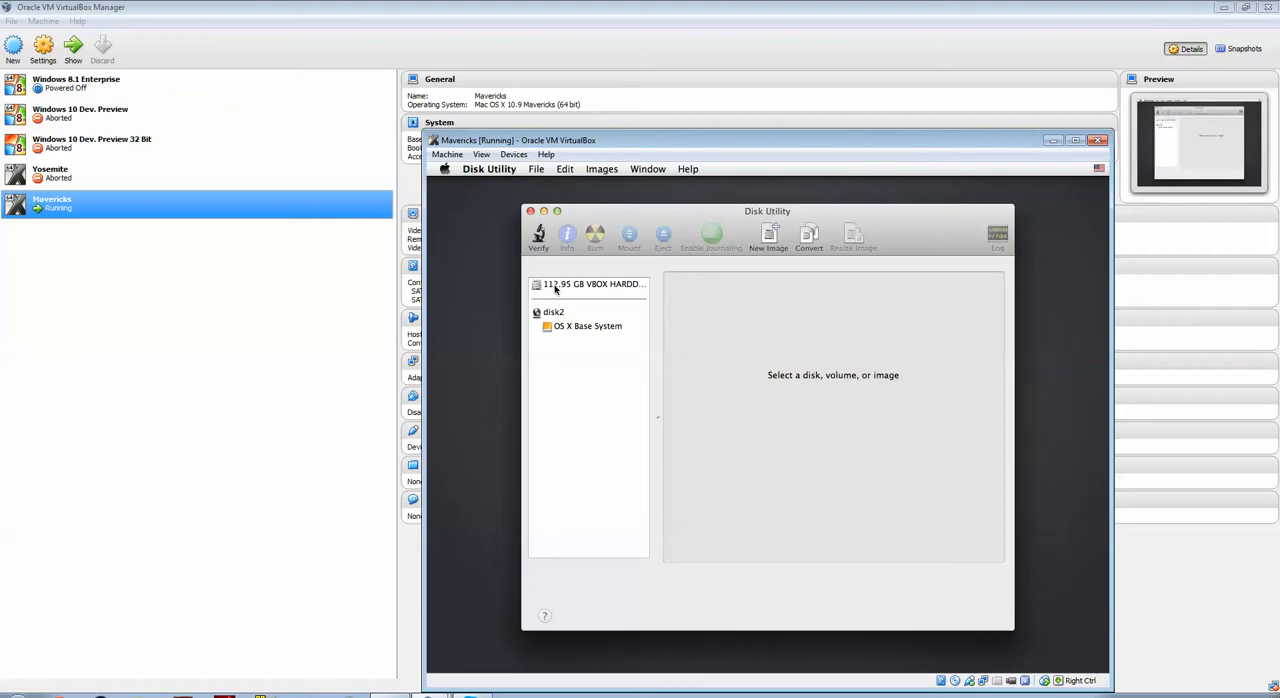
pyautogui.click(590, 284)
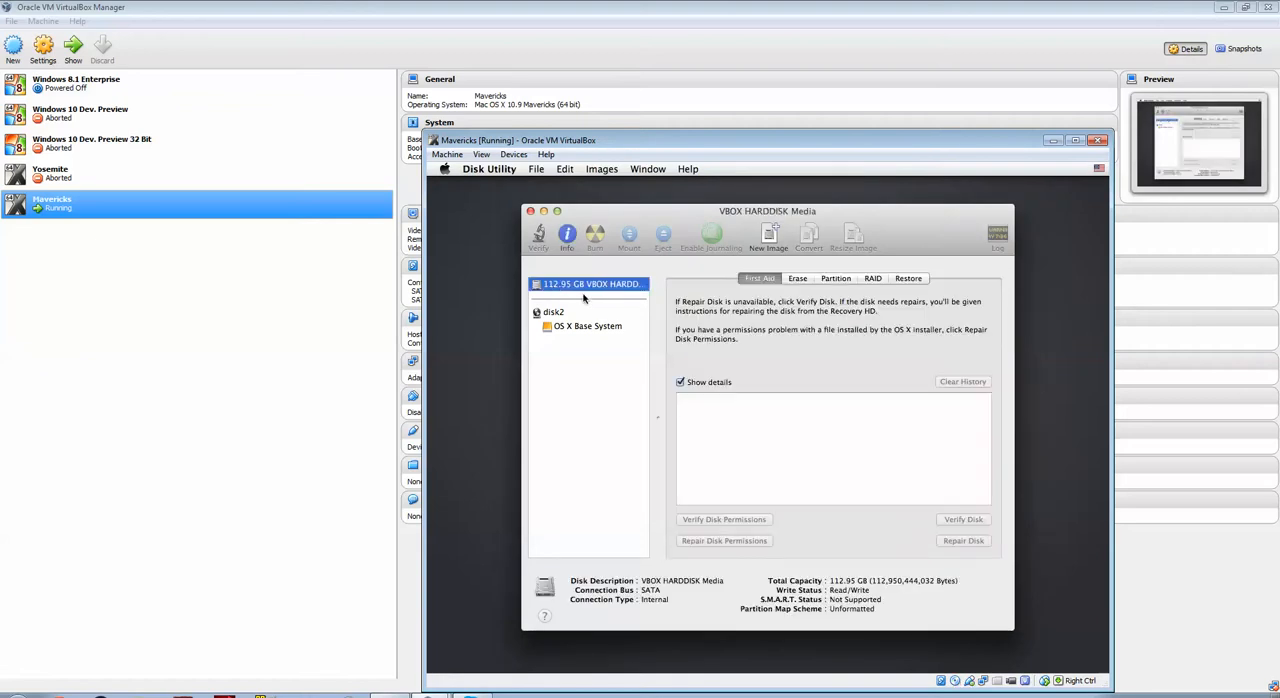
pyautogui.moveTo(636, 296)
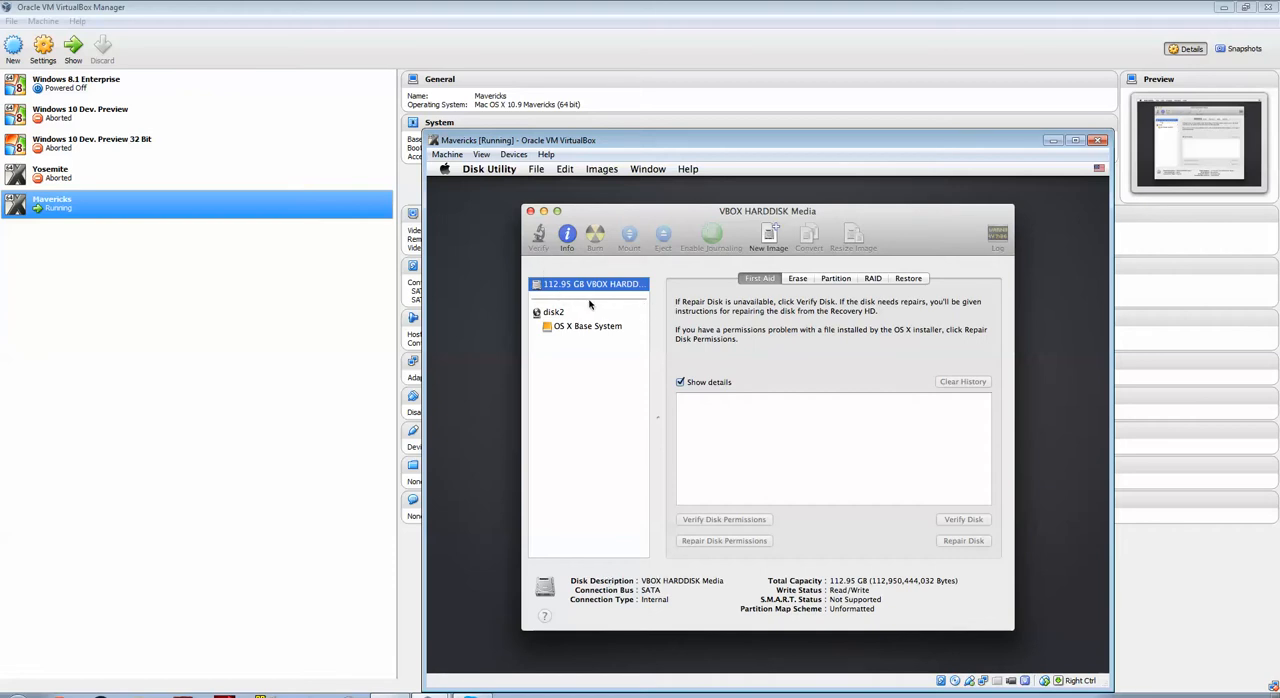
pyautogui.click(836, 278)
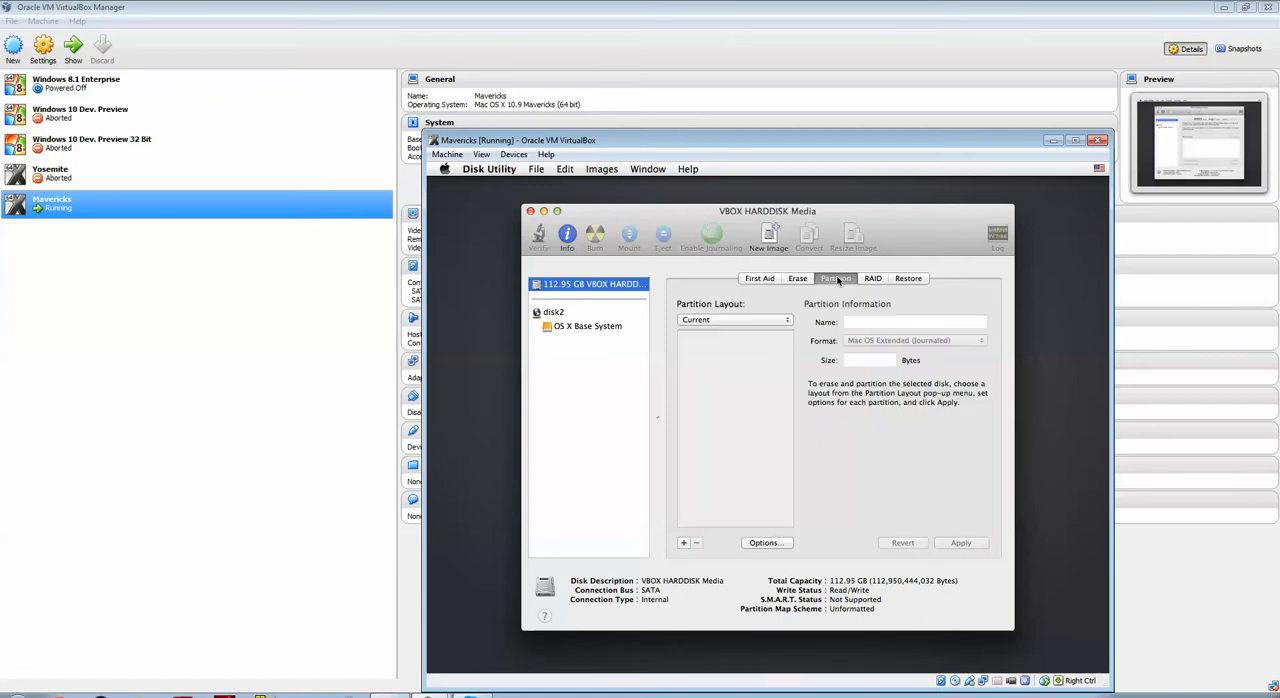
pyautogui.click(736, 320)
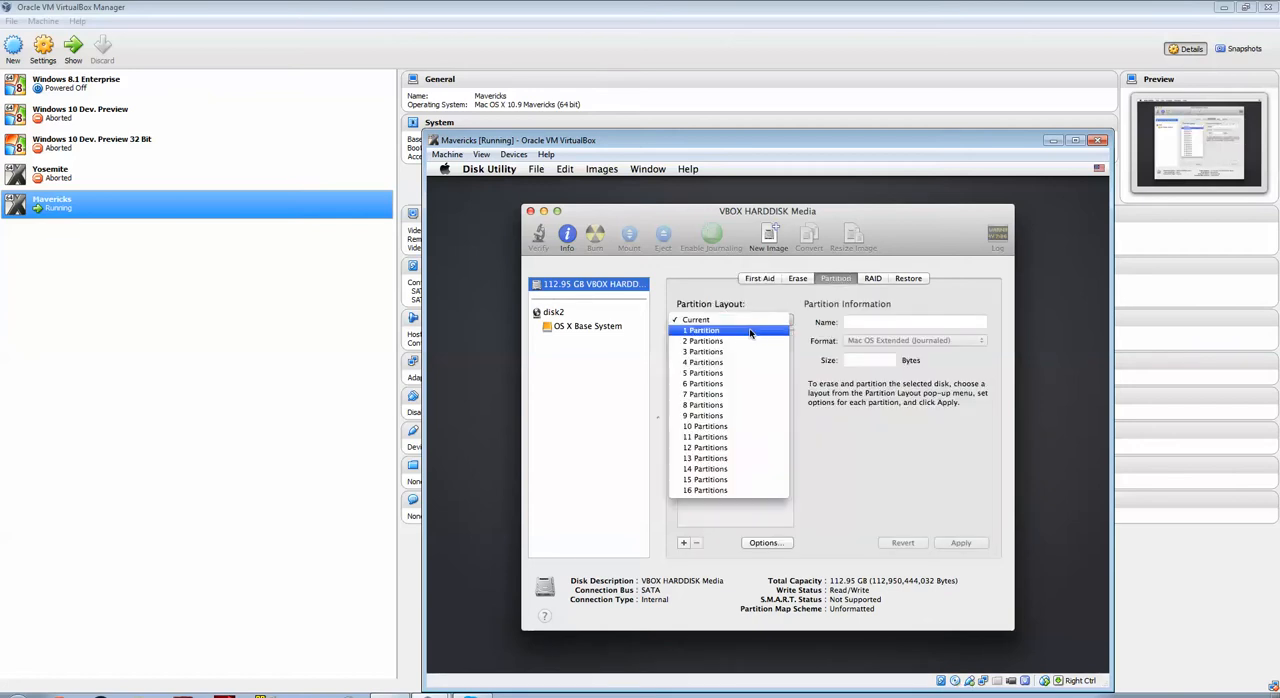
pyautogui.click(702, 330)
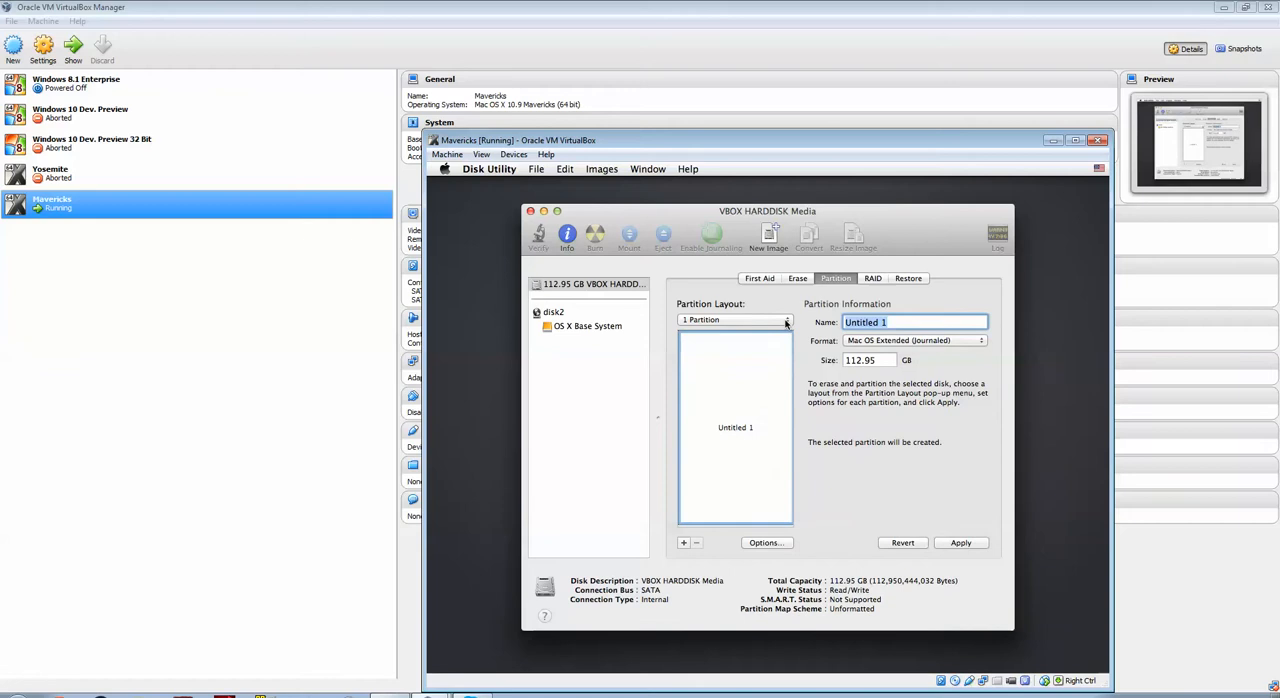
pyautogui.write('Macin')
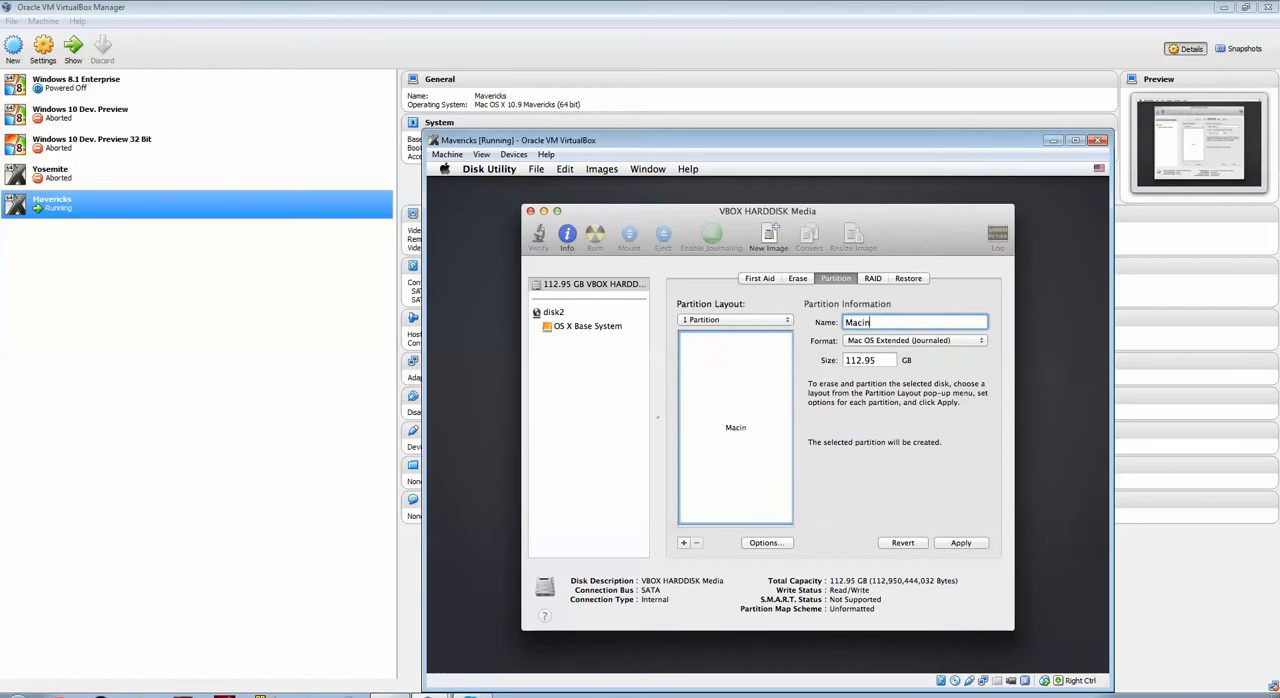
pyautogui.write('tosh HD')
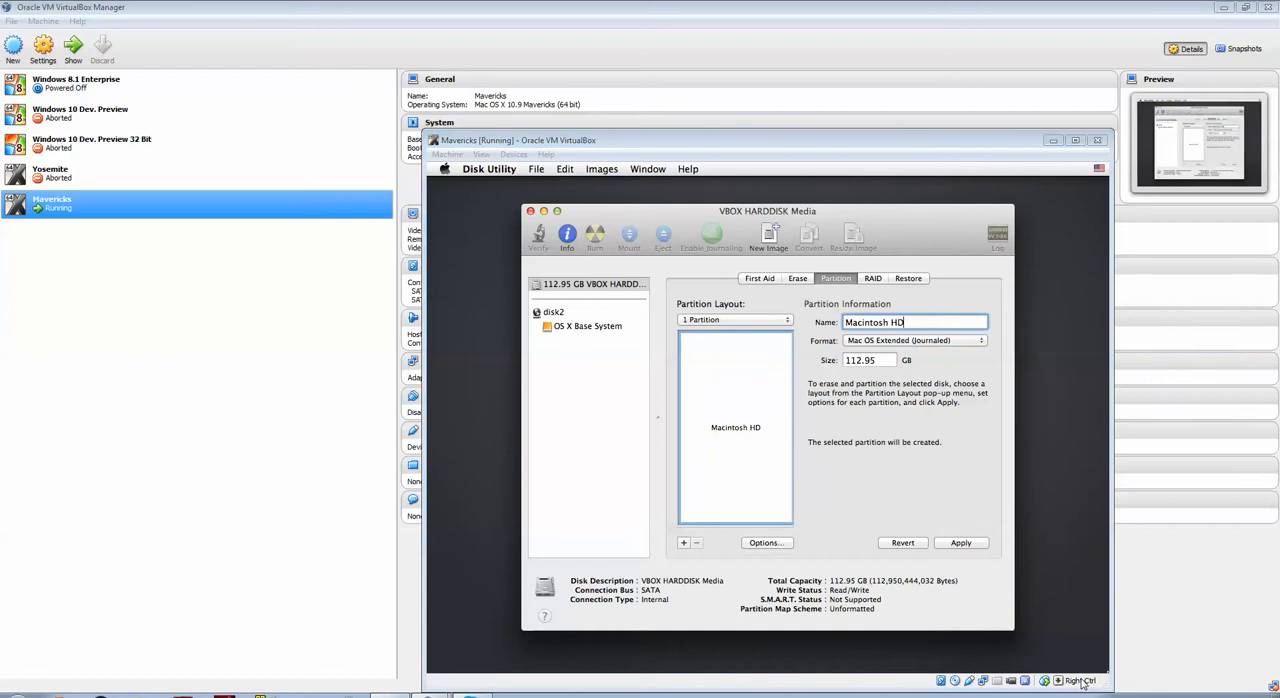
pyautogui.moveTo(990, 304)
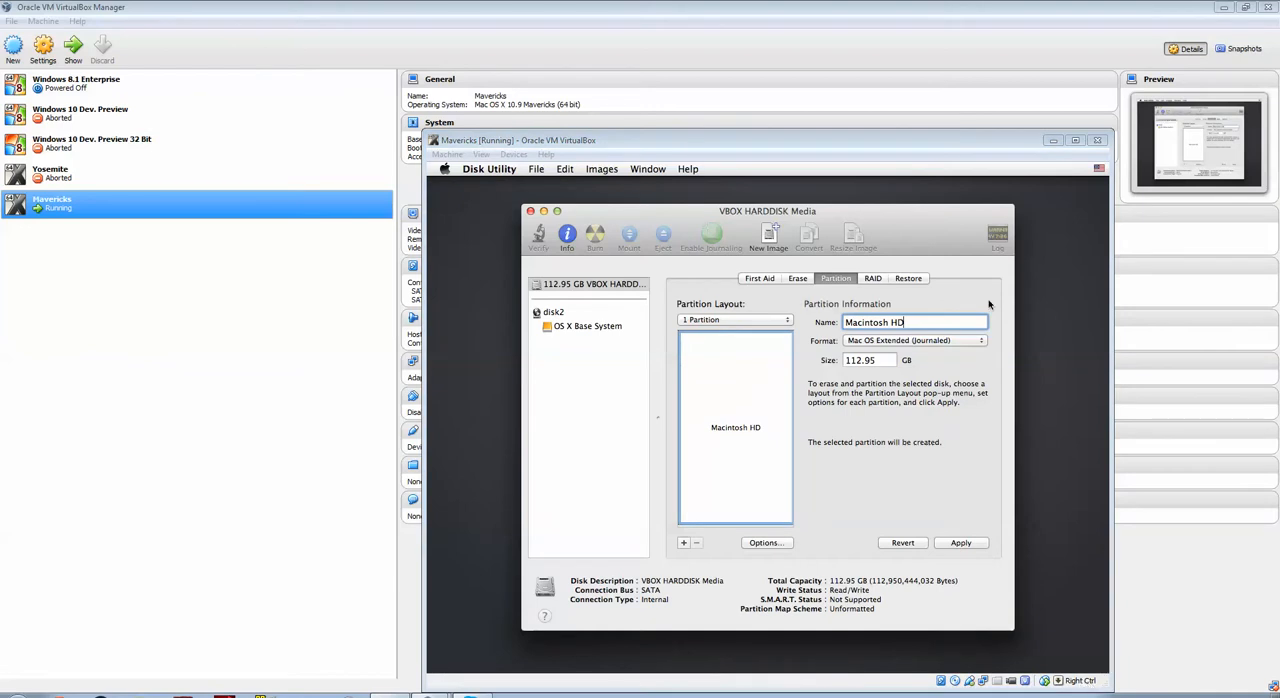
pyautogui.moveTo(980, 336)
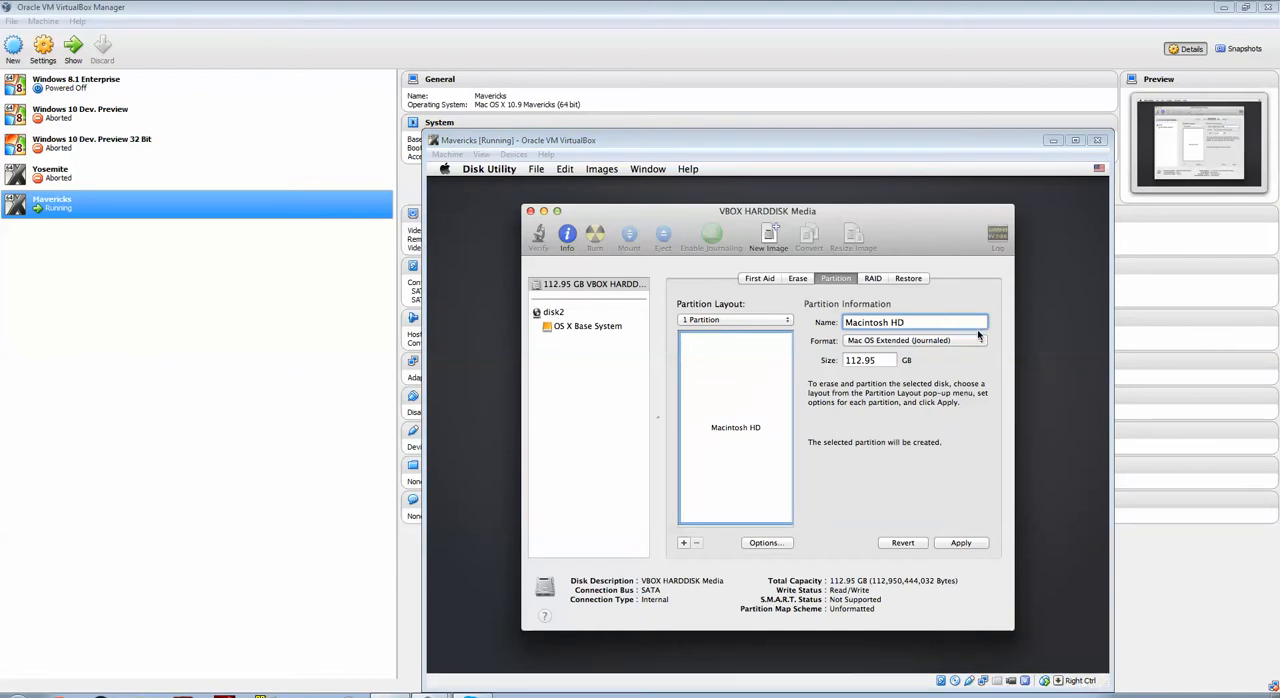
# - Keep the GUID Partition Table scheme in the partition options
pyautogui.click(766, 542)
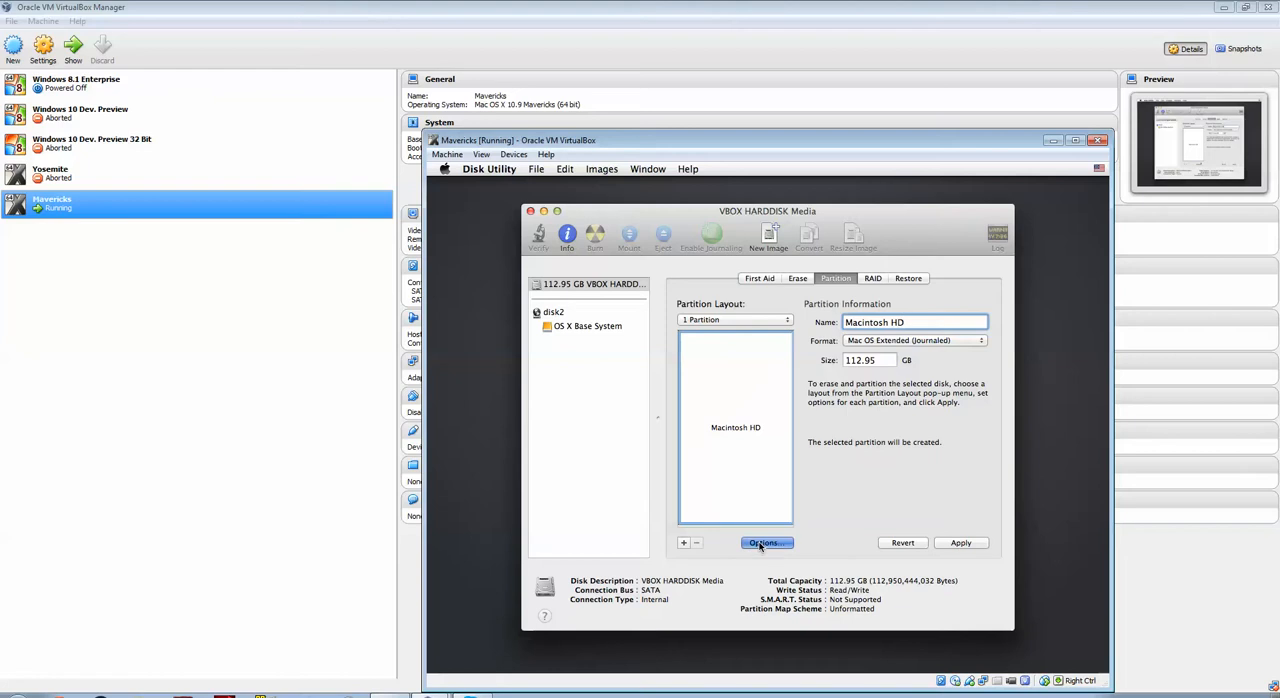
pyautogui.click(764, 542)
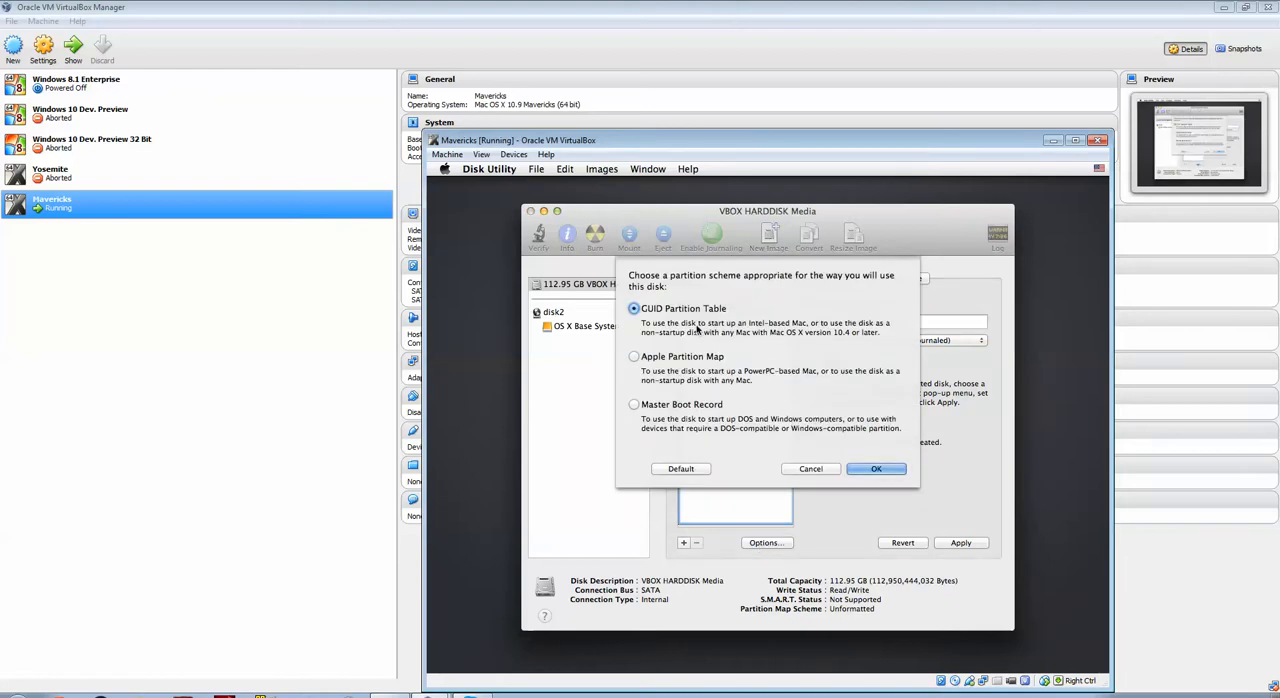
pyautogui.click(876, 468)
pyautogui.write('Macintosh HD')
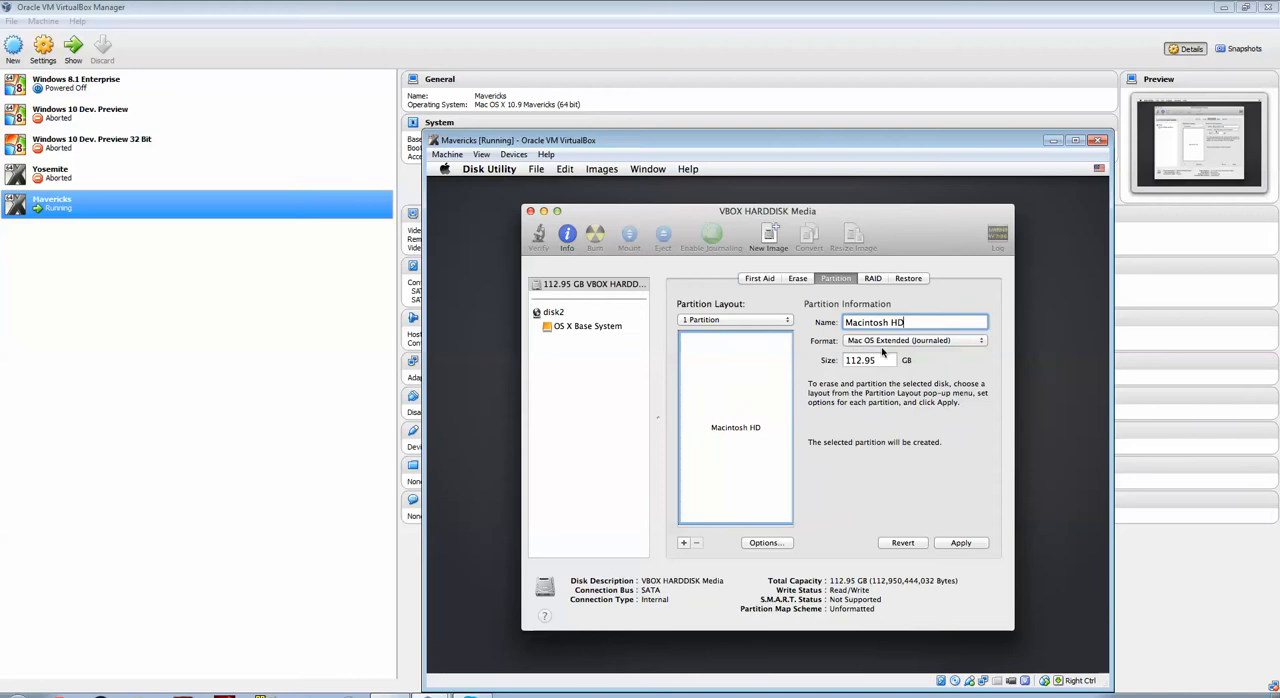
pyautogui.moveTo(948, 424)
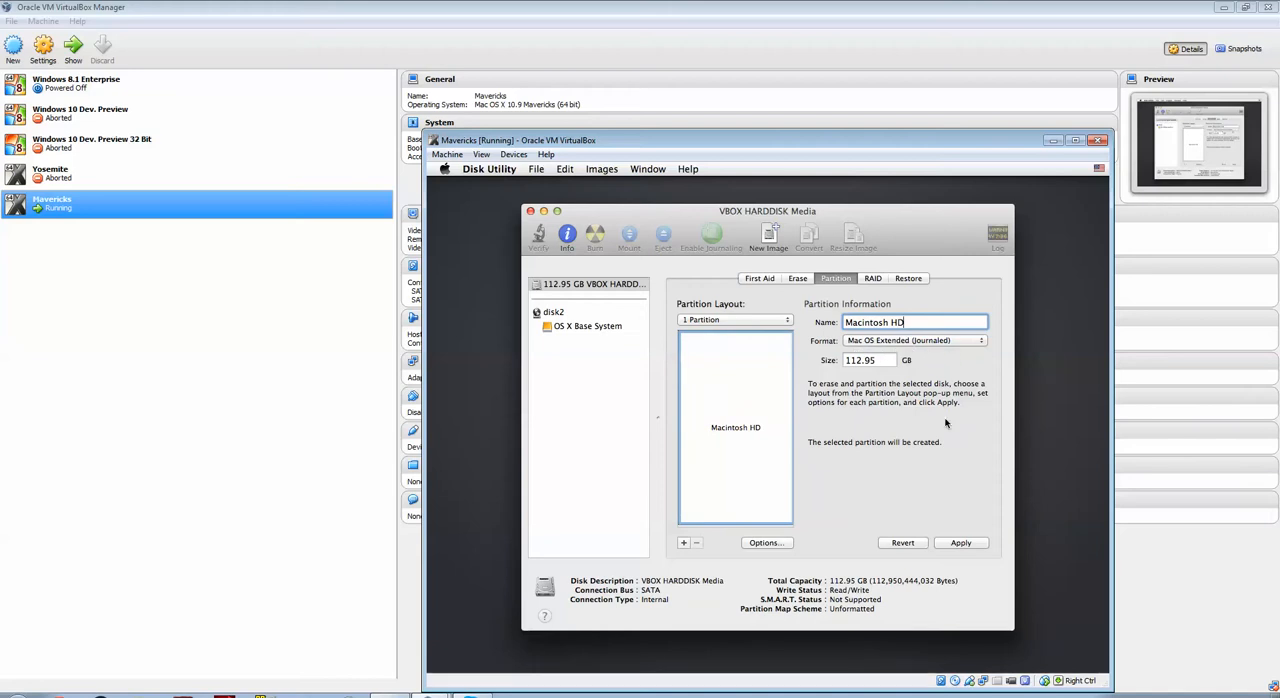
# - Apply the layout and confirm creating the Macintosh HD partition
pyautogui.click(960, 542)
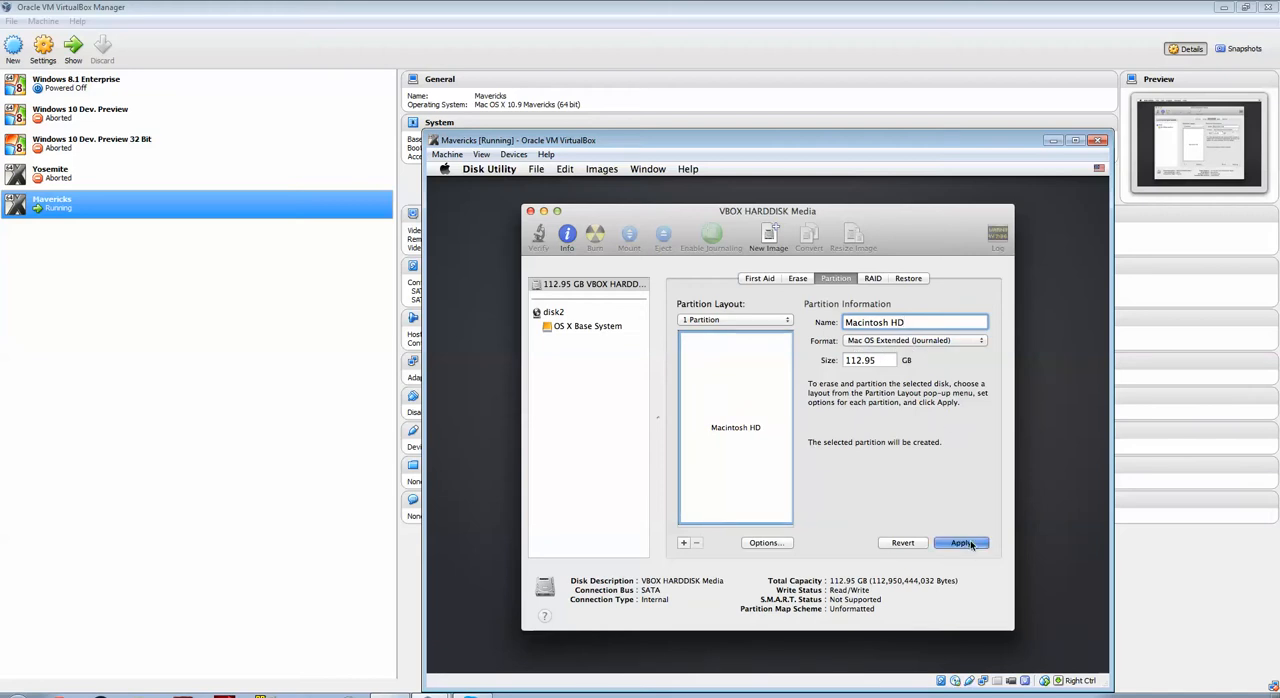
pyautogui.click(960, 542)
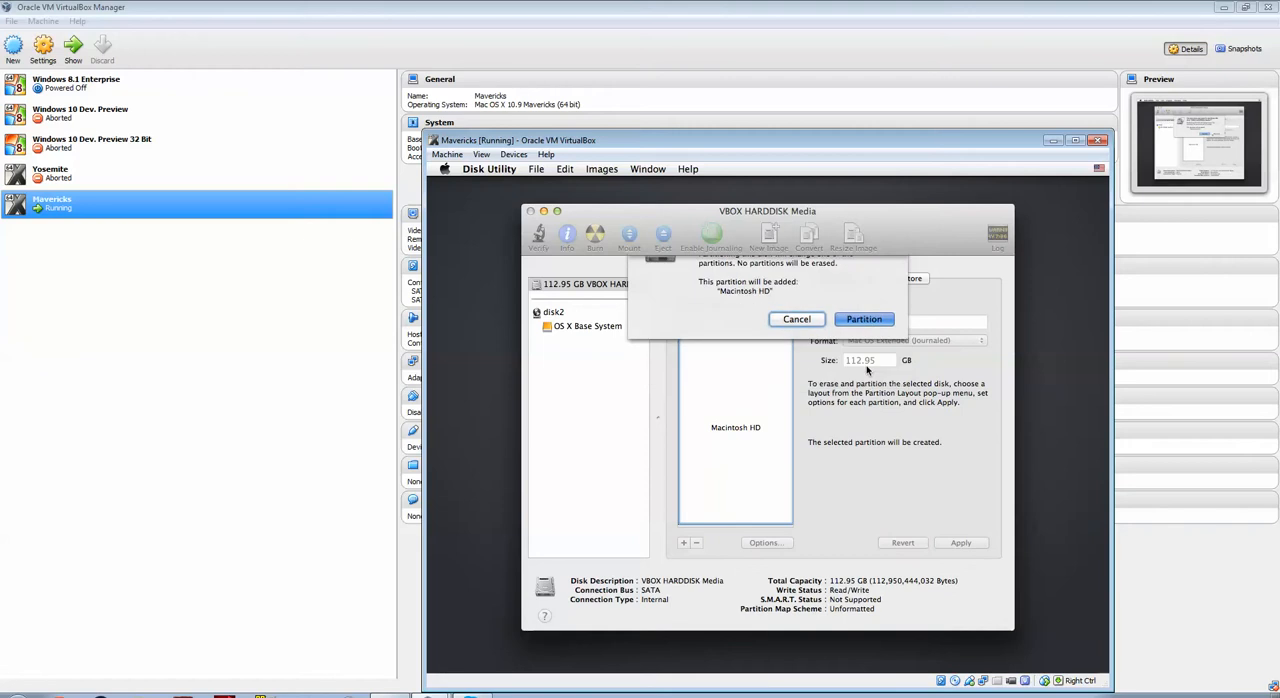
pyautogui.click(864, 320)
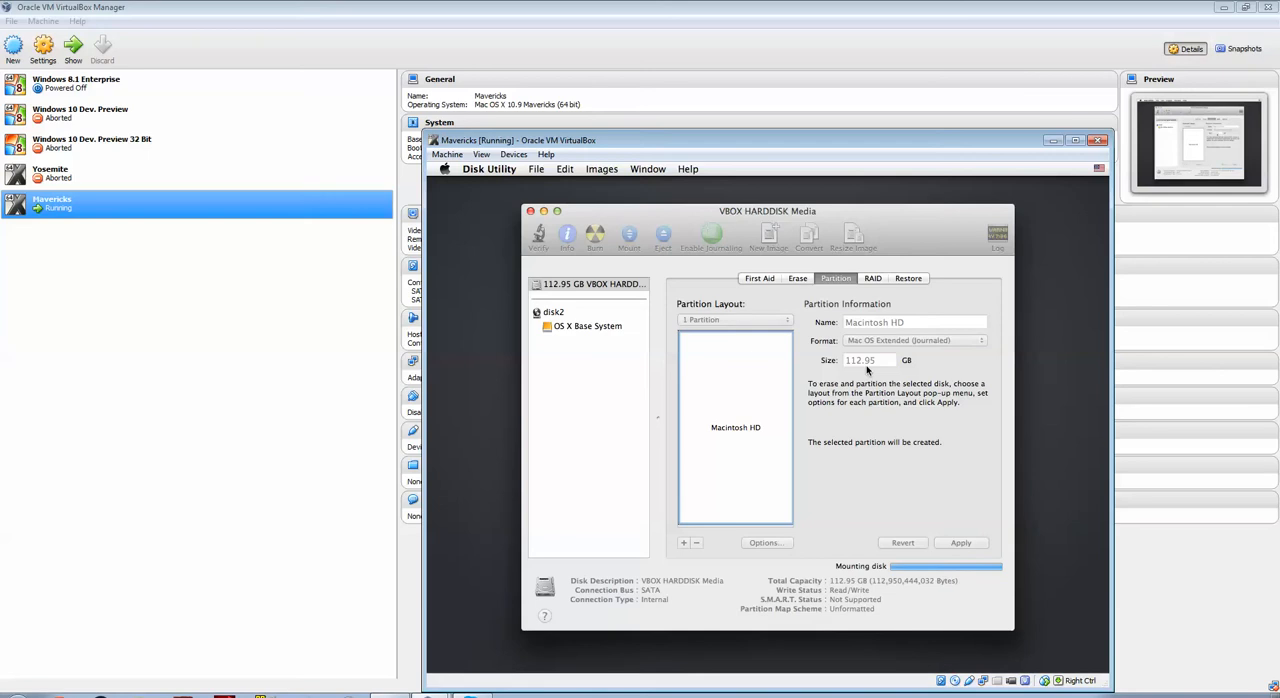
pyautogui.moveTo(964, 442)
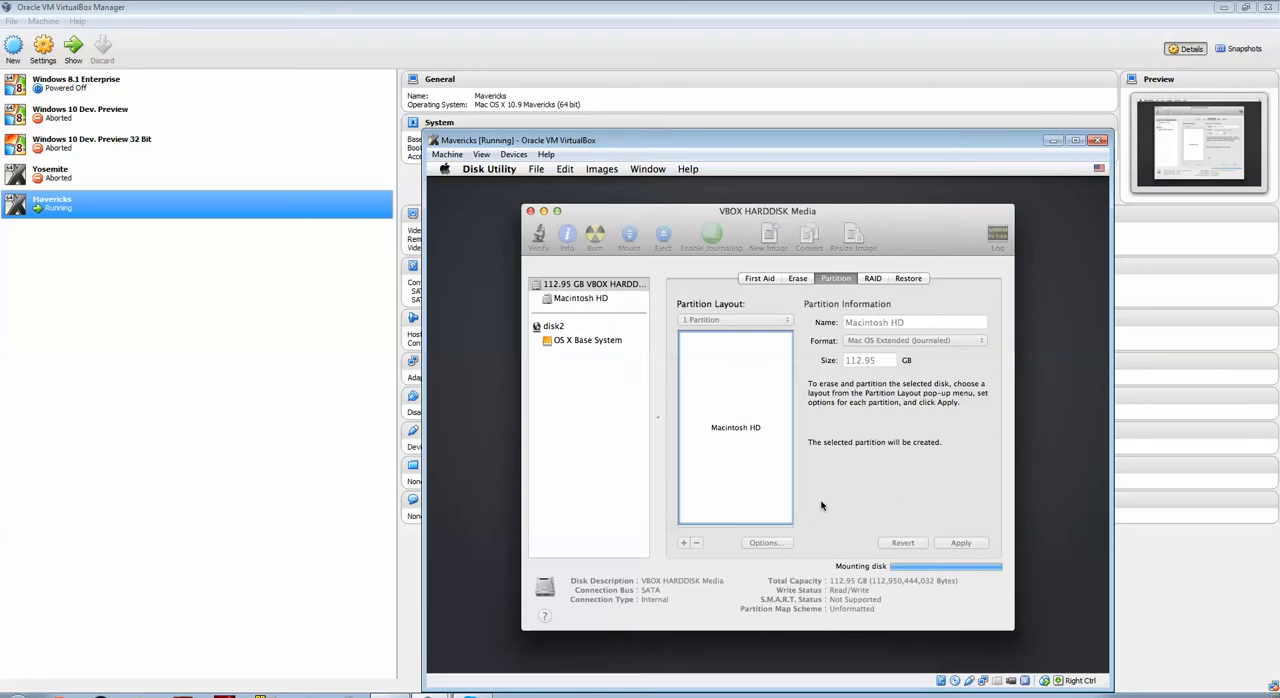
pyautogui.click(736, 320)
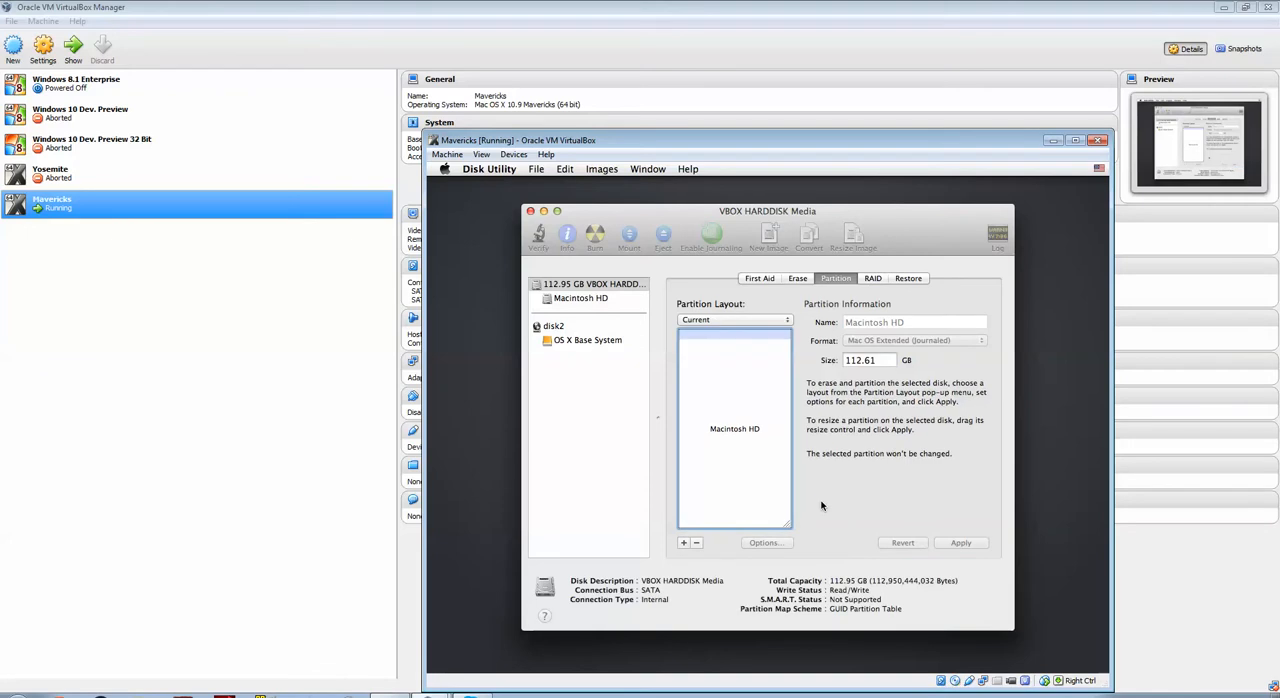
pyautogui.click(580, 298)
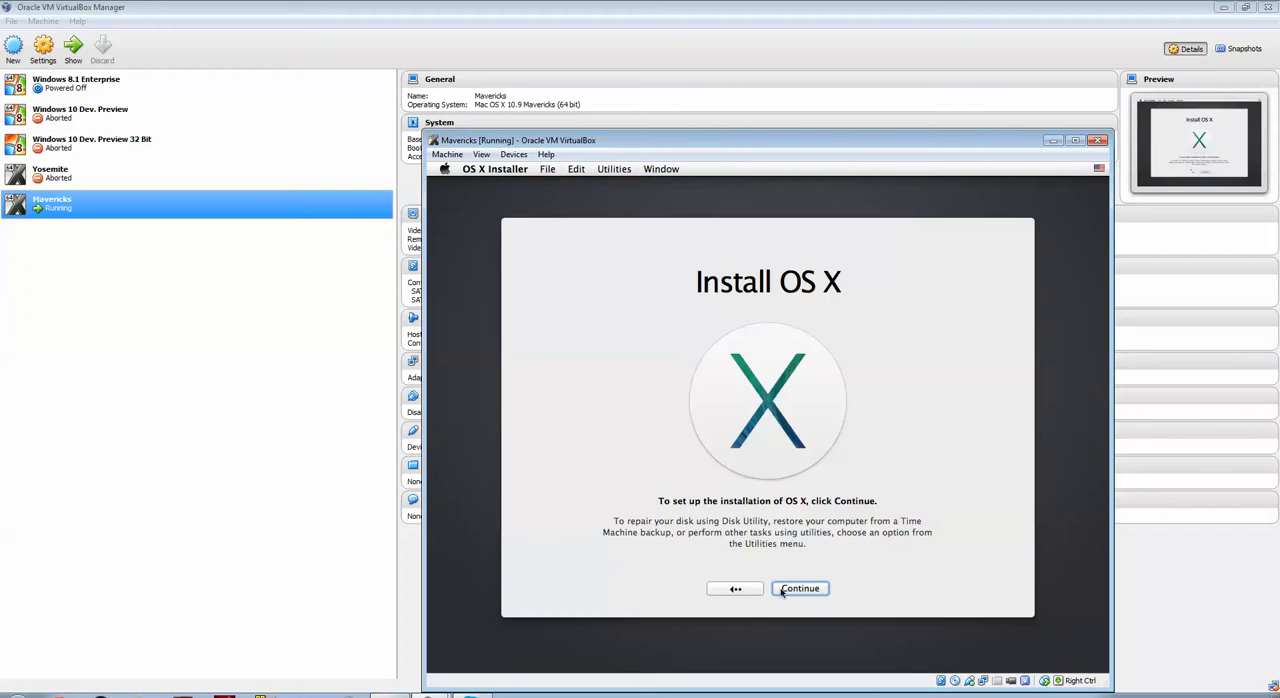
# - Continue past the Install OS X welcome screen and agree to the software license
pyautogui.click(800, 588)
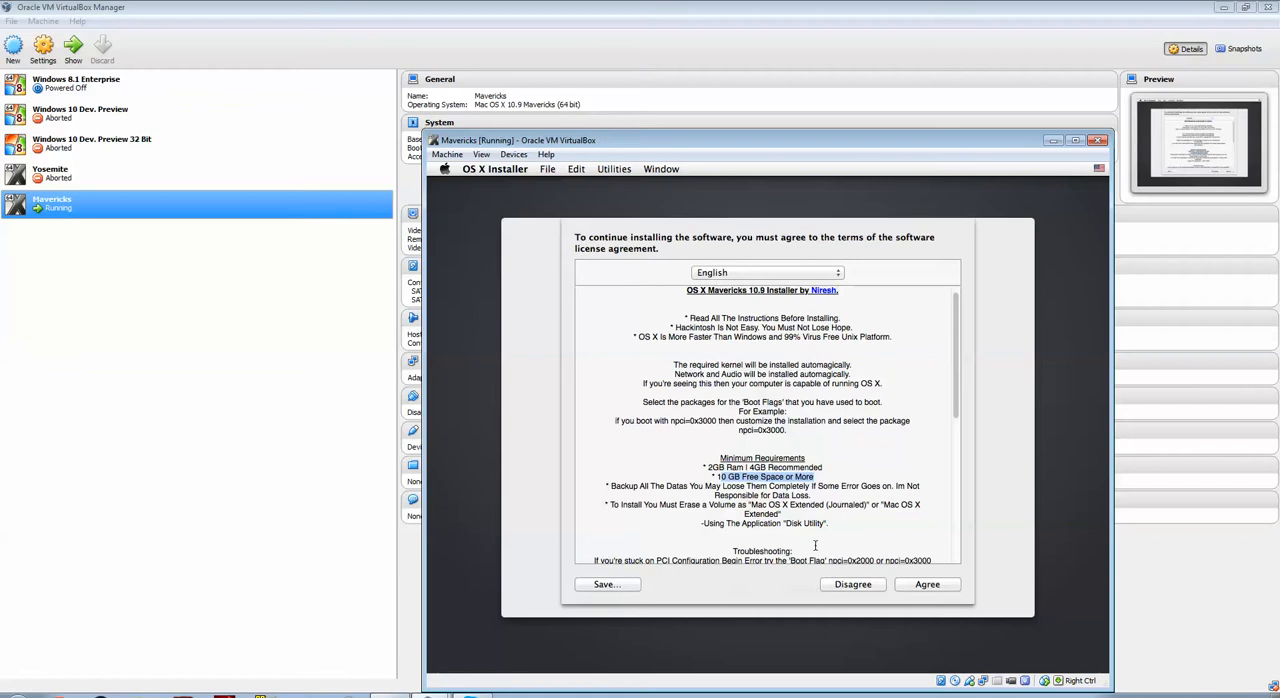
pyautogui.moveTo(872, 538)
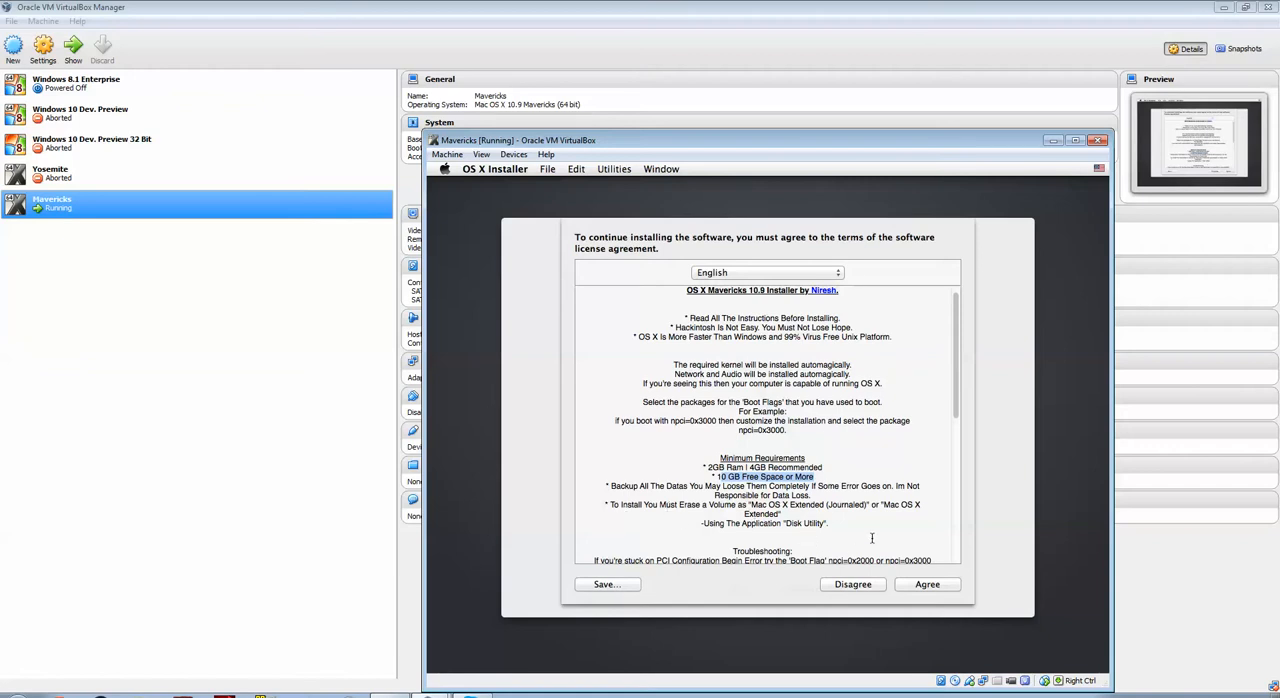
pyautogui.scroll(3)
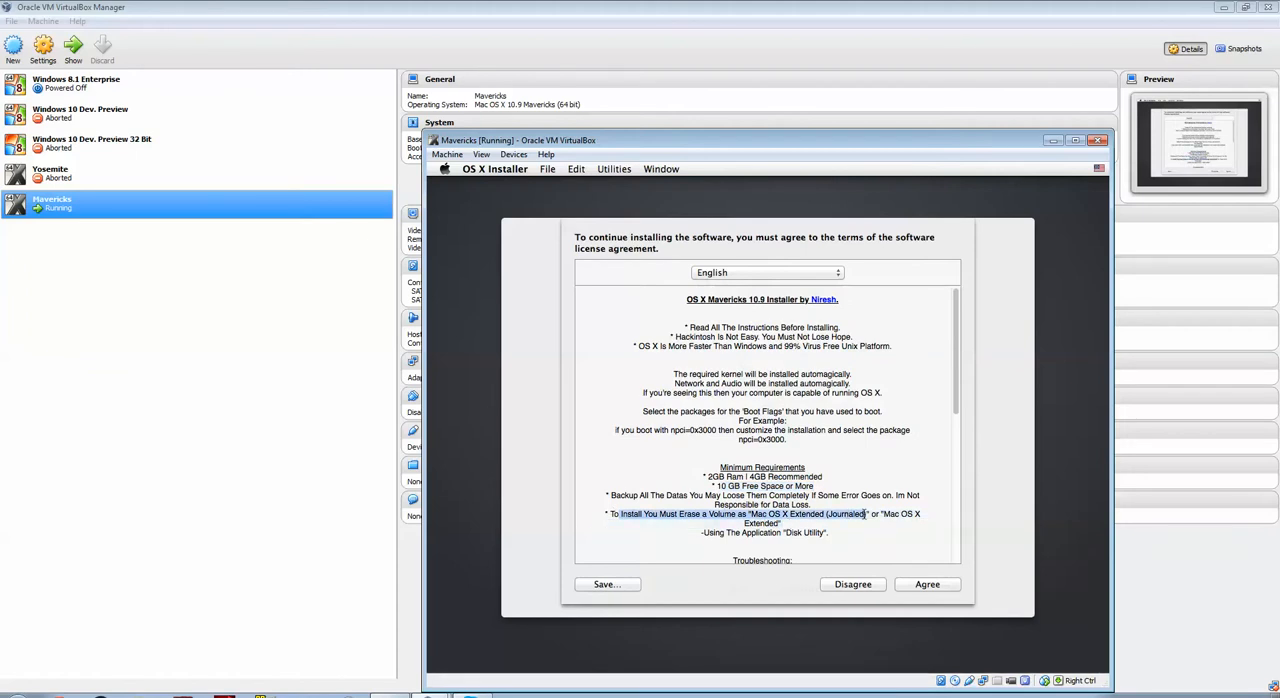
pyautogui.moveTo(850, 604)
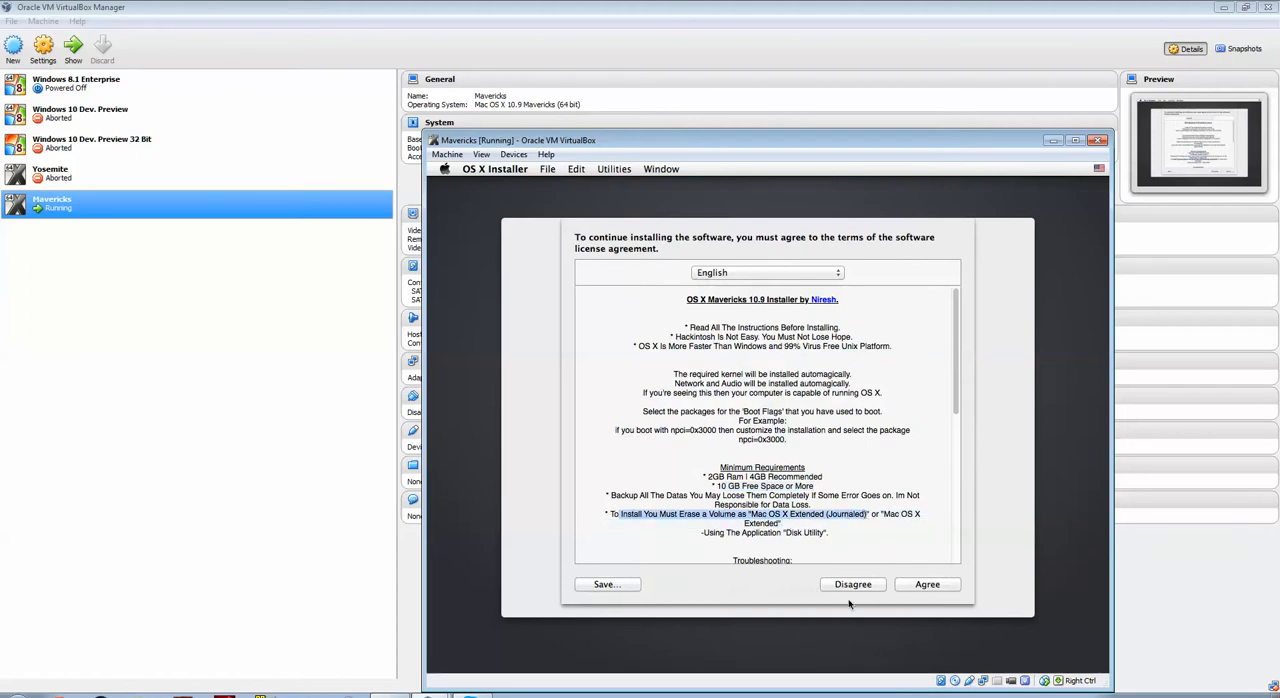
pyautogui.scroll(-3)
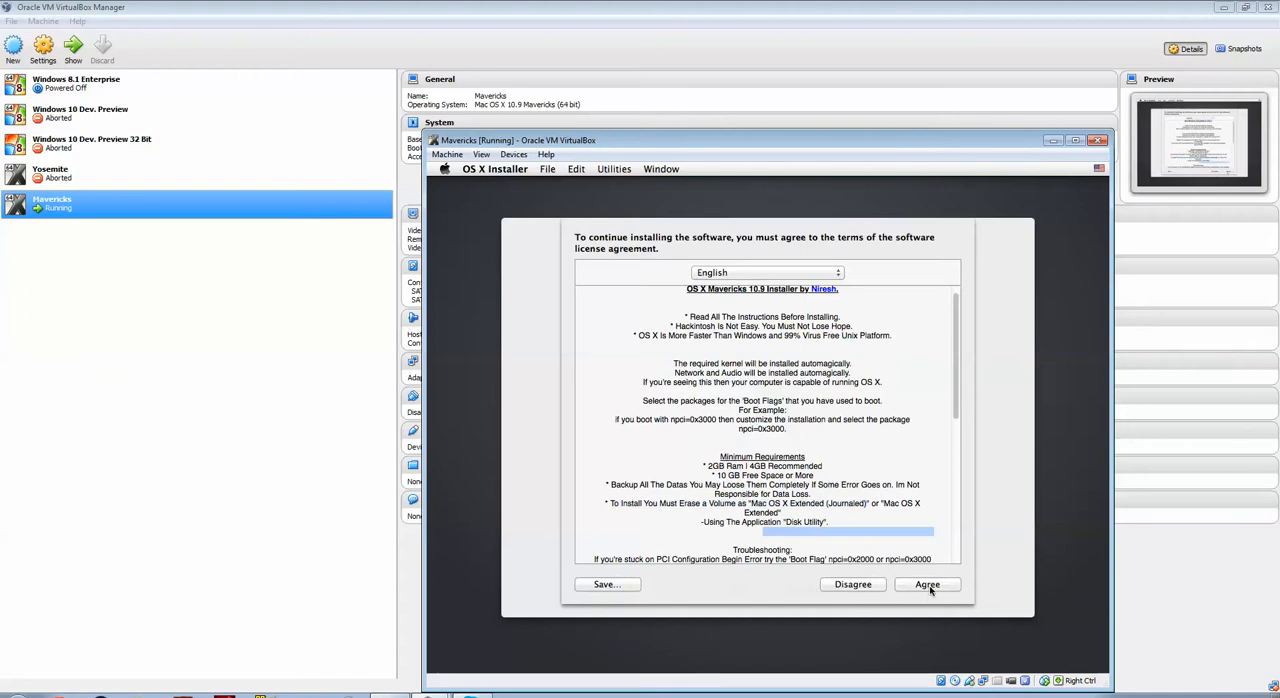
pyautogui.click(928, 584)
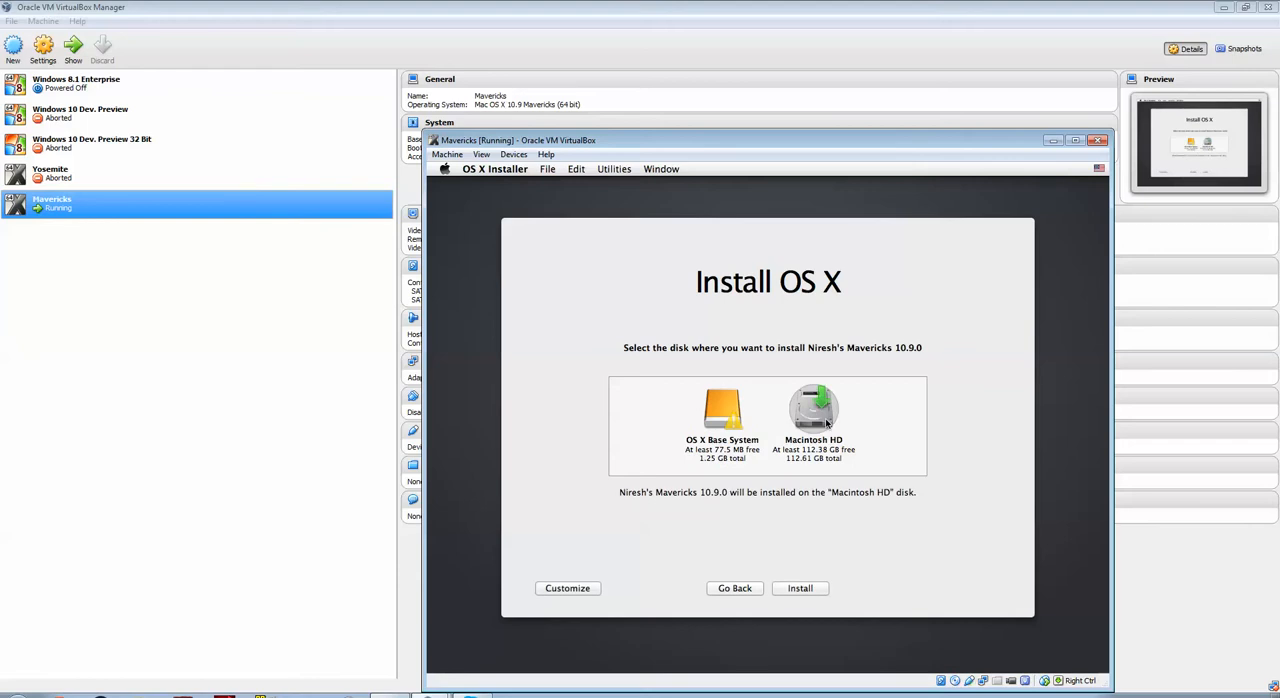
pyautogui.moveTo(838, 400)
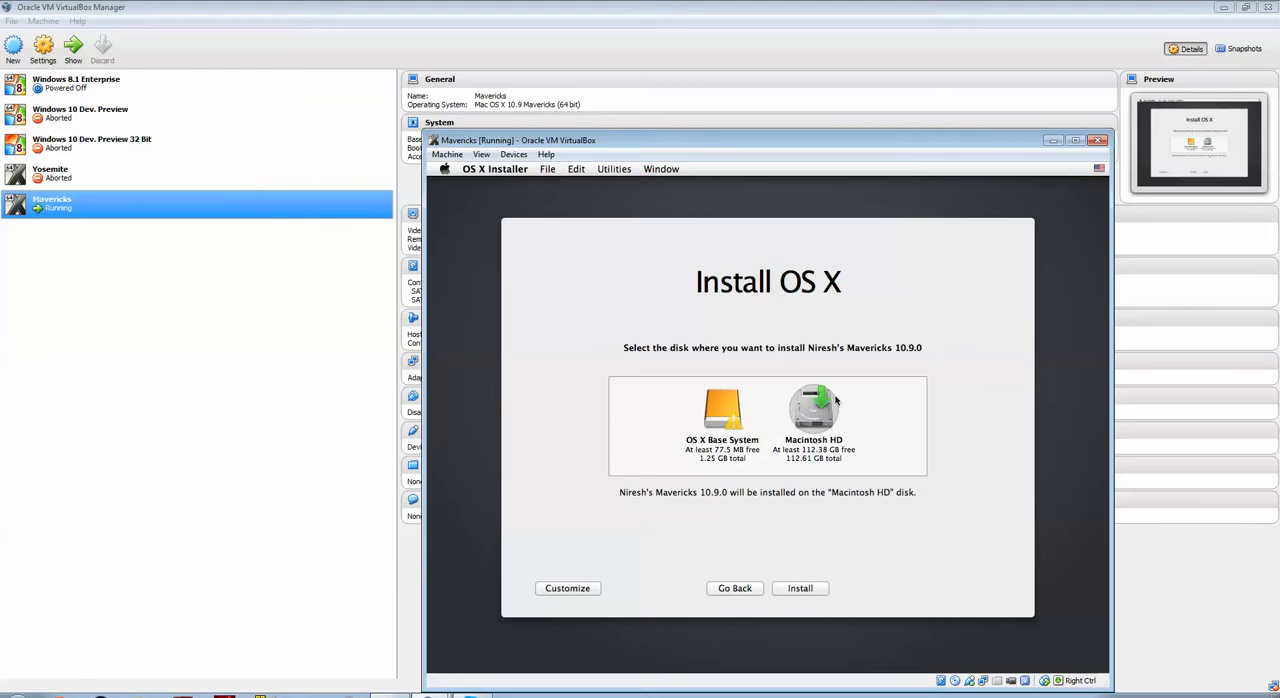
# - Begin installing onto Macintosh HD and minimise the virtual machine window
pyautogui.click(800, 588)
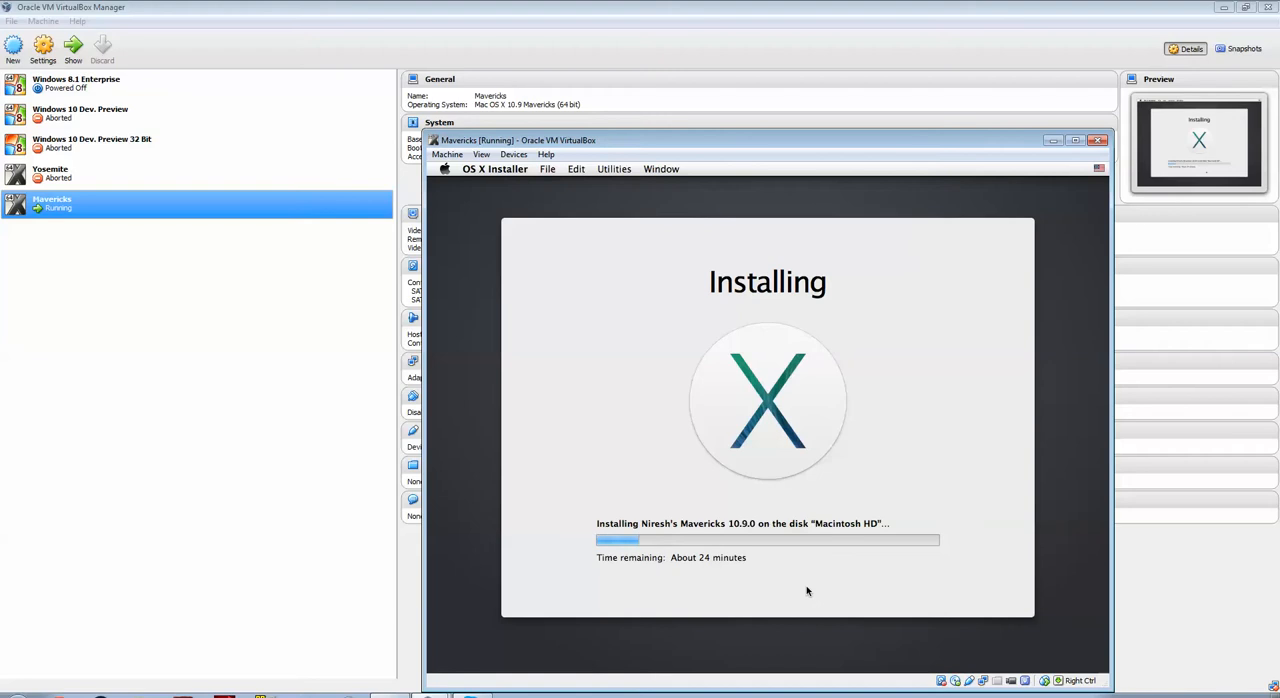
pyautogui.moveTo(604, 514)
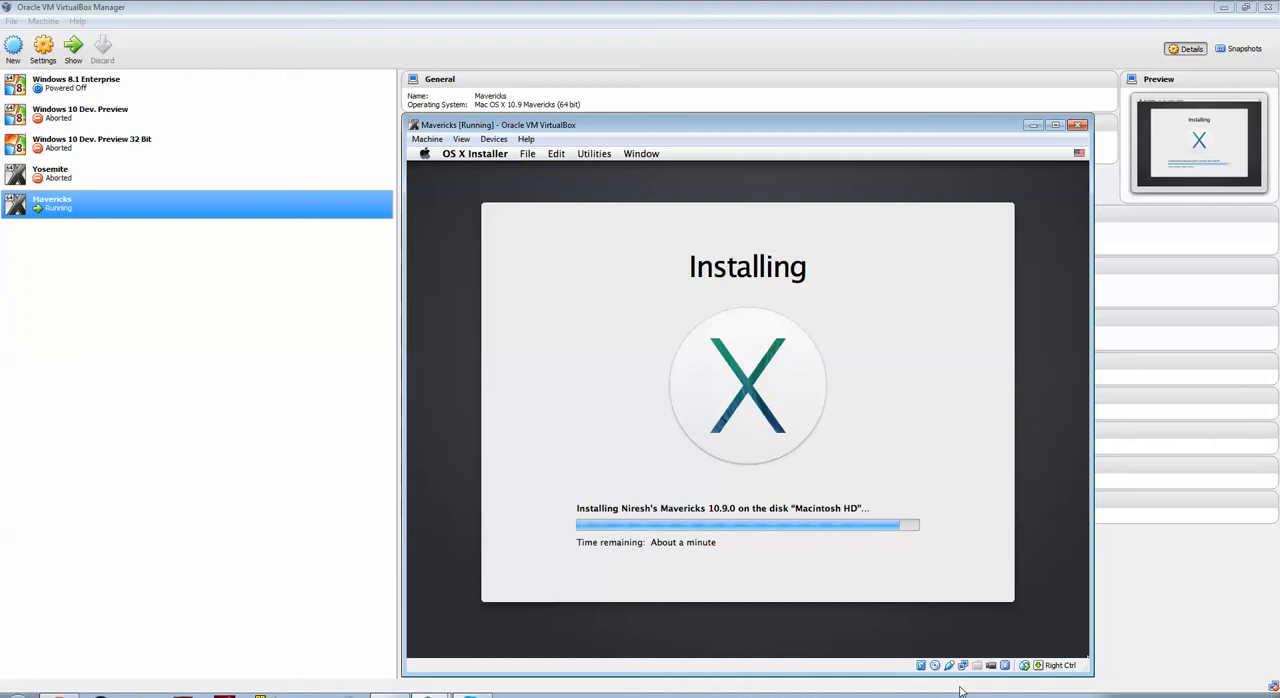
pyautogui.click(1078, 124)
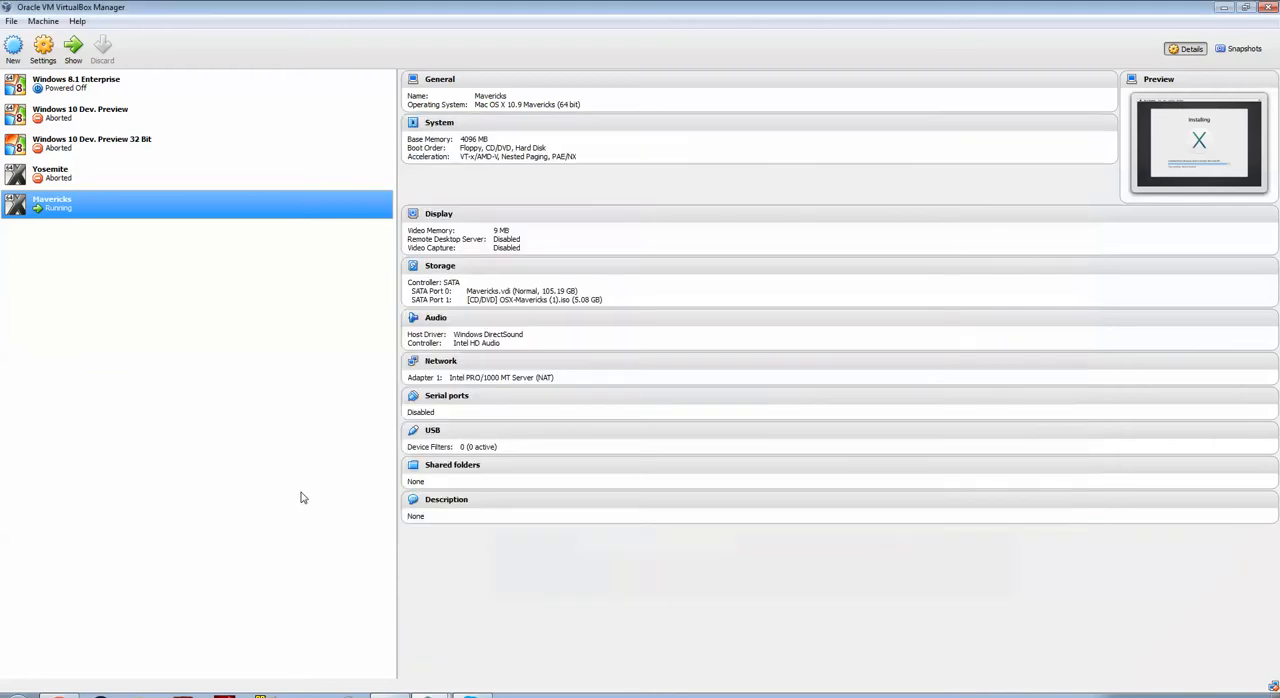
# - Review the Mavericks display settings, then bring the running Mavericks window back to the front
pyautogui.click(42, 48)
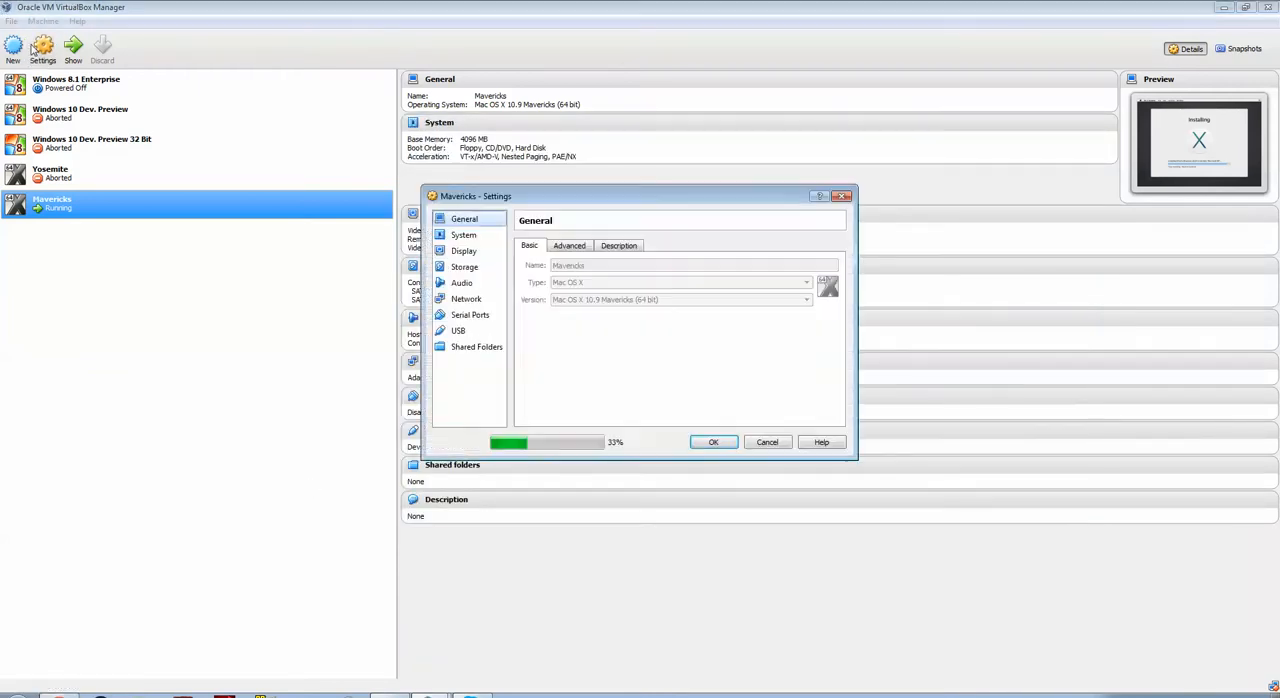
pyautogui.click(464, 252)
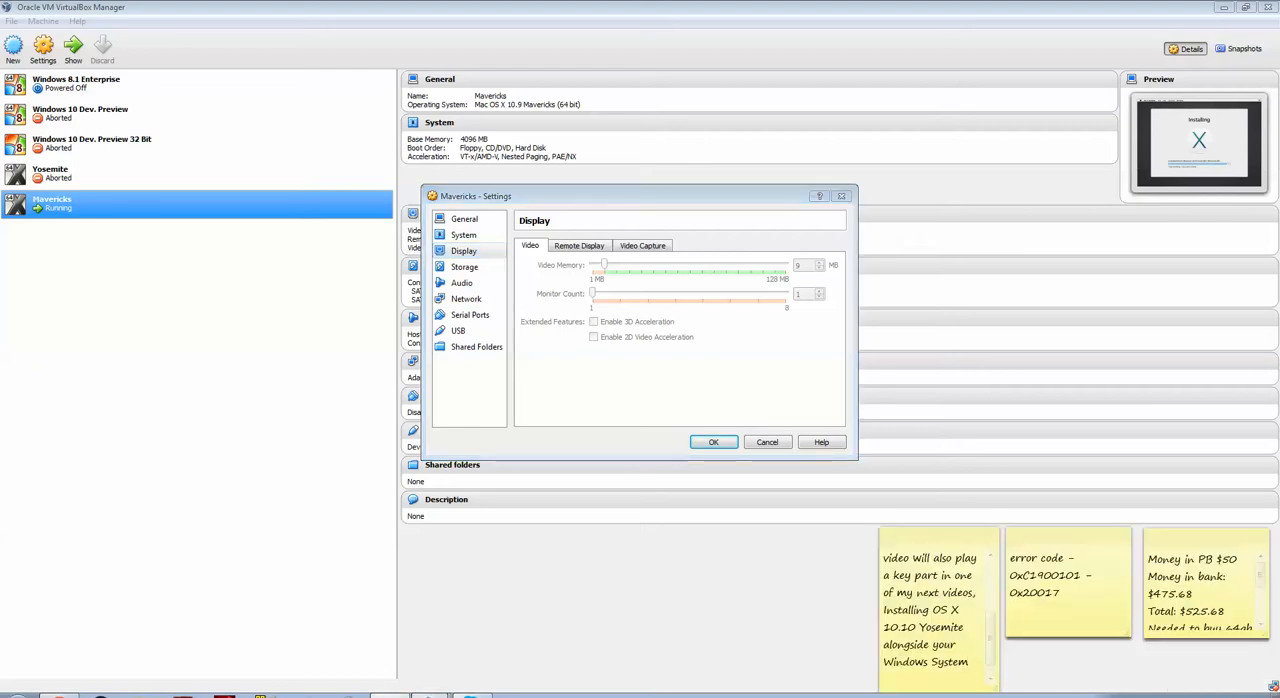
pyautogui.click(714, 442)
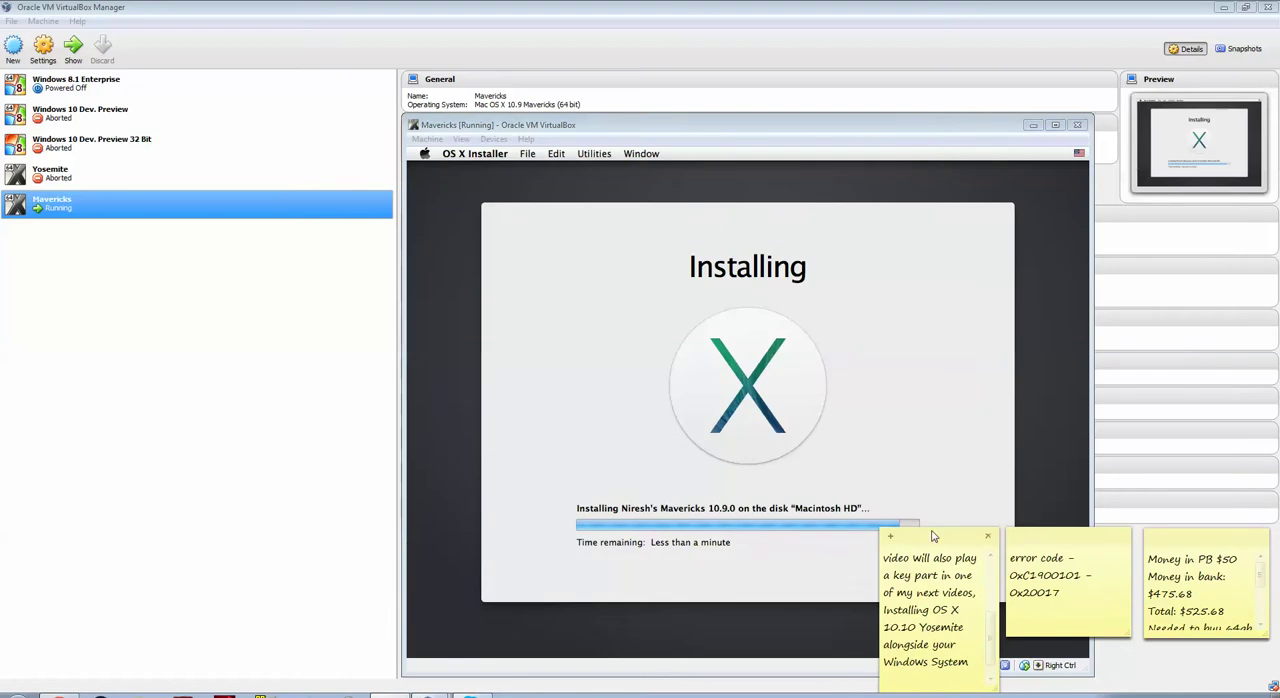
pyautogui.click(42, 48)
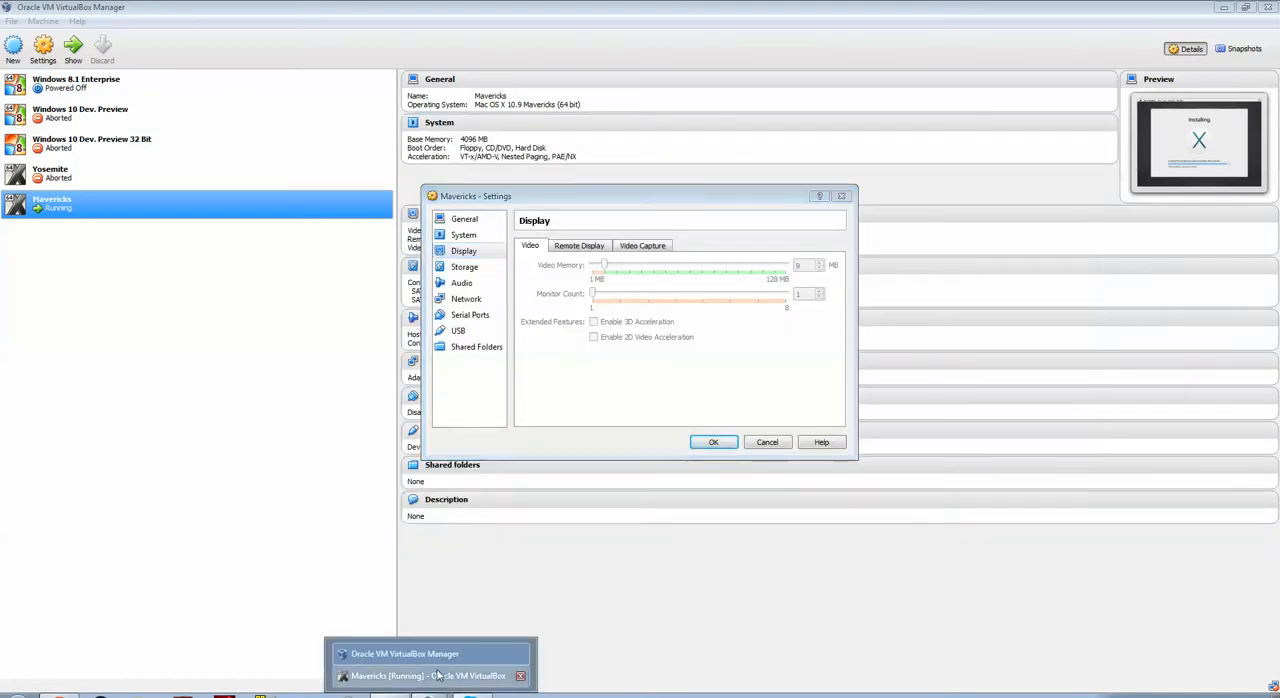
pyautogui.click(428, 676)
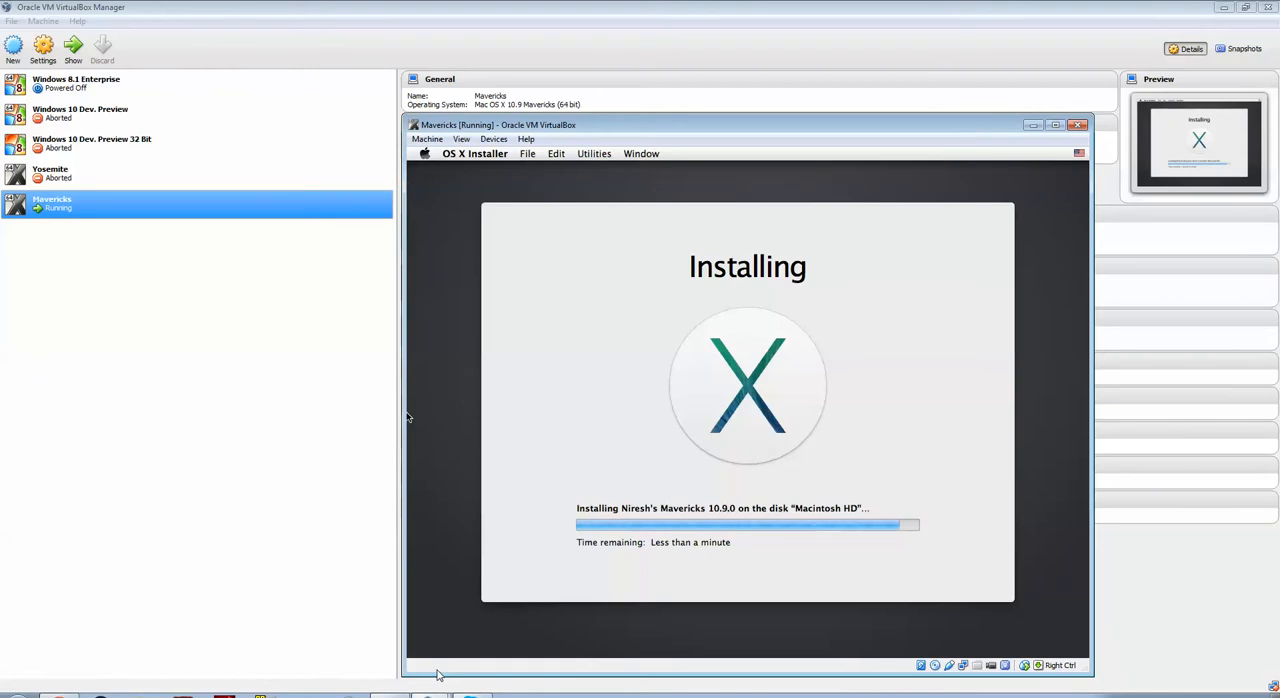
pyautogui.moveTo(416, 664)
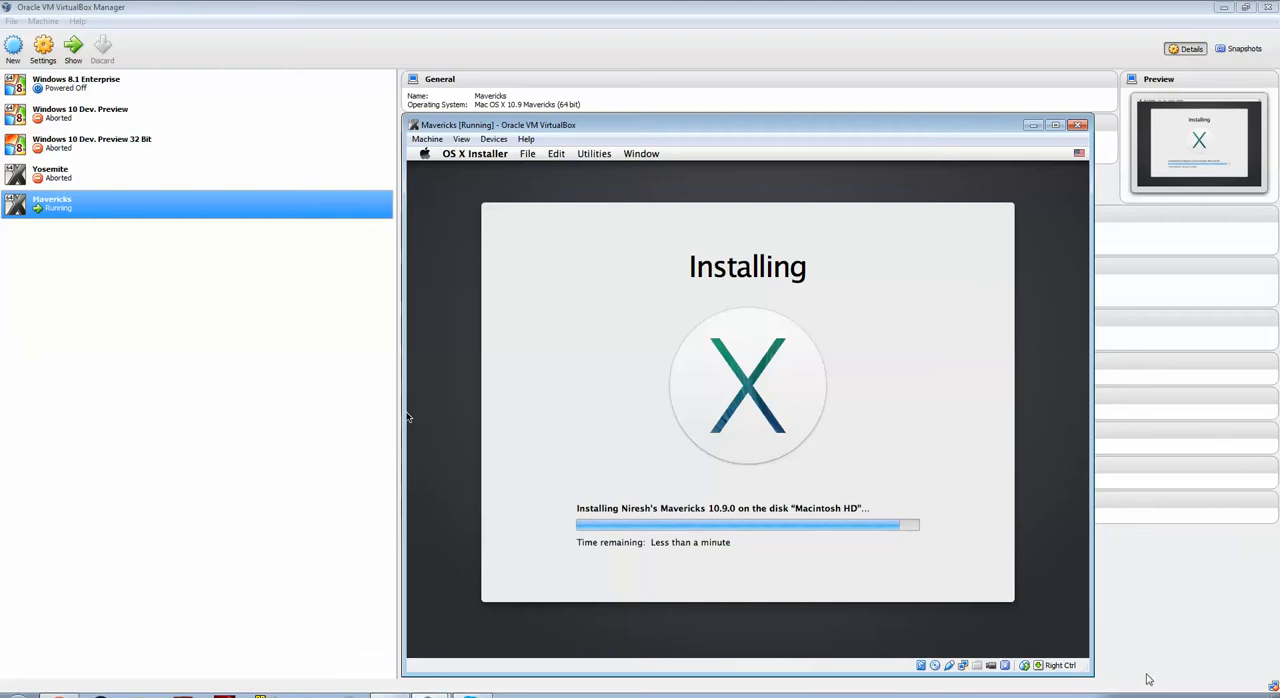
pyautogui.moveTo(1268, 608)
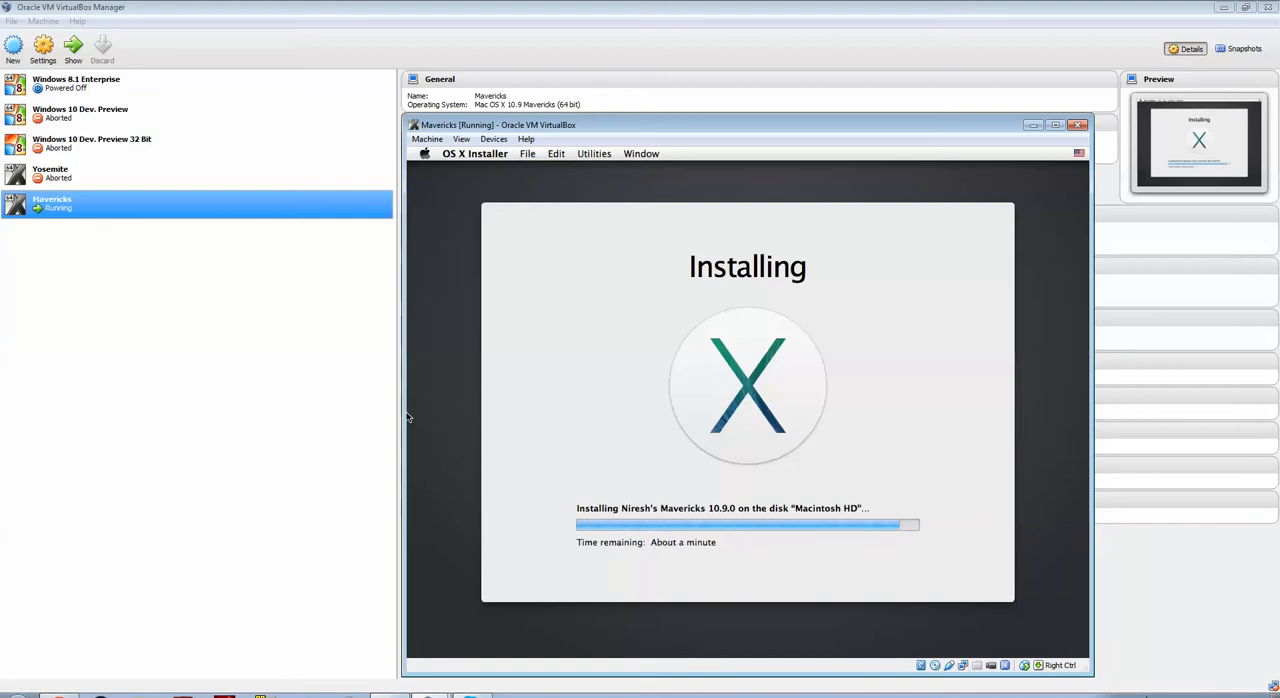
pyautogui.moveTo(904, 532)
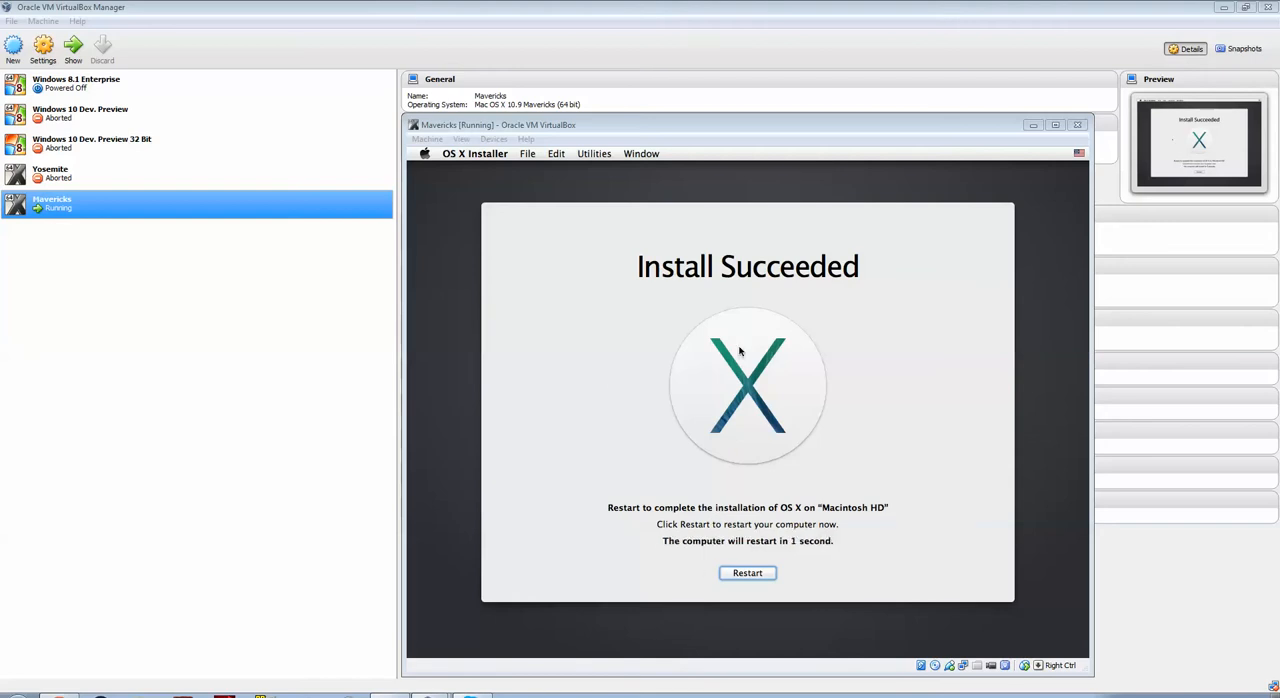
# - Restart to finish installation, then reset the machine via Machine > Reset when it hangs
pyautogui.click(748, 572)
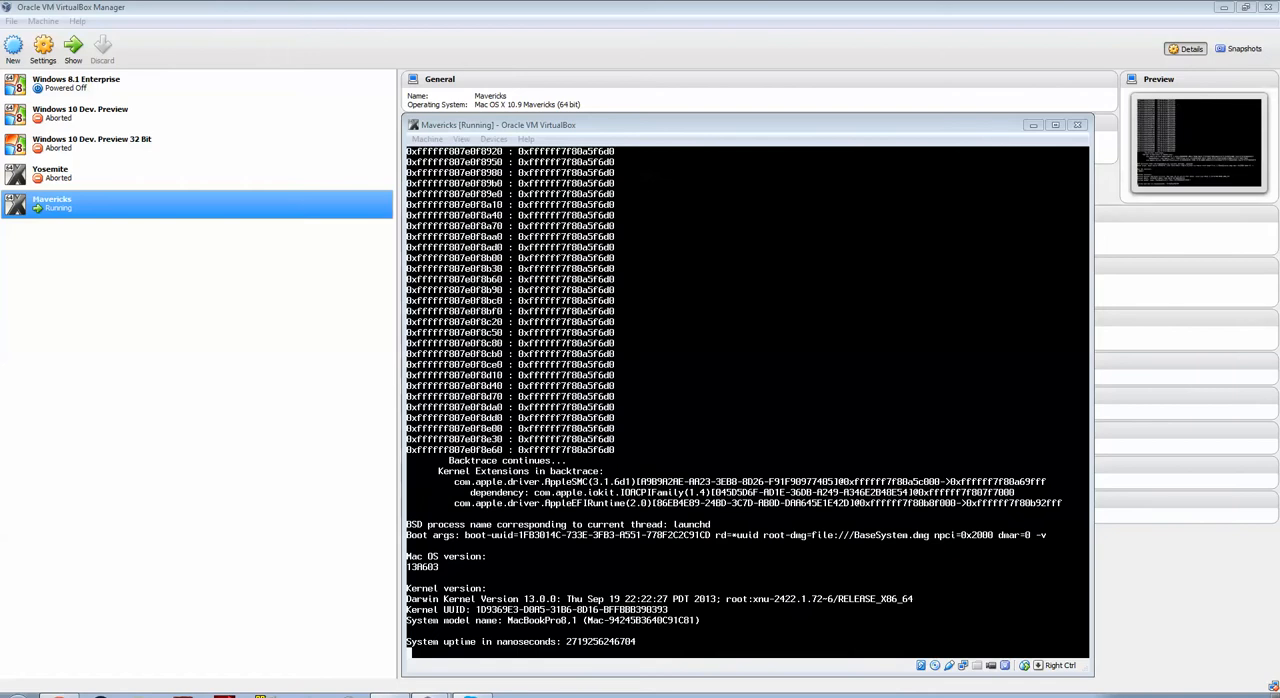
pyautogui.moveTo(452, 112)
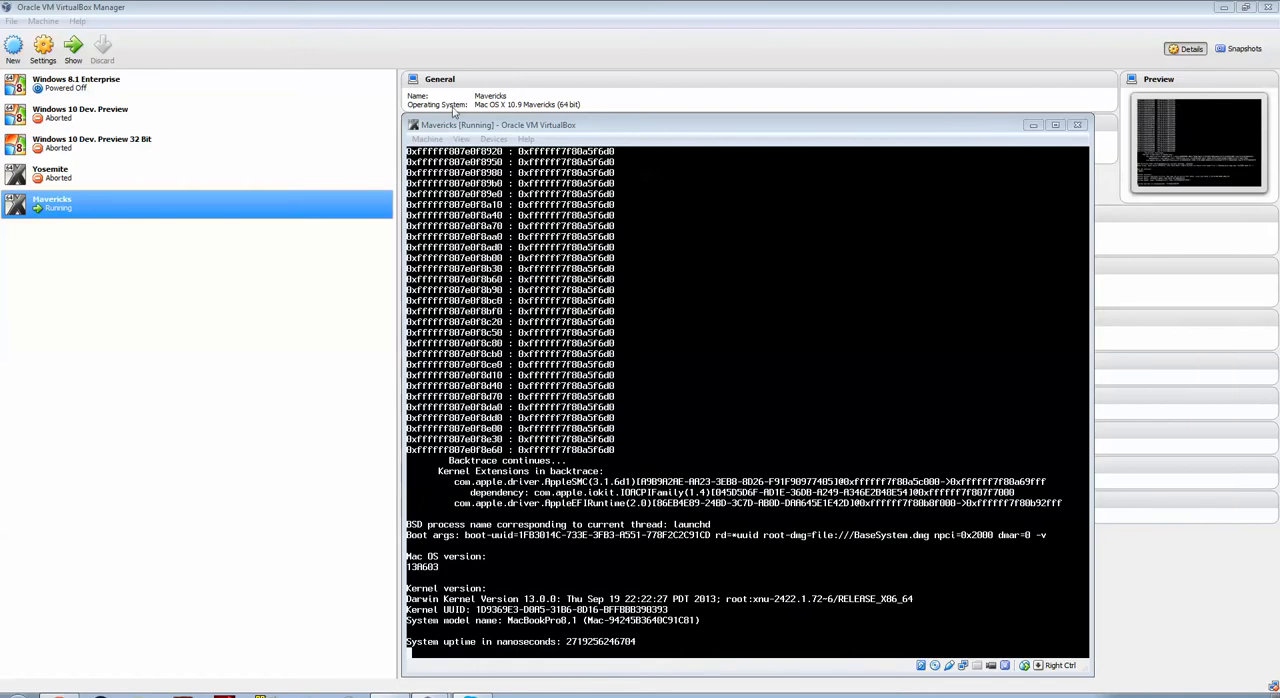
pyautogui.click(428, 138)
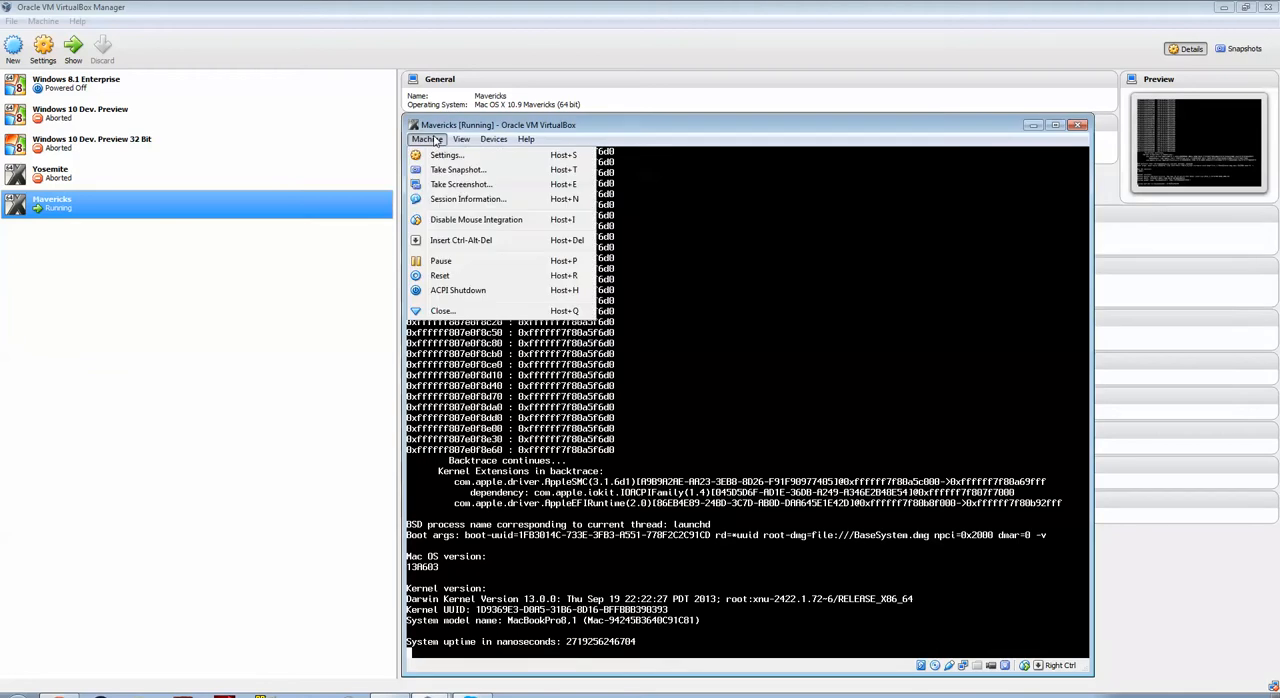
pyautogui.click(440, 276)
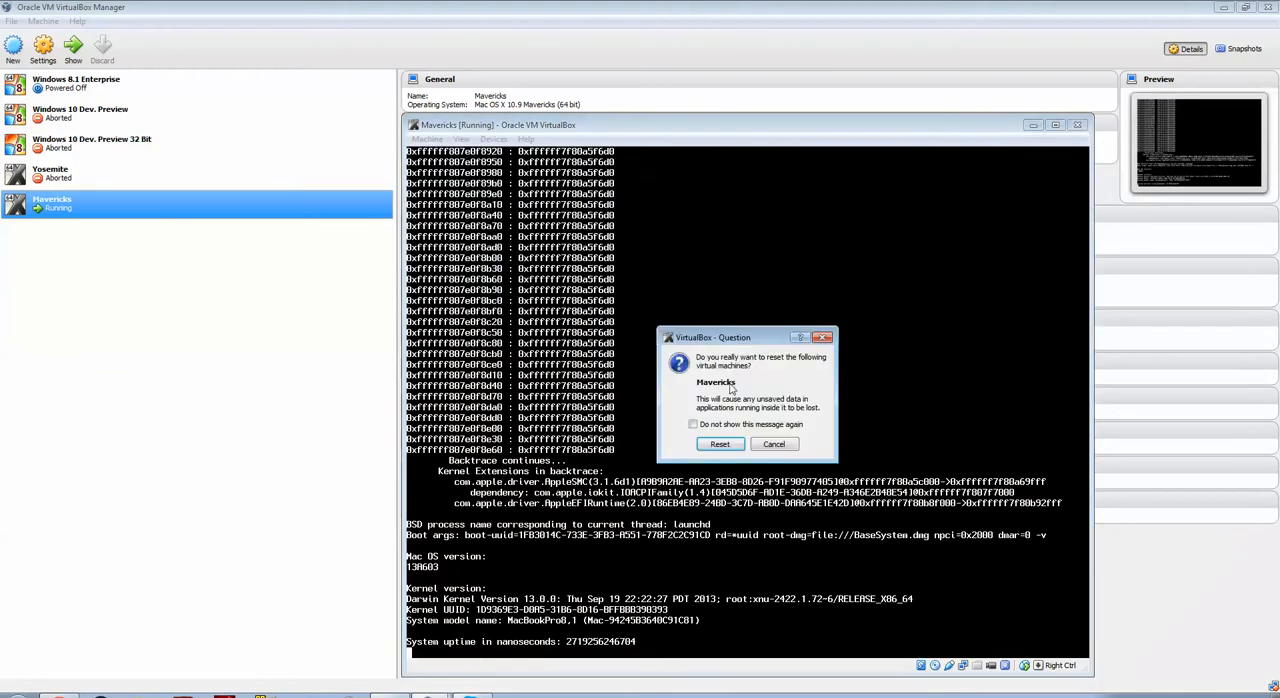
pyautogui.click(720, 444)
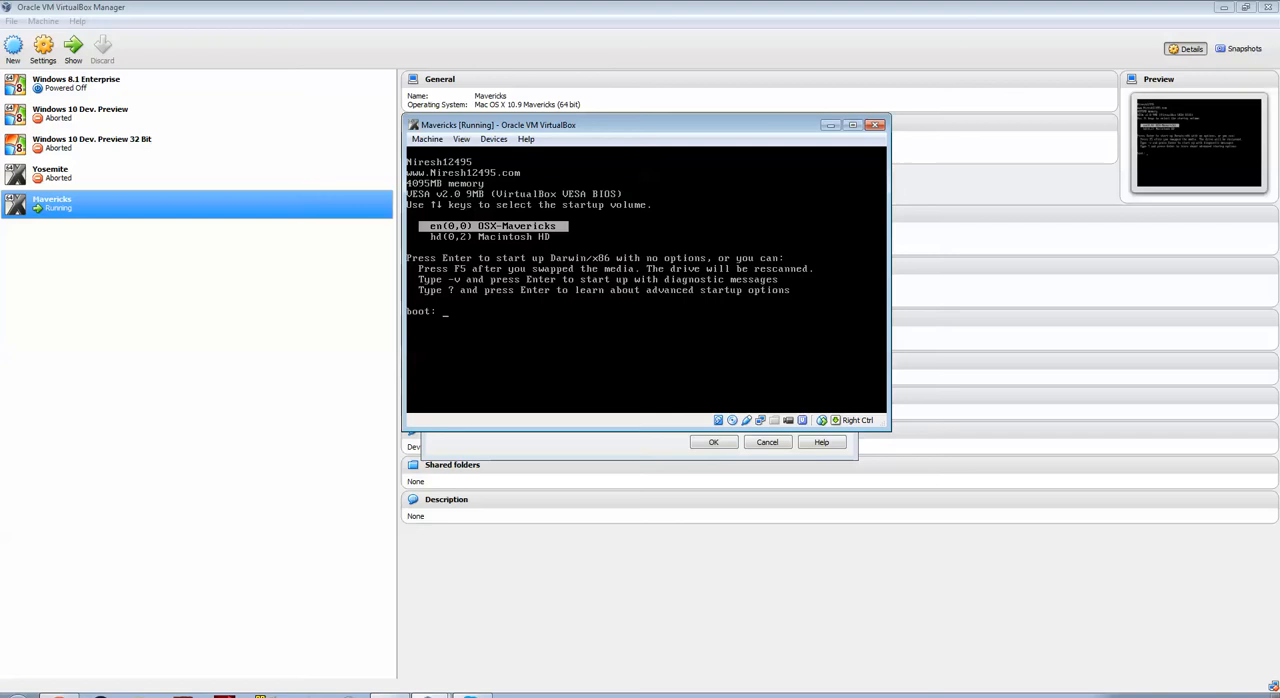
# - Start booting the selected volume from the boot loader
pyautogui.press('Down')
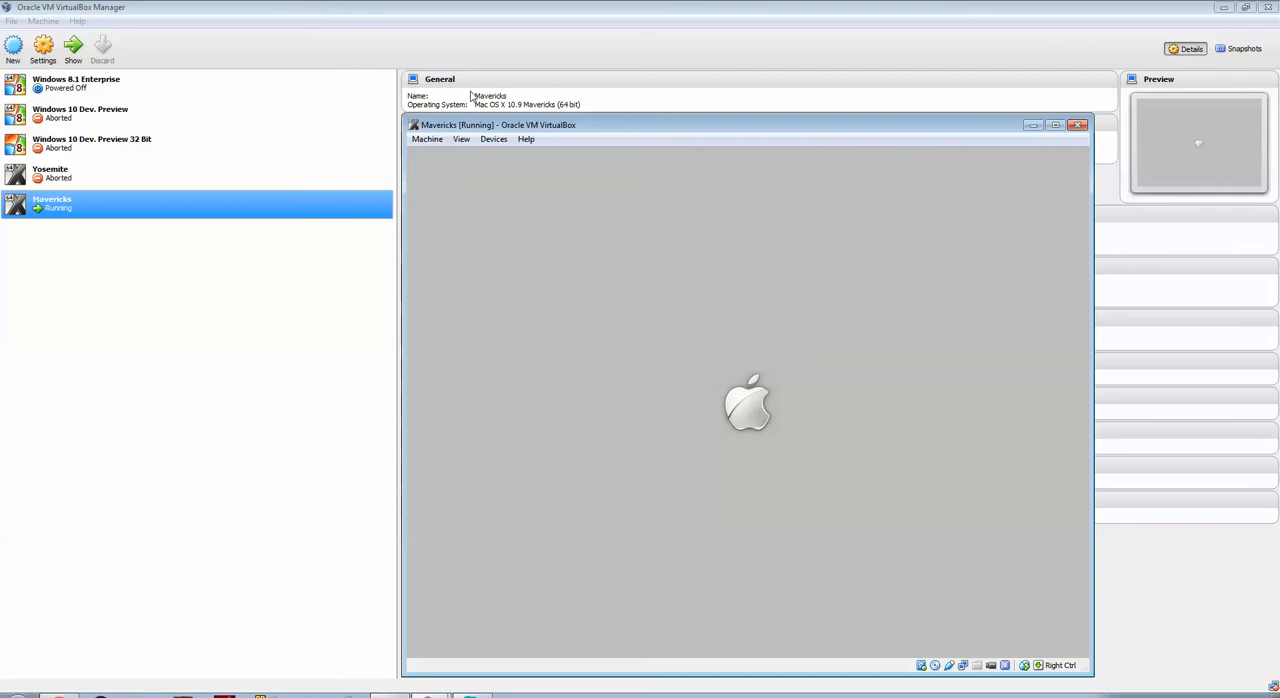
pyautogui.moveTo(604, 126)
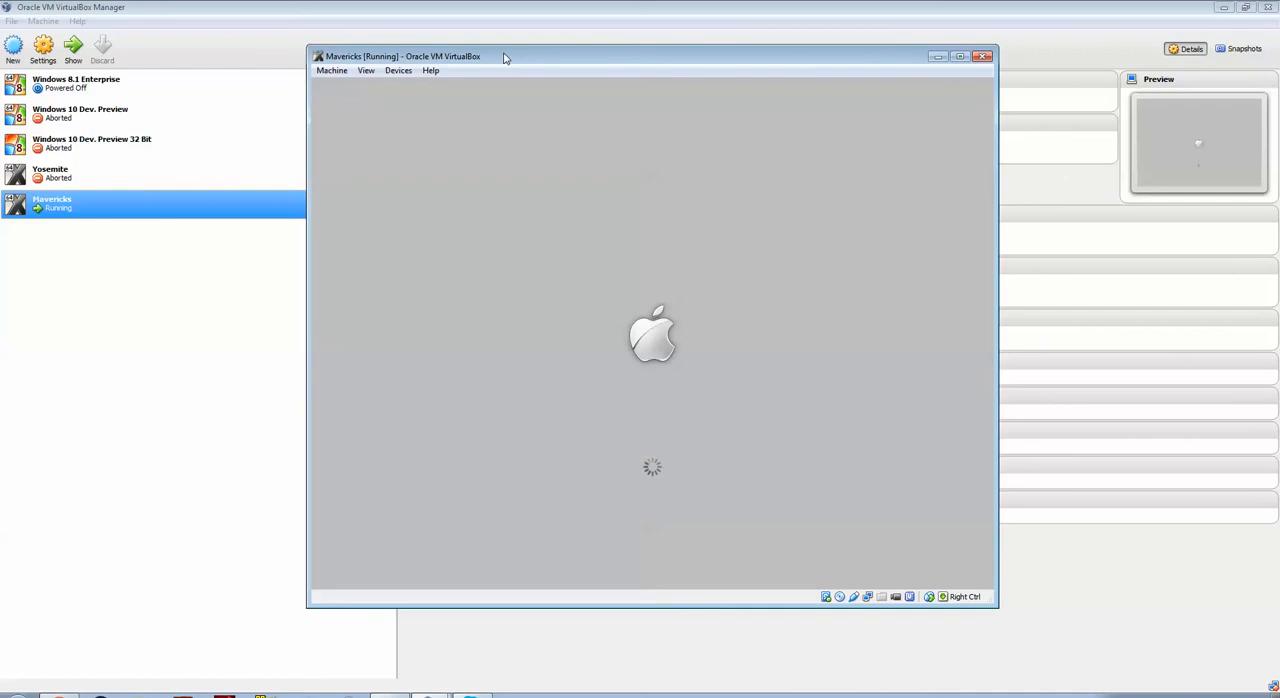
pyautogui.moveTo(478, 64)
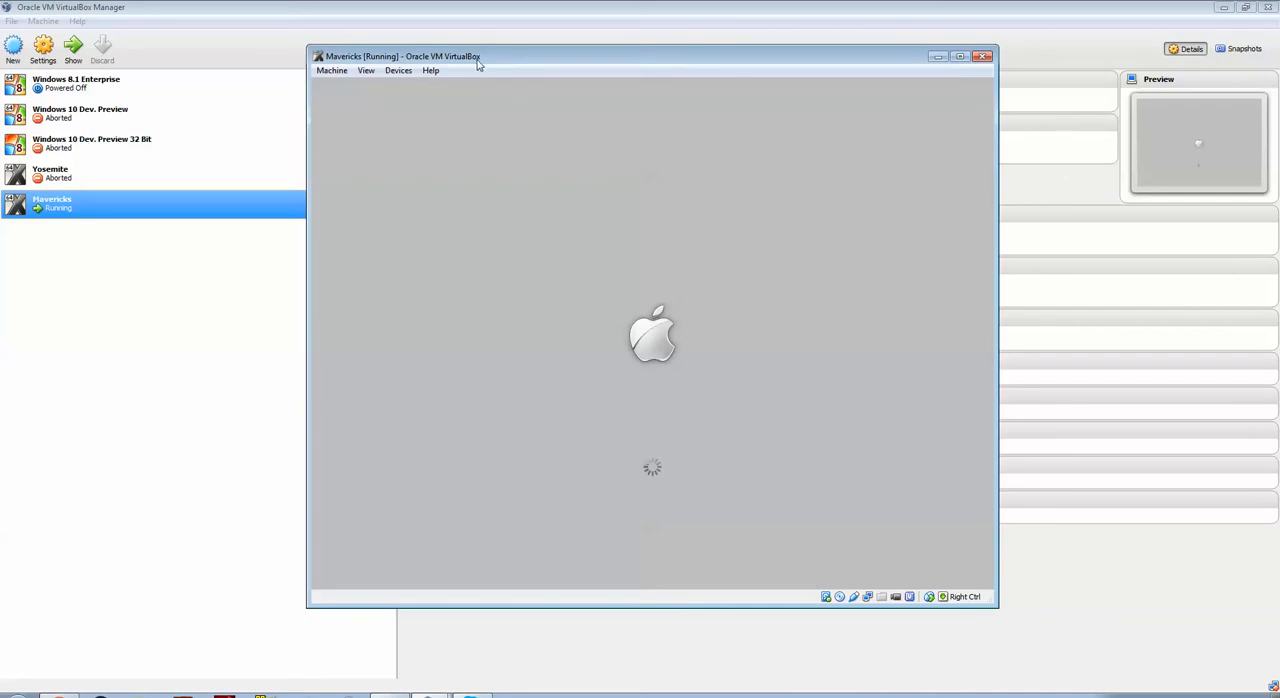
pyautogui.moveTo(414, 60)
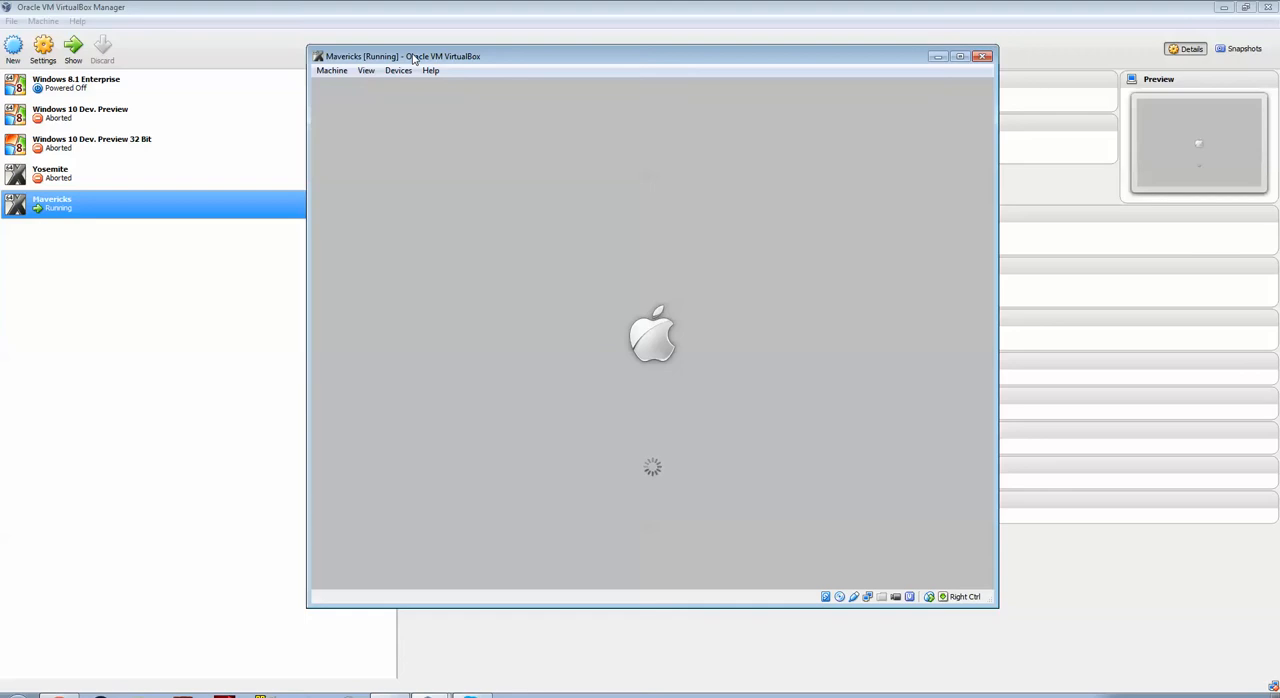
pyautogui.moveTo(540, 616)
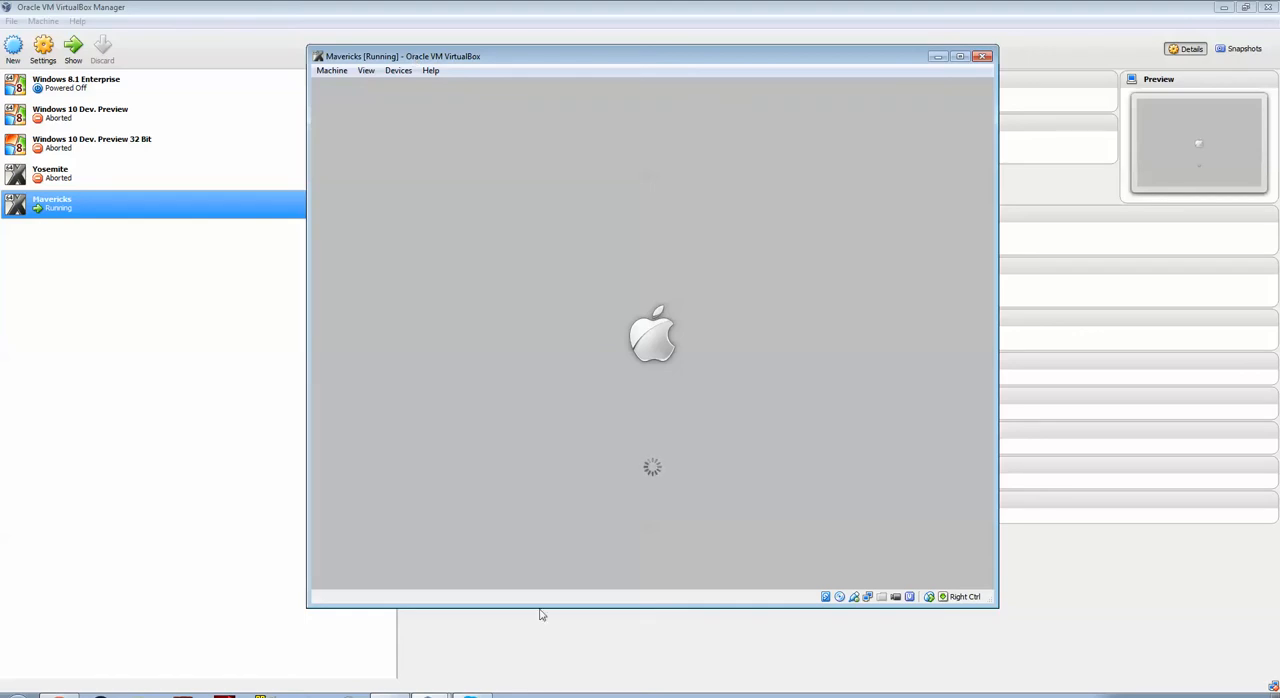
pyautogui.moveTo(672, 640)
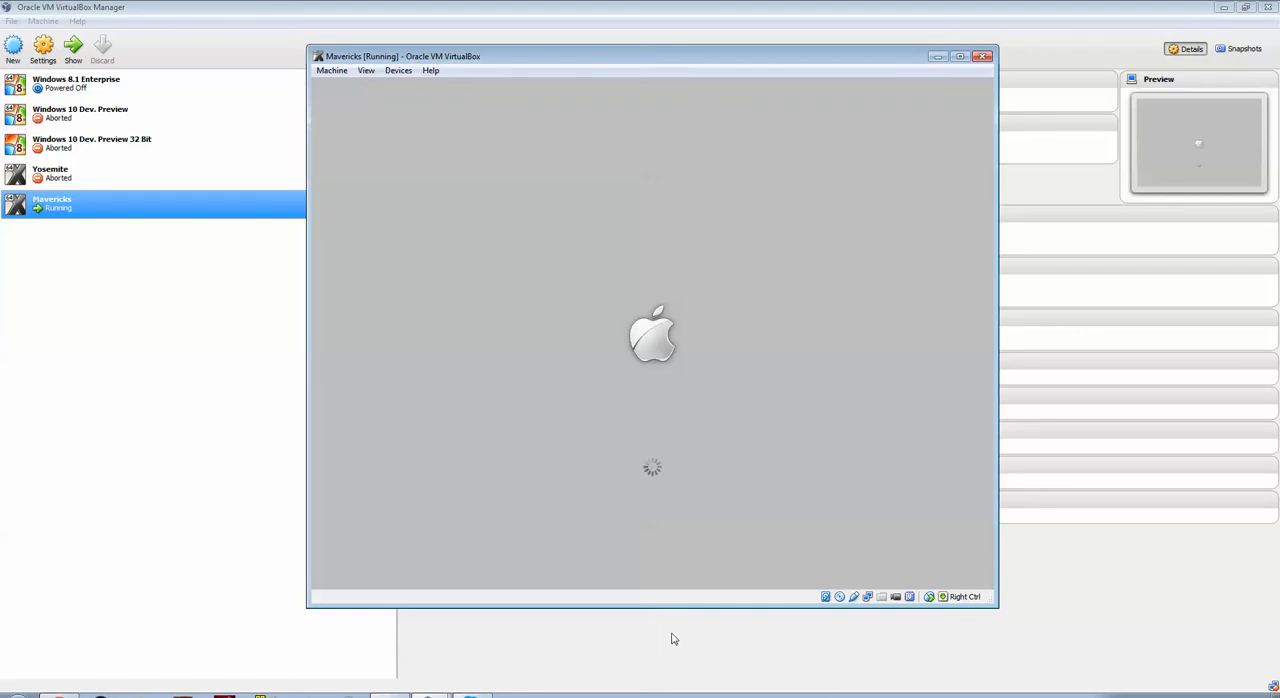
pyautogui.moveTo(56, 424)
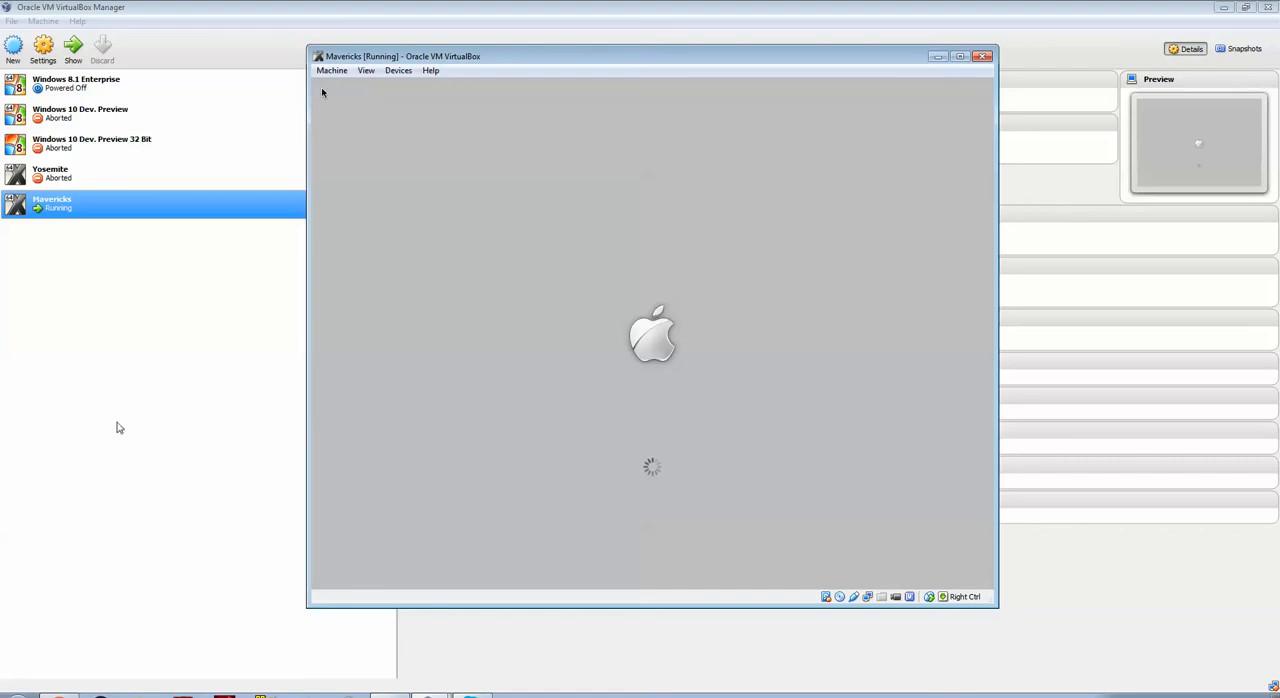
pyautogui.moveTo(60, 292)
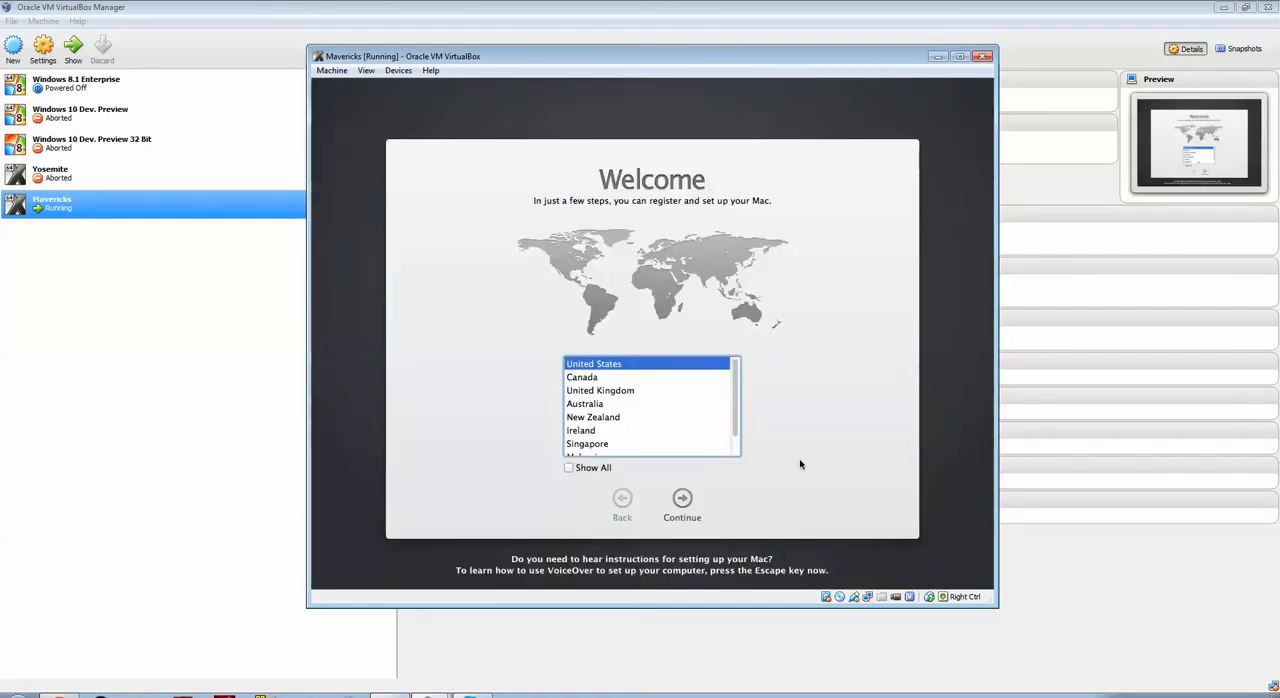
pyautogui.moveTo(800, 336)
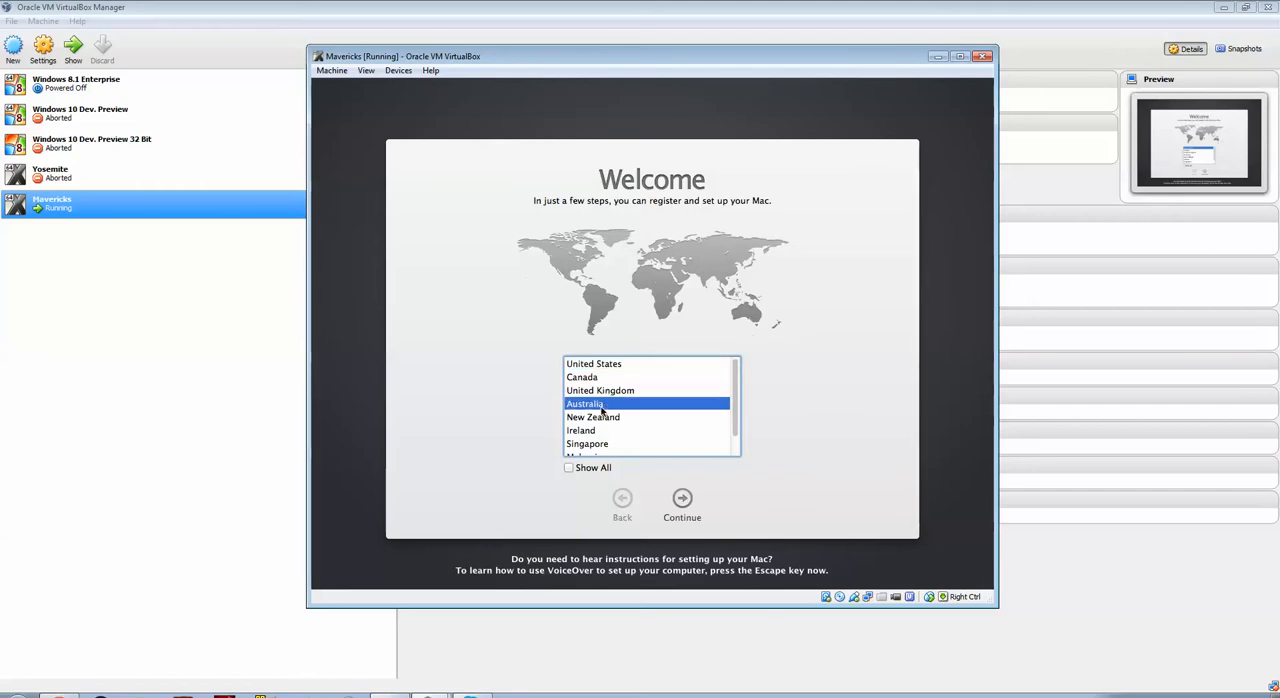
# - Continue past country (Australia), keyboard layout and information transfer screens
pyautogui.click(682, 504)
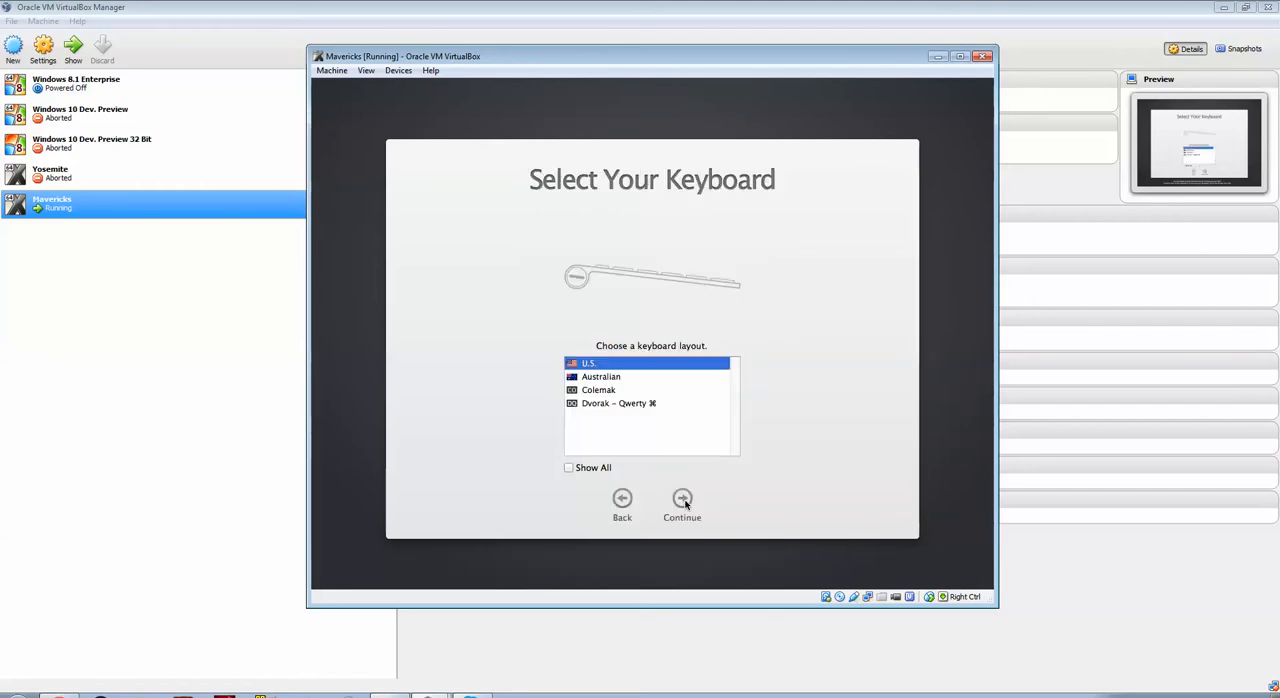
pyautogui.click(682, 504)
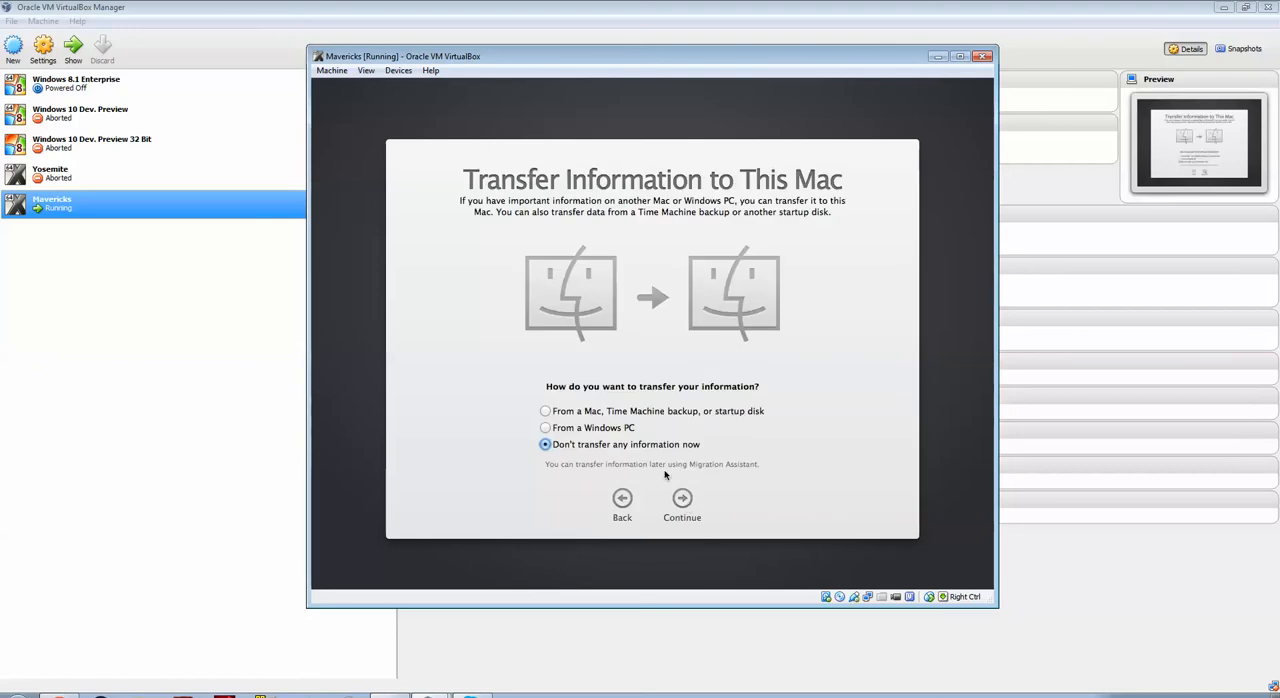
pyautogui.click(682, 504)
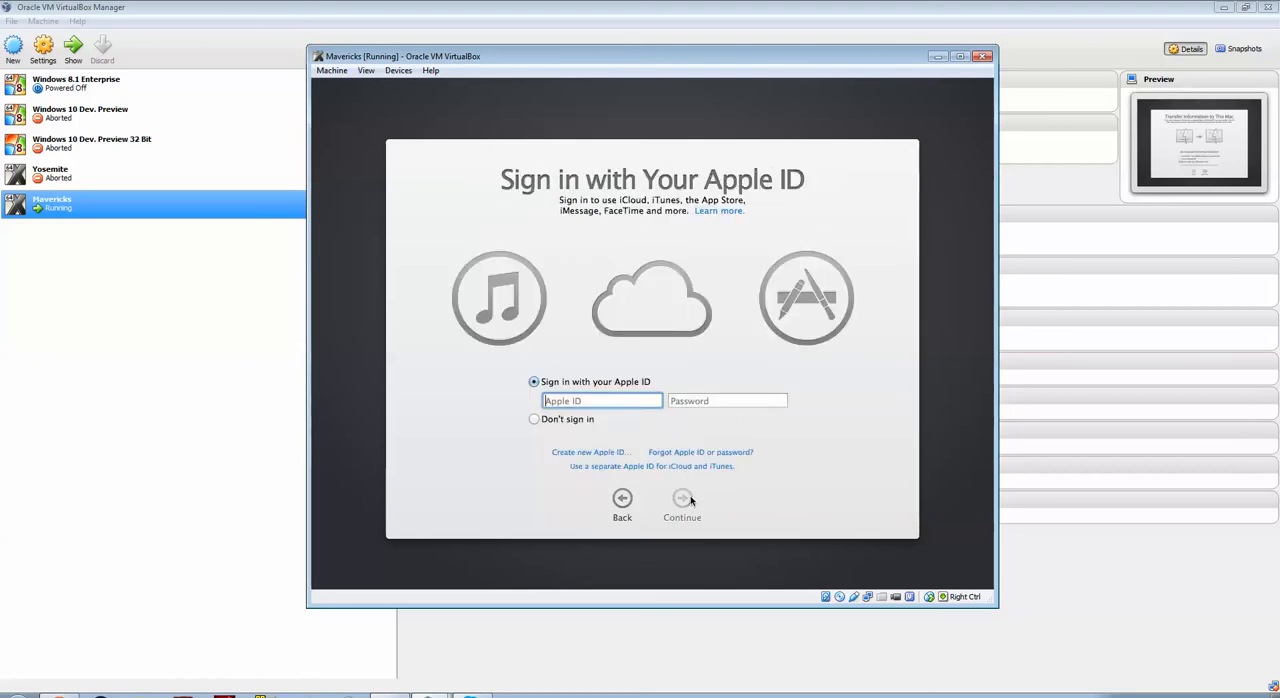
# - Choose Don't sign in for Apple ID, continue, and agree to the licence terms
pyautogui.click(534, 420)
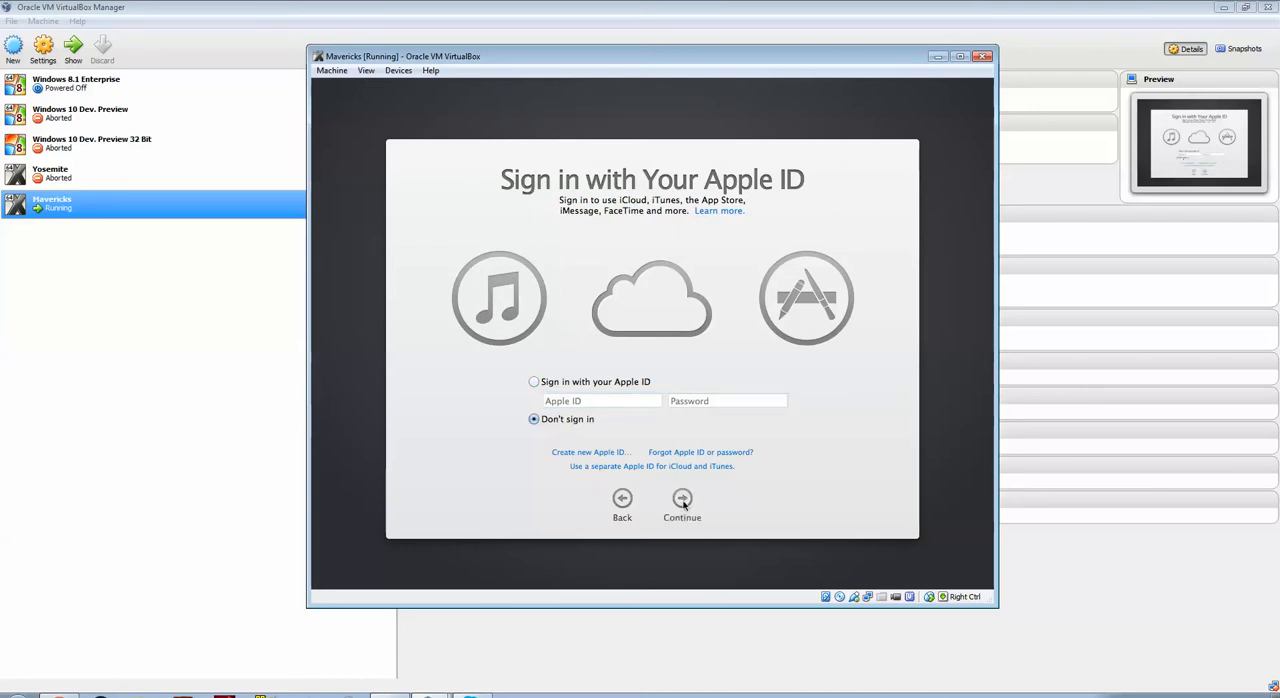
pyautogui.click(682, 504)
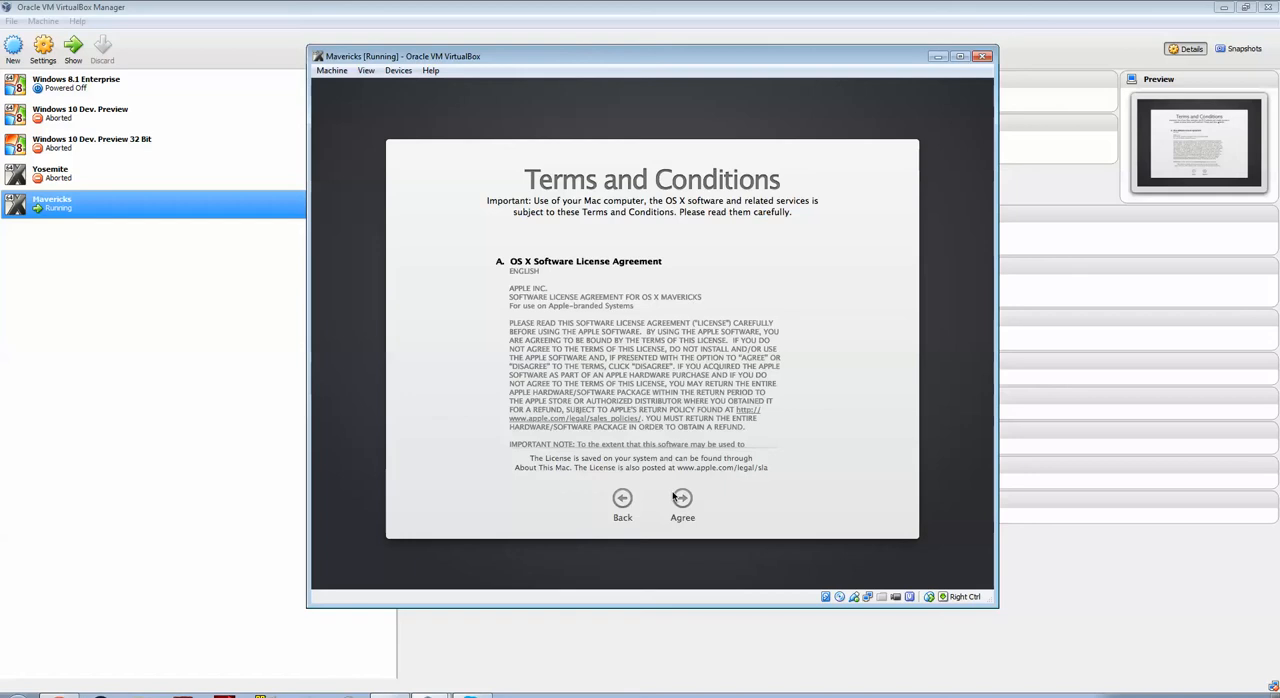
pyautogui.click(682, 498)
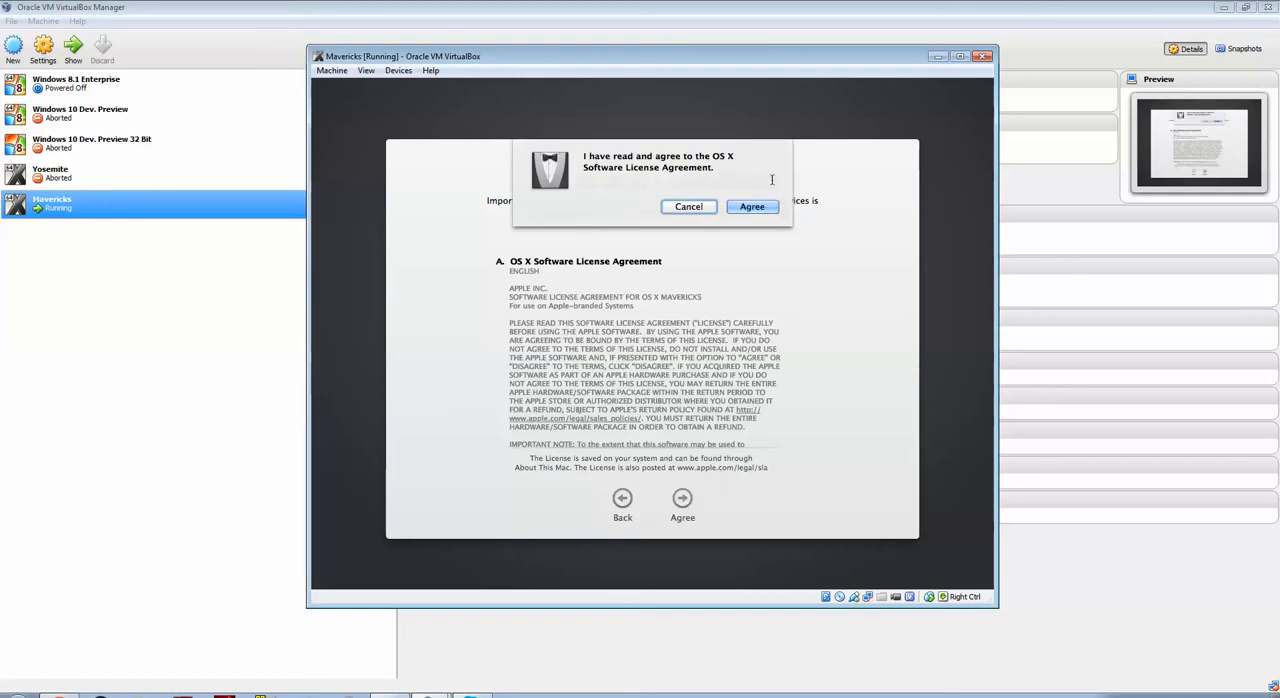
pyautogui.click(752, 206)
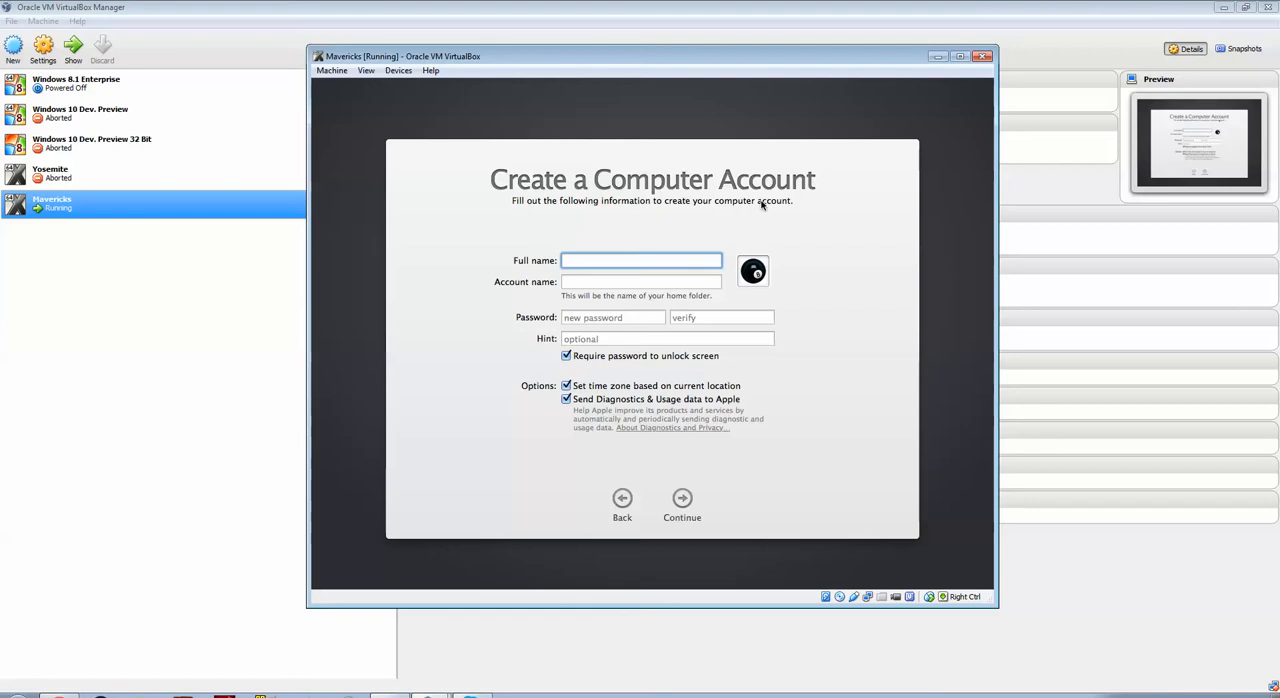
# - Enter full name Admin with password and verification, and turn off the screen-lock password
pyautogui.write('A')
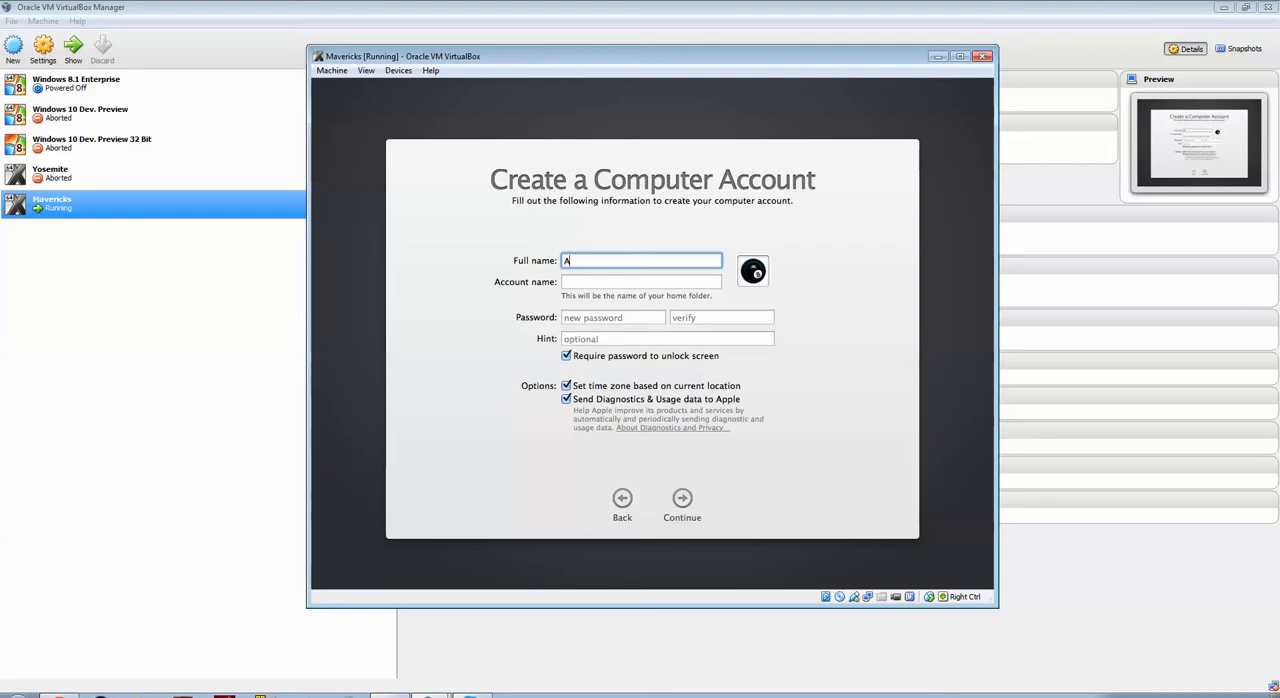
pyautogui.write('dmin')
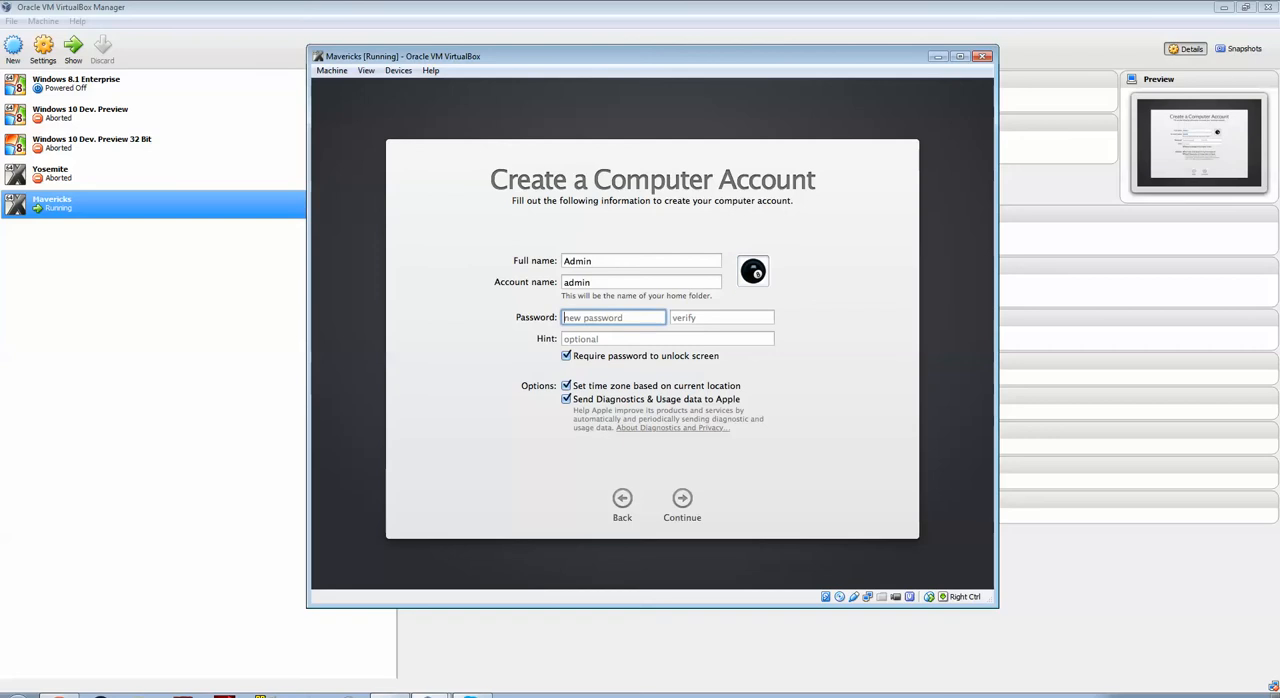
pyautogui.write('•')
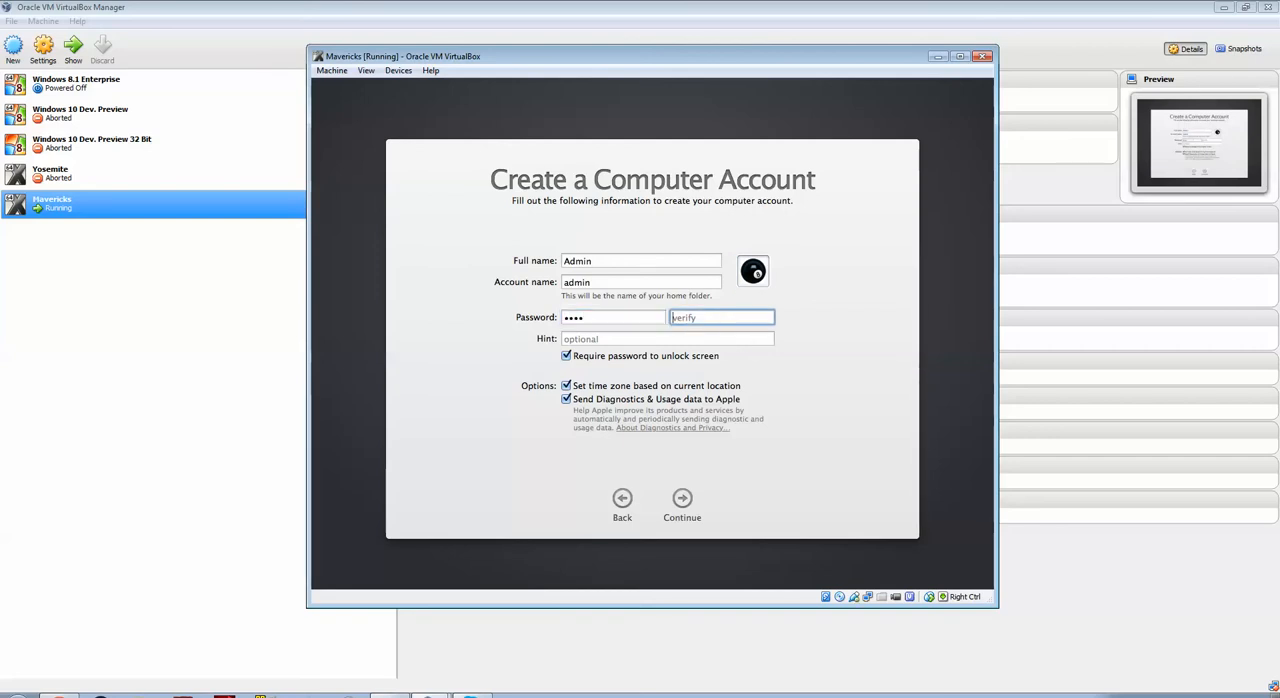
pyautogui.write('••••')
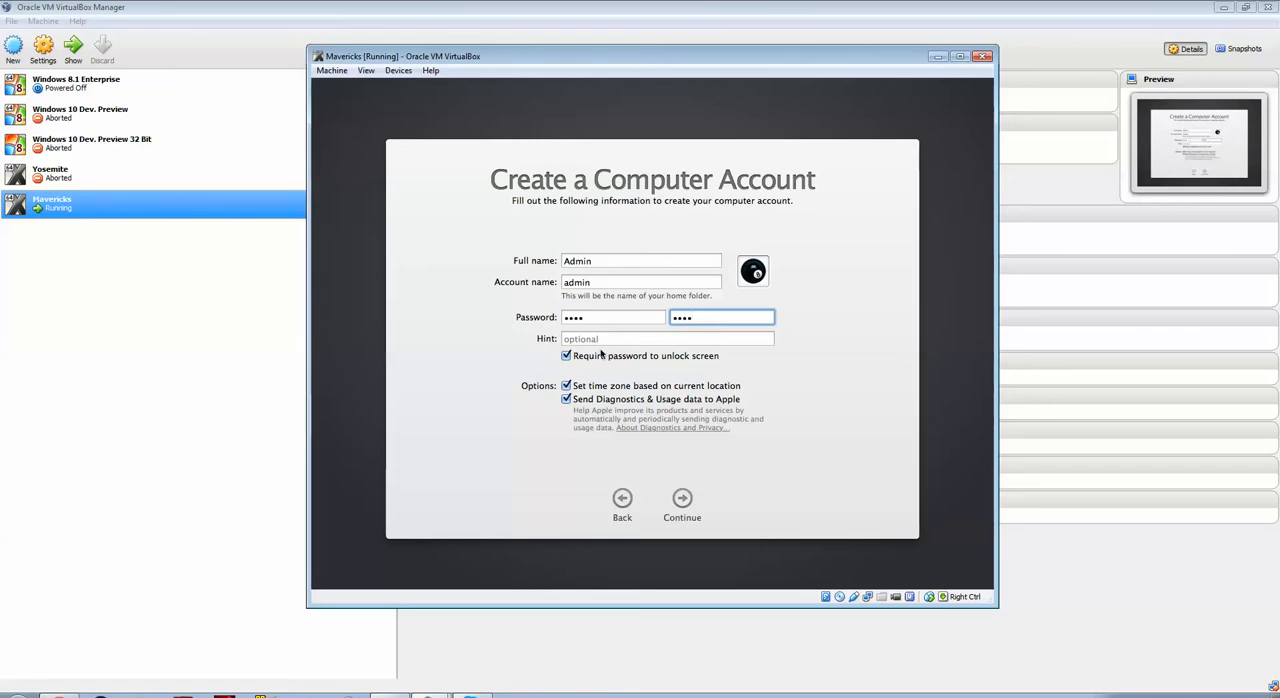
pyautogui.click(568, 356)
pyautogui.write('a')
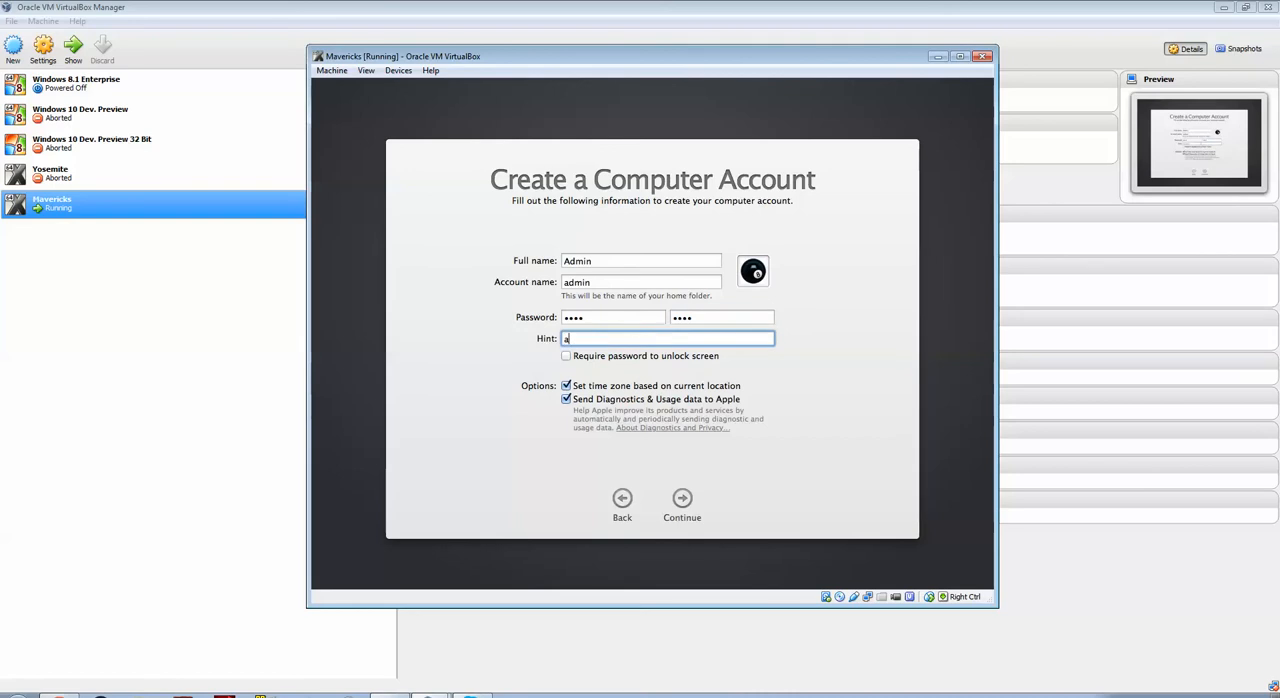
# - Add a hint, turn off diagnostics sharing, submit, then go back after the hint warning and redo the hint
pyautogui.write('bcd')
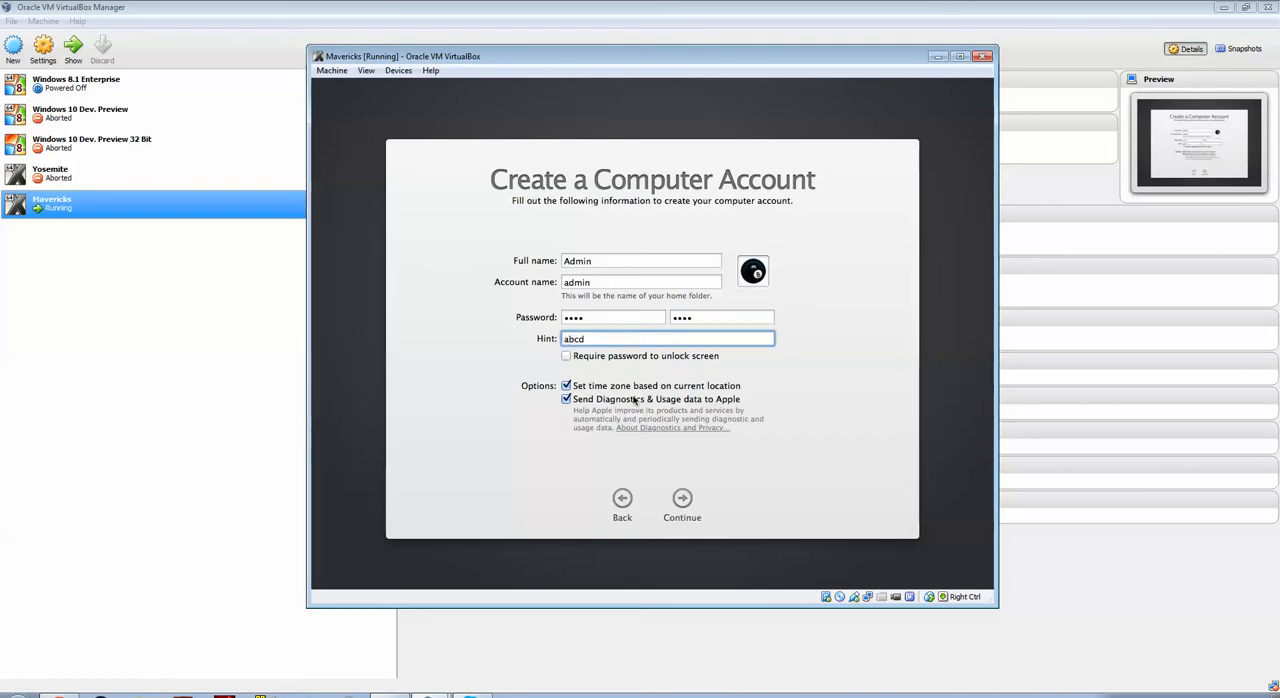
pyautogui.click(568, 400)
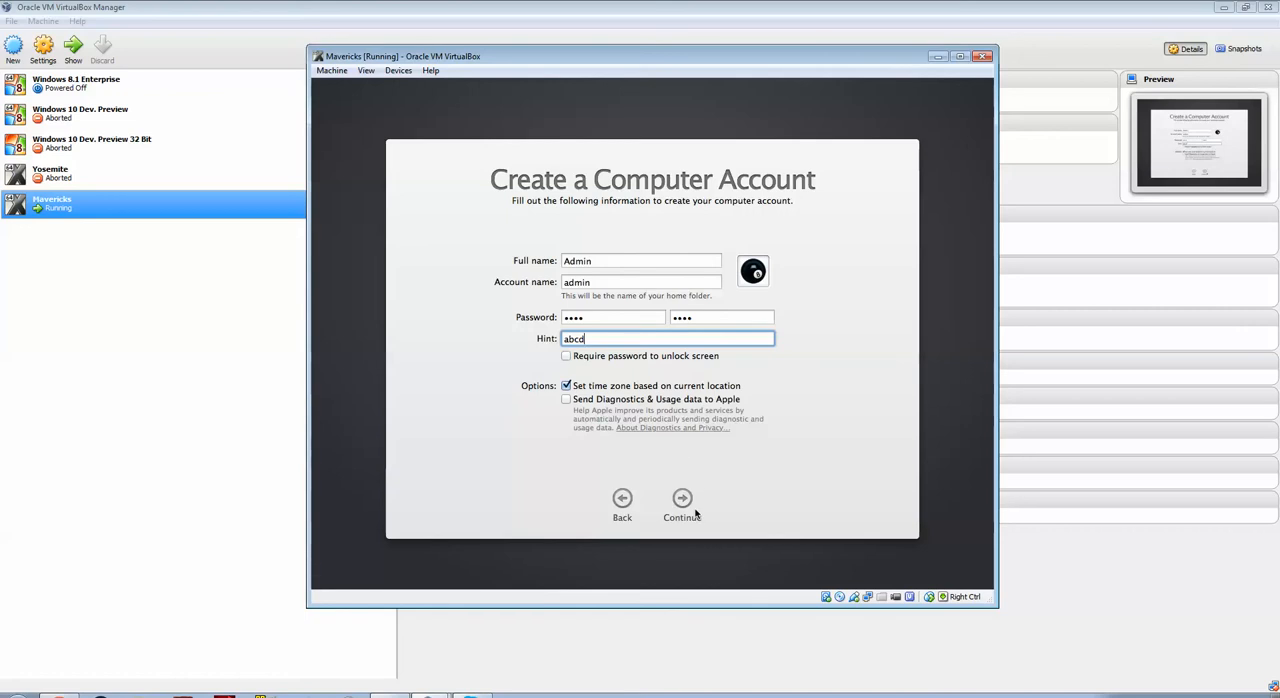
pyautogui.click(682, 504)
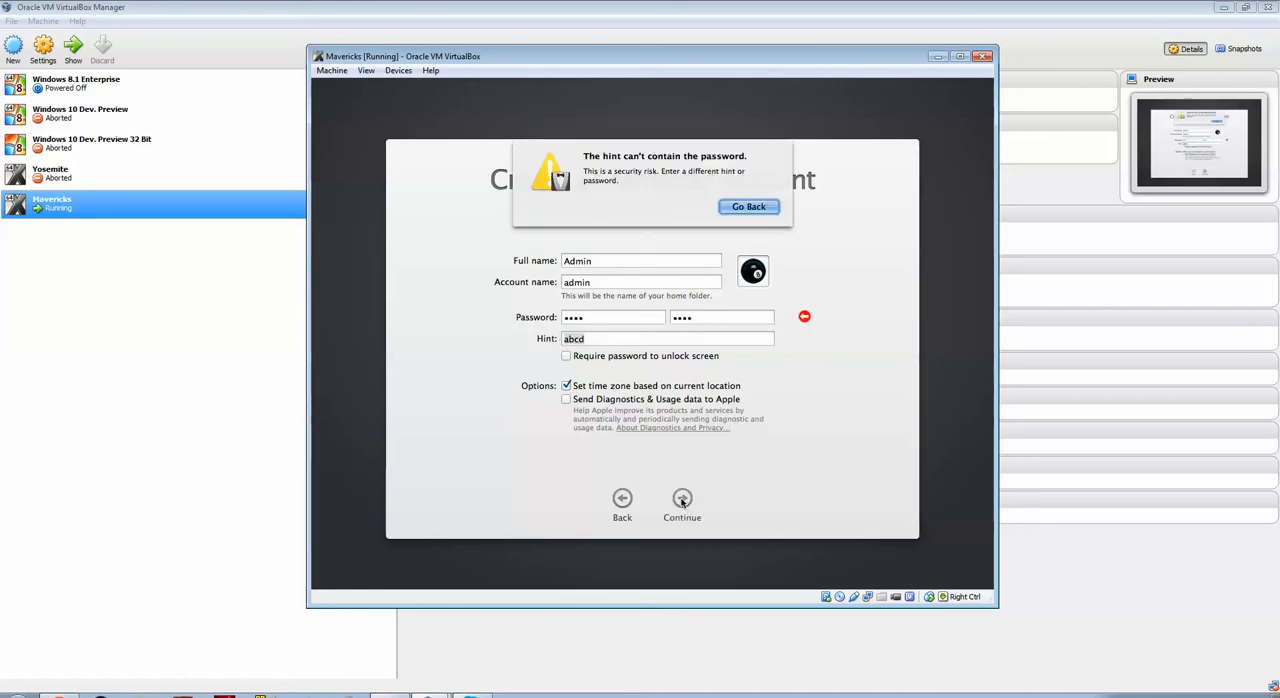
pyautogui.click(748, 206)
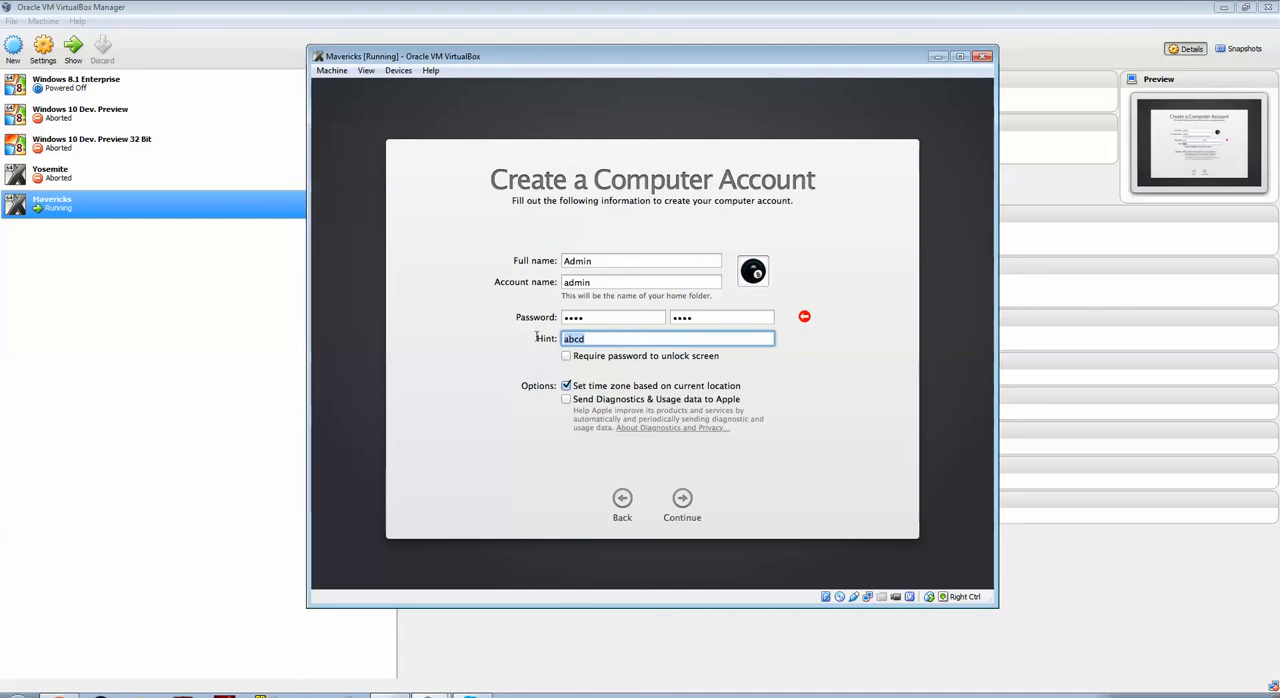
pyautogui.write('fin')
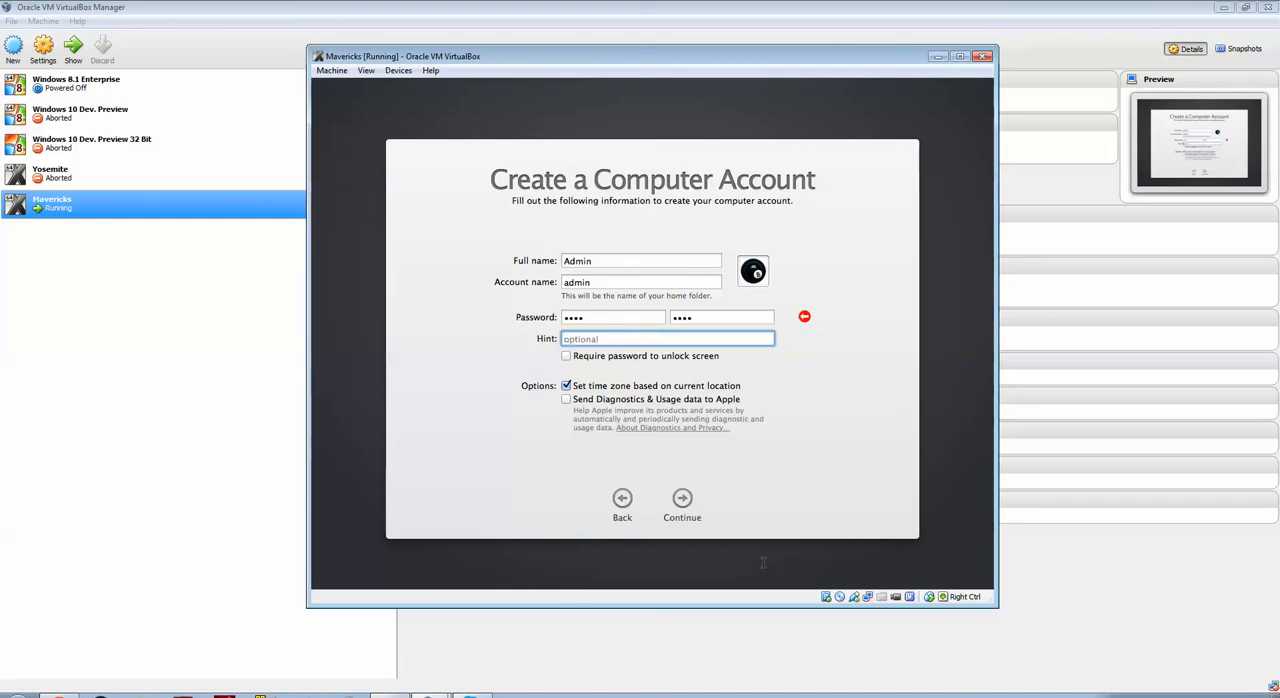
# - Create the Admin account and skip registering the Mac, confirming Skip
pyautogui.click(682, 504)
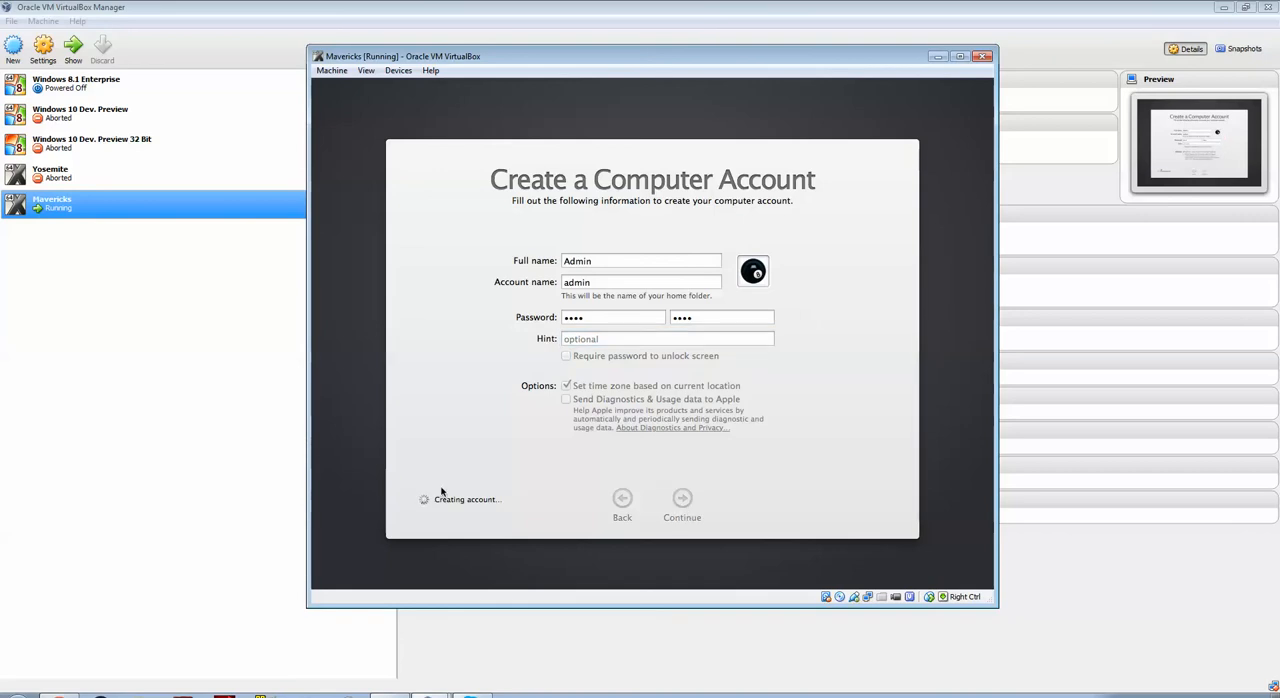
pyautogui.moveTo(488, 548)
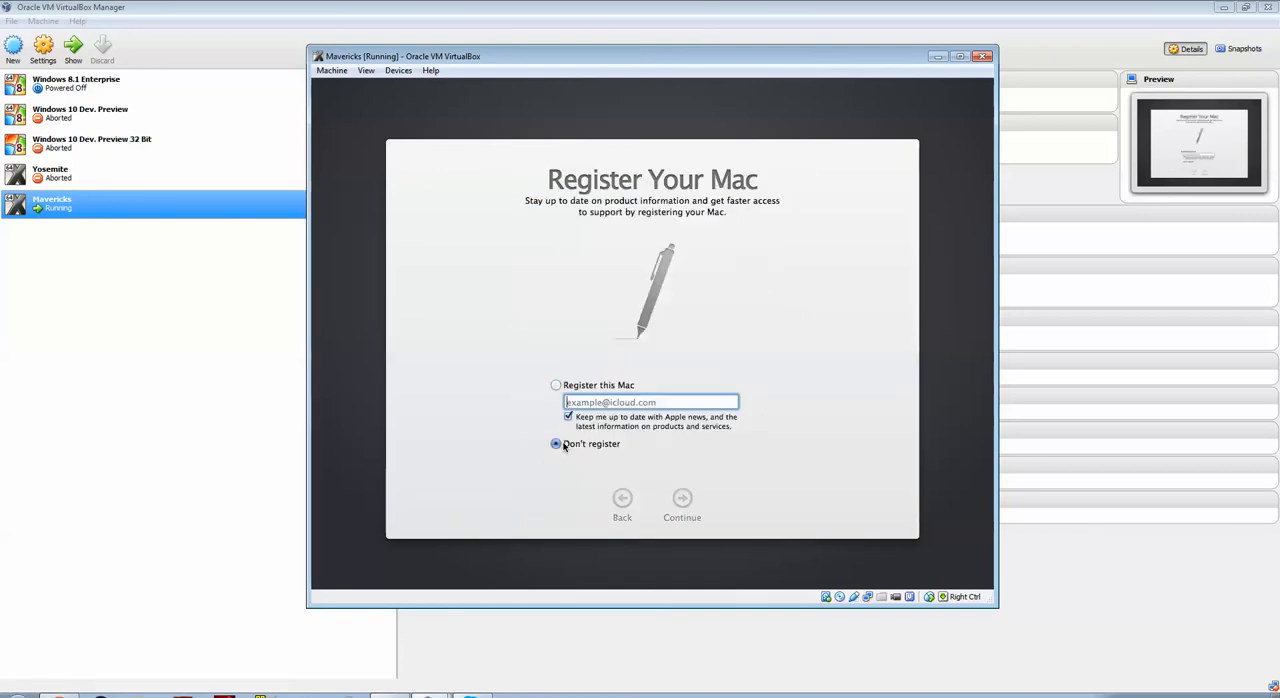
pyautogui.click(682, 504)
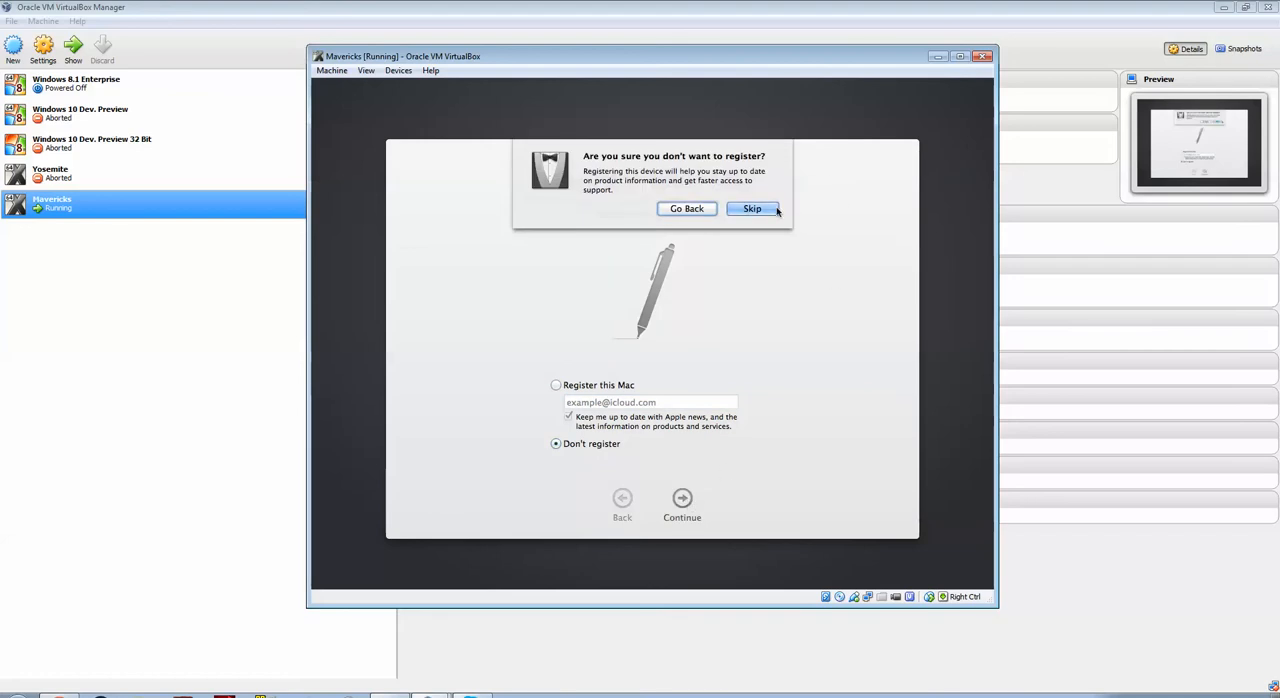
pyautogui.click(752, 208)
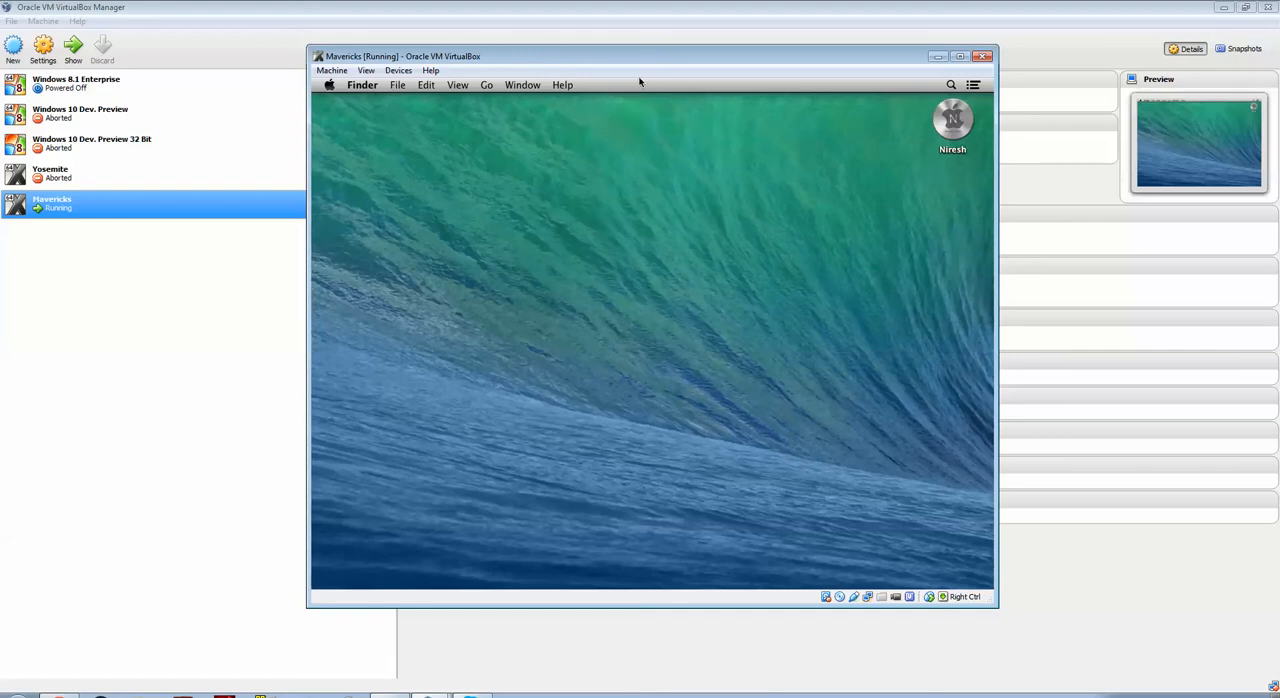
pyautogui.moveTo(424, 288)
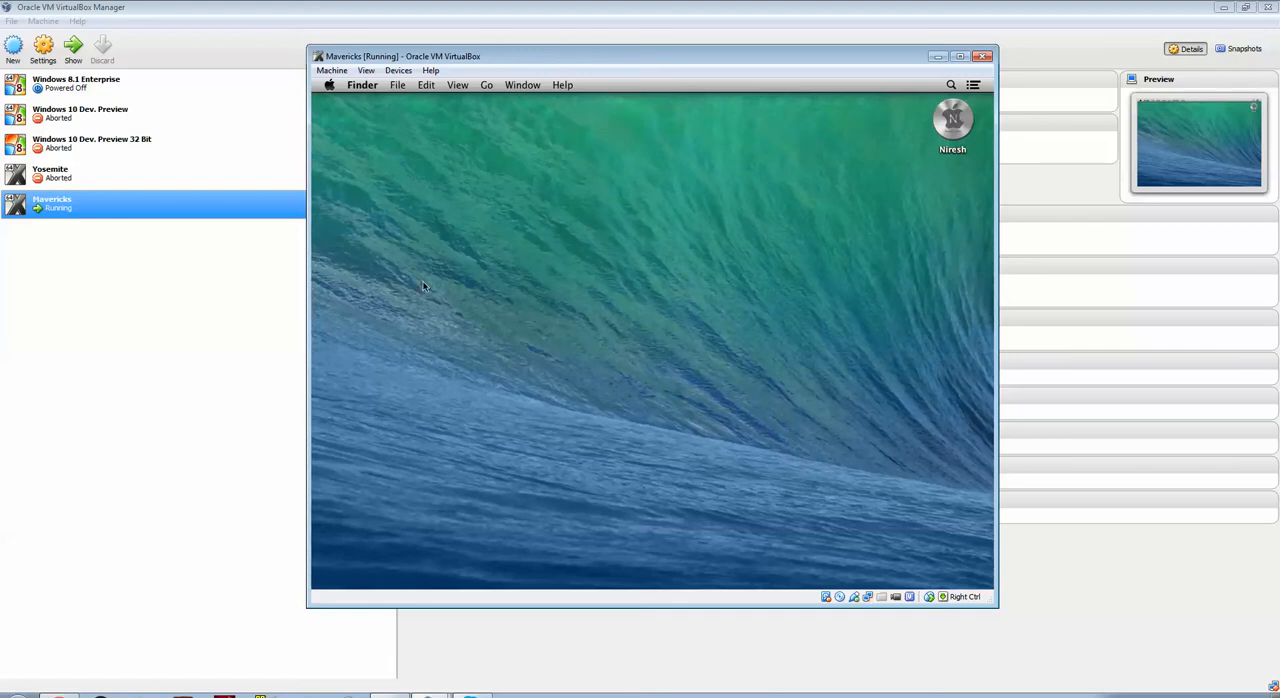
pyautogui.moveTo(528, 412)
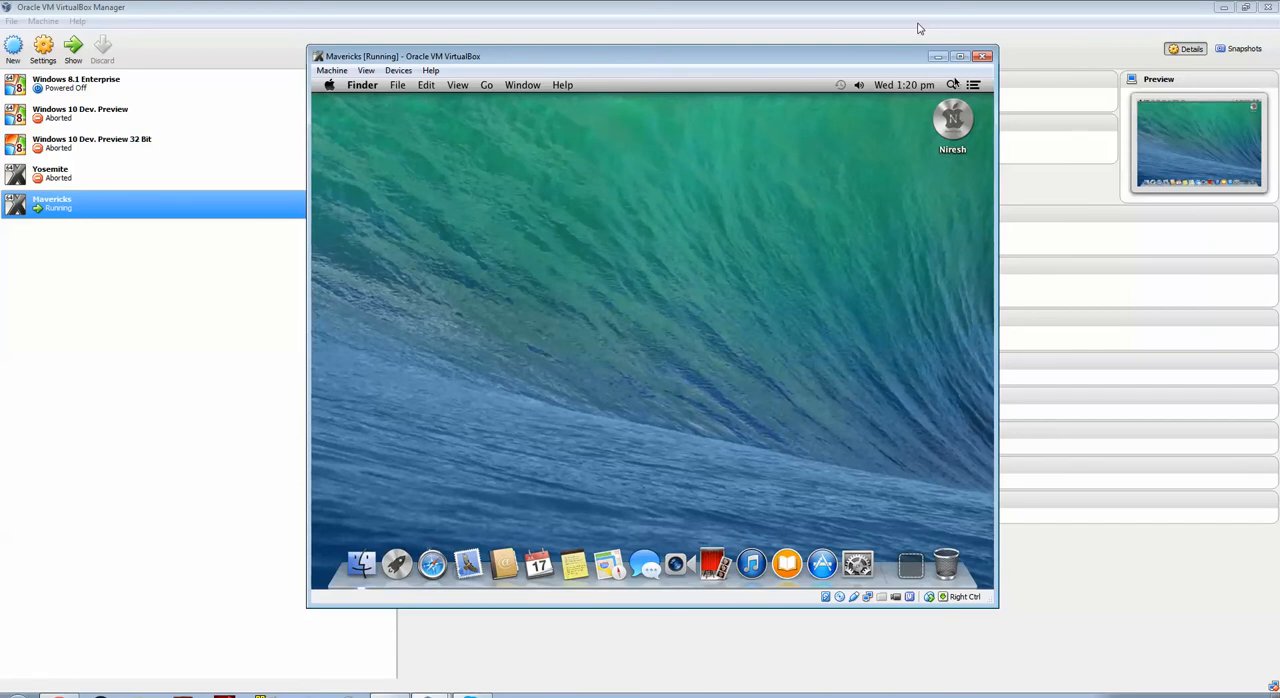
pyautogui.moveTo(470, 164)
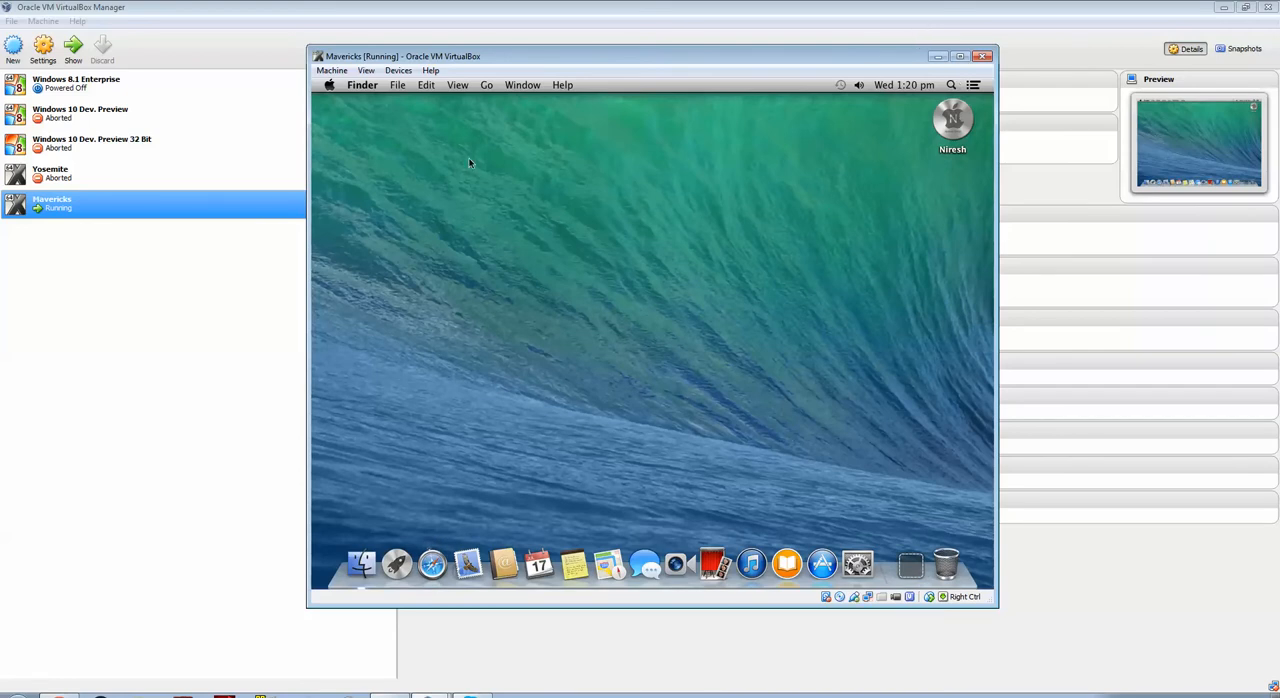
pyautogui.moveTo(916, 160)
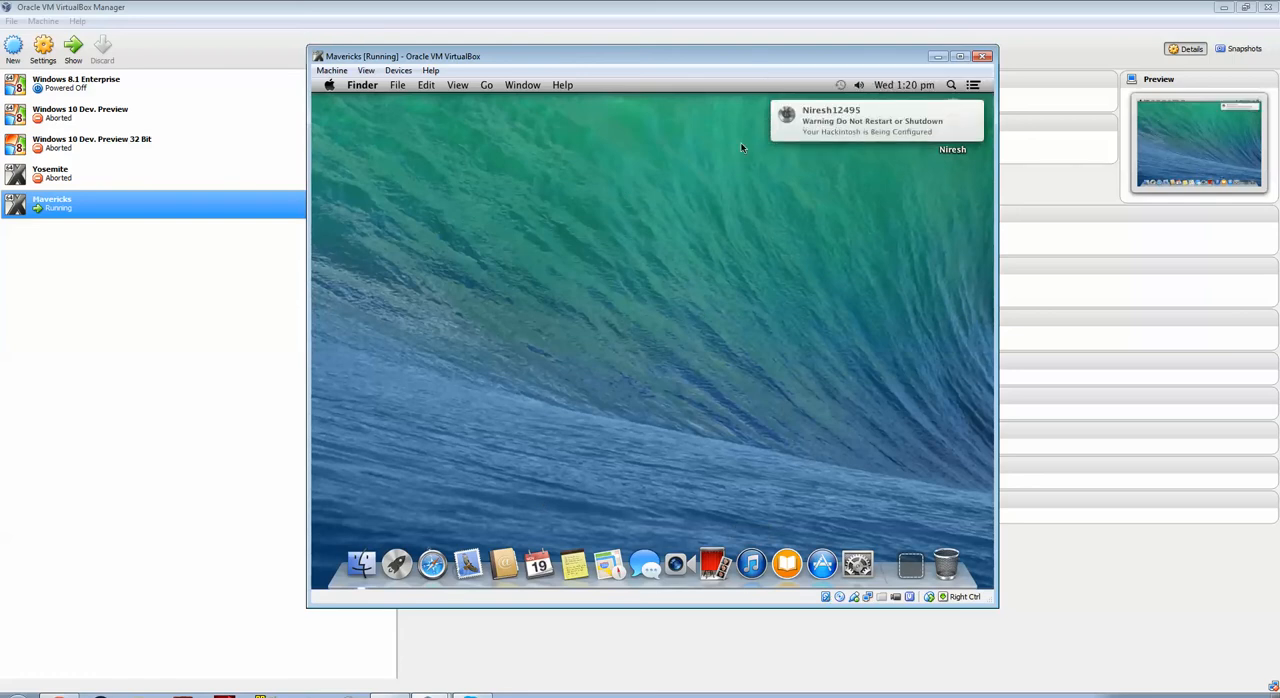
pyautogui.moveTo(910, 152)
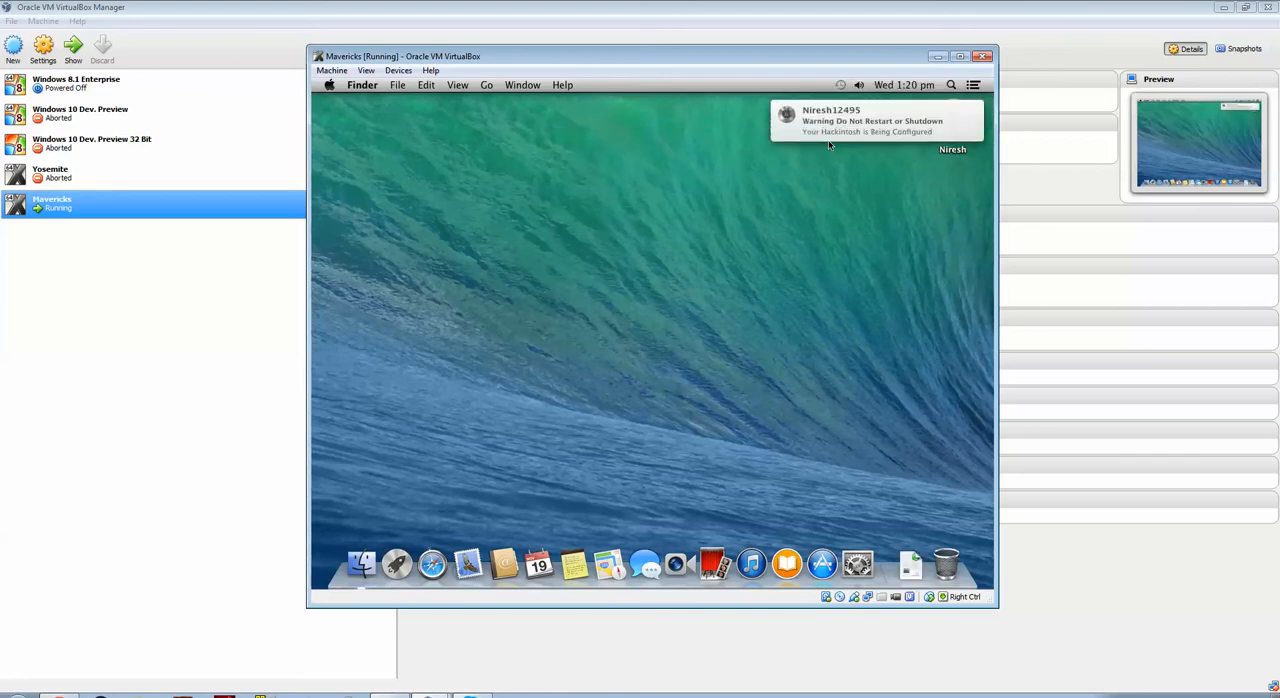
pyautogui.moveTo(884, 116)
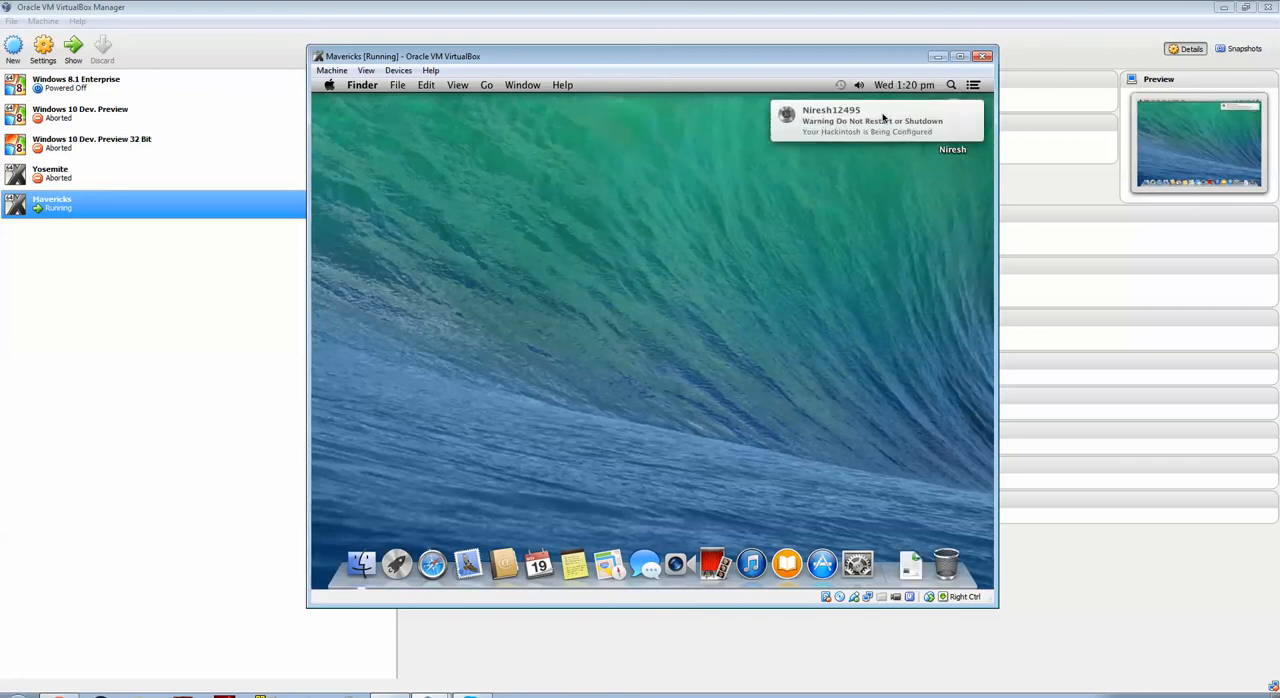
pyautogui.moveTo(700, 266)
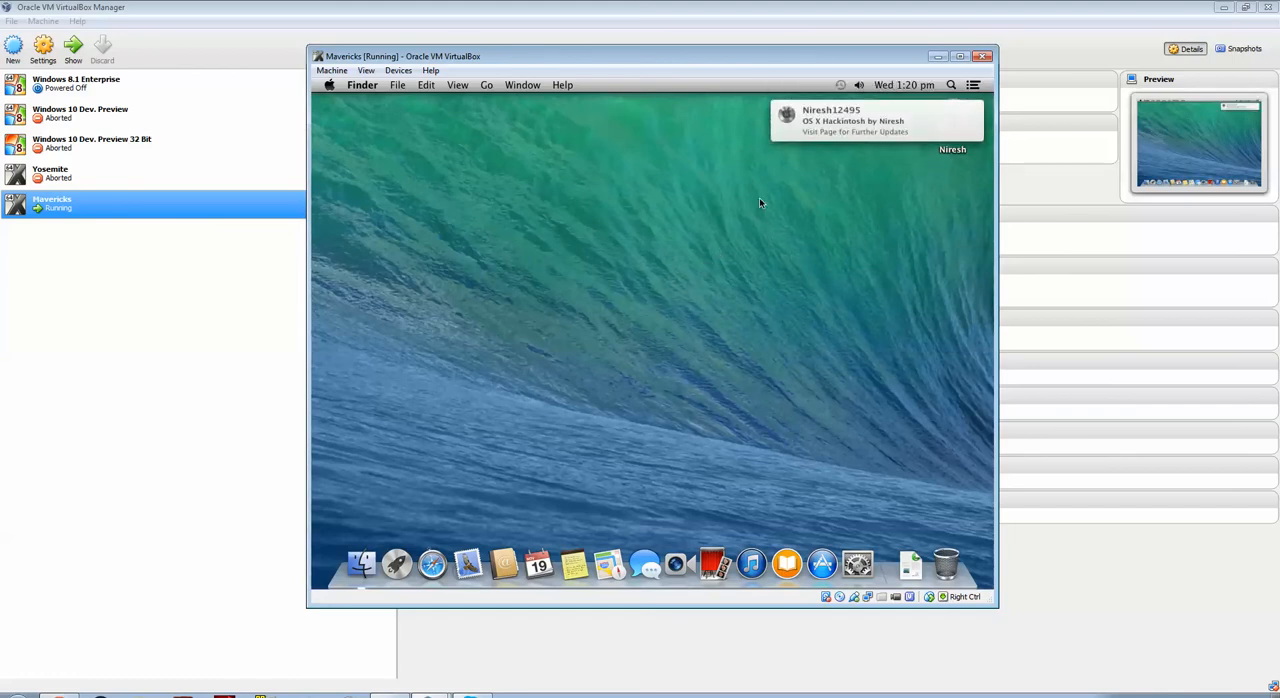
pyautogui.moveTo(424, 394)
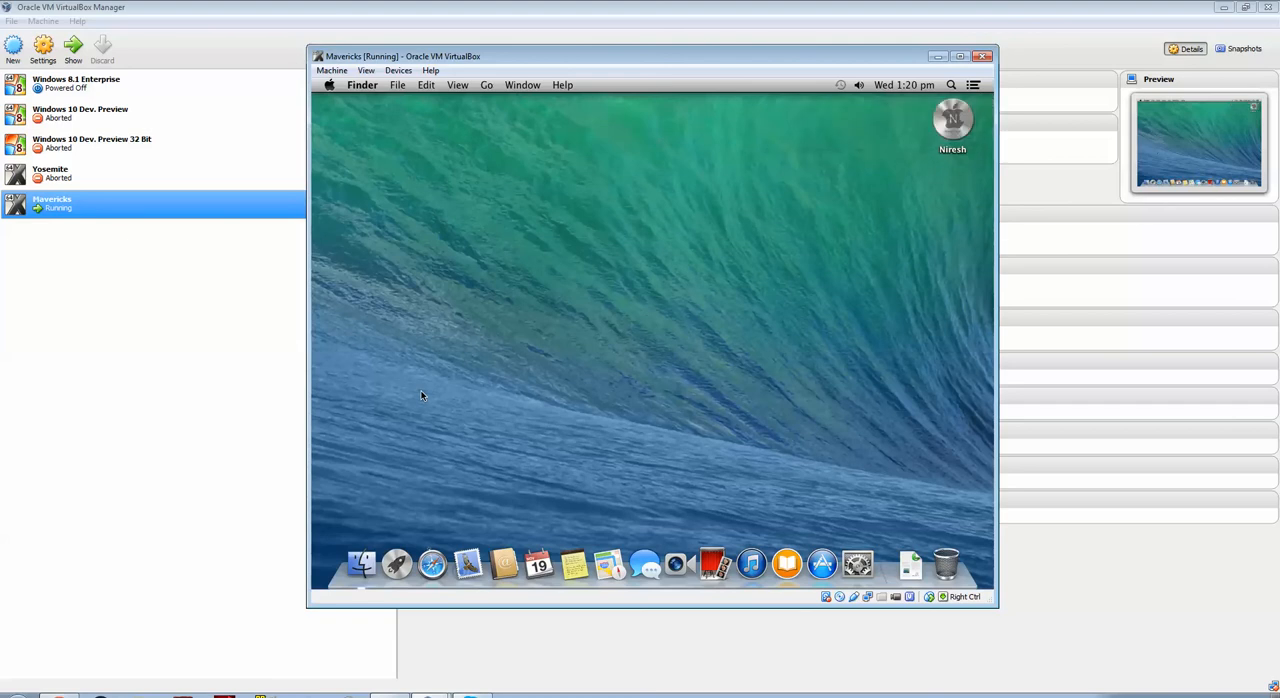
pyautogui.click(972, 84)
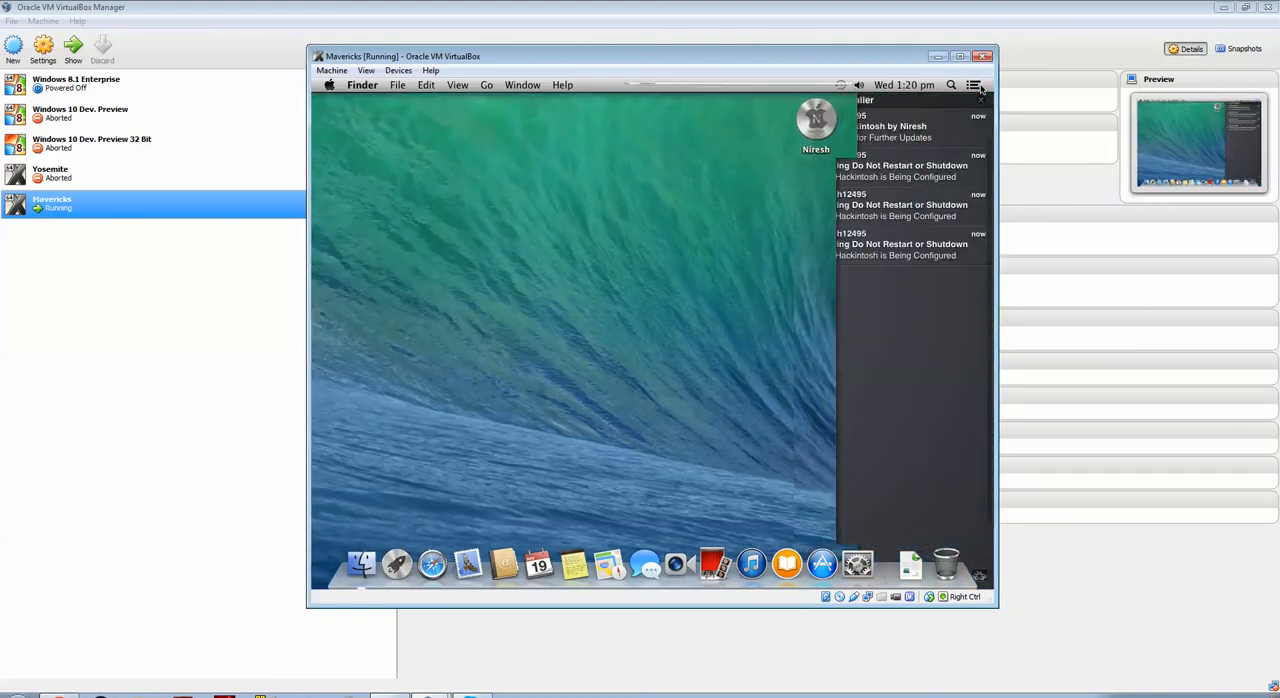
pyautogui.click(972, 84)
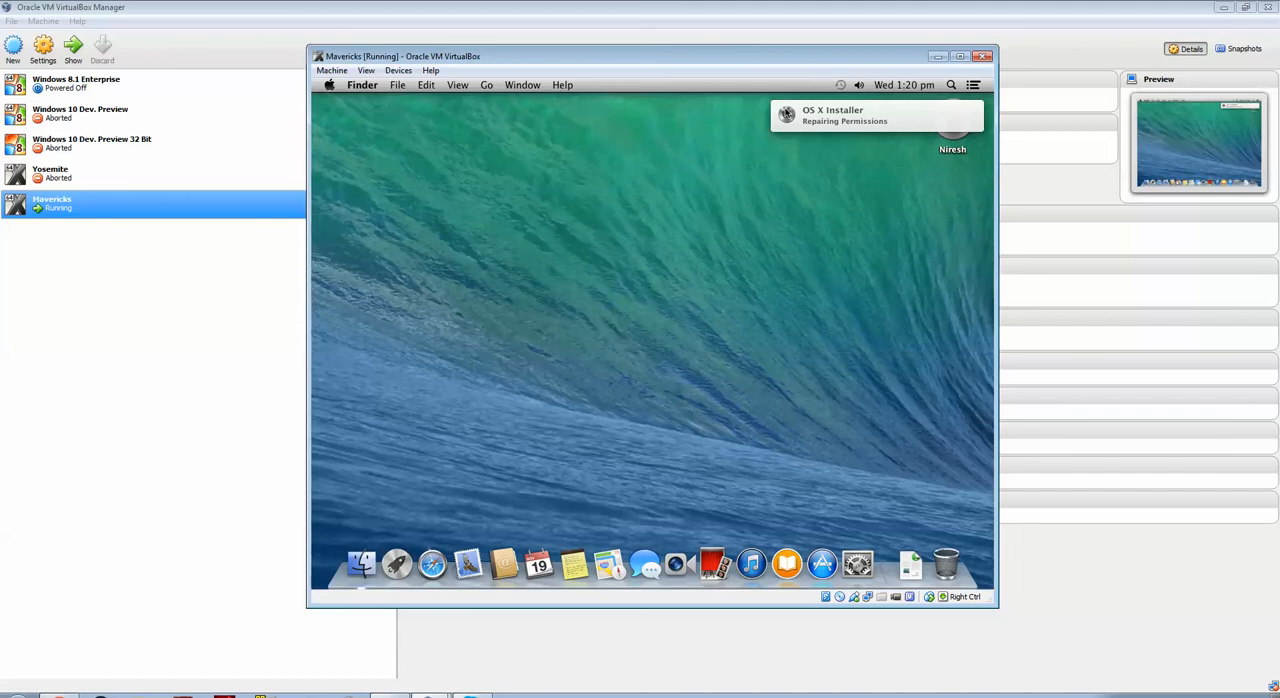
pyautogui.moveTo(490, 332)
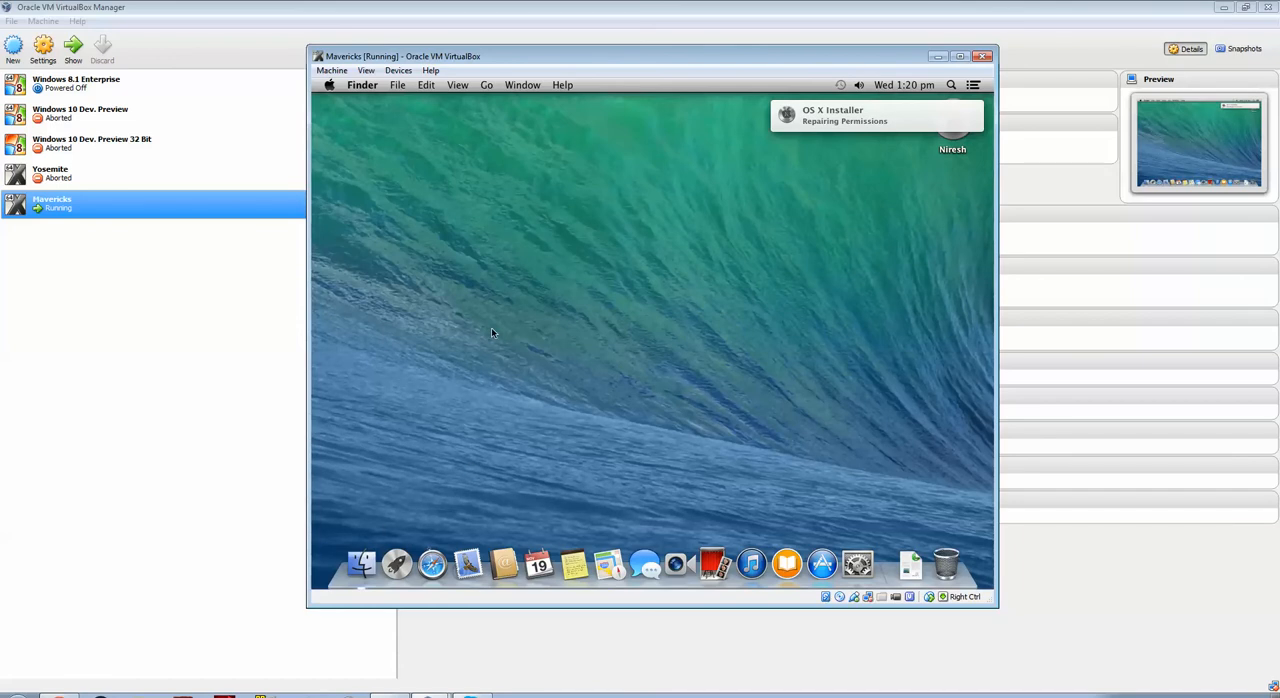
pyautogui.moveTo(592, 292)
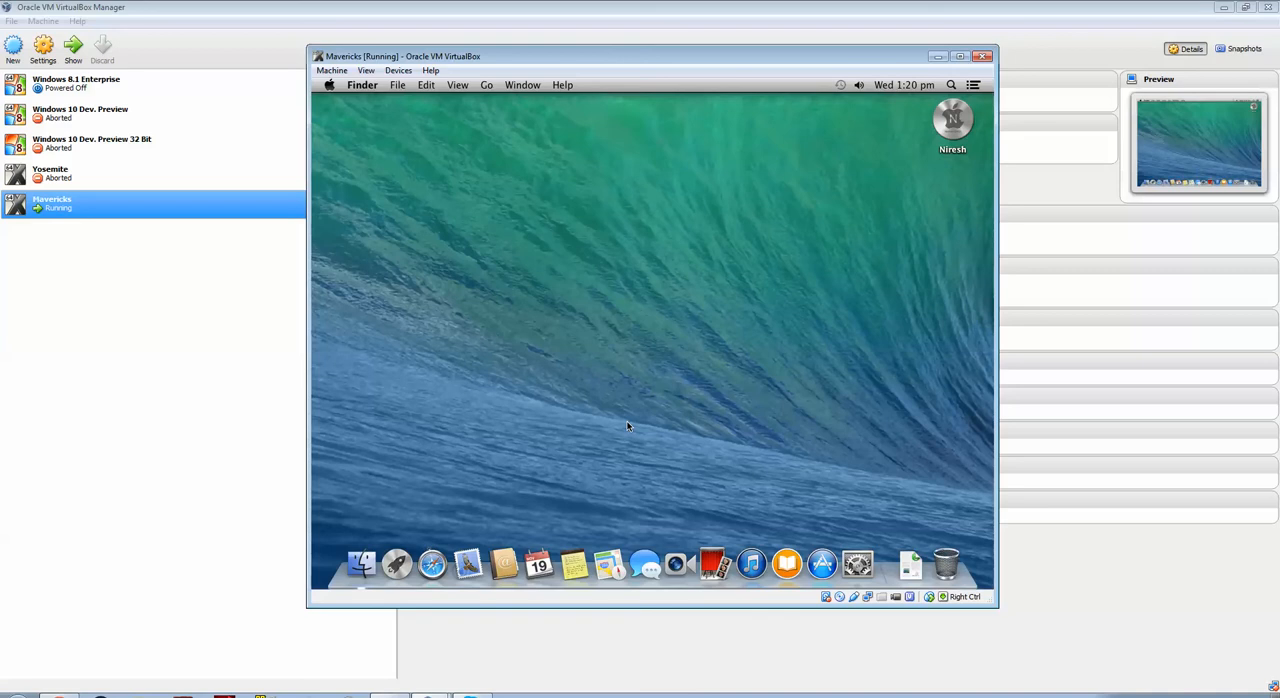
pyautogui.click(972, 84)
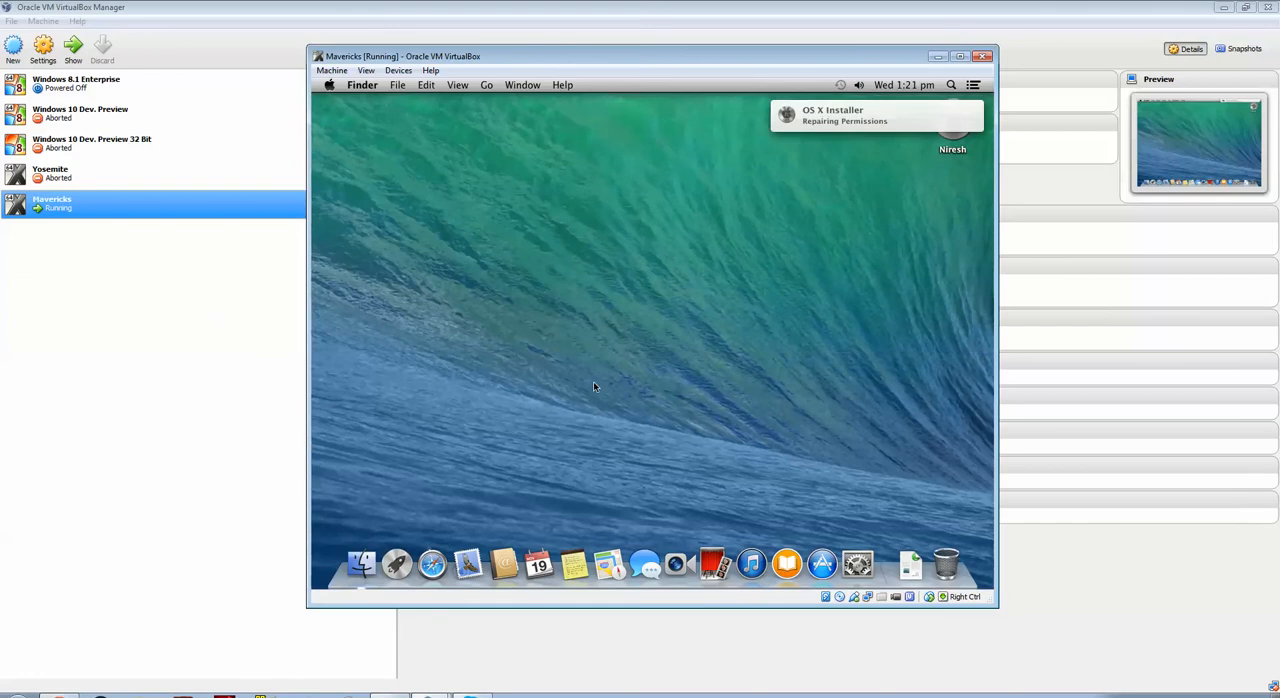
pyautogui.moveTo(822, 564)
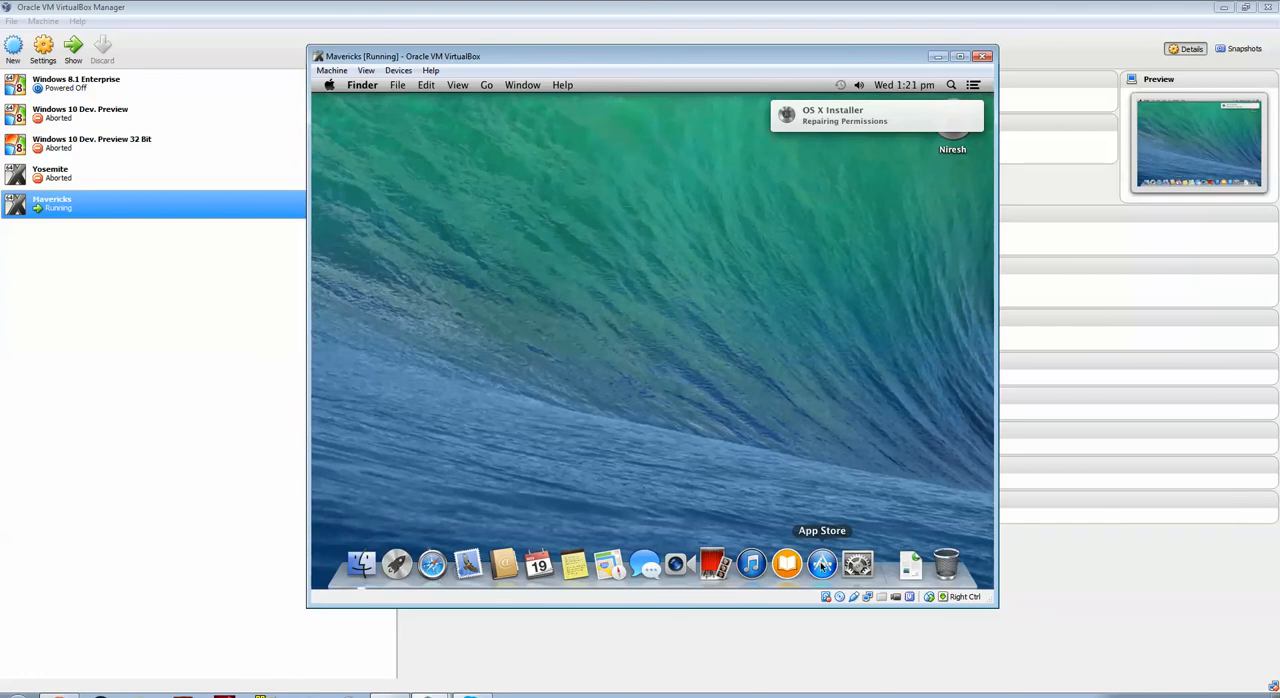
pyautogui.moveTo(672, 470)
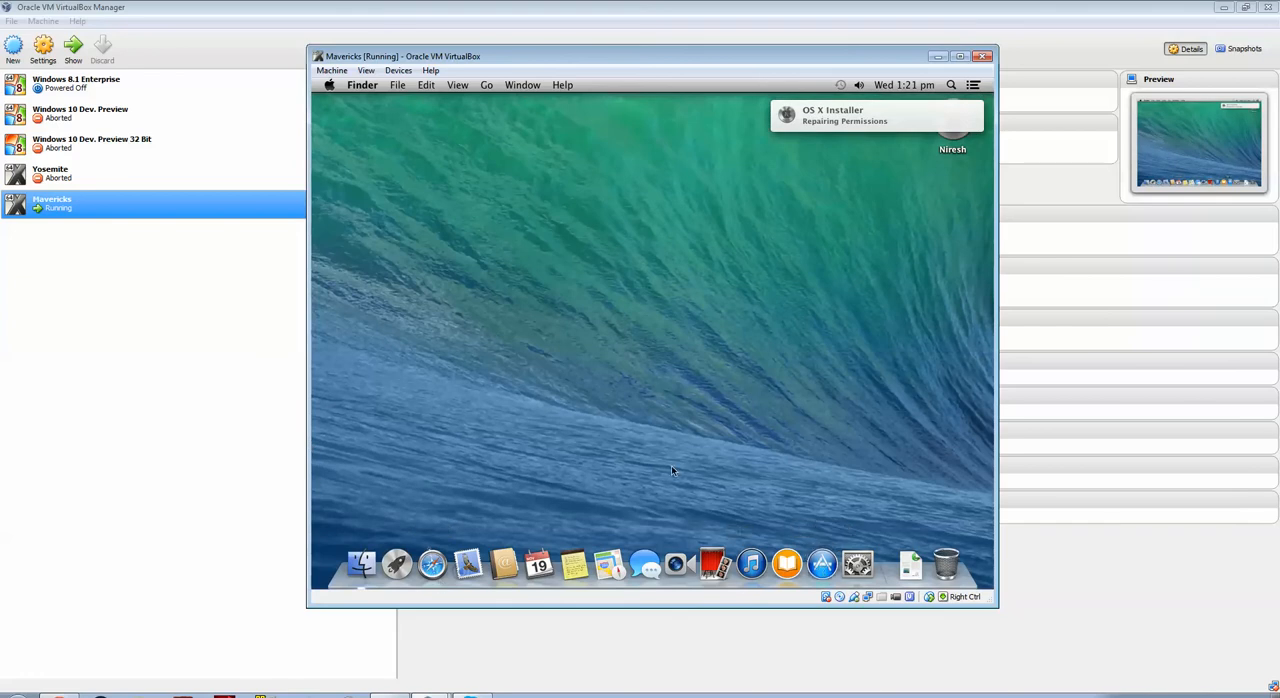
pyautogui.rightClick(822, 564)
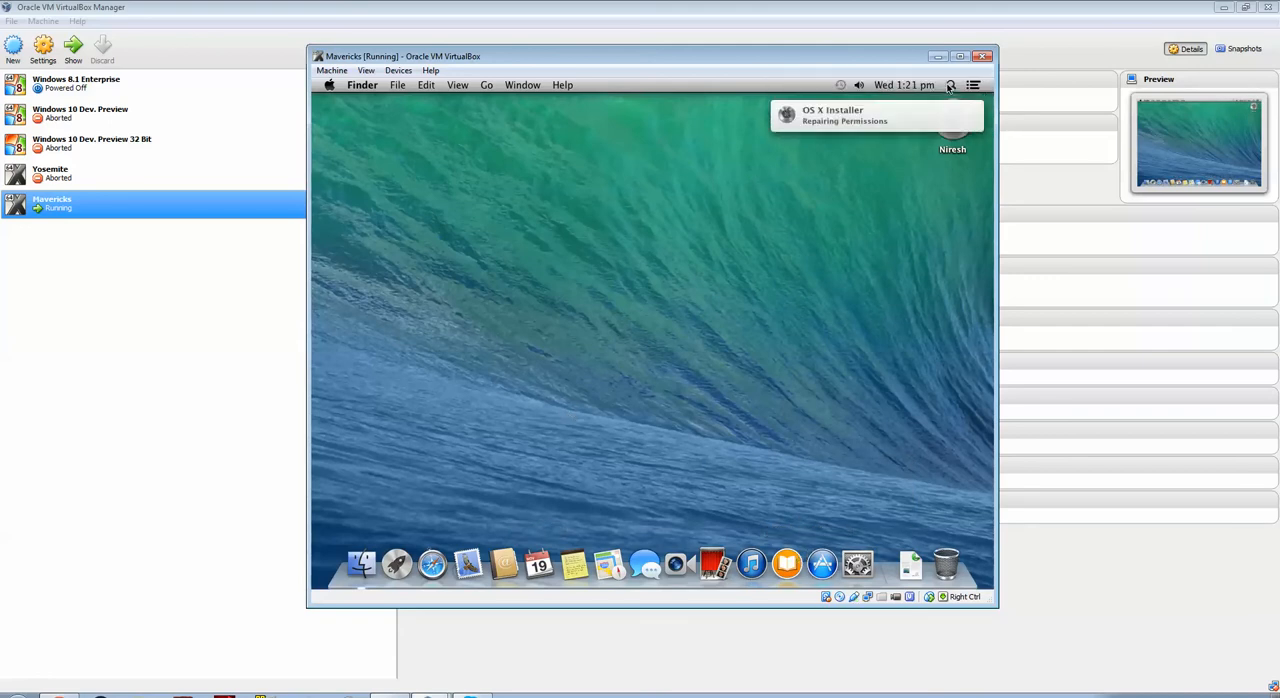
pyautogui.click(952, 84)
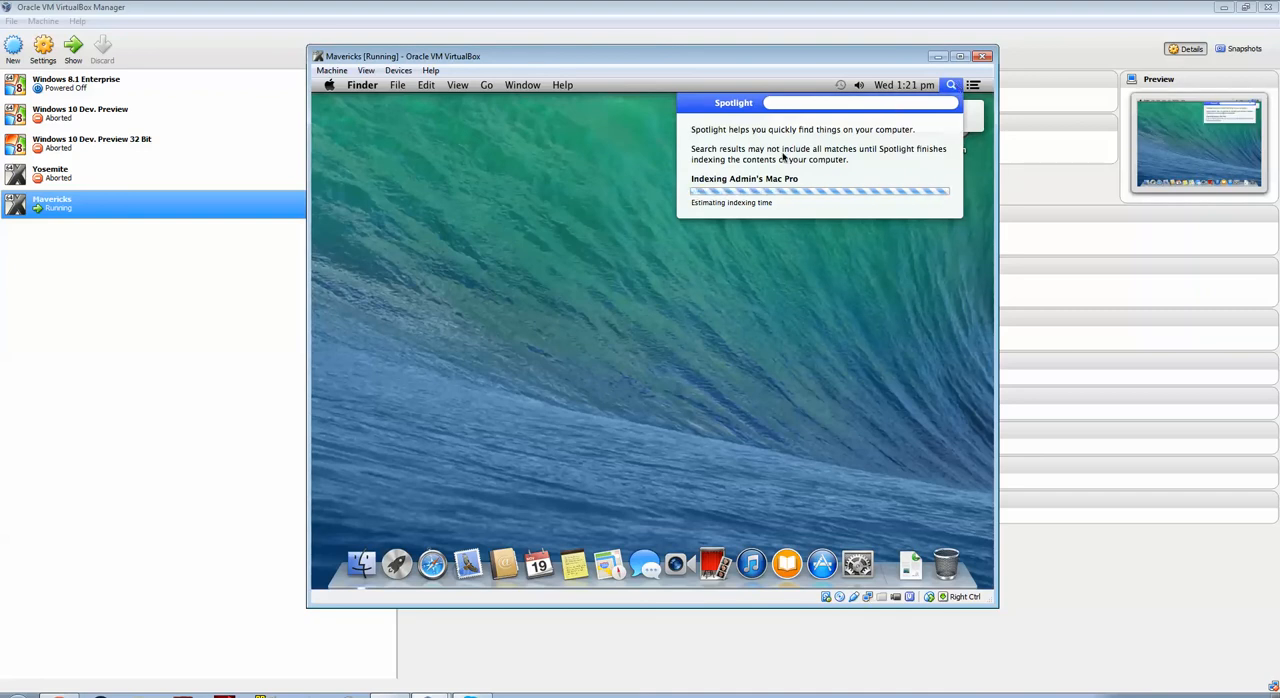
pyautogui.write('ha')
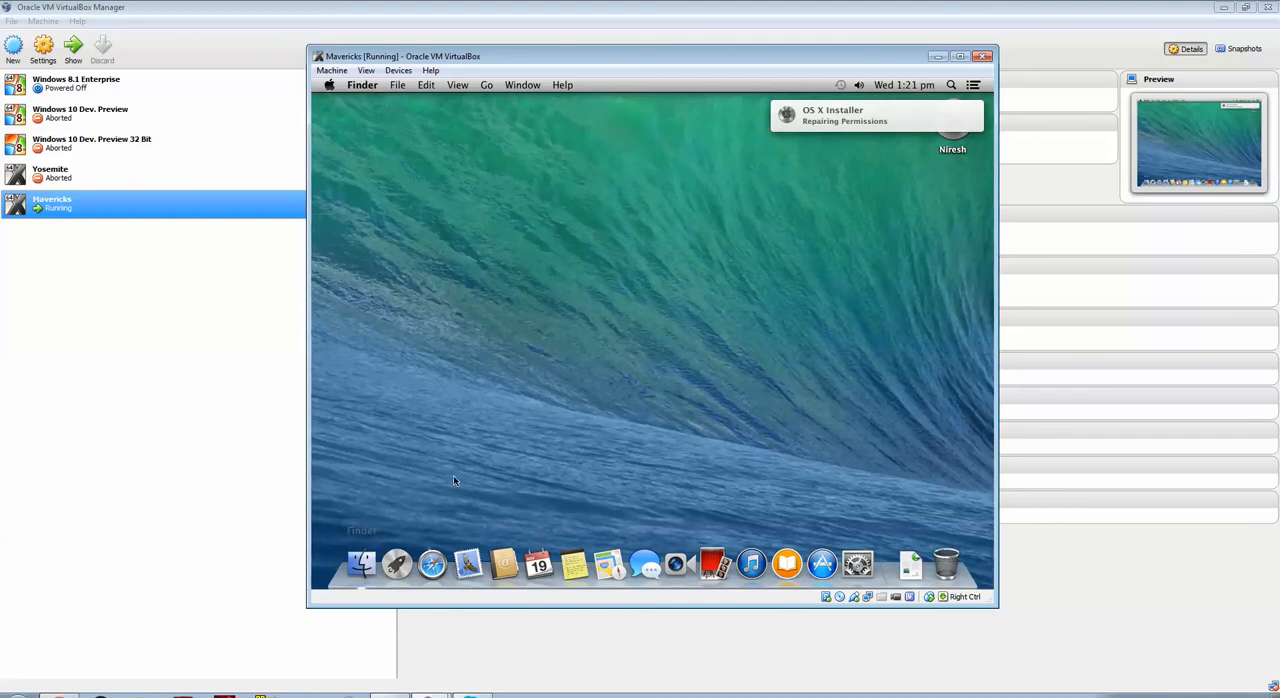
pyautogui.moveTo(508, 284)
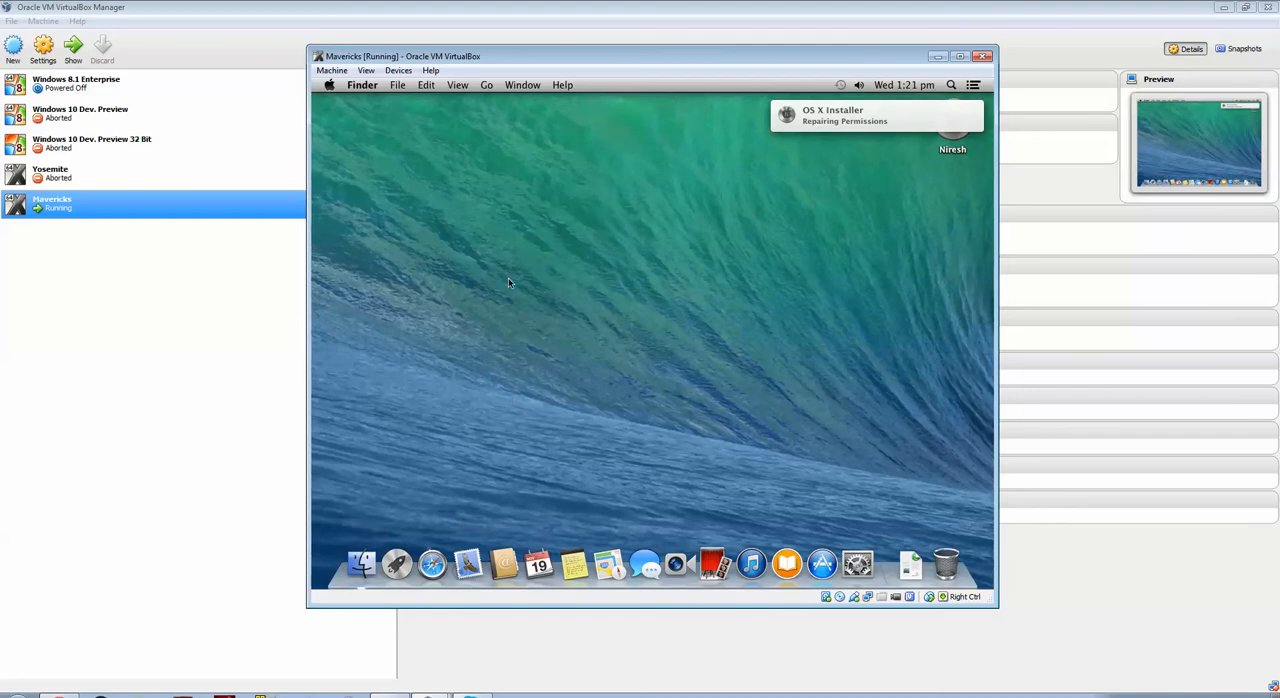
pyautogui.moveTo(396, 92)
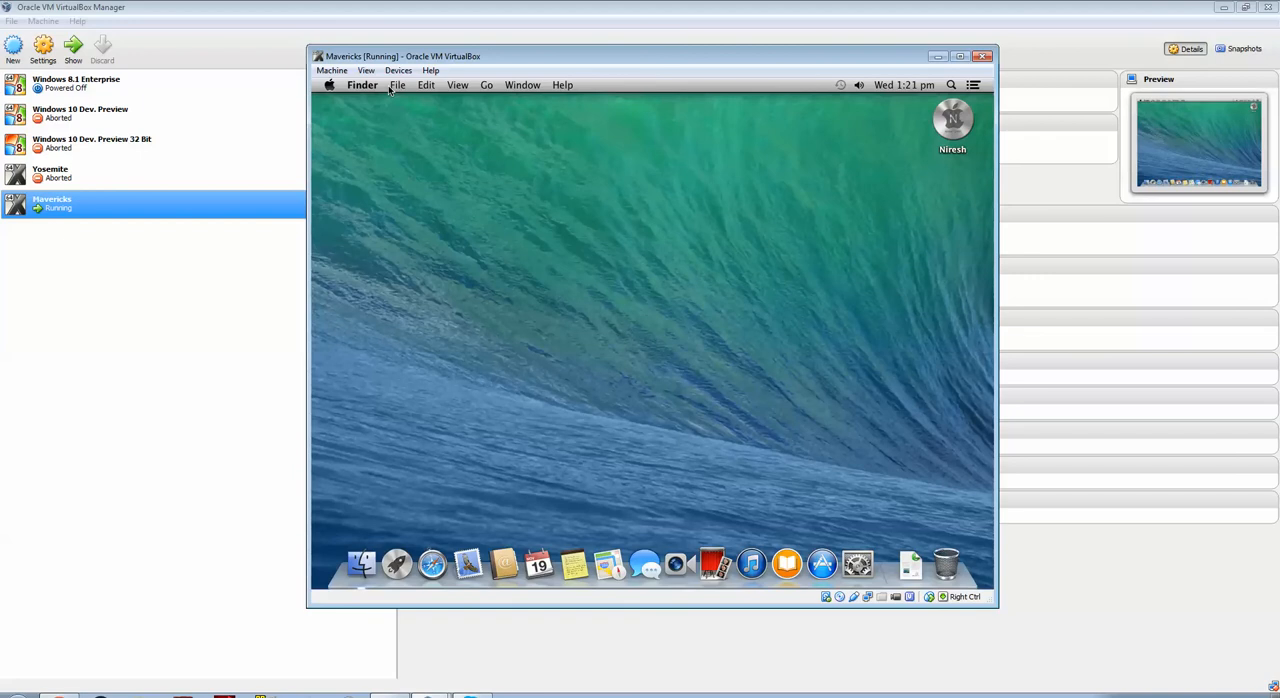
pyautogui.moveTo(548, 314)
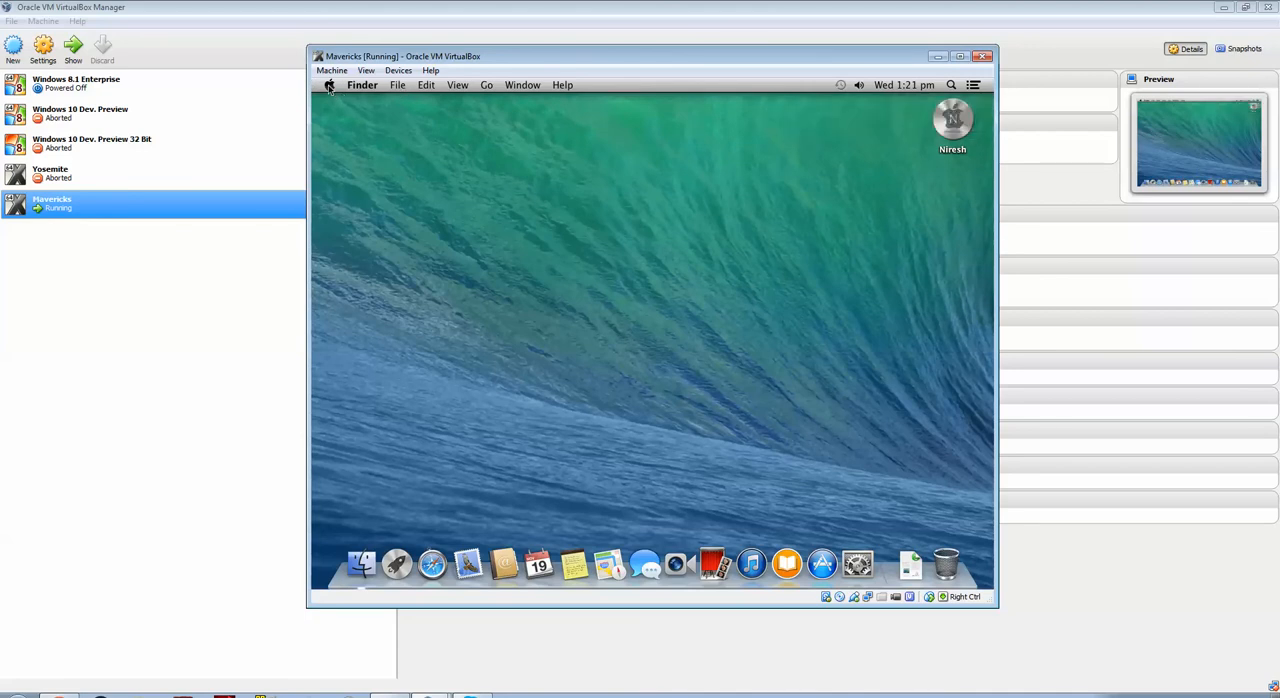
pyautogui.moveTo(336, 100)
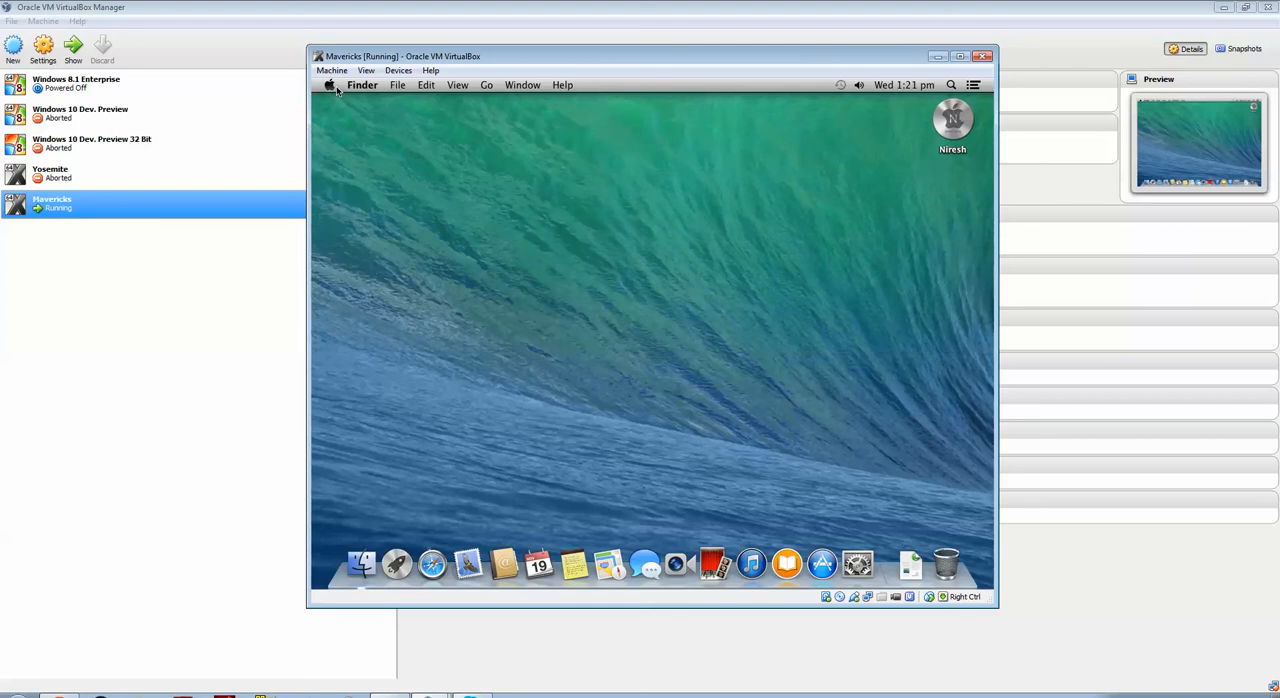
# - Restart the Mavericks guest from the Apple menu
pyautogui.click(330, 84)
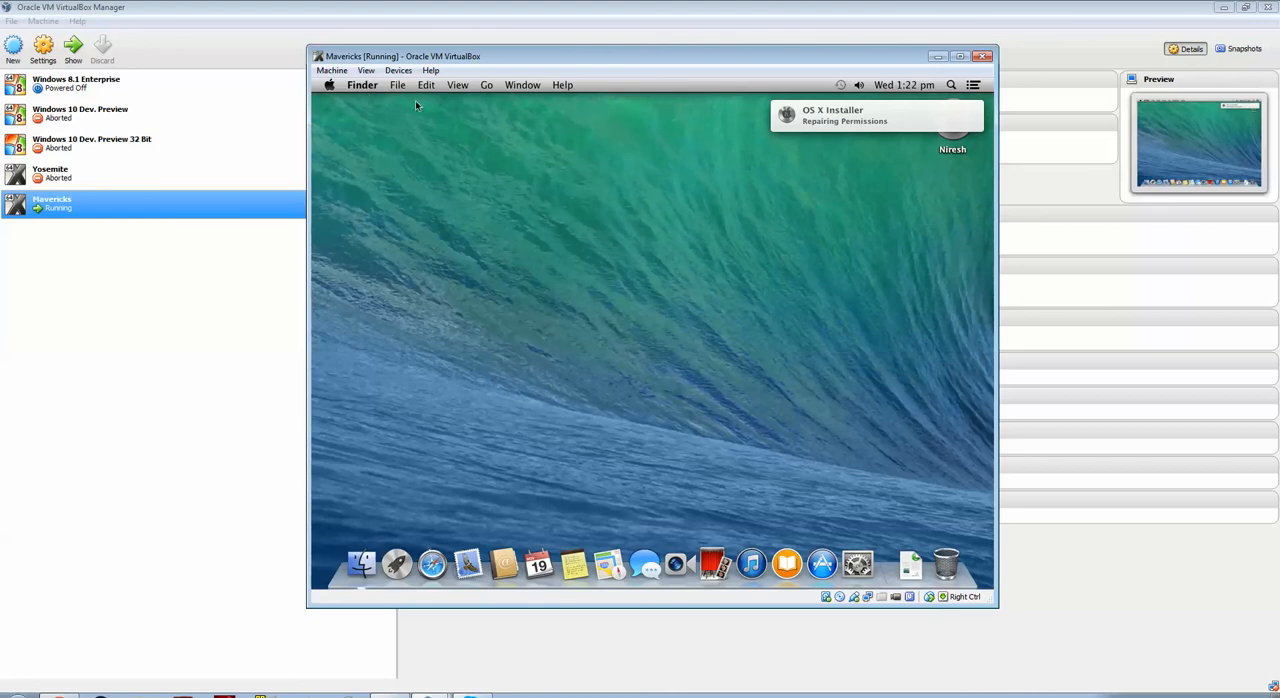
pyautogui.moveTo(536, 116)
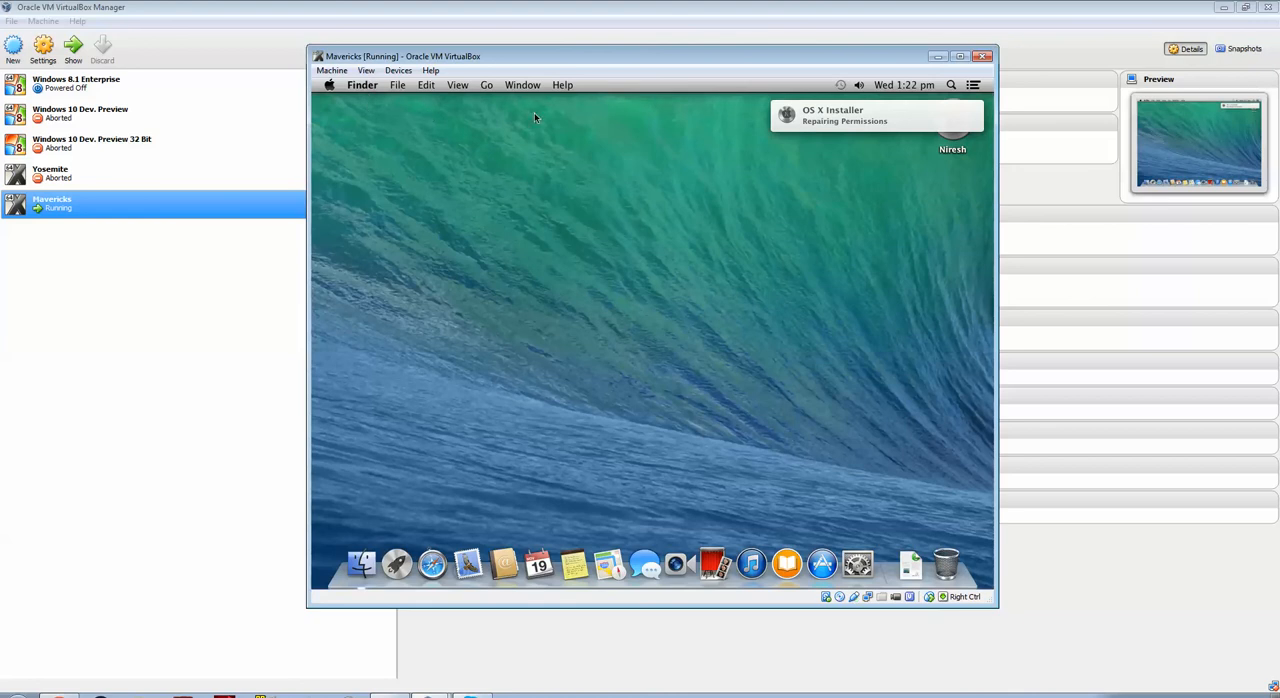
pyautogui.click(952, 84)
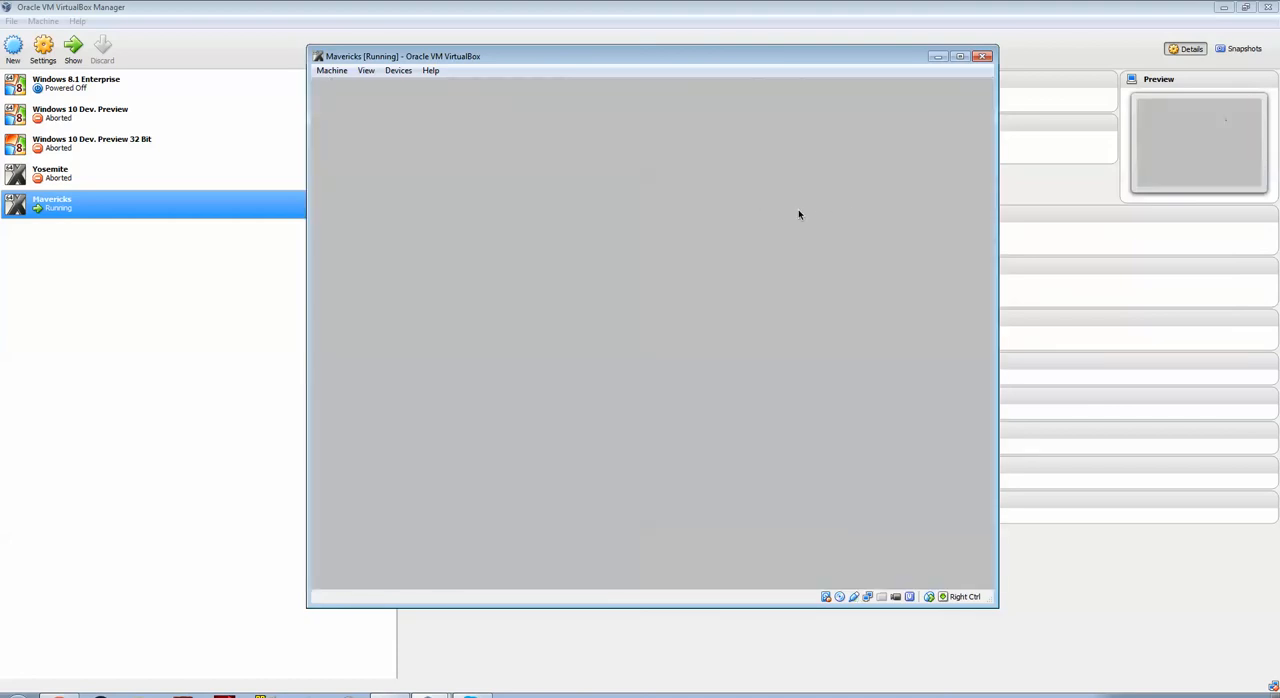
pyautogui.moveTo(664, 380)
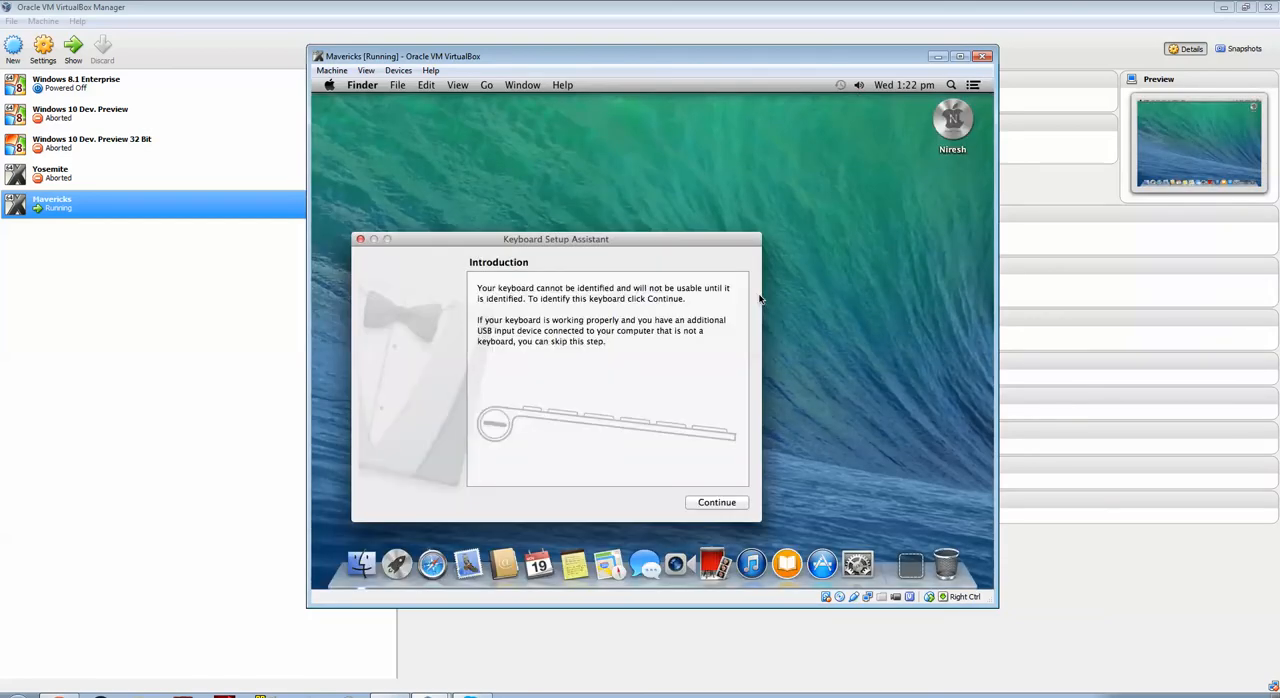
# - Run Keyboard Setup Assistant, identify the keyboard with the Shift-adjacent key, and finish as ANSI
pyautogui.click(716, 502)
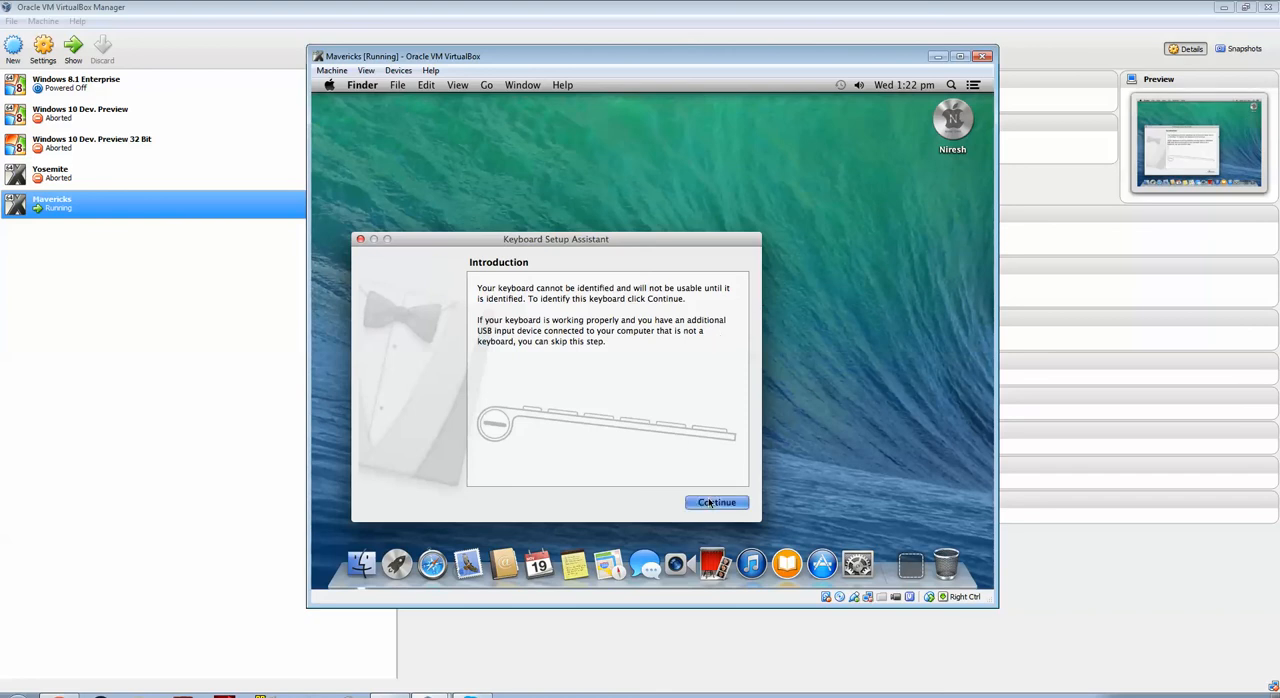
pyautogui.click(716, 502)
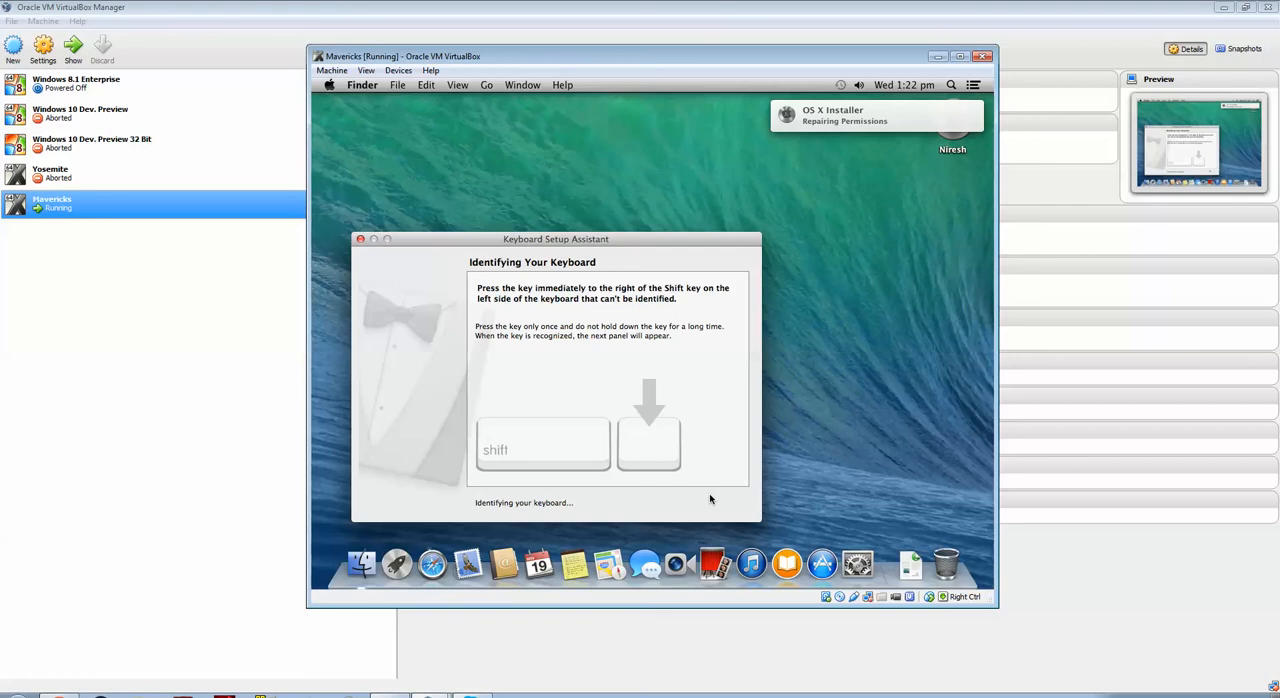
pyautogui.press('shift')
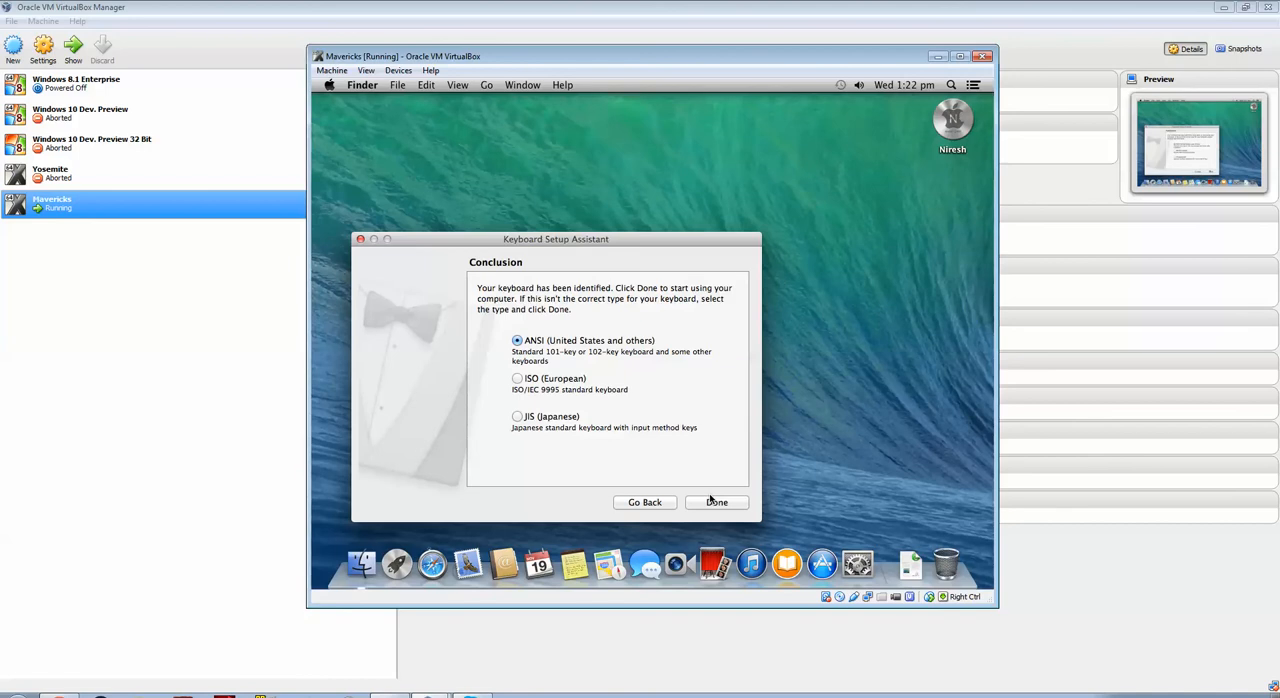
pyautogui.click(716, 502)
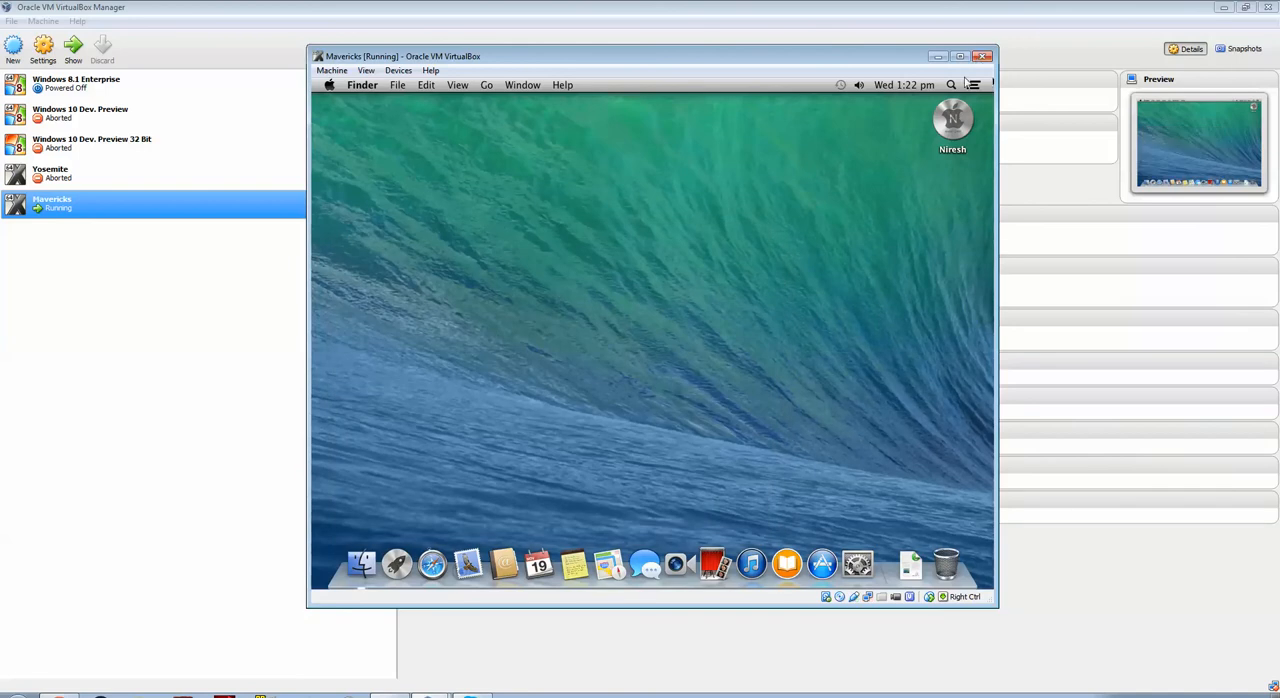
pyautogui.click(972, 84)
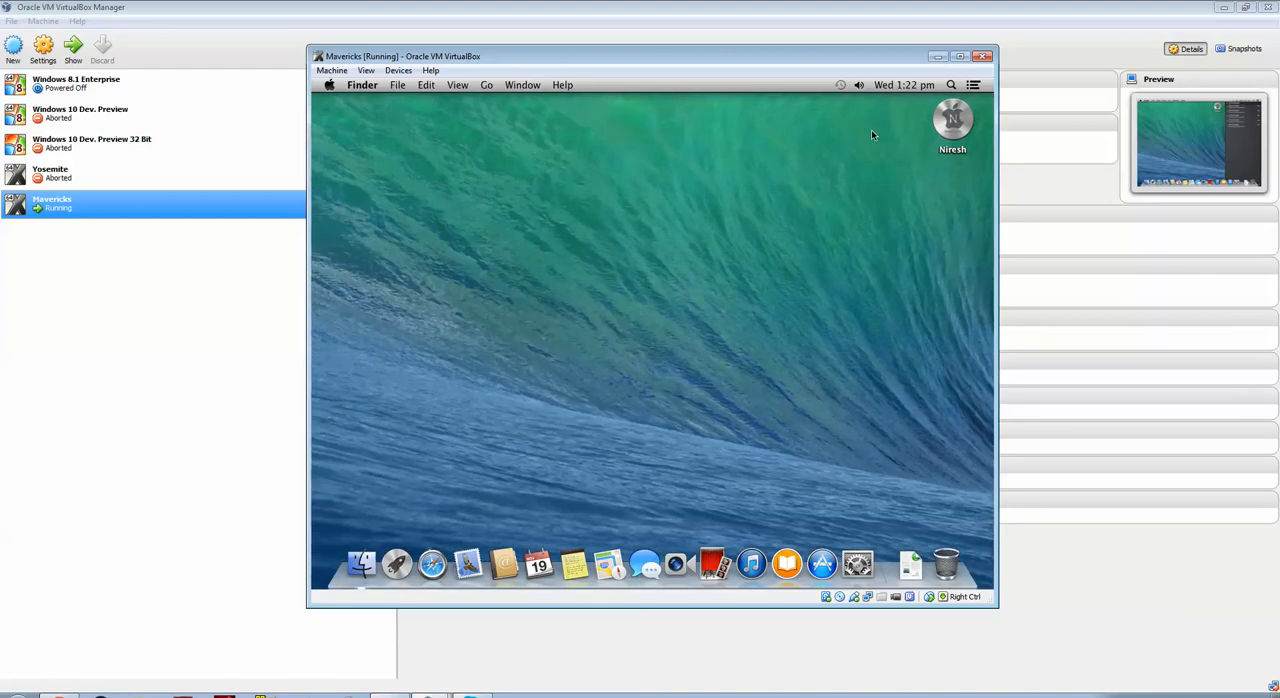
pyautogui.moveTo(756, 464)
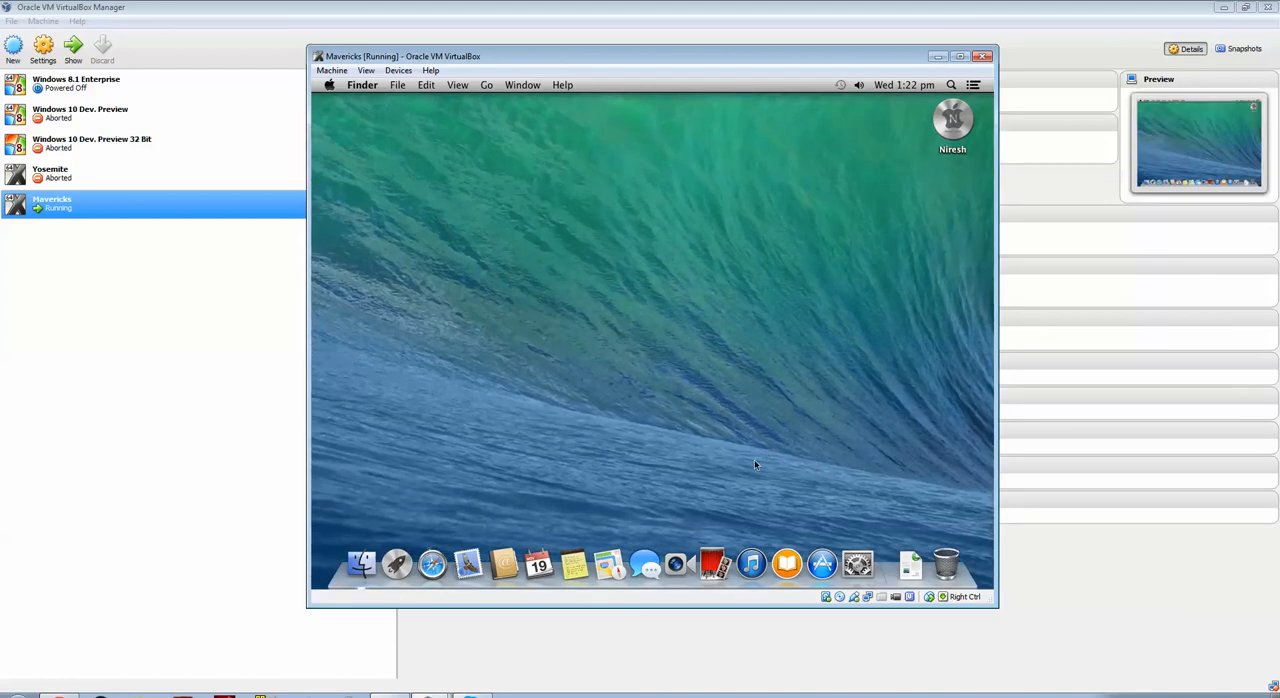
pyautogui.moveTo(522, 132)
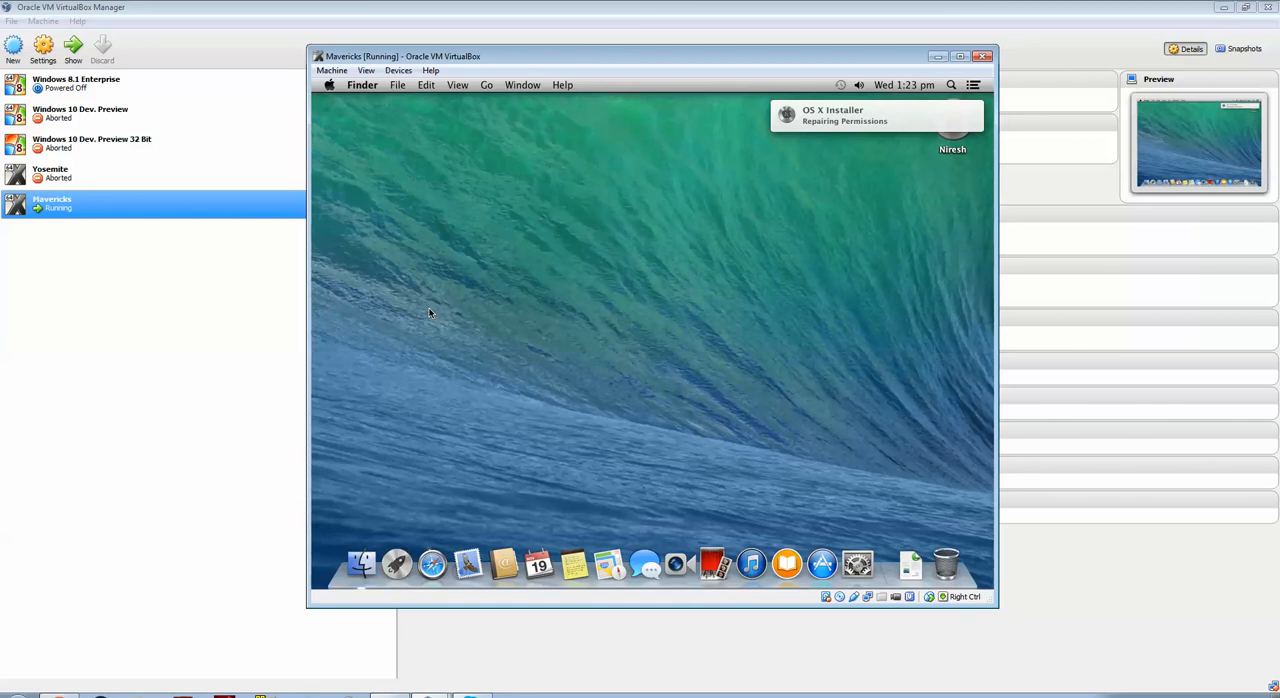
pyautogui.moveTo(804, 388)
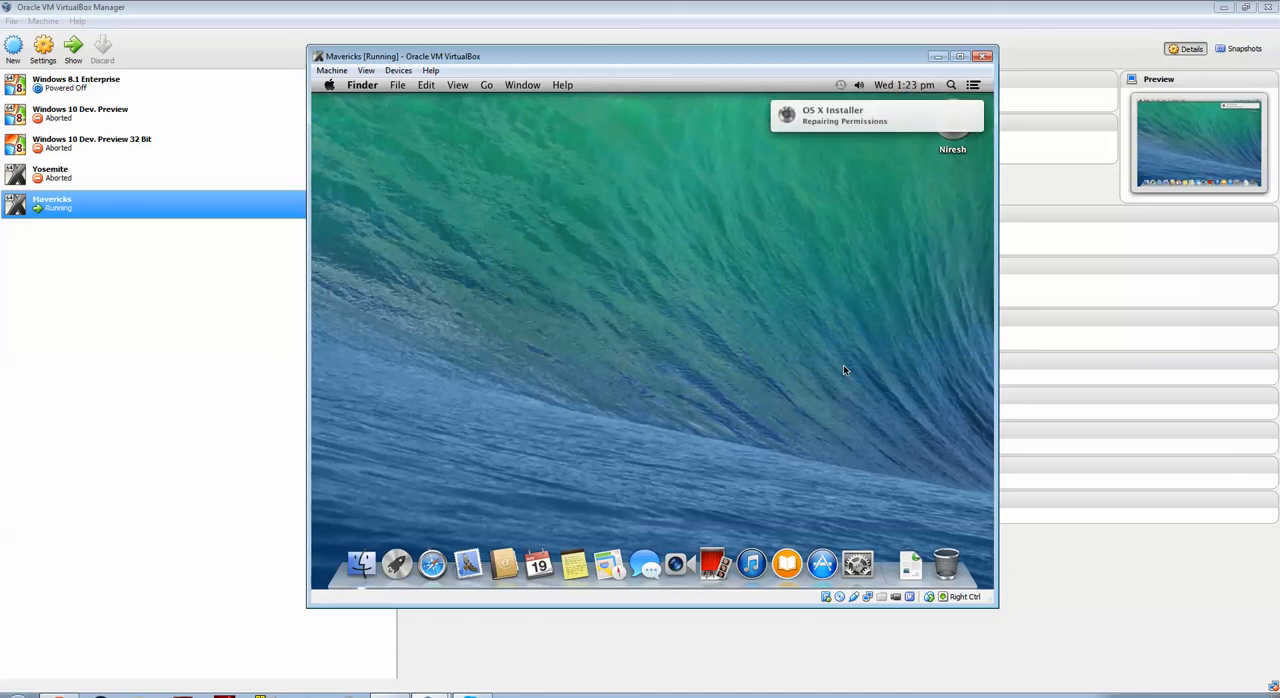
pyautogui.moveTo(1032, 496)
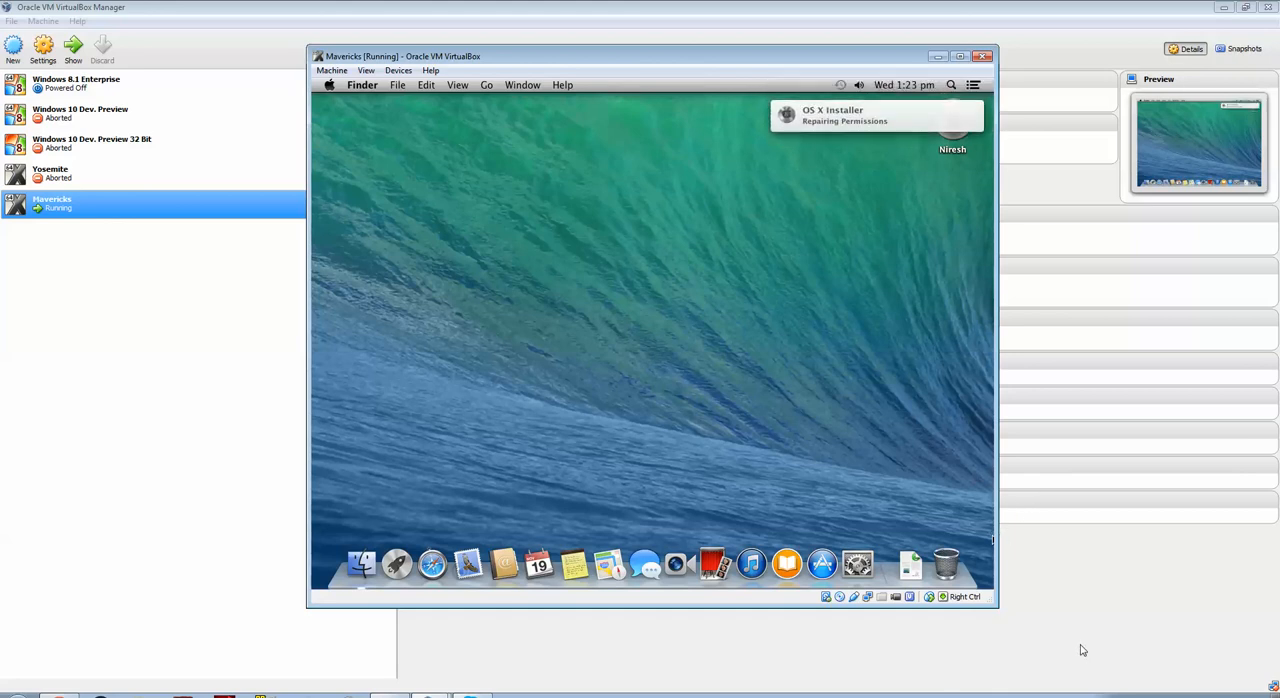
pyautogui.moveTo(990, 556)
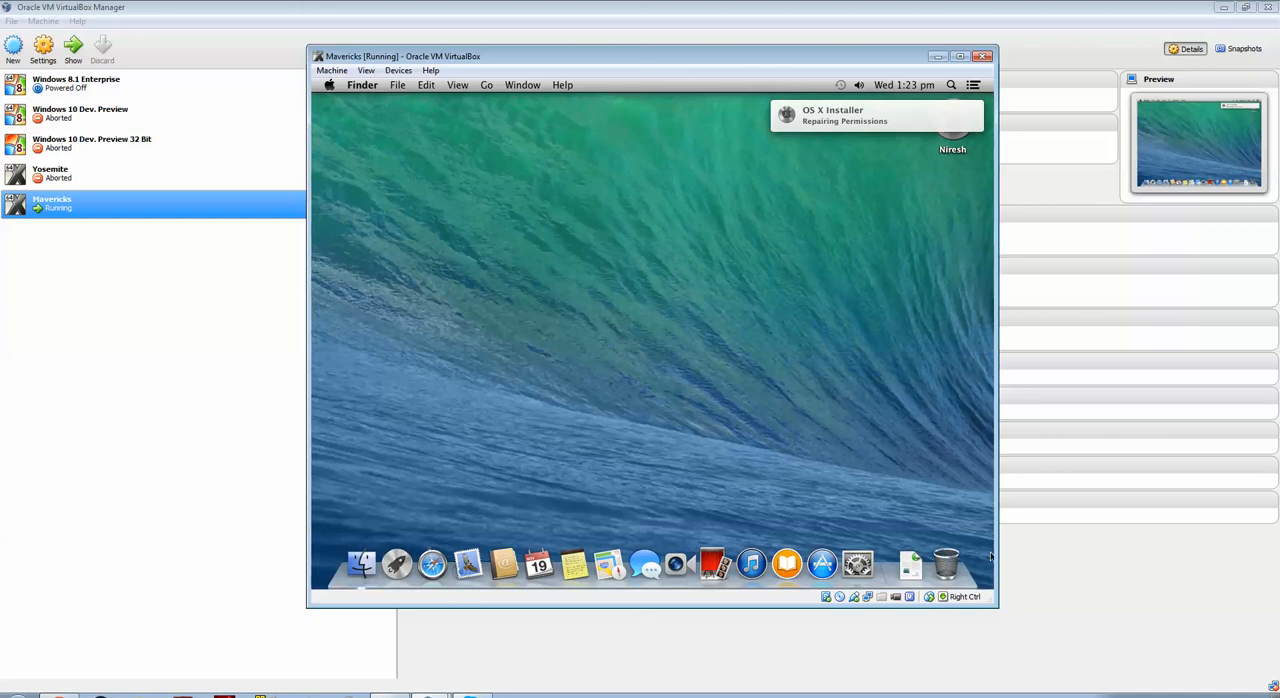
pyautogui.moveTo(974, 562)
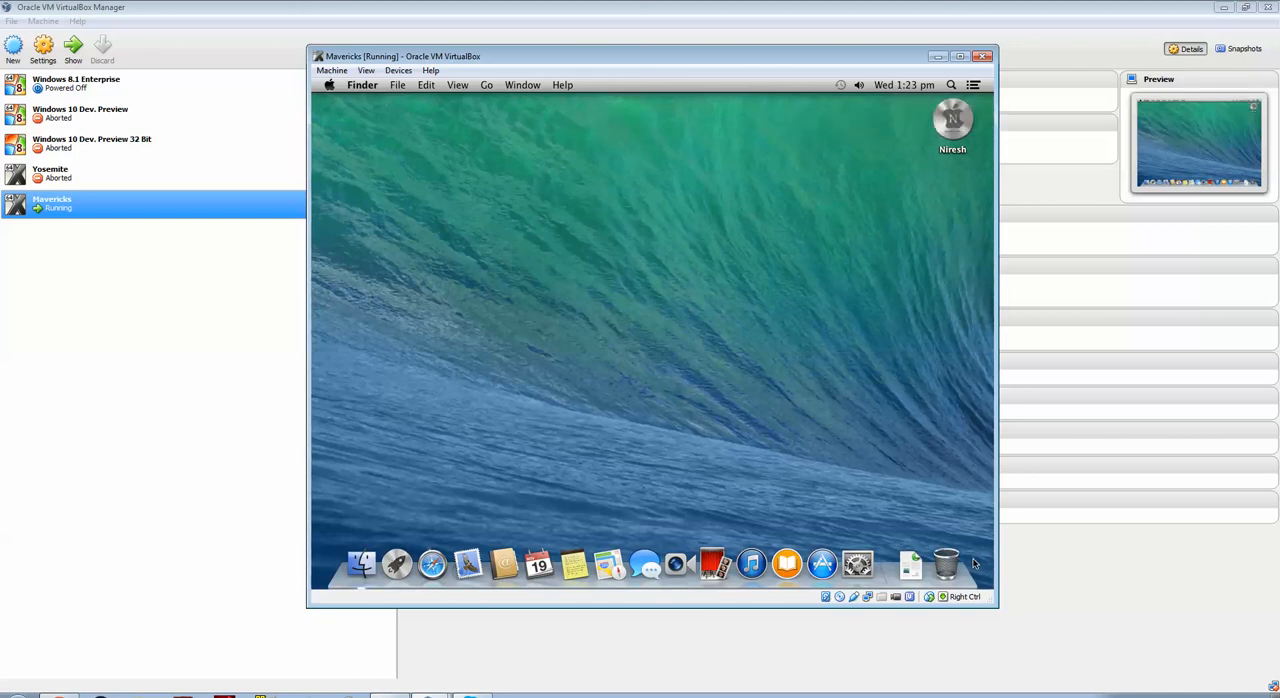
pyautogui.moveTo(980, 568)
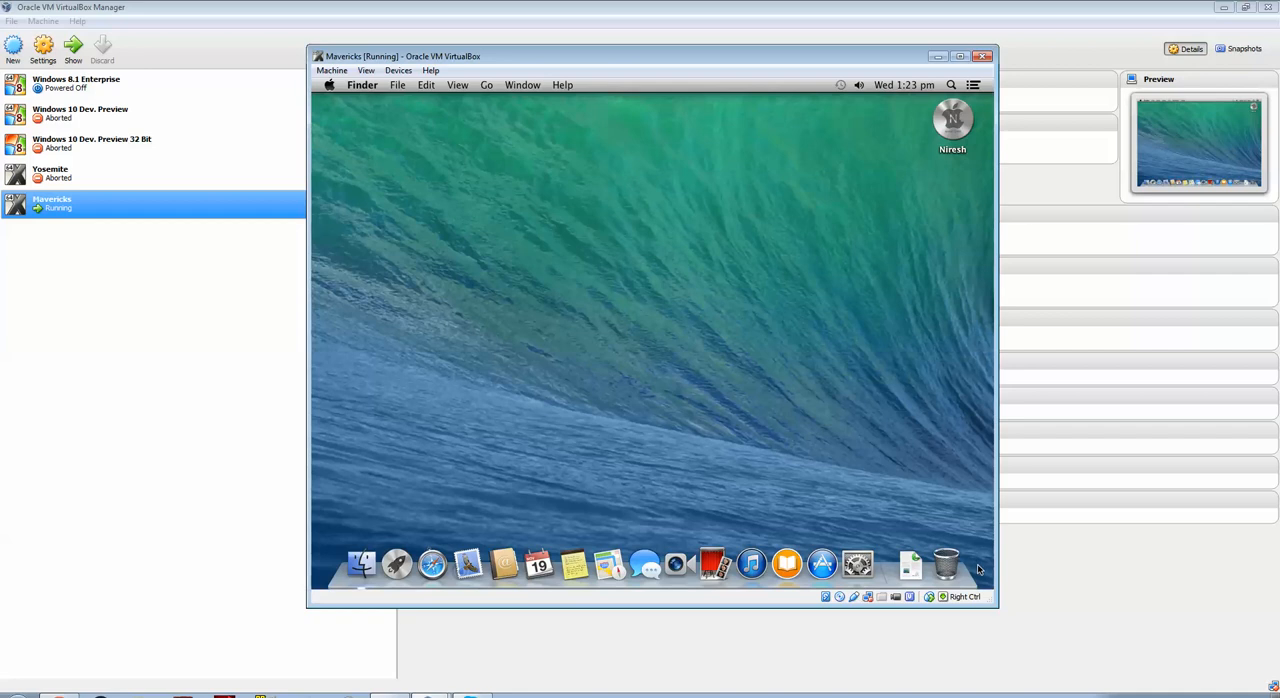
pyautogui.moveTo(1064, 628)
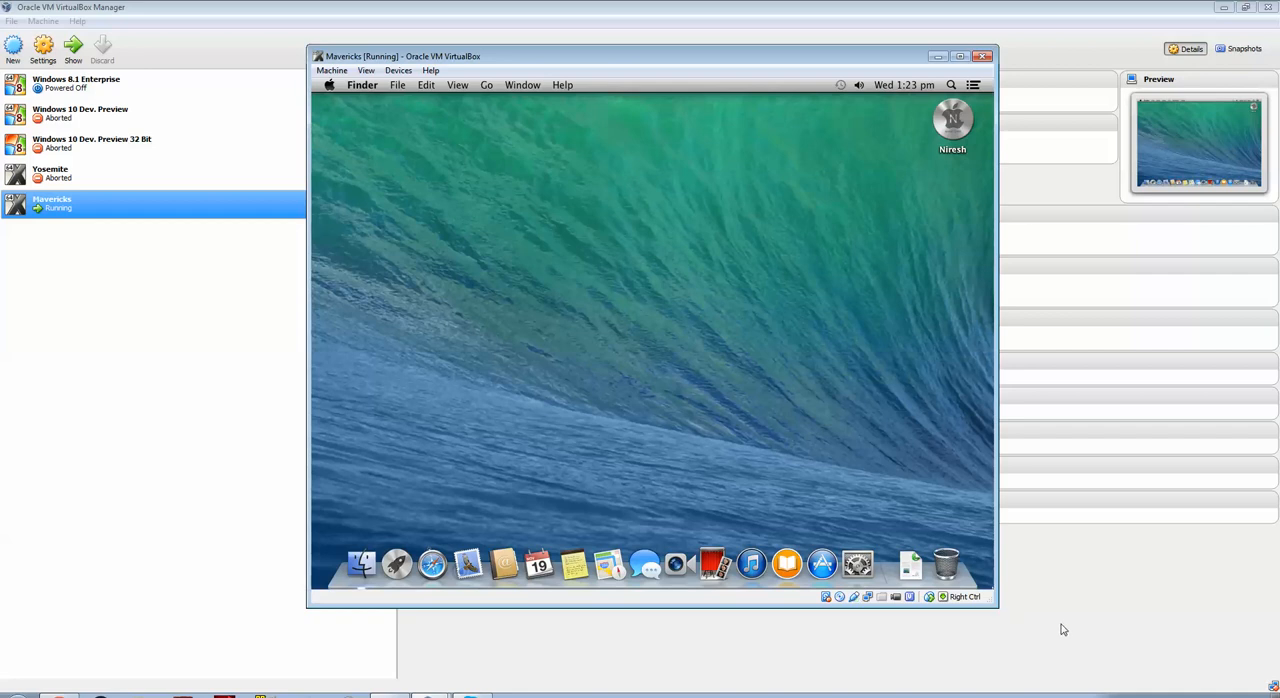